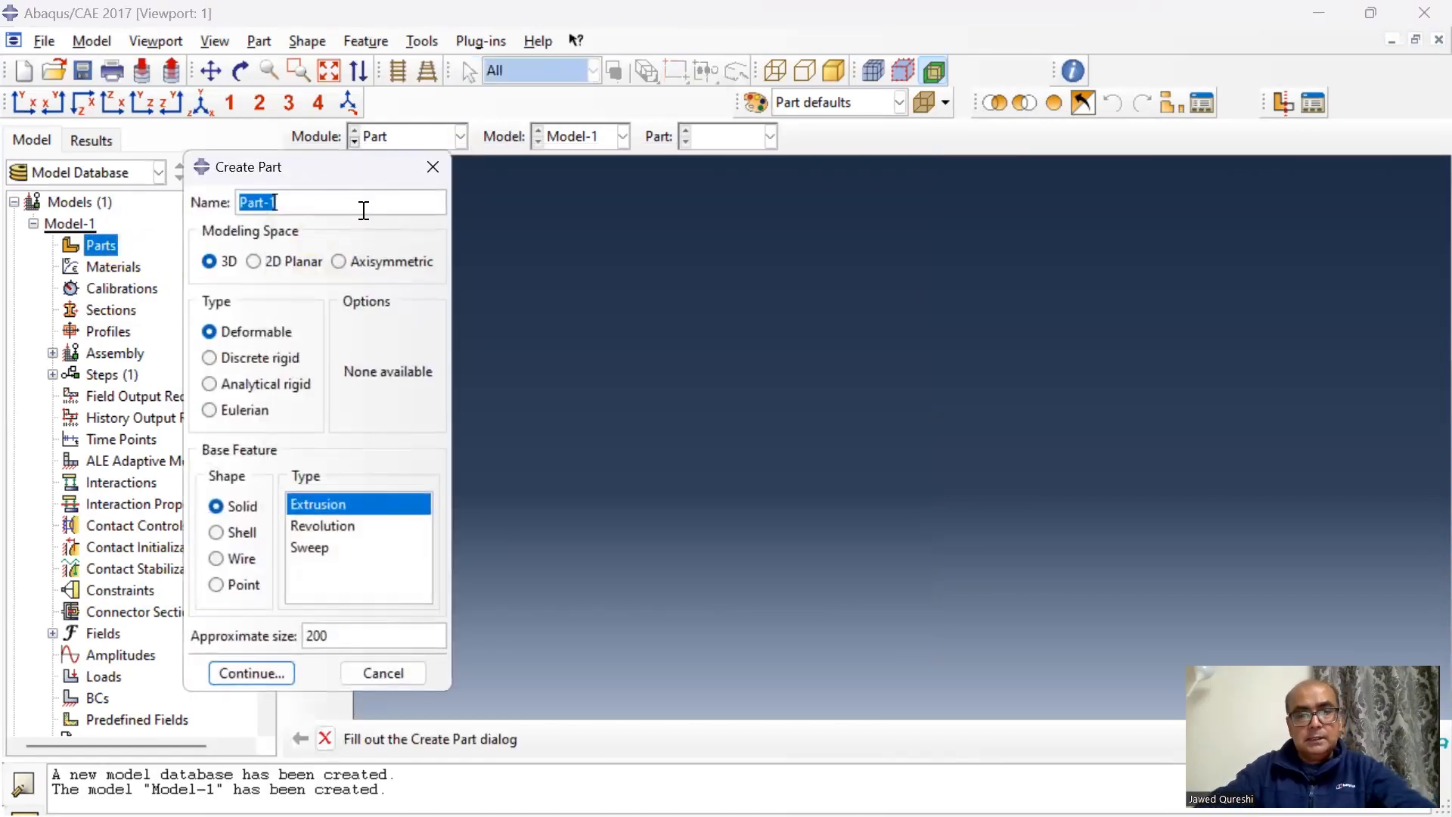
Create a 2D planar deformable wire part named Frame and open its sketch
{"action": "type", "text": "Frame"}
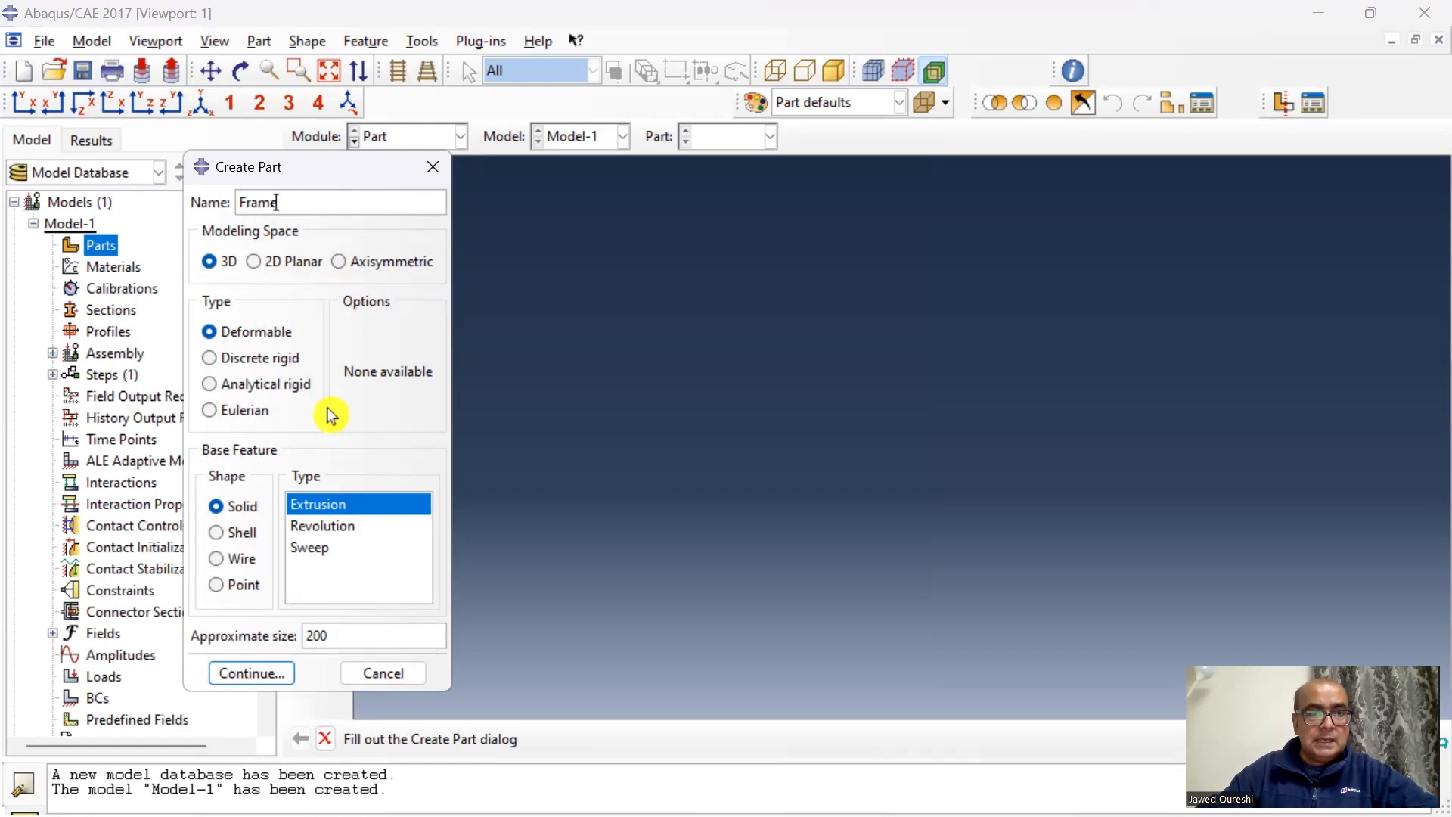
{"action": "left_click", "coordinate": [254, 261]}
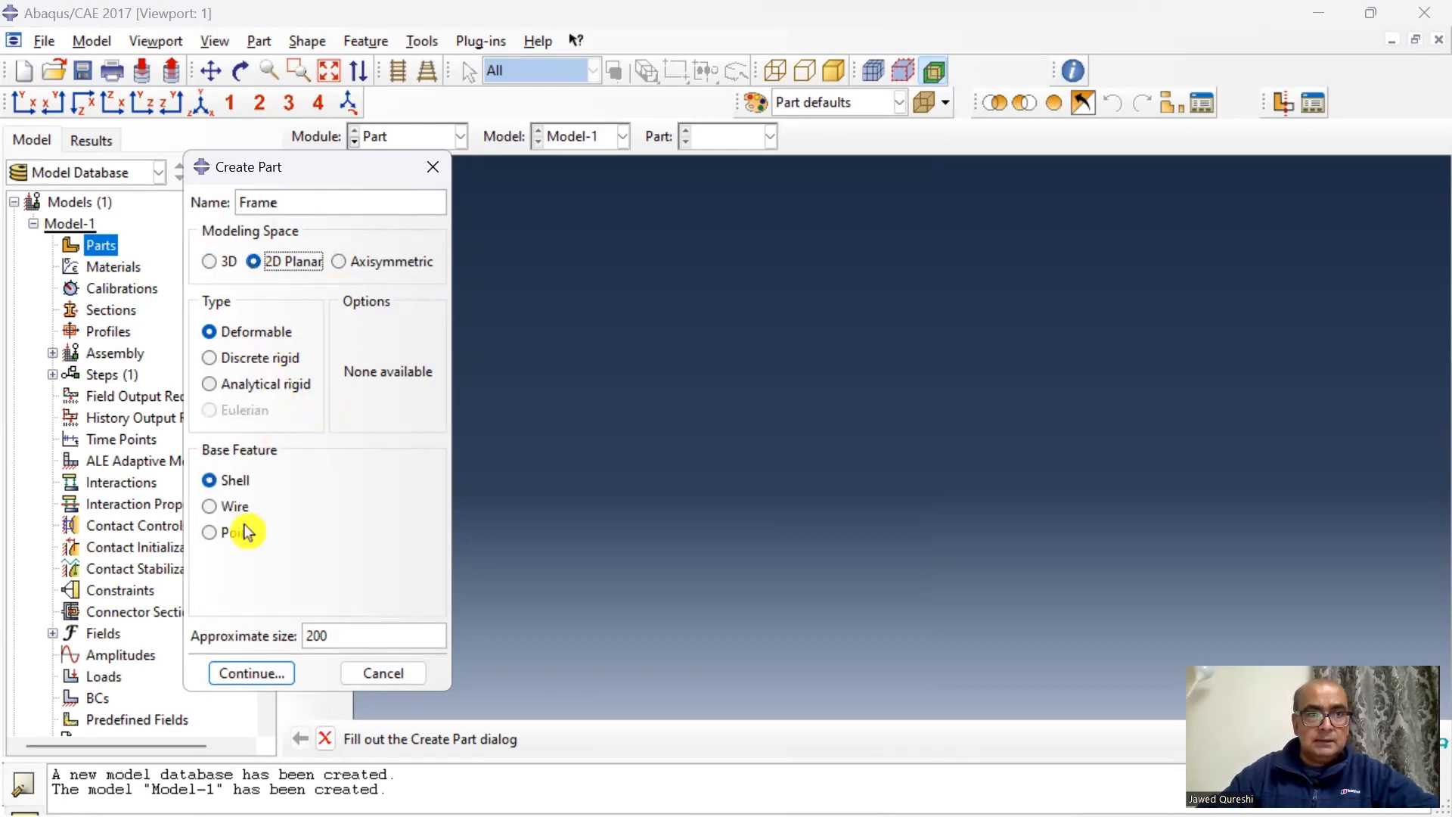
{"action": "left_click", "coordinate": [210, 506]}
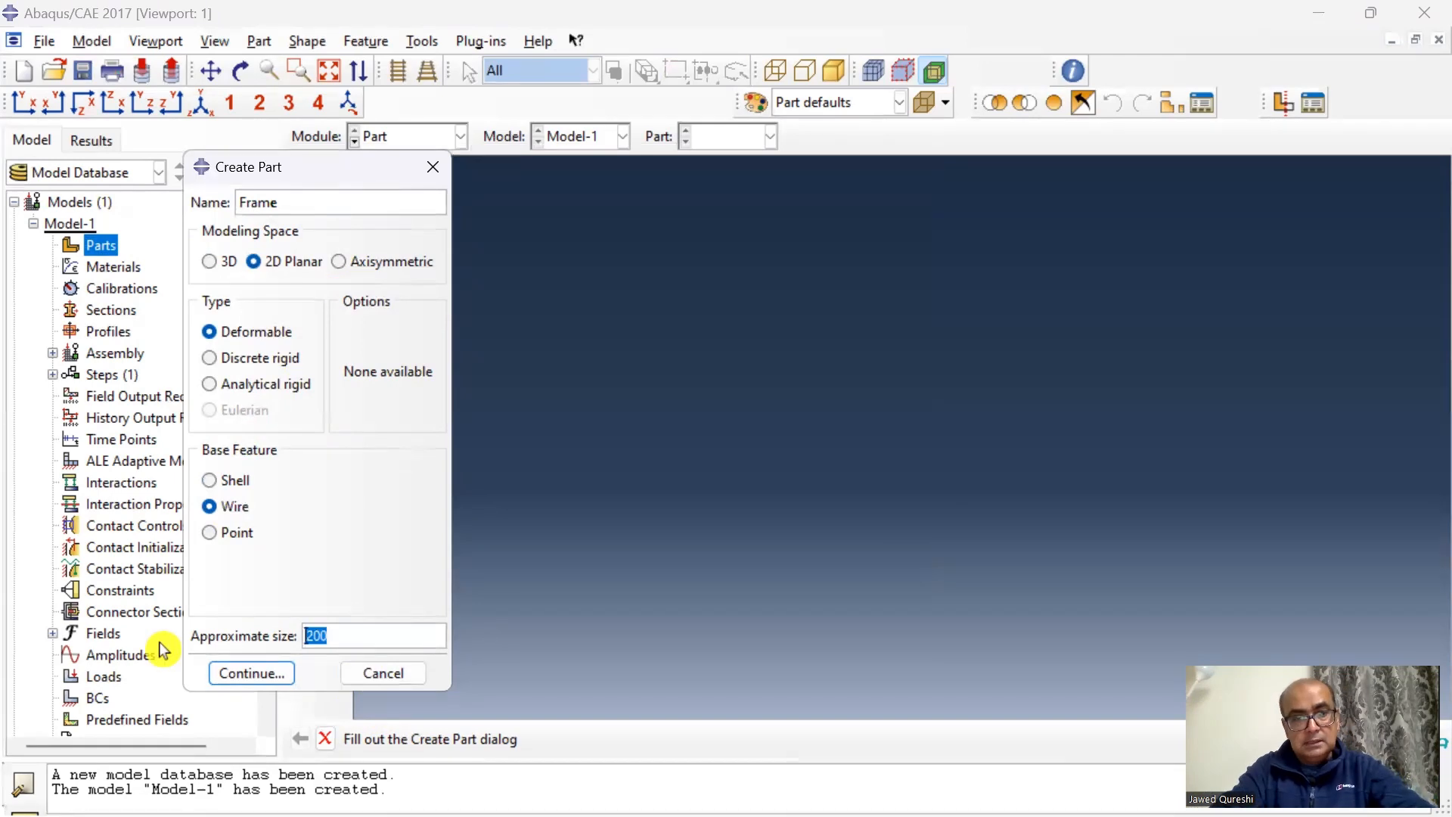
{"action": "left_click", "coordinate": [250, 673]}
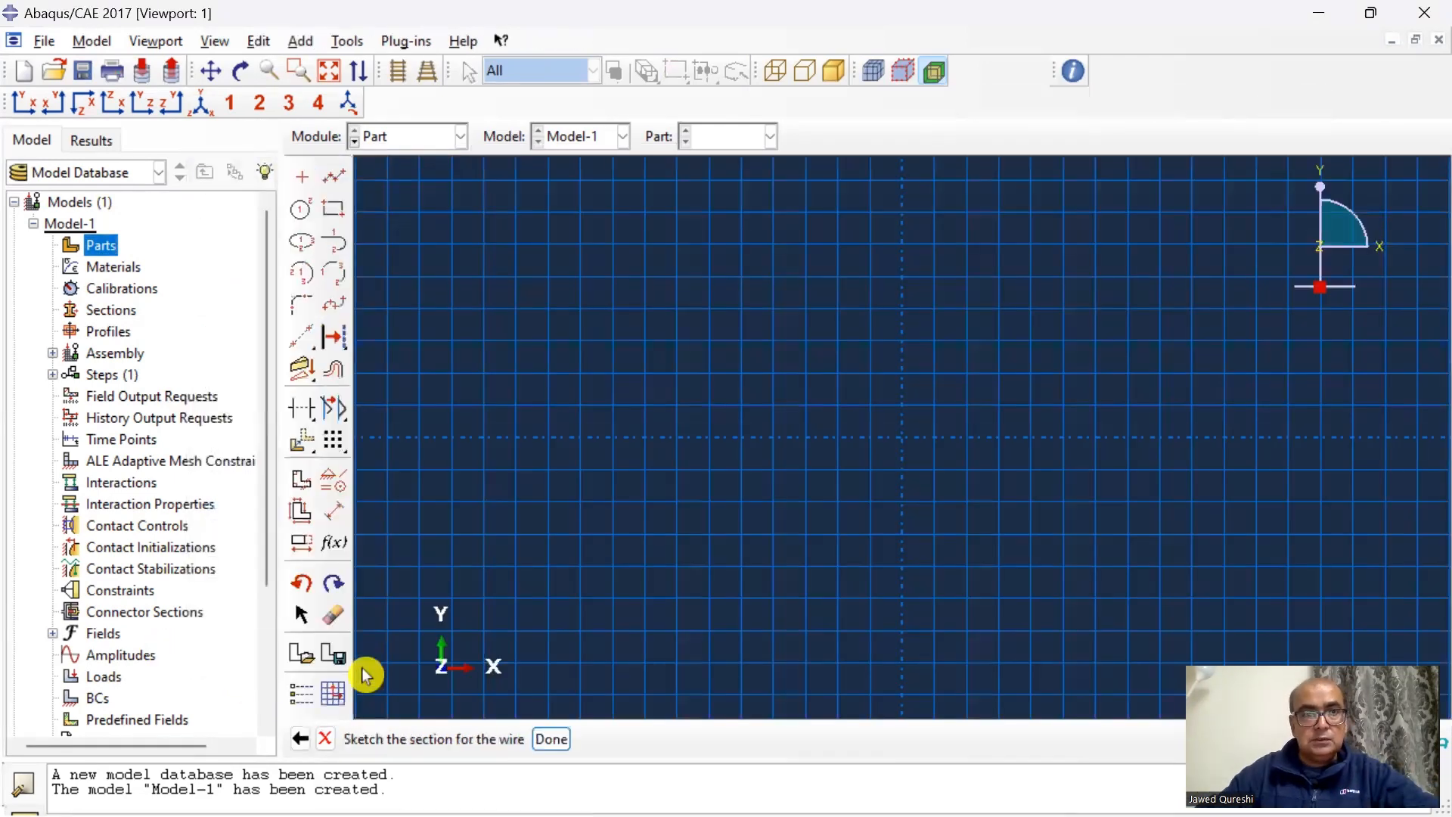
{"action": "mouse_move", "coordinate": [363, 206]}
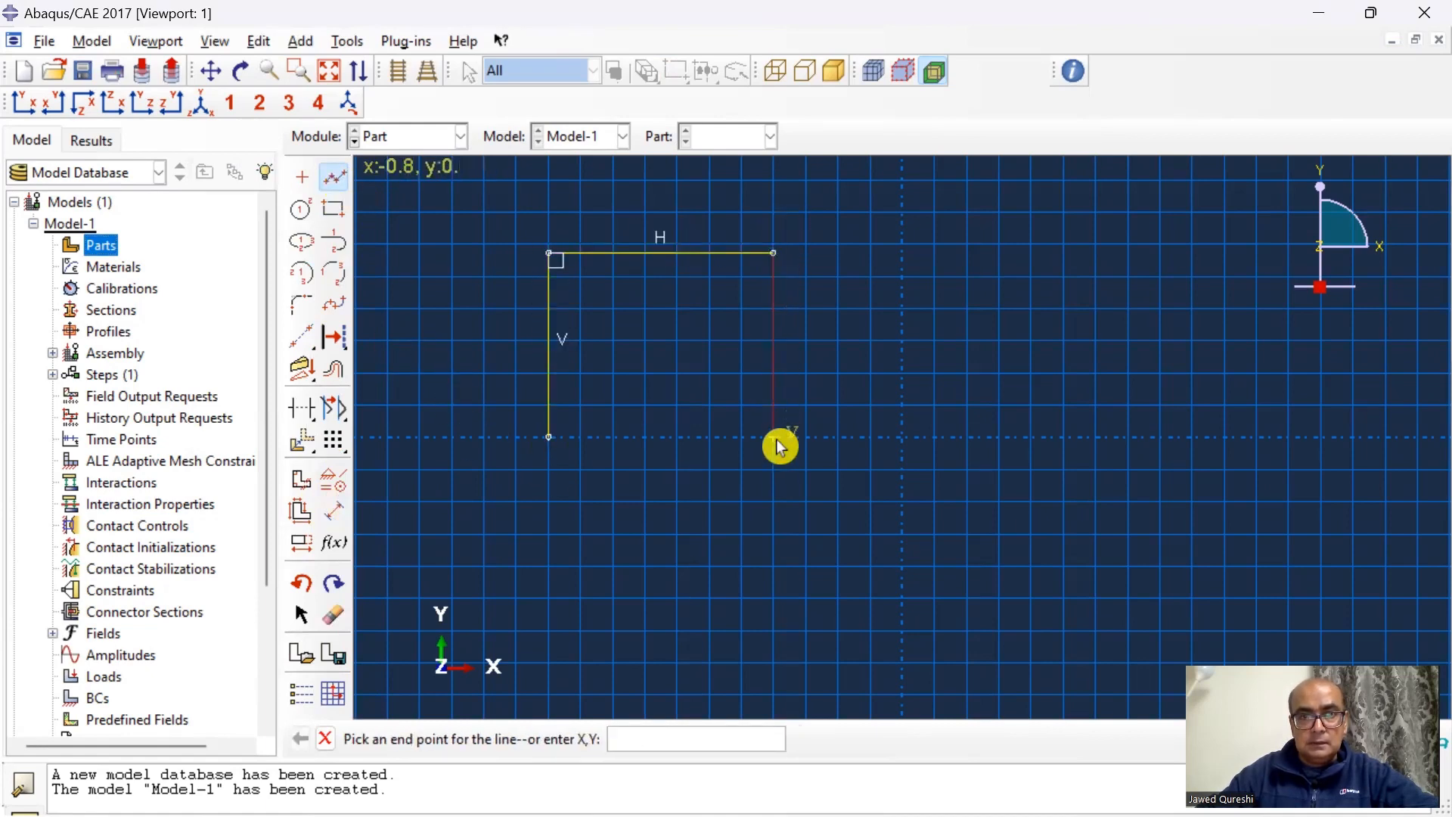
End the middle column at the base line and stop drawing connected lines
{"action": "left_click", "coordinate": [773, 436]}
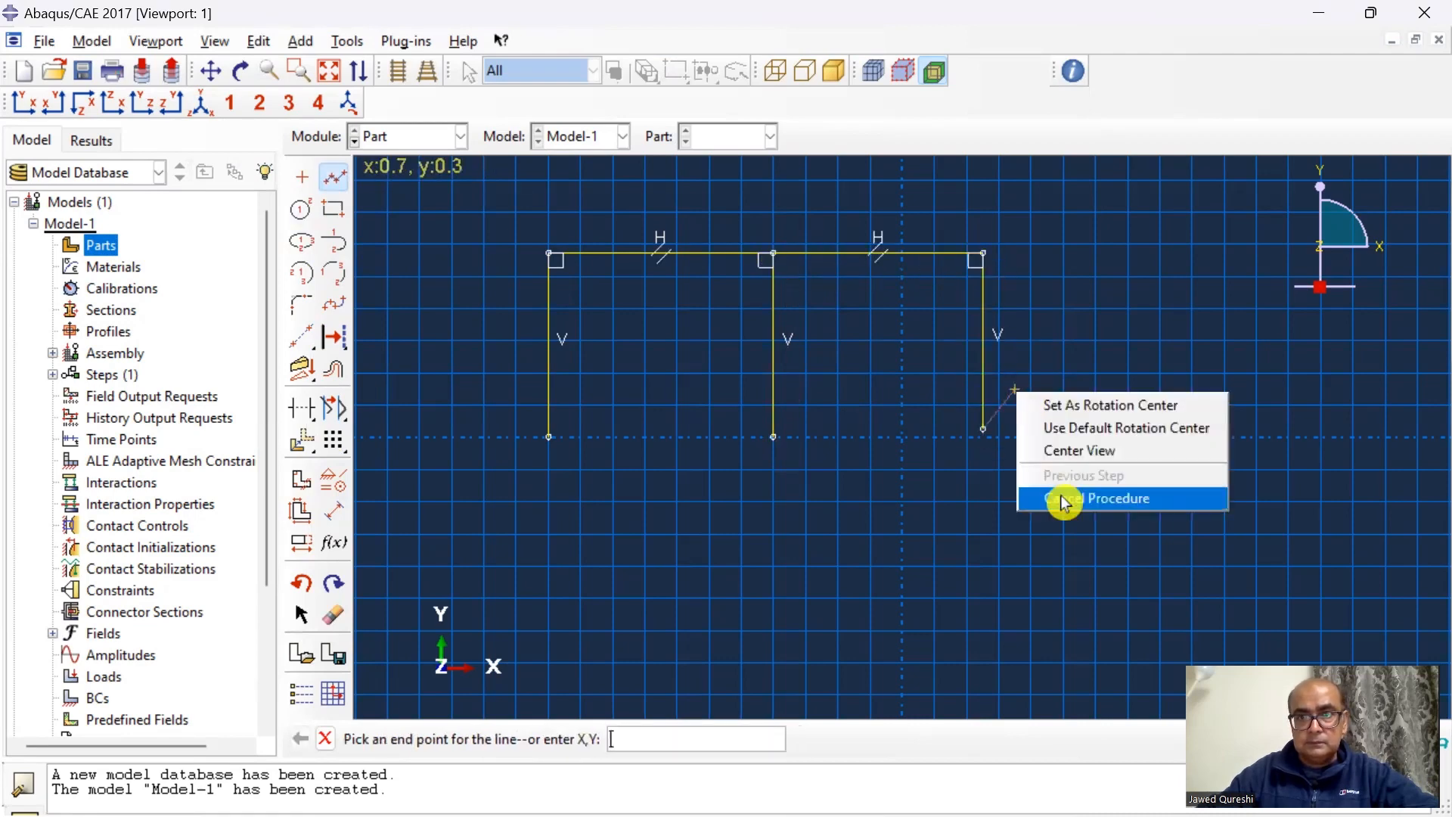
{"action": "left_click", "coordinate": [1118, 499]}
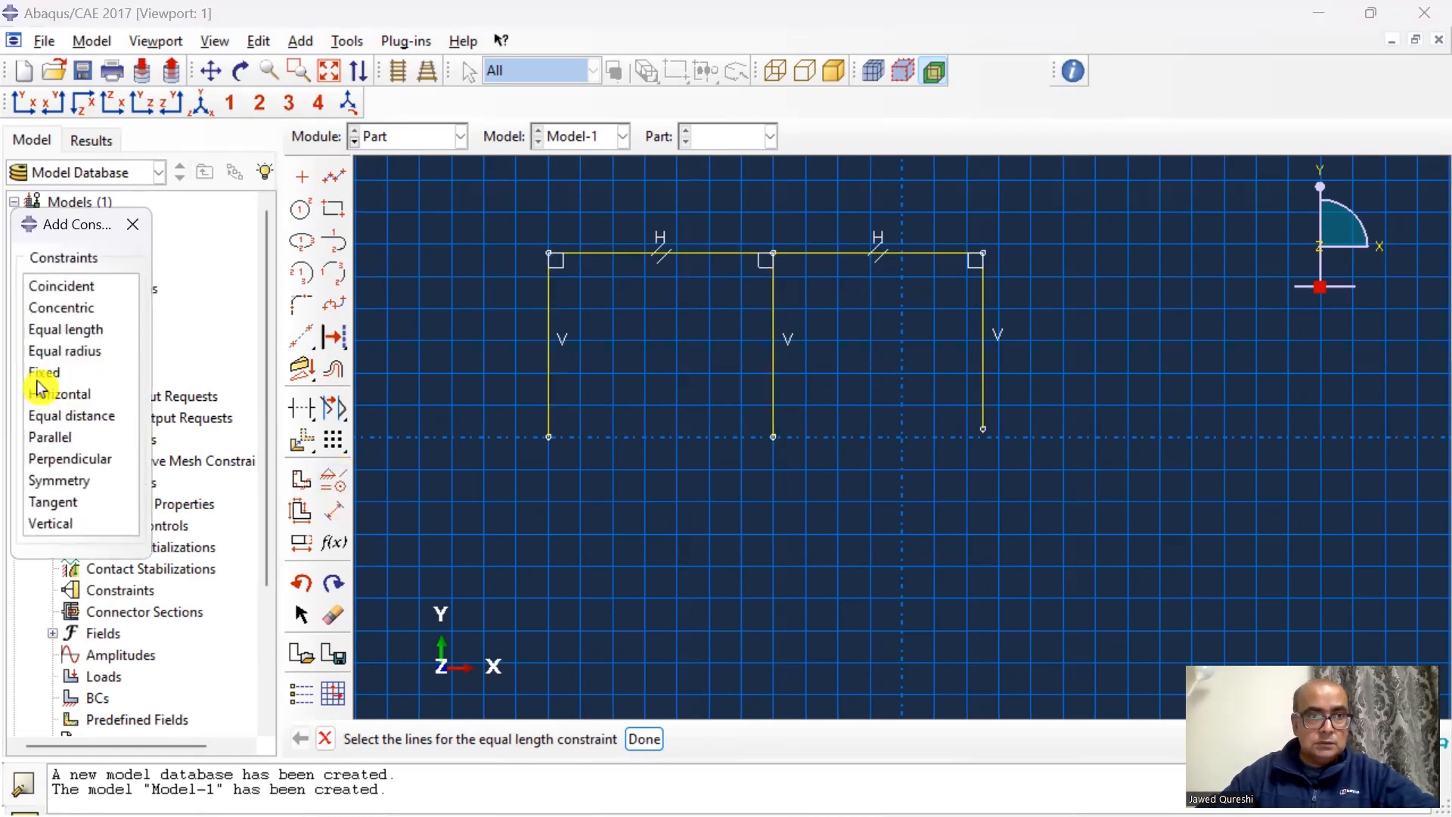
Make the columns and beams equal length and dimension the left beam
{"action": "left_click", "coordinate": [66, 328]}
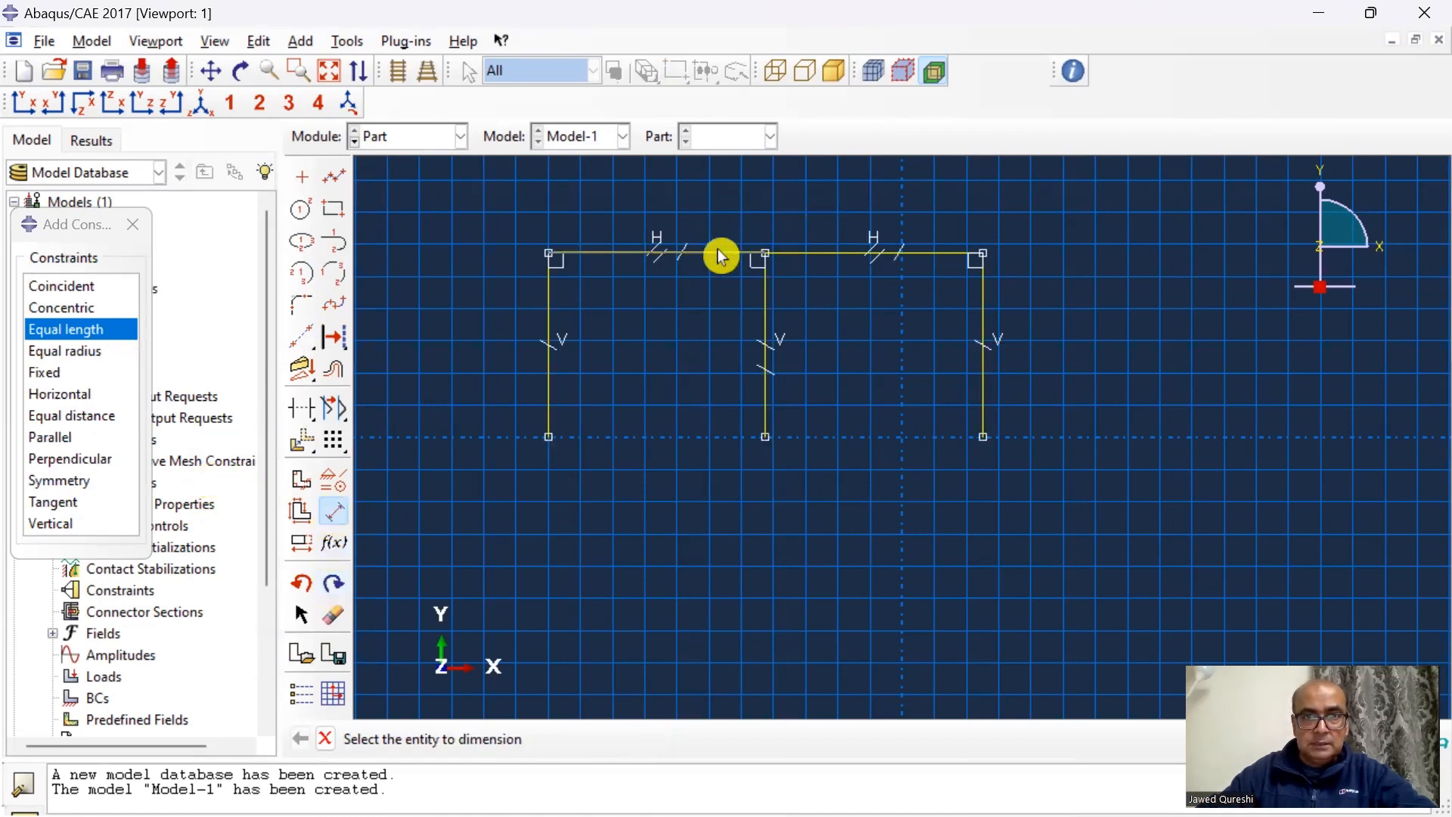
{"action": "left_click", "coordinate": [655, 253]}
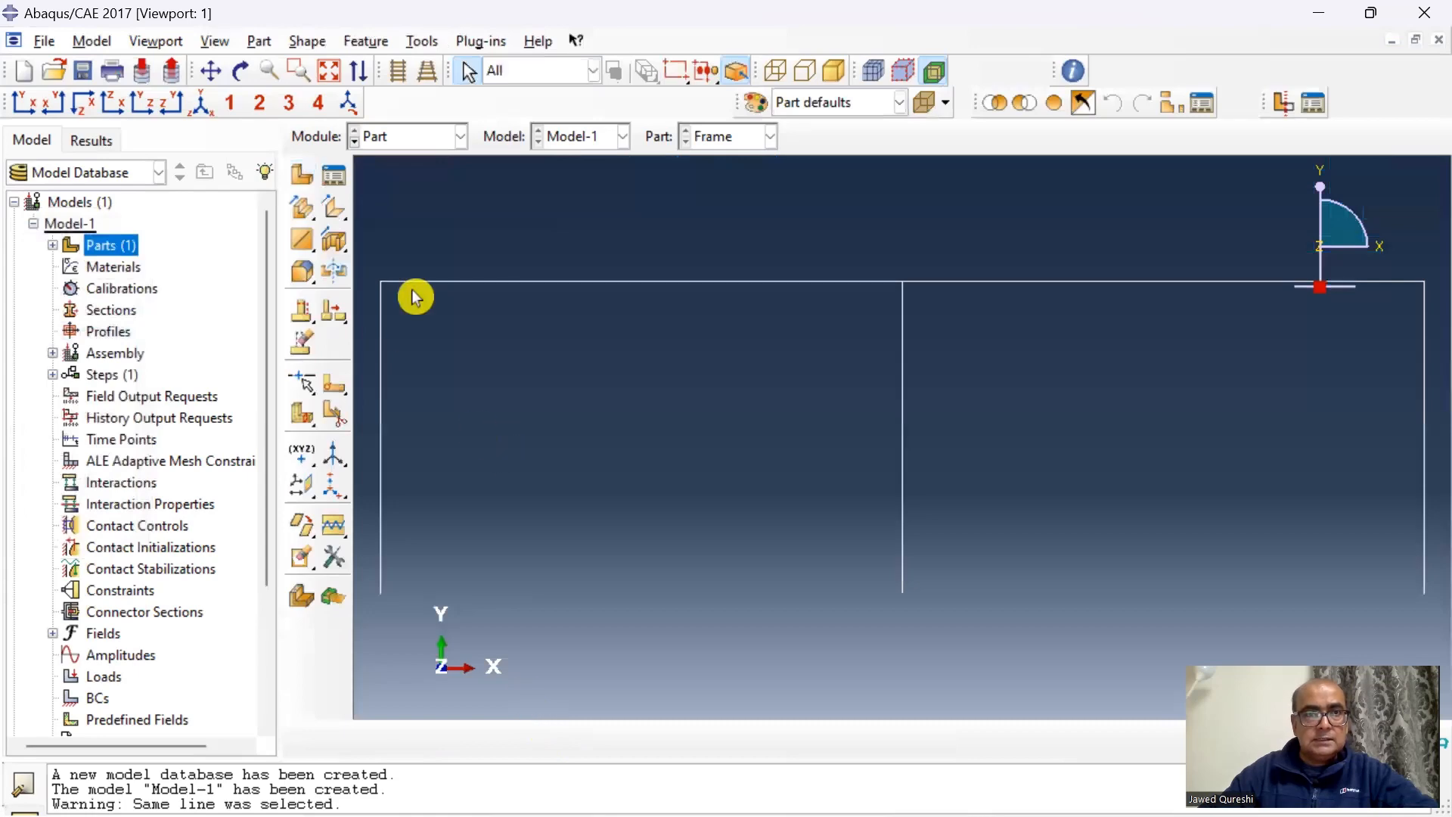
Switch from the Part module to the Property module
{"action": "left_click", "coordinate": [460, 136]}
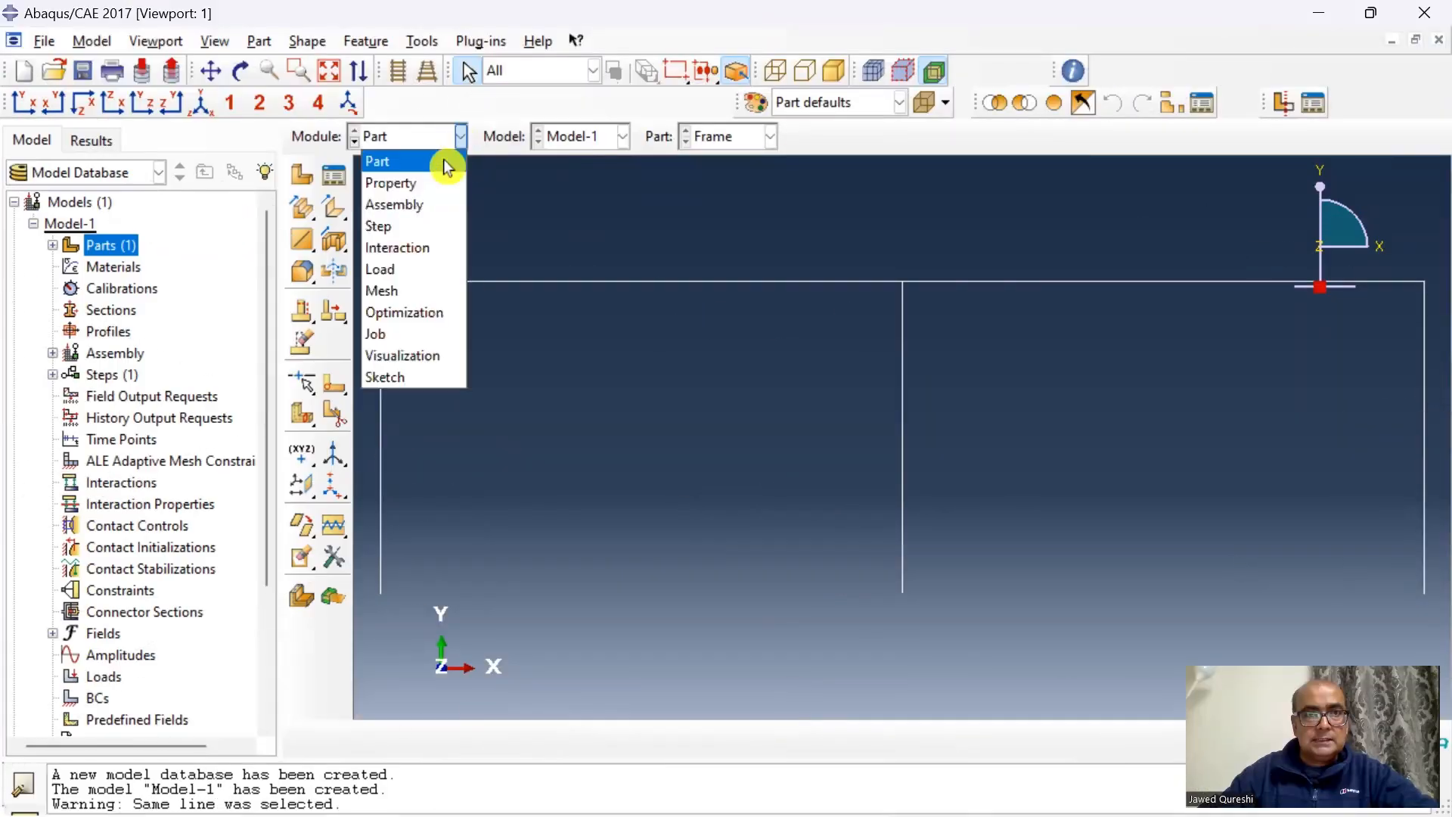
{"action": "left_click", "coordinate": [390, 182]}
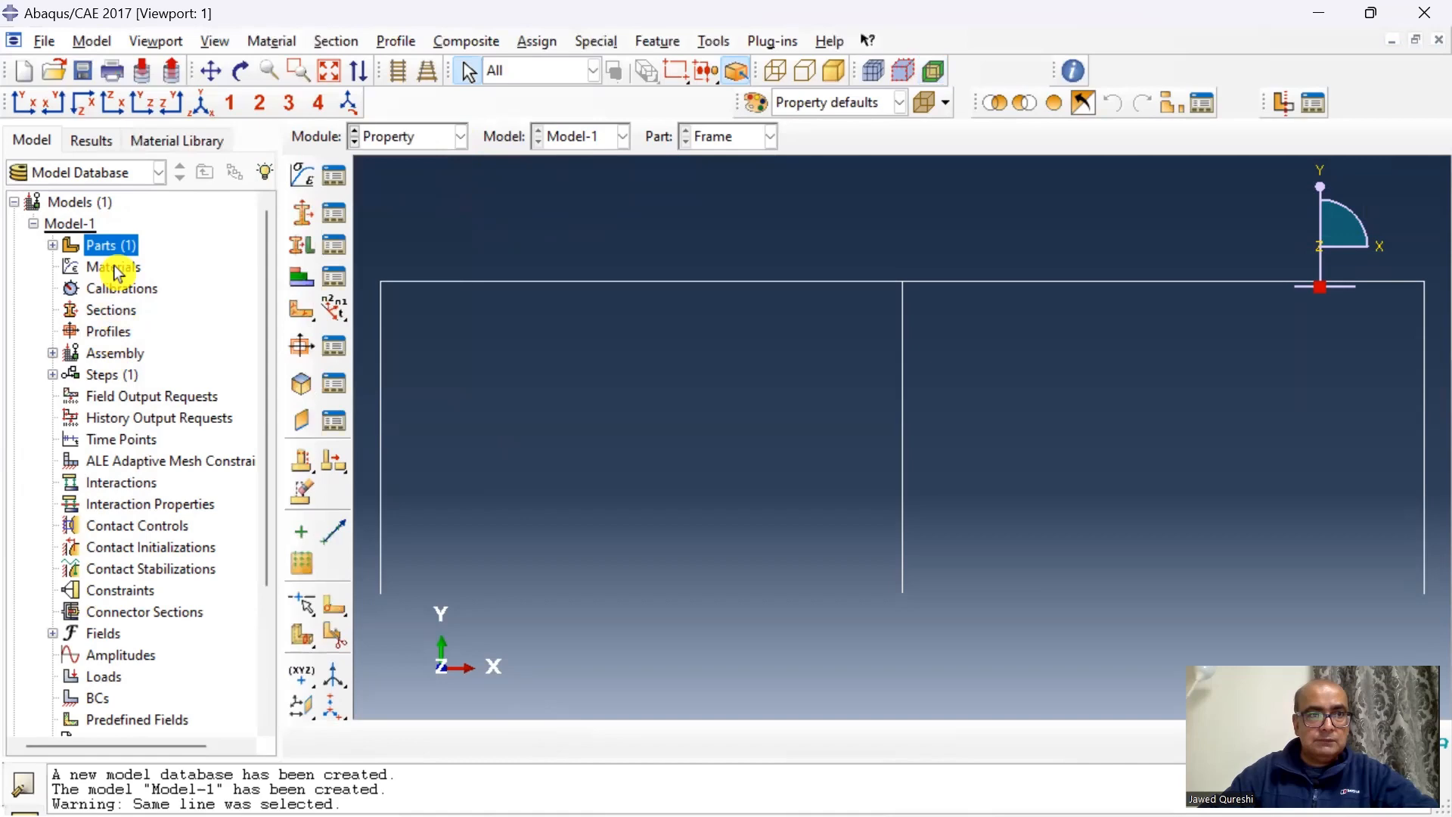
Define Concrete with Young's modulus 30e9, Poisson's ratio 0.2 and density 400
{"action": "double_click", "coordinate": [113, 267]}
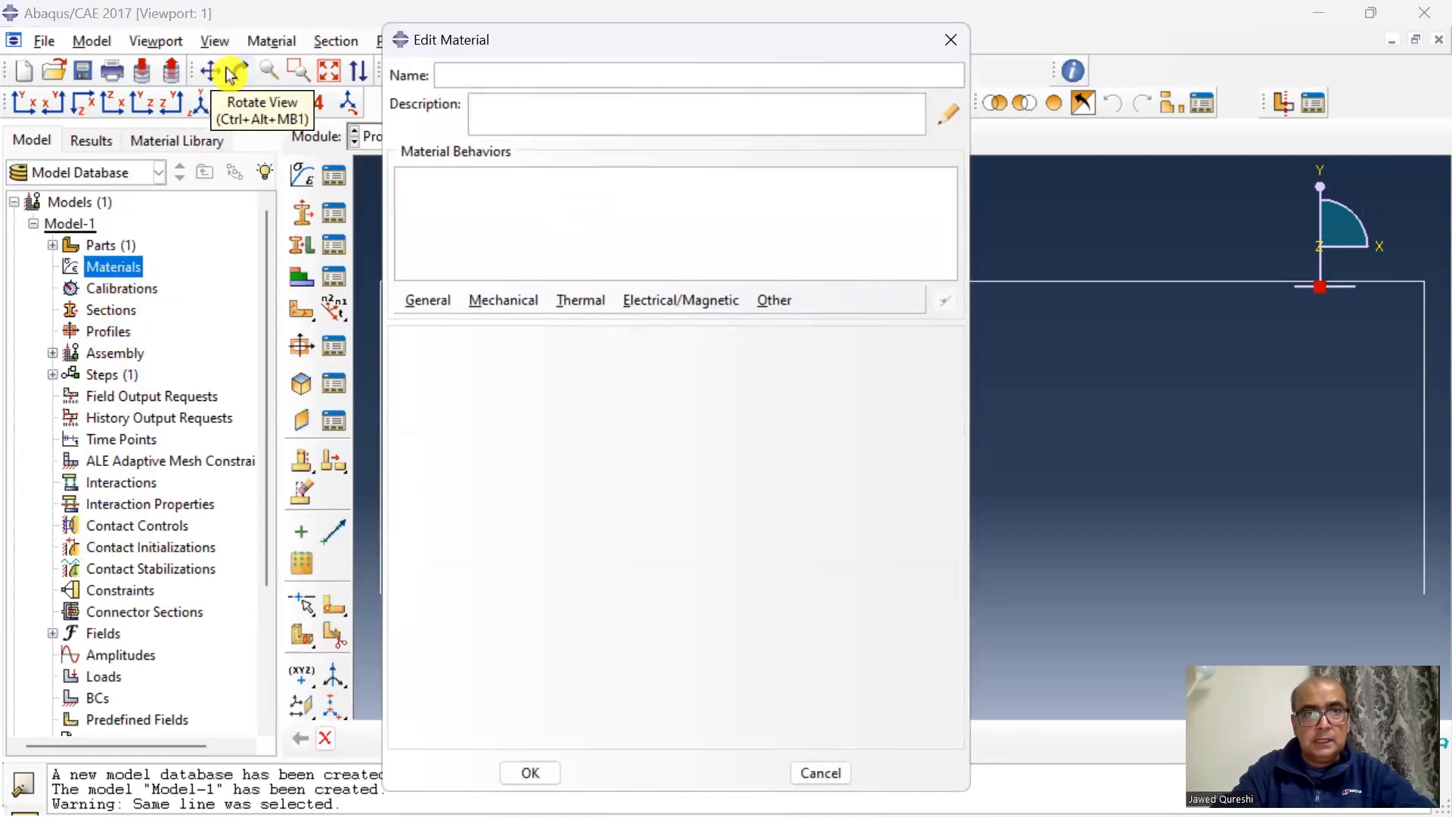
{"action": "left_click", "coordinate": [503, 300]}
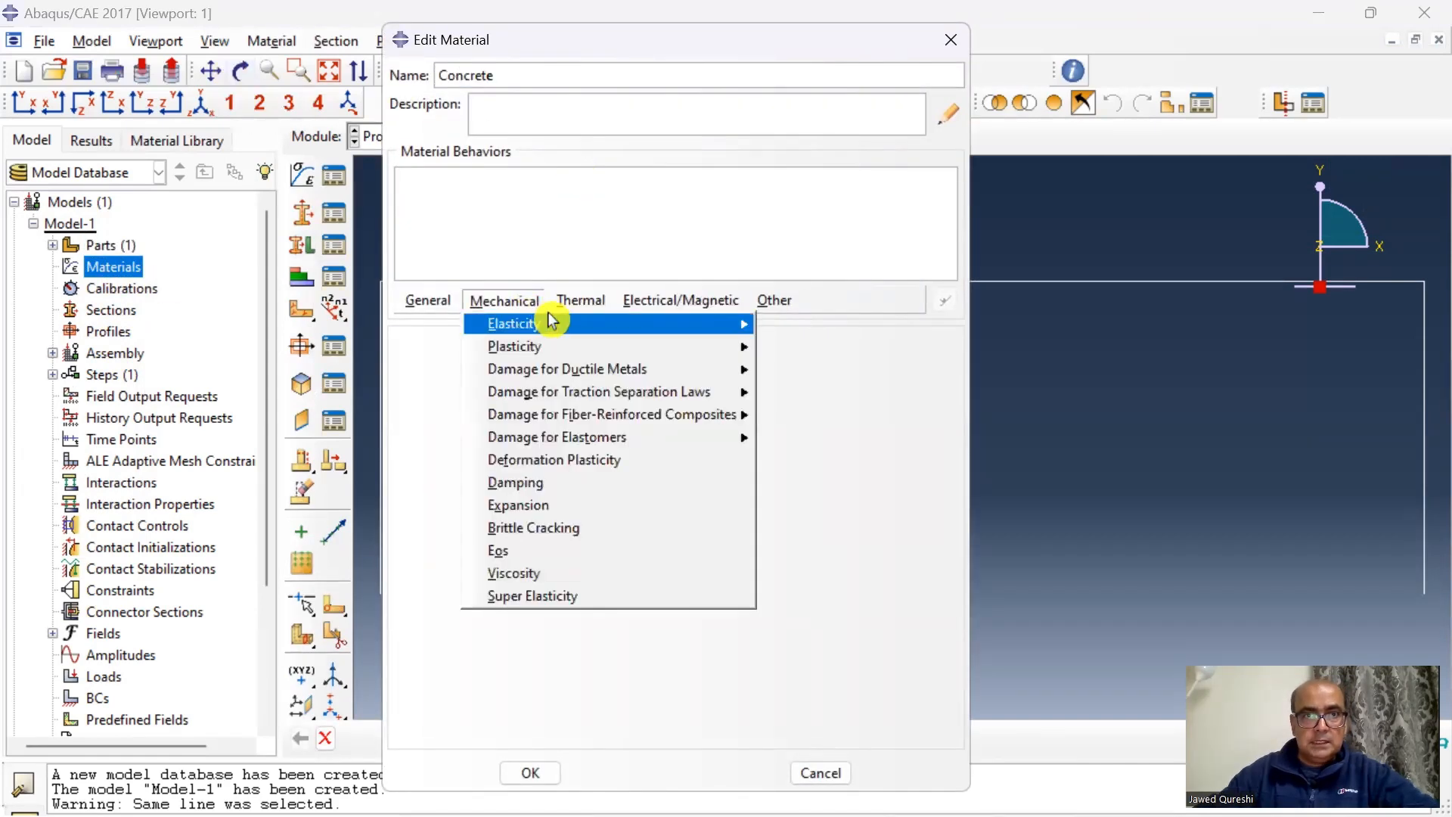
{"action": "left_click", "coordinate": [511, 323]}
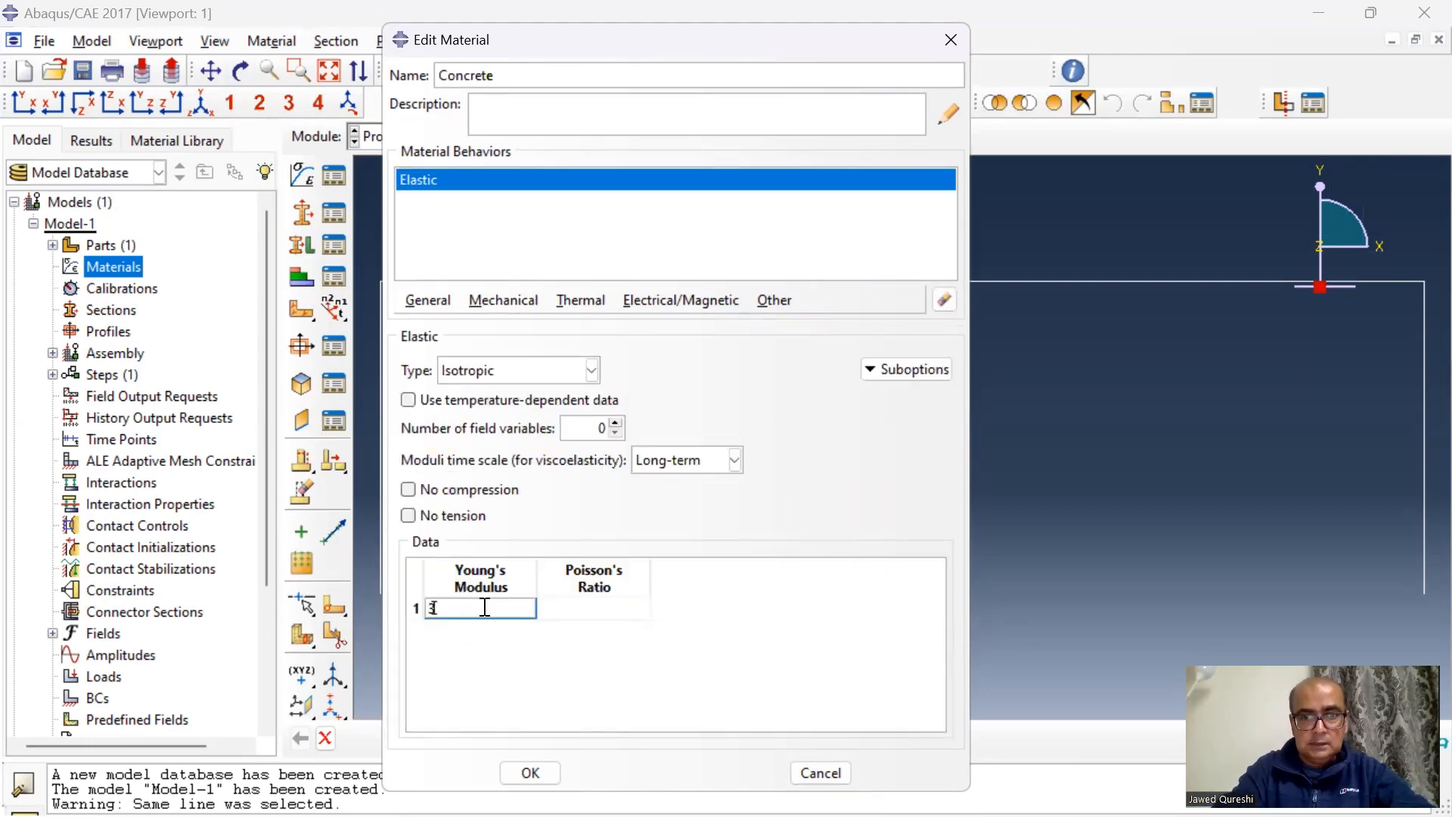
{"action": "type", "text": "30e9"}
{"action": "left_click", "coordinate": [593, 608]}
{"action": "type", "text": "0.2"}
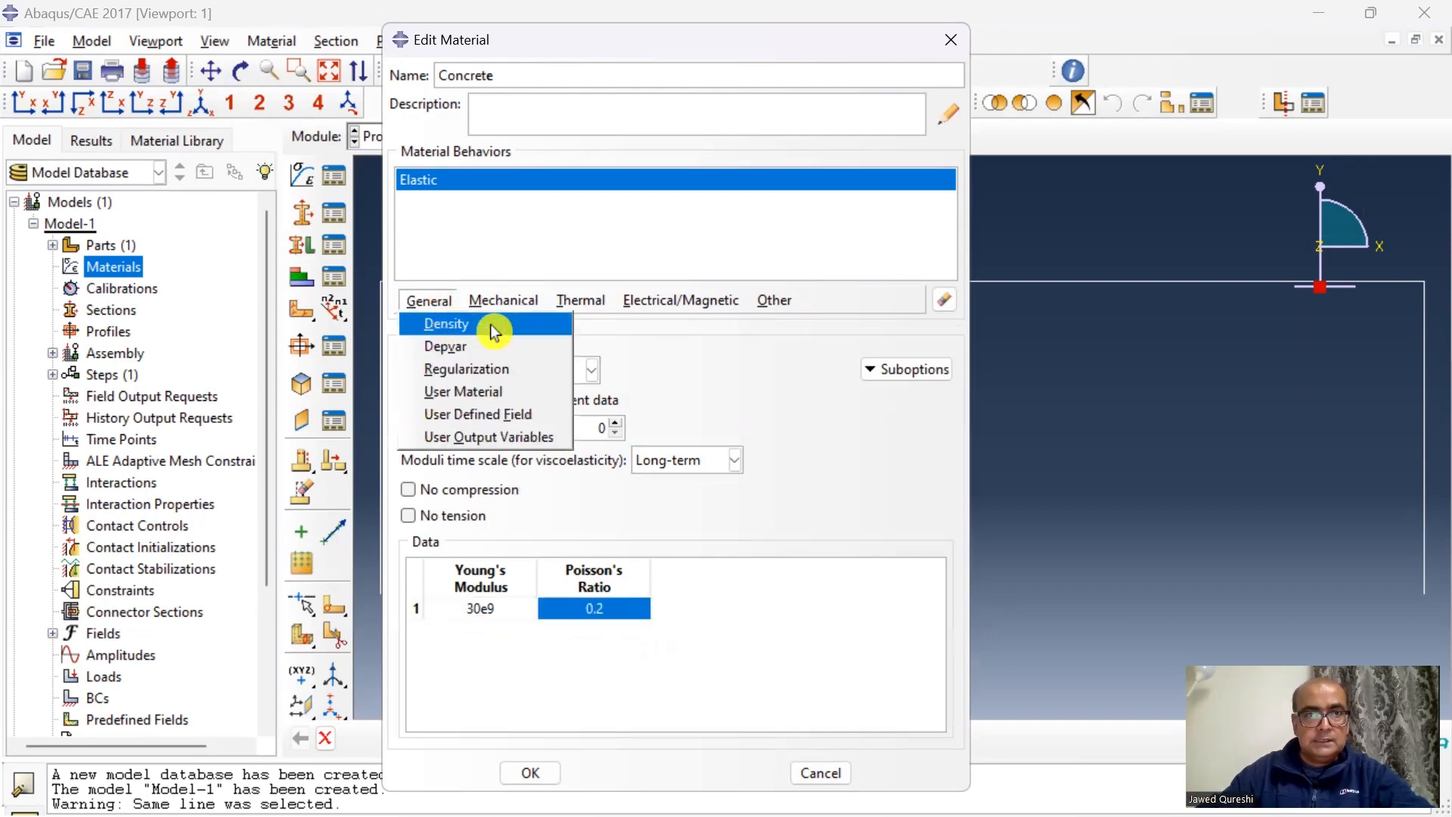
{"action": "left_click", "coordinate": [445, 323]}
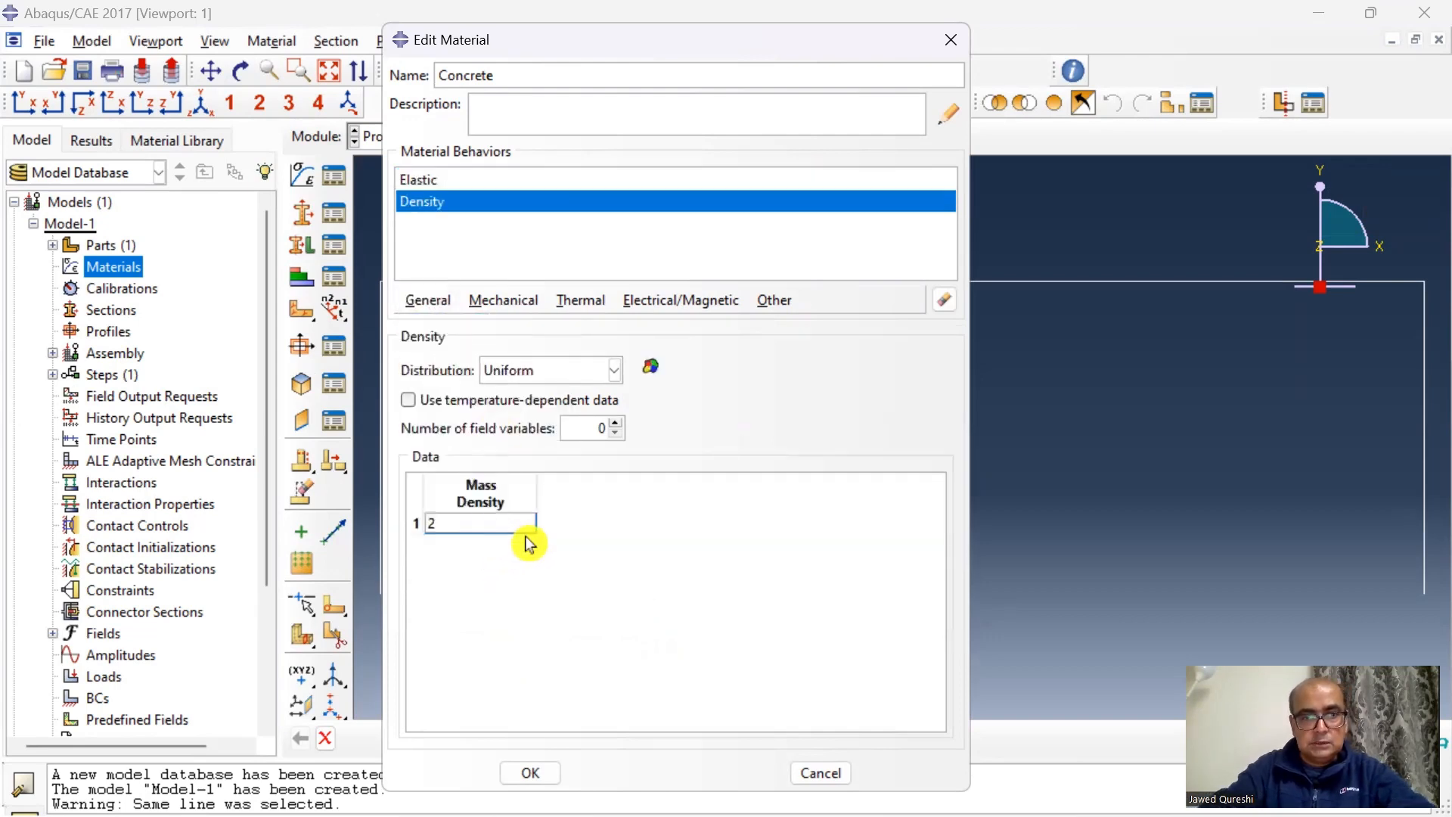
{"action": "type", "text": "400"}
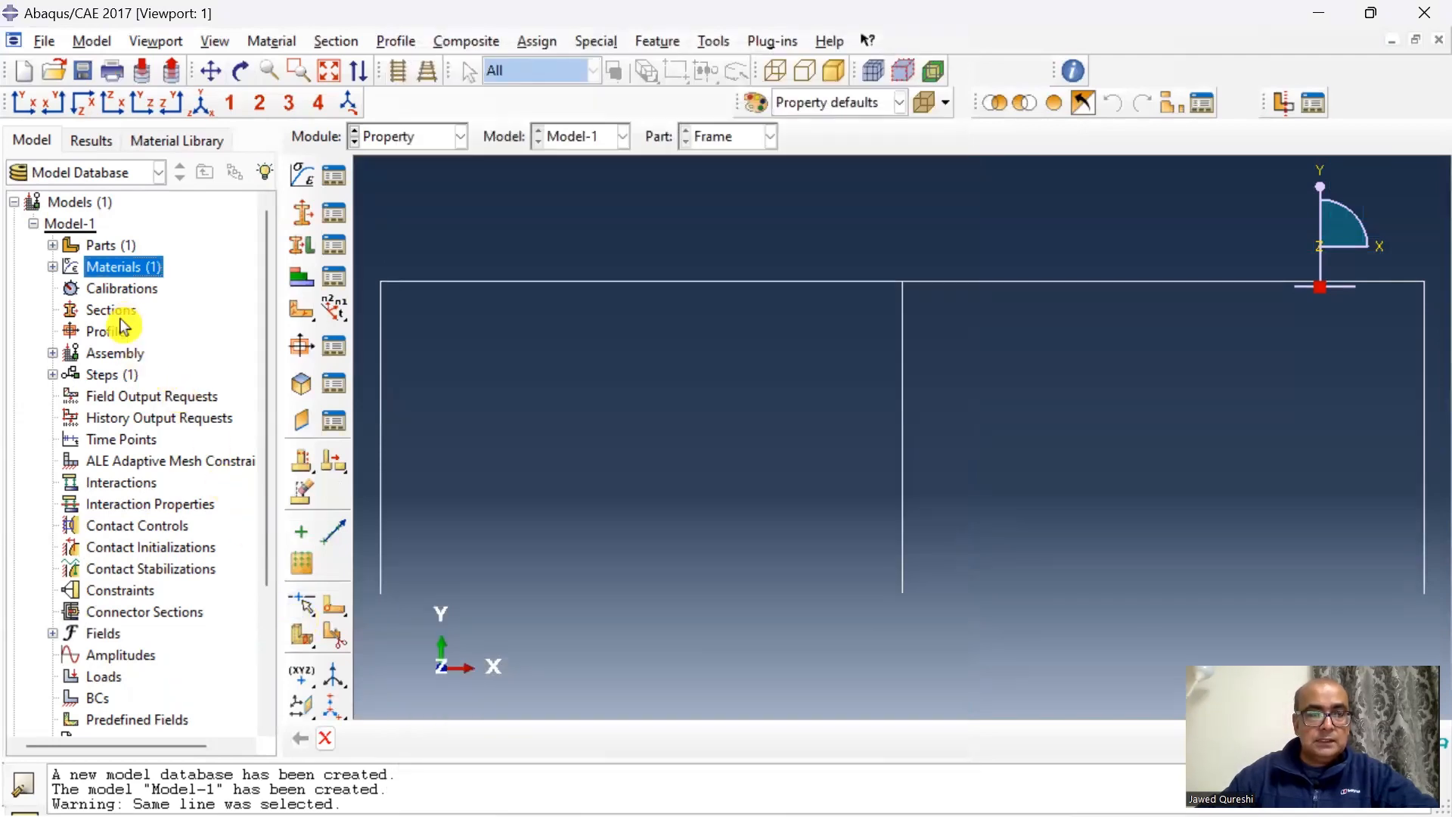
{"action": "mouse_move", "coordinate": [127, 335]}
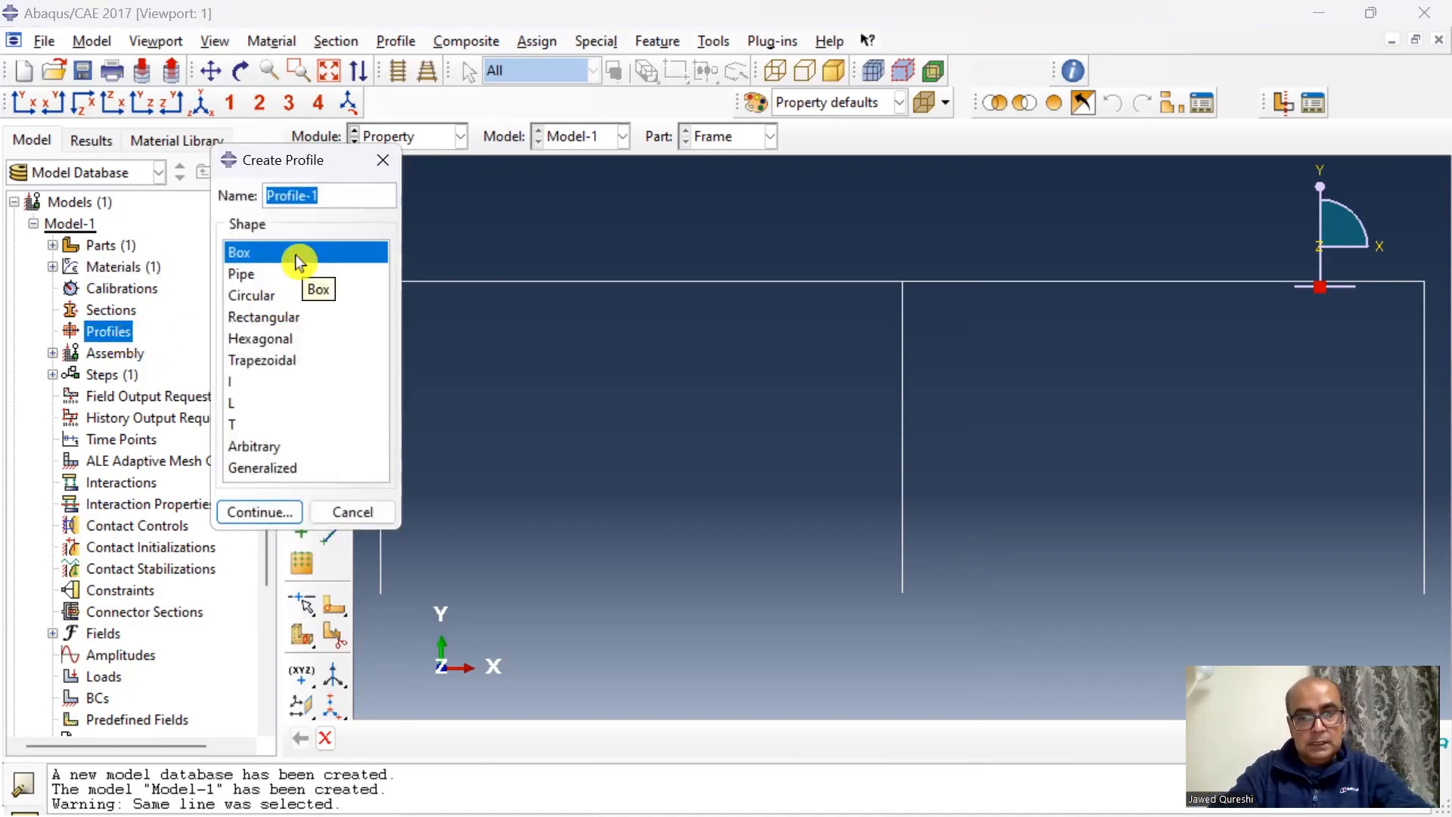
Create the rectangular LandRCol profile at 0.15 by 0.15
{"action": "left_click", "coordinate": [264, 317]}
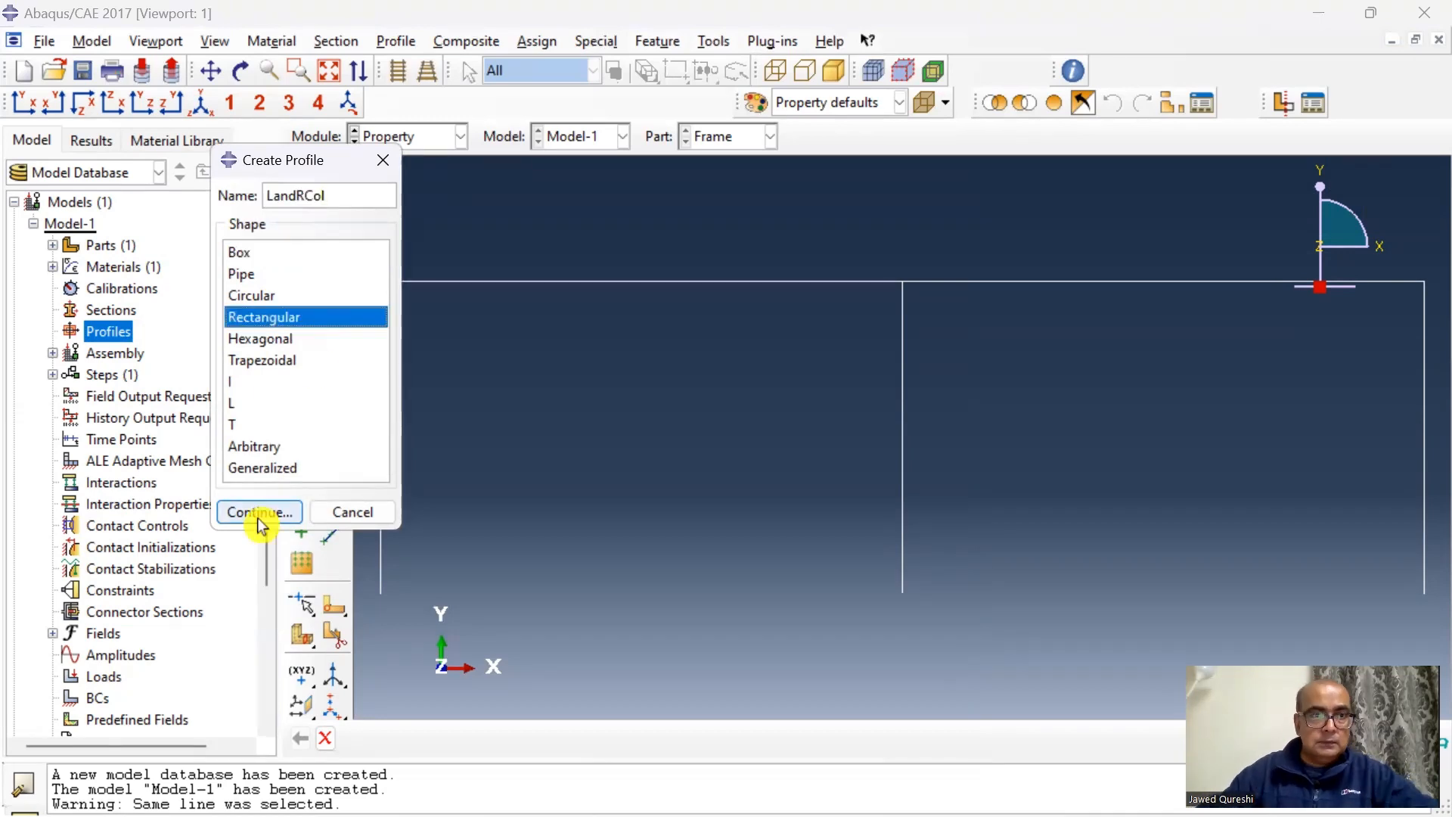
{"action": "left_click", "coordinate": [259, 512]}
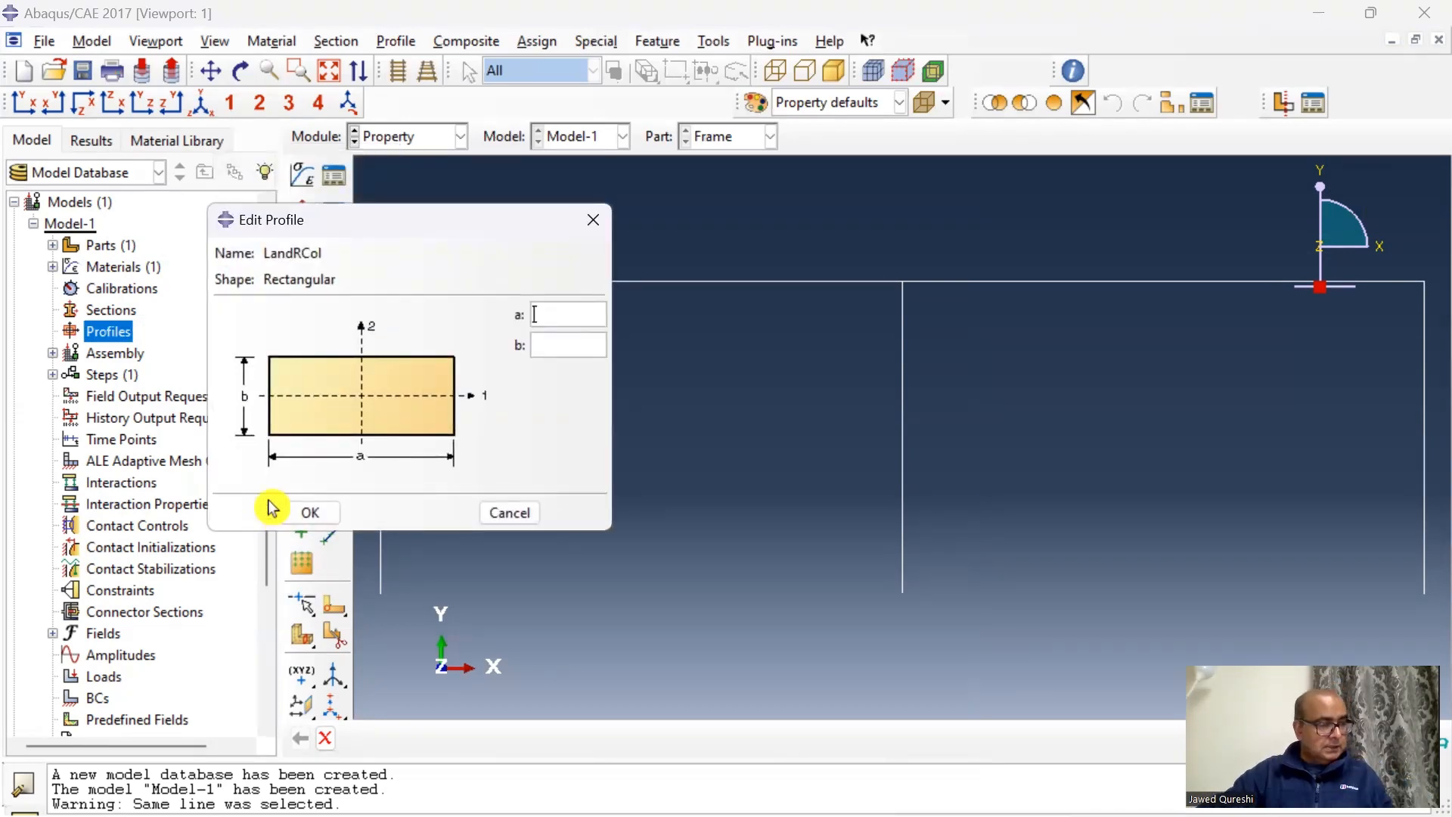
{"action": "type", "text": "0"}
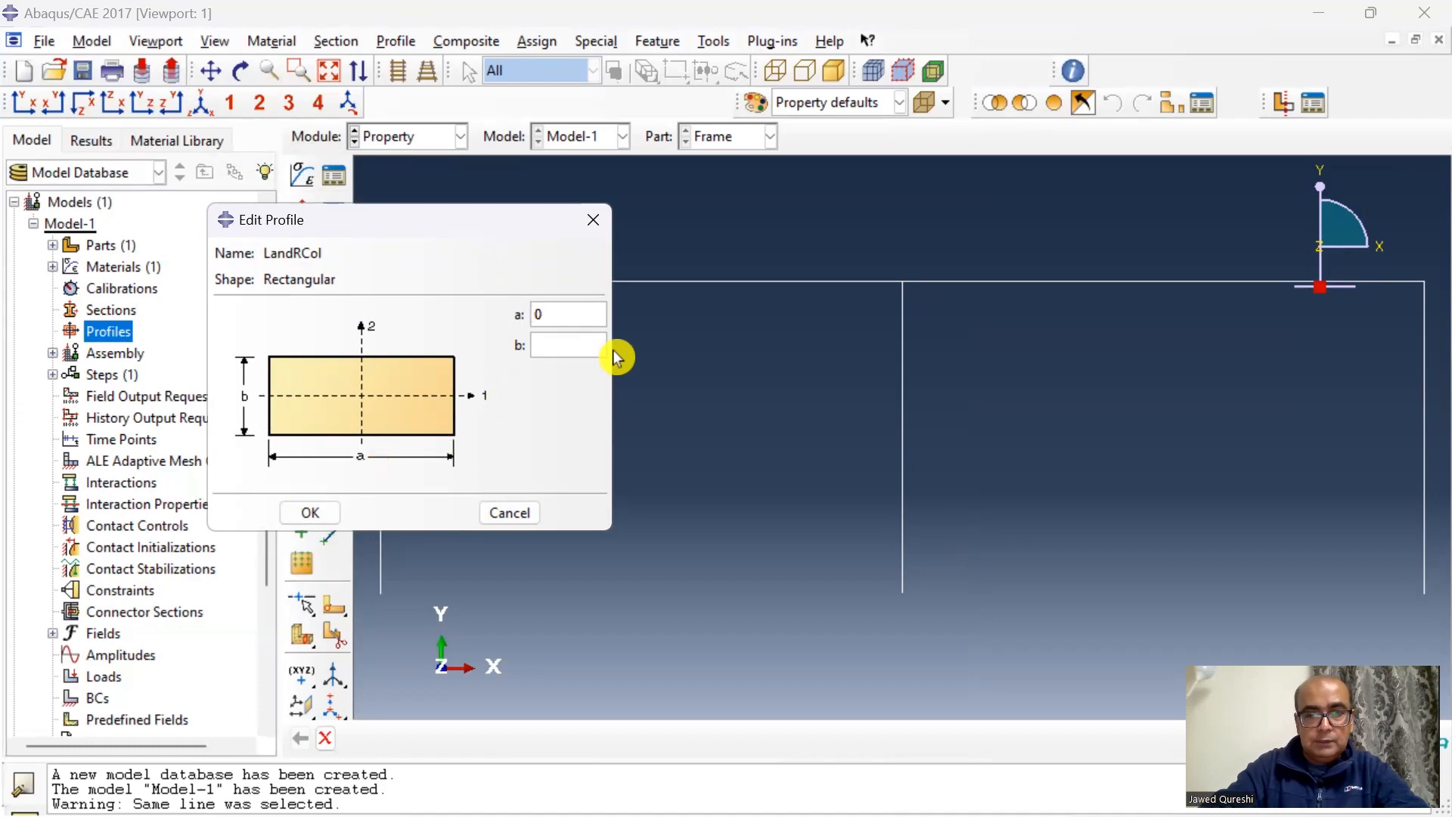
{"action": "type", "text": "0.15"}
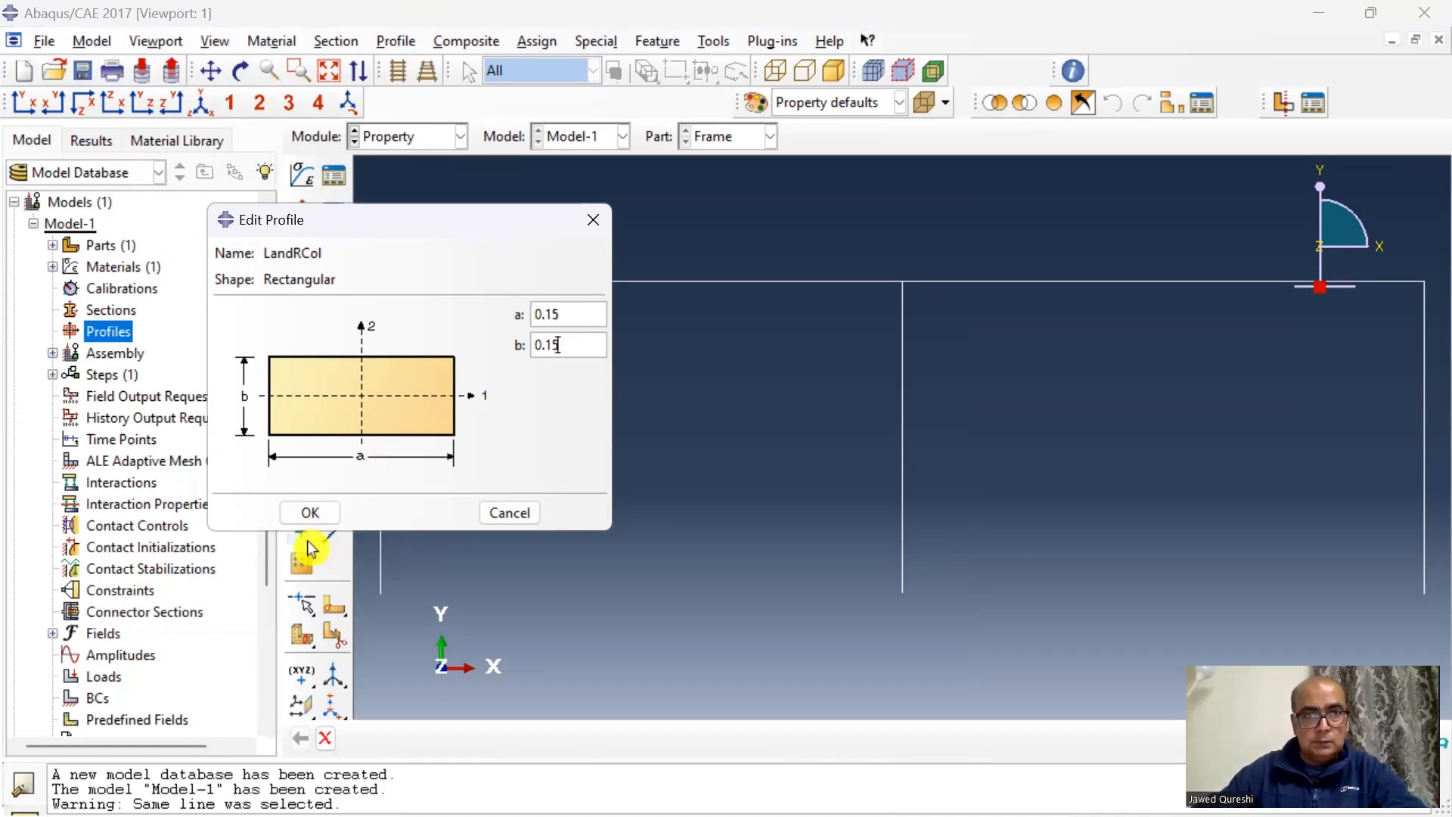
{"action": "left_click", "coordinate": [310, 512]}
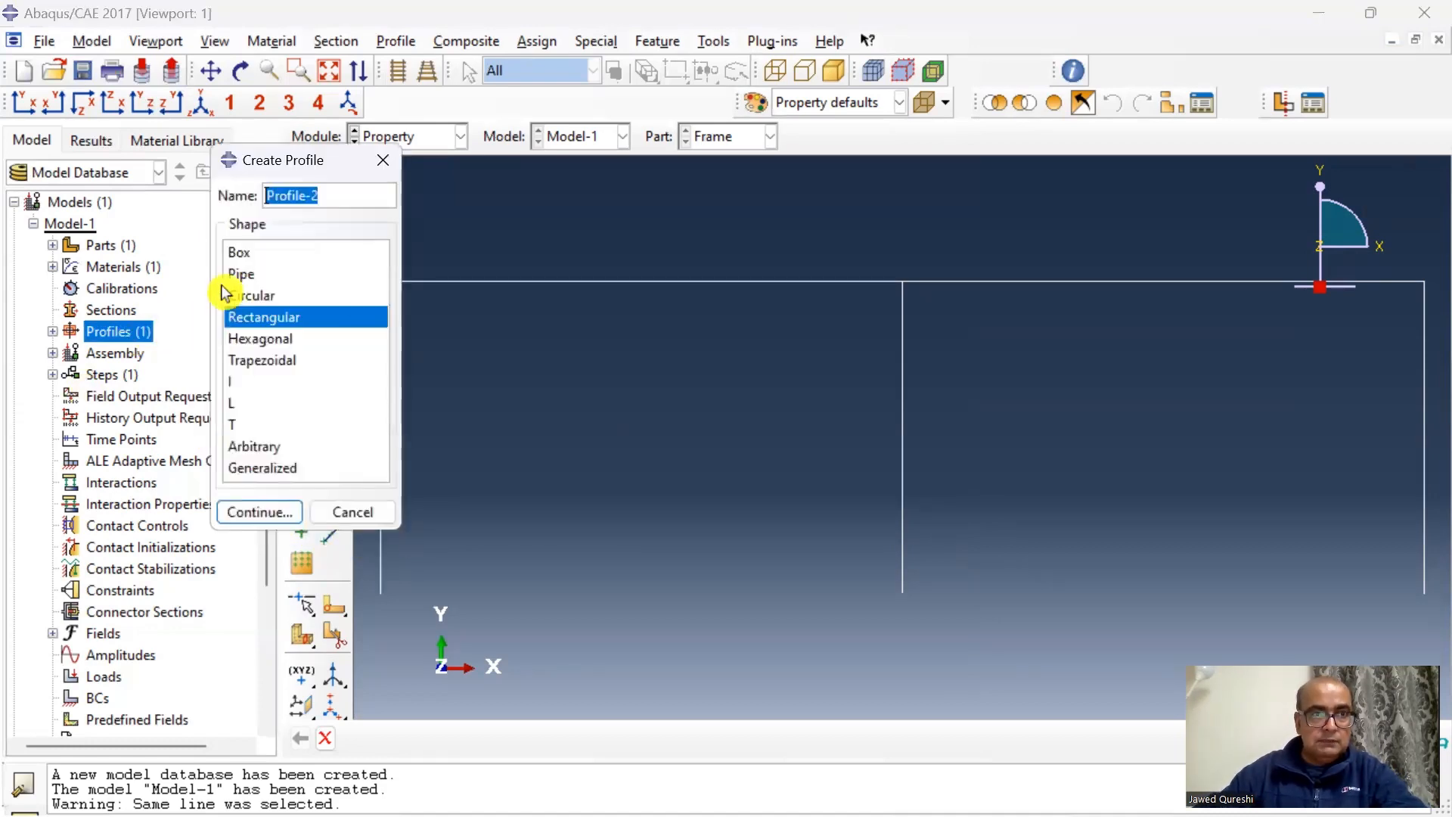
Add the MidCol profile (0.25) and enter 0.2 for the Beam profile
{"action": "type", "text": "MidCol"}
{"action": "type", "text": "0"}
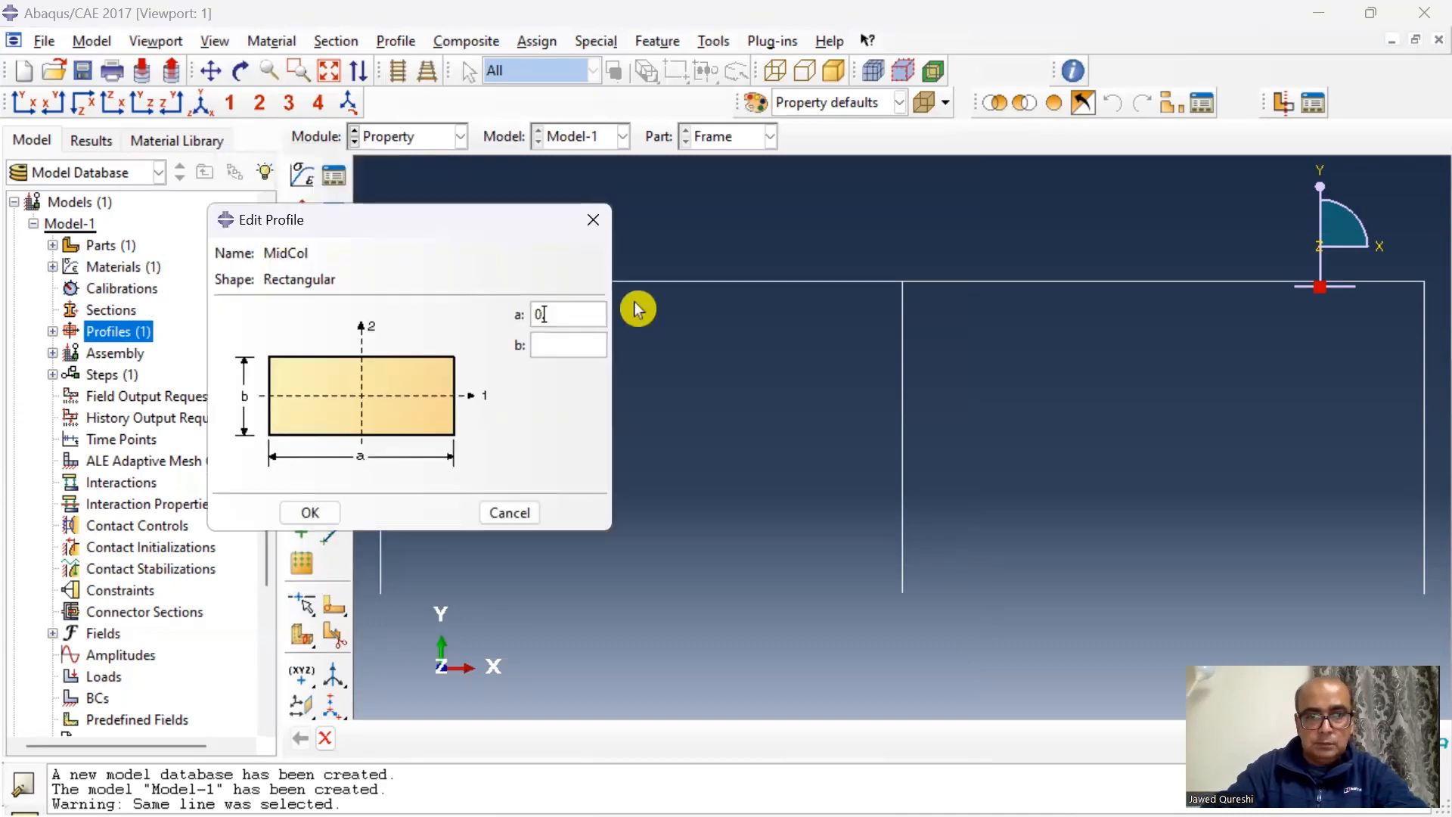
{"action": "type", "text": ".25"}
{"action": "type", "text": "Beam"}
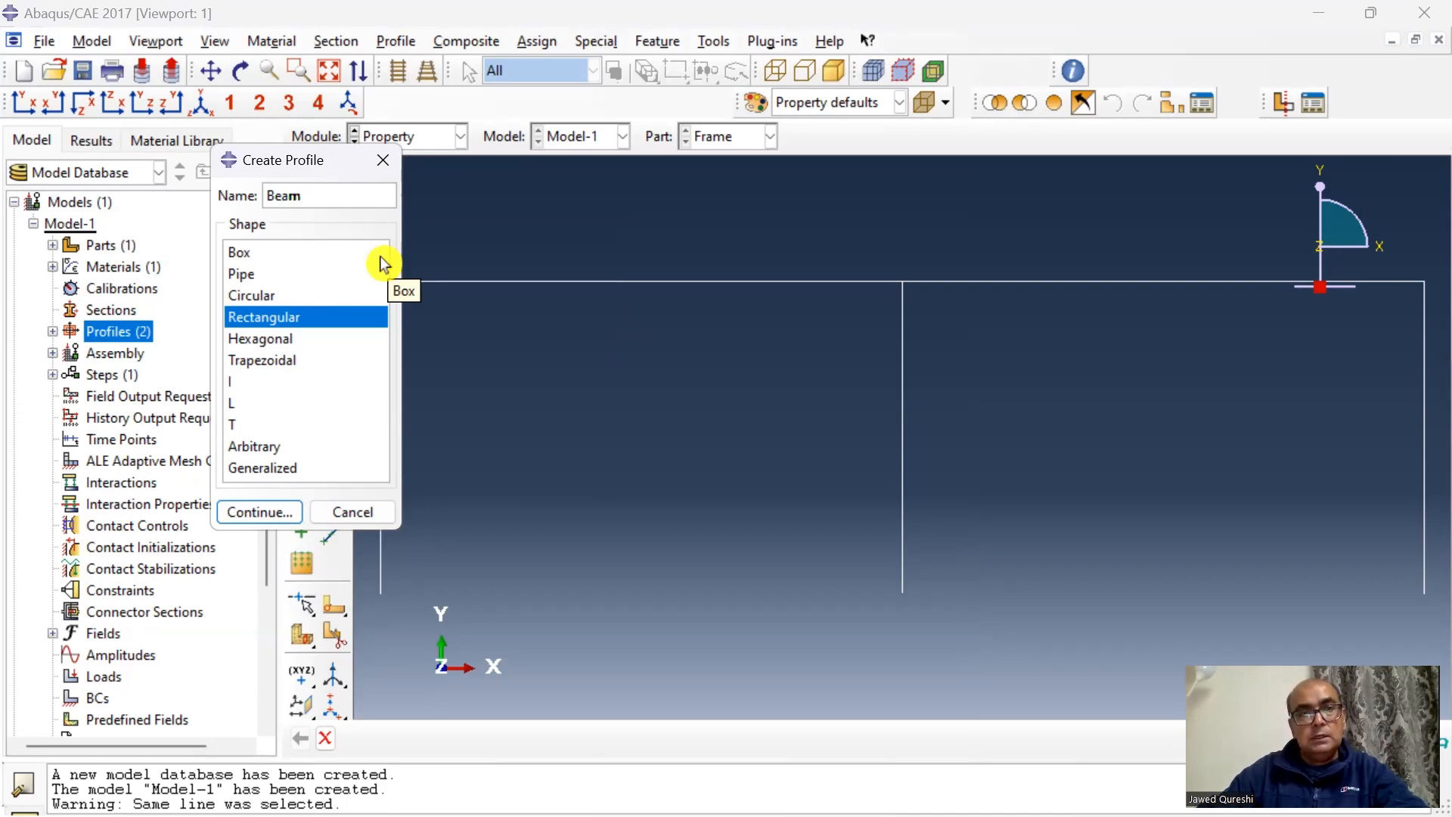
{"action": "mouse_move", "coordinate": [334, 361]}
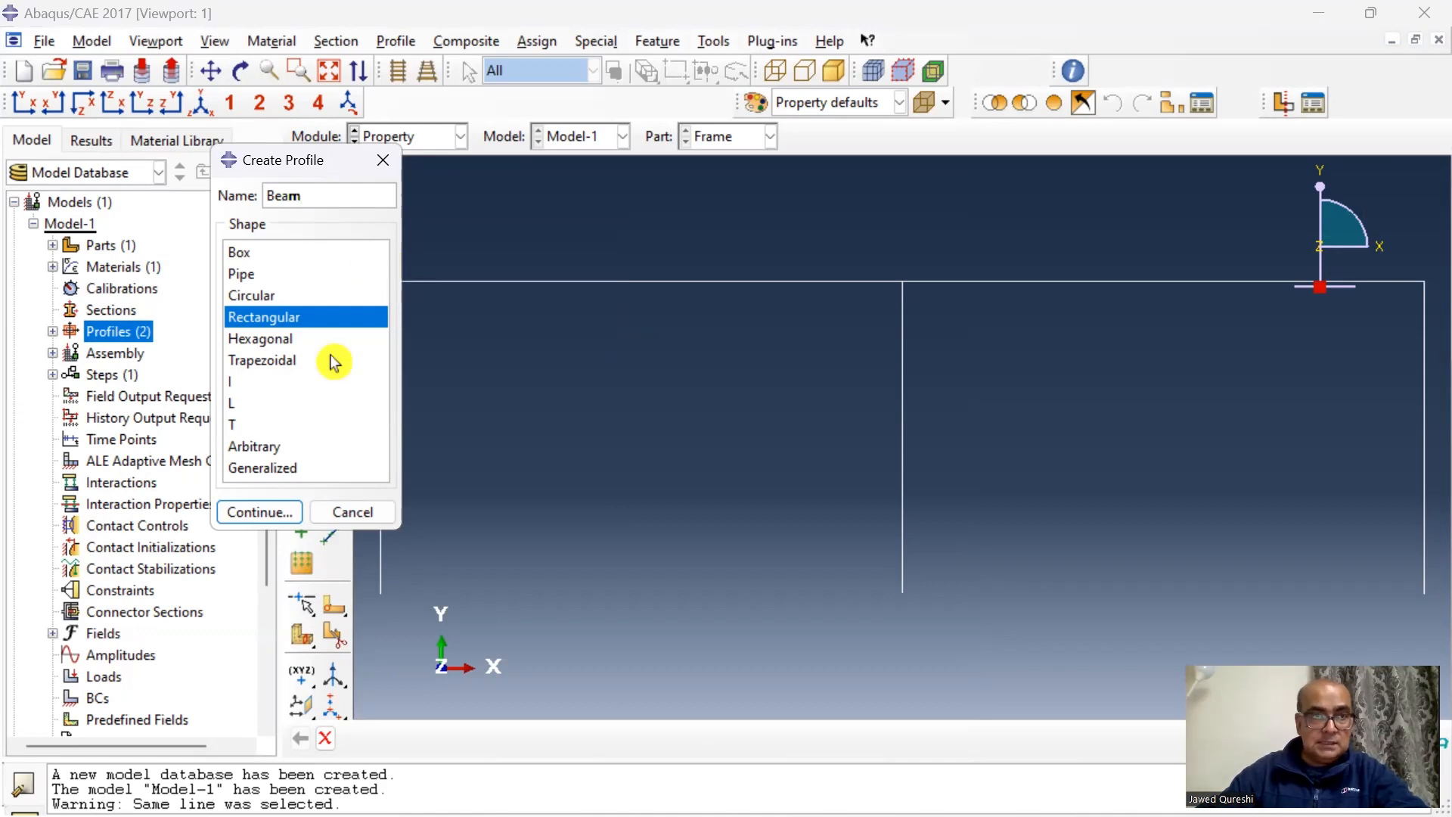
{"action": "left_click", "coordinate": [258, 511]}
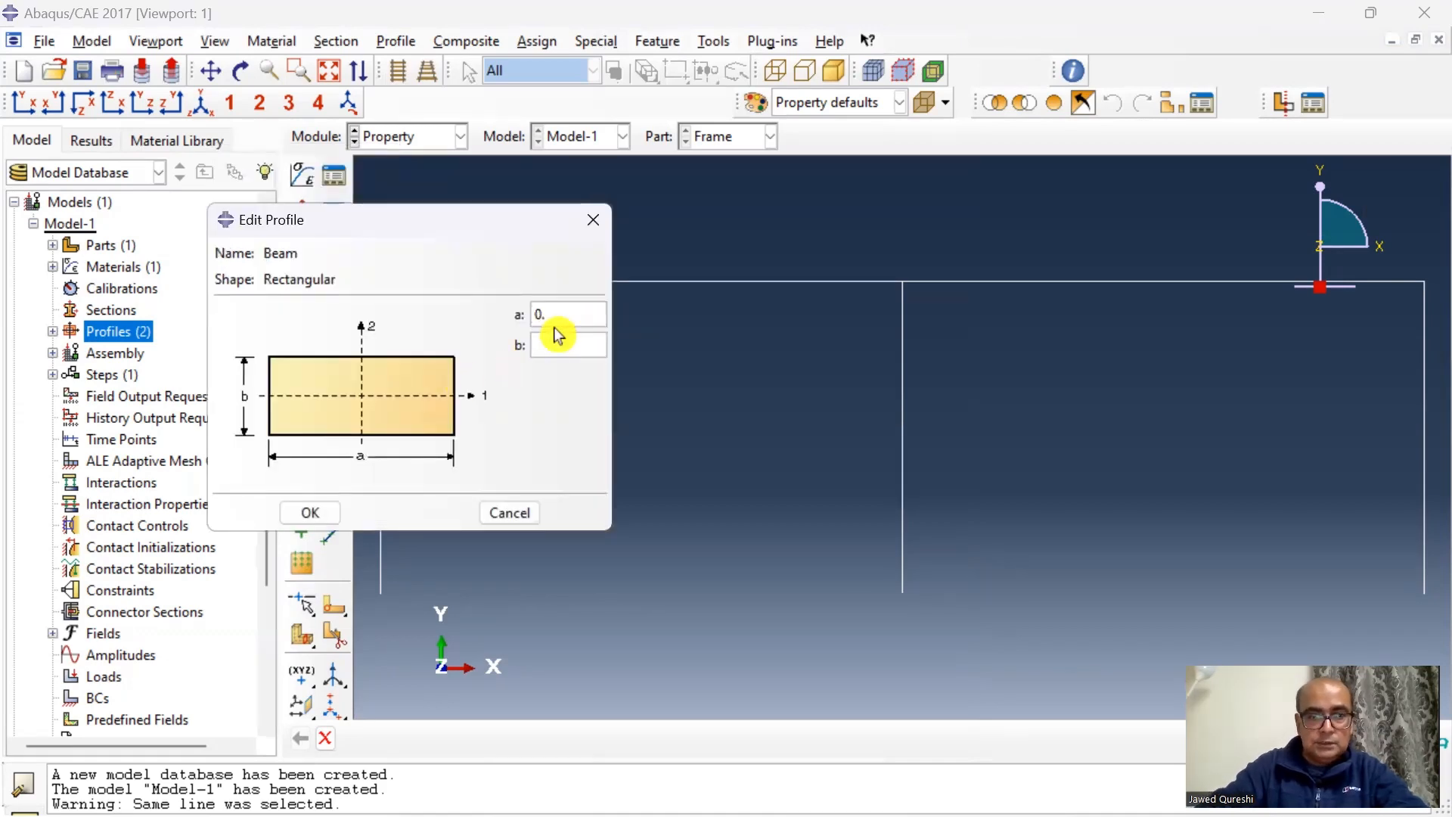
{"action": "type", "text": "0.2"}
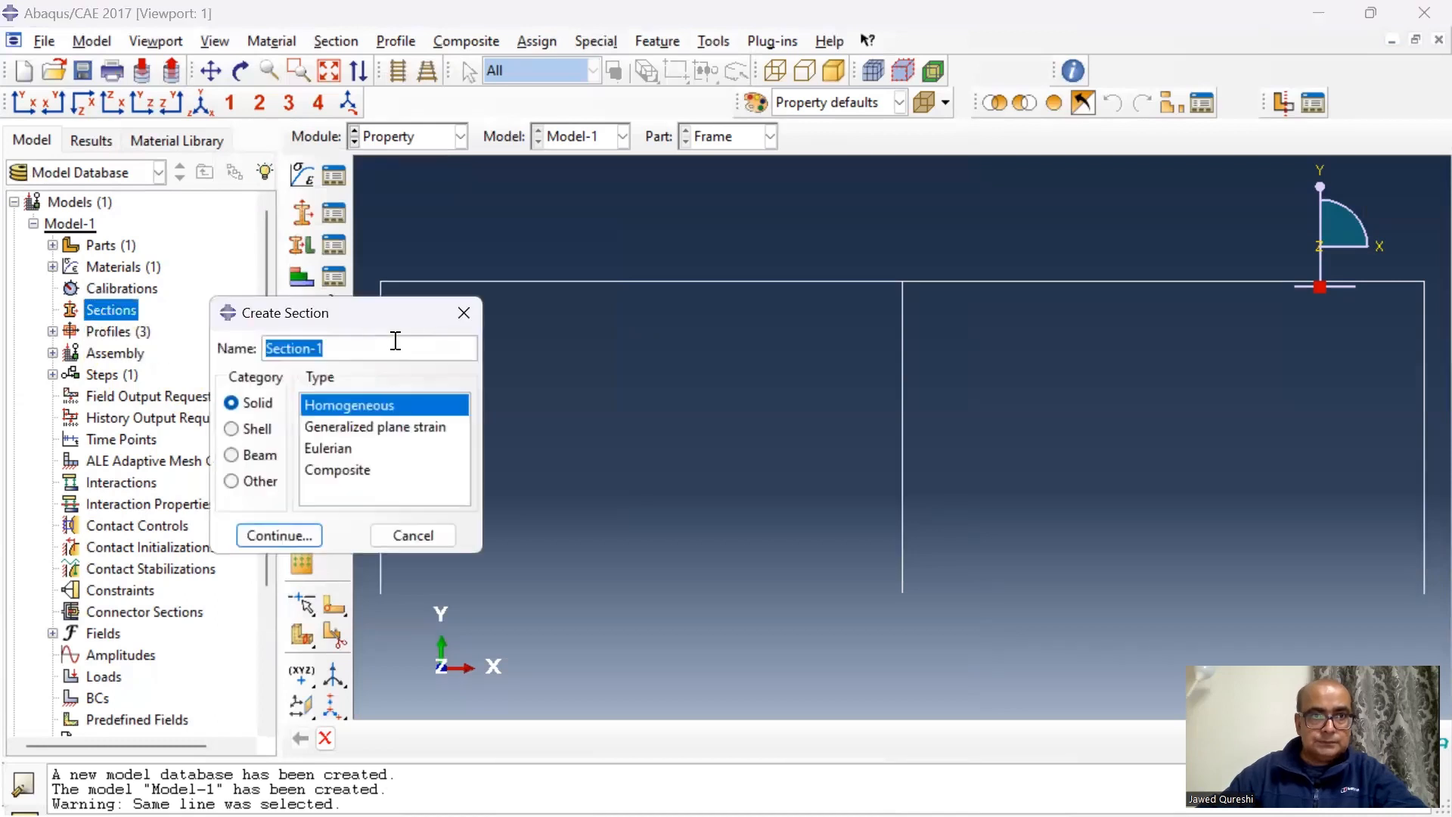
Create the LRcol concrete beam section using the LandRCol profile
{"action": "left_click", "coordinate": [232, 455]}
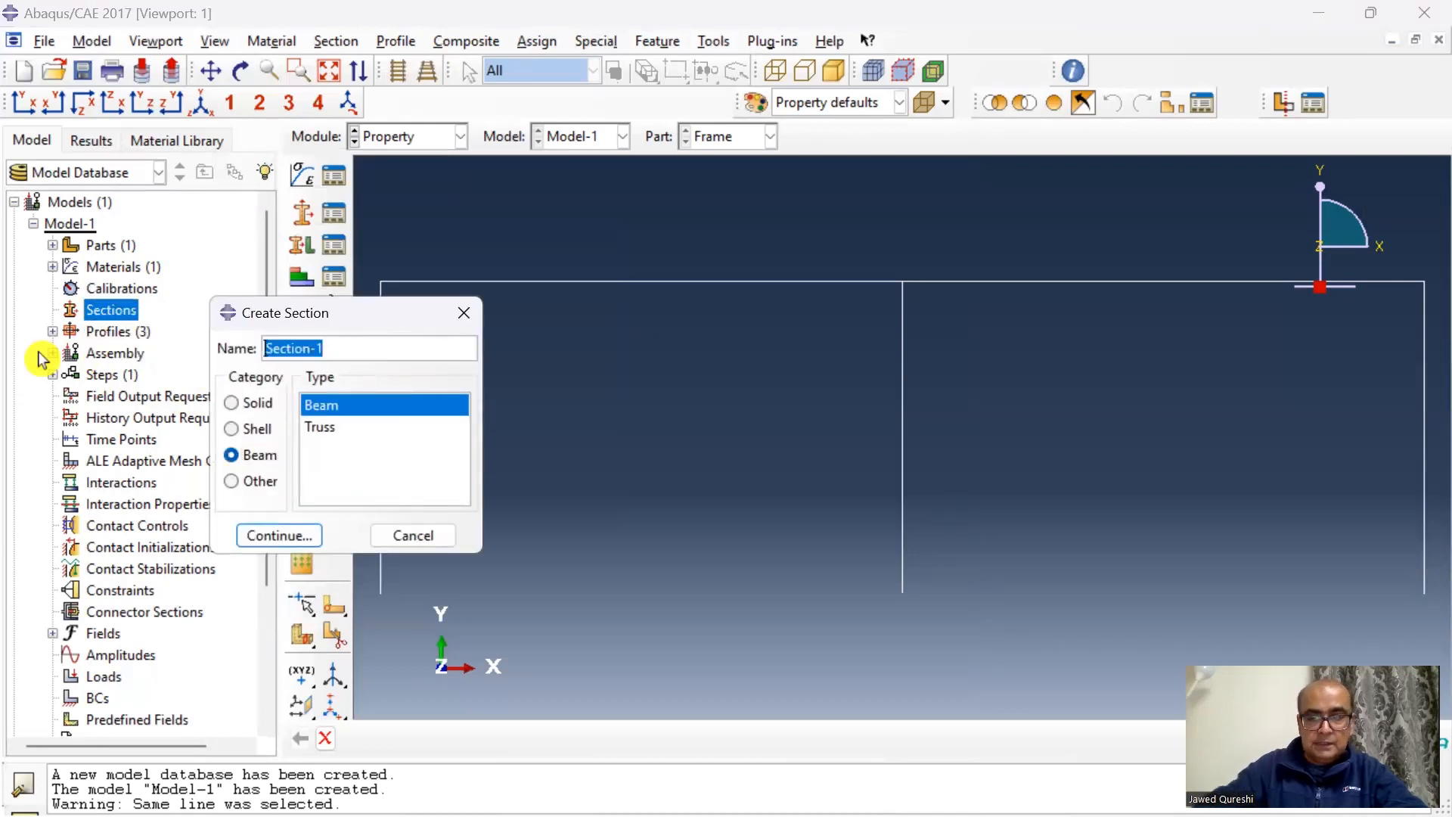
{"action": "type", "text": "LRc"}
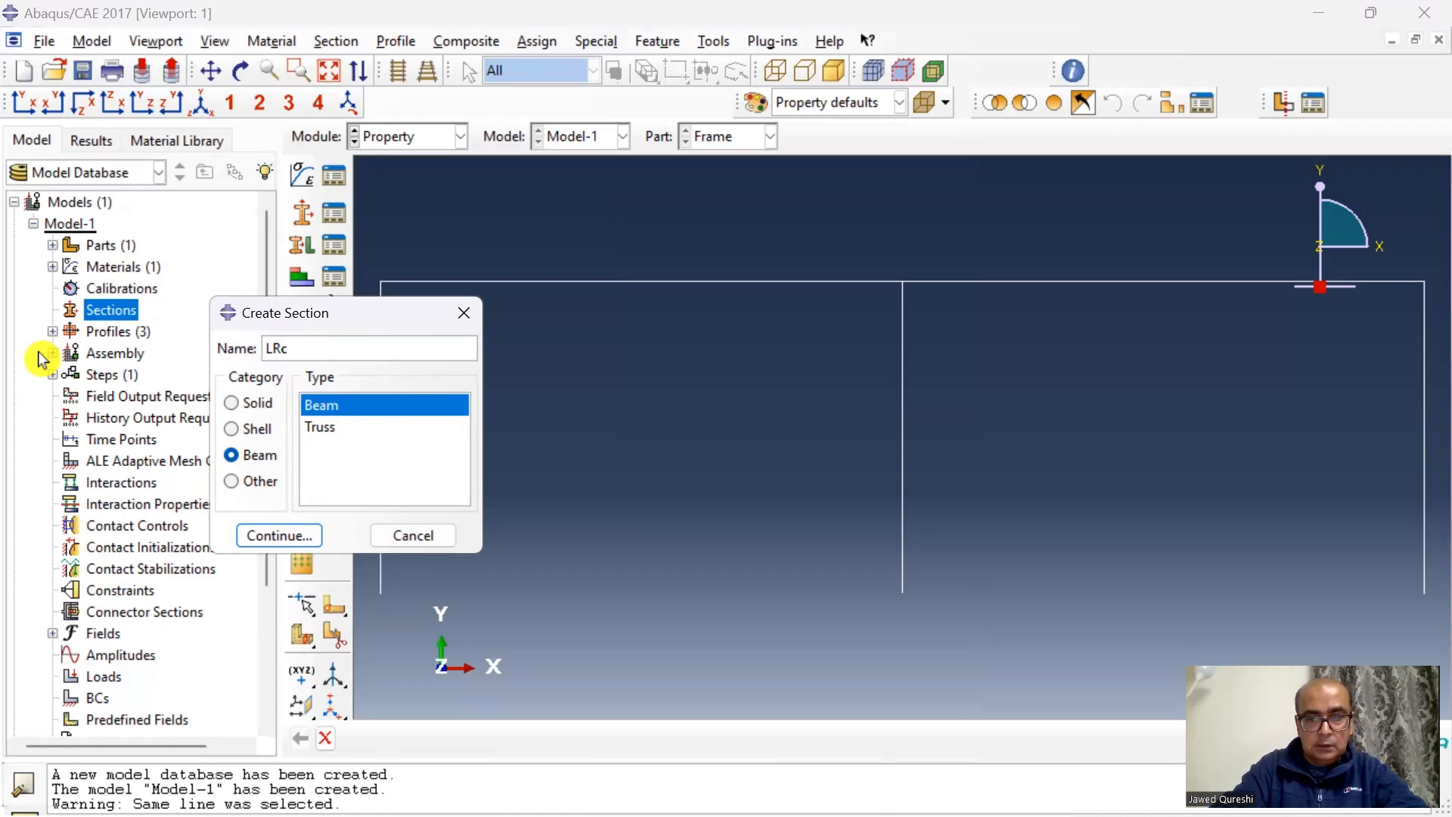
{"action": "left_click", "coordinate": [278, 535]}
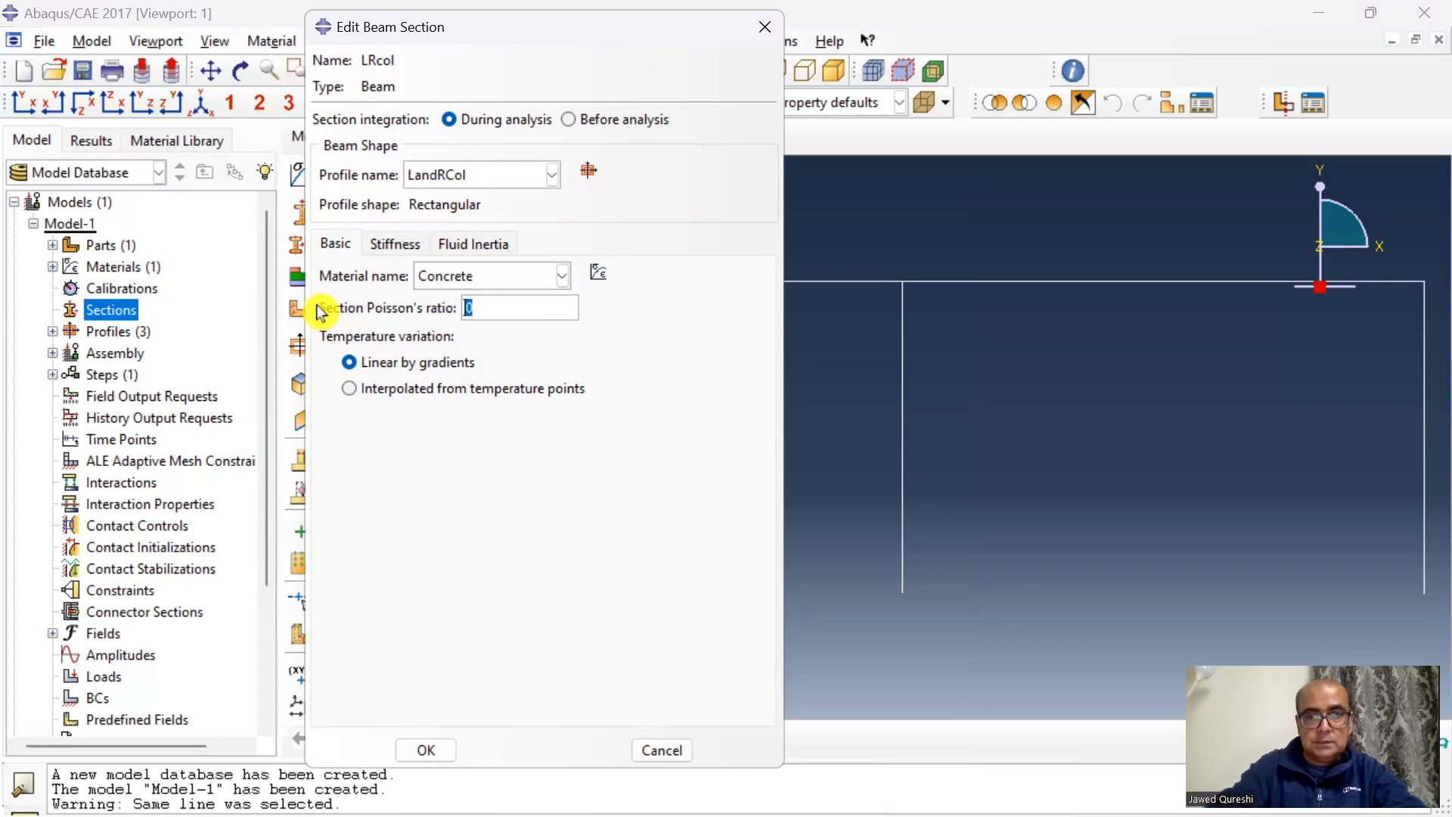
{"action": "left_click", "coordinate": [425, 750]}
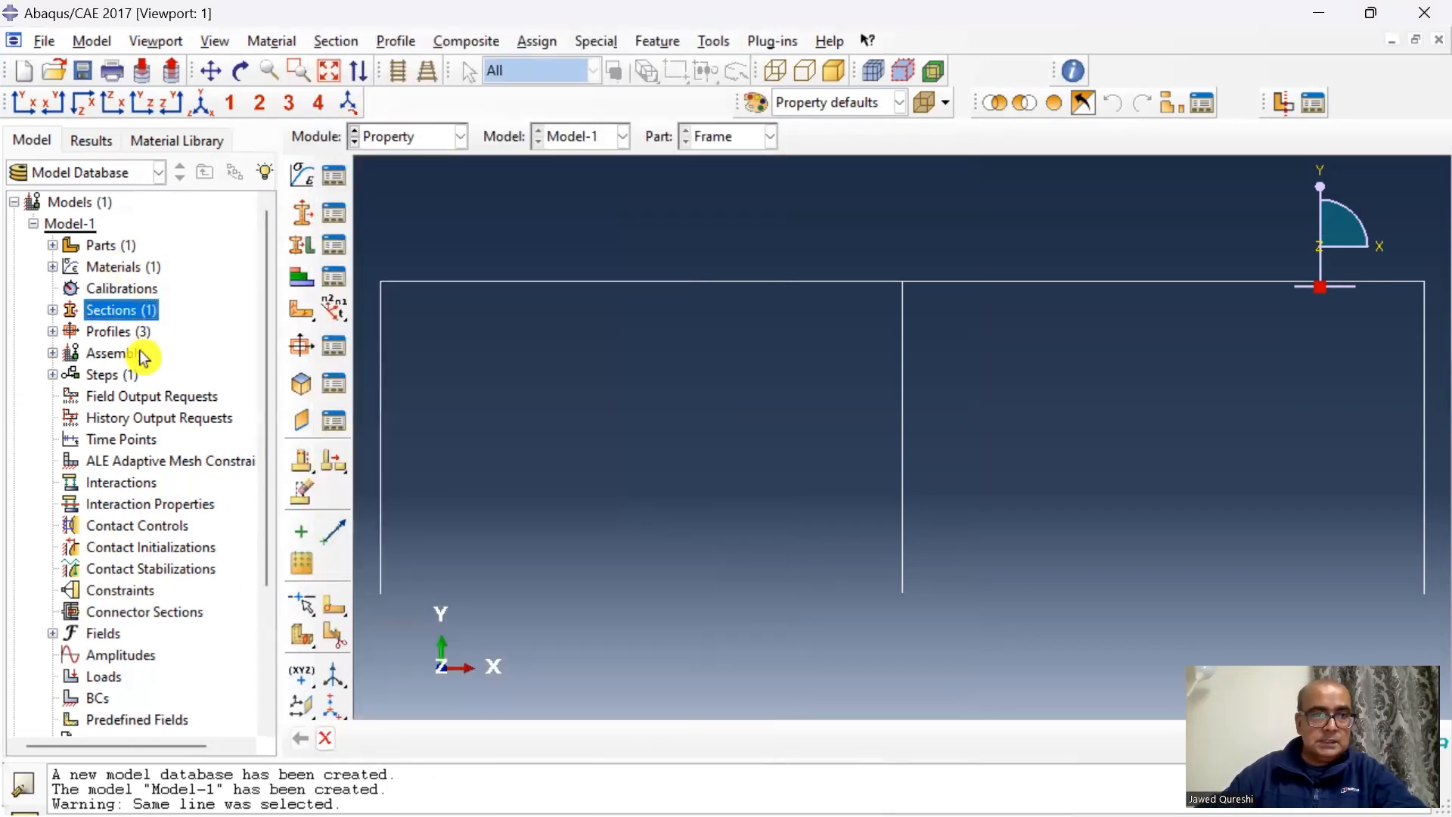
Create the Midcol and Beam sections, each linked to its matching profile
{"action": "left_click", "coordinate": [300, 173]}
{"action": "type", "text": "Midcol"}
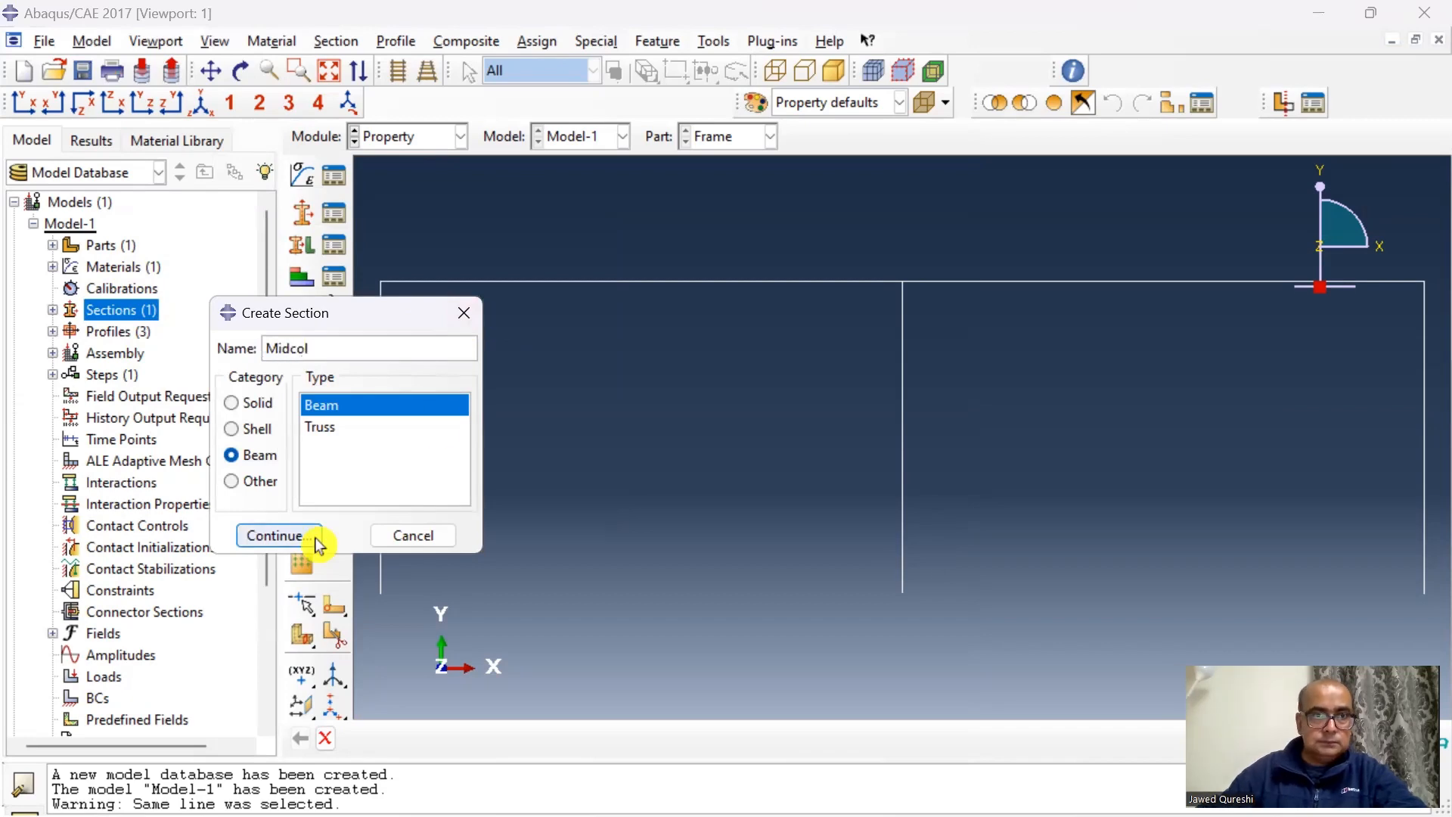
{"action": "left_click", "coordinate": [276, 535]}
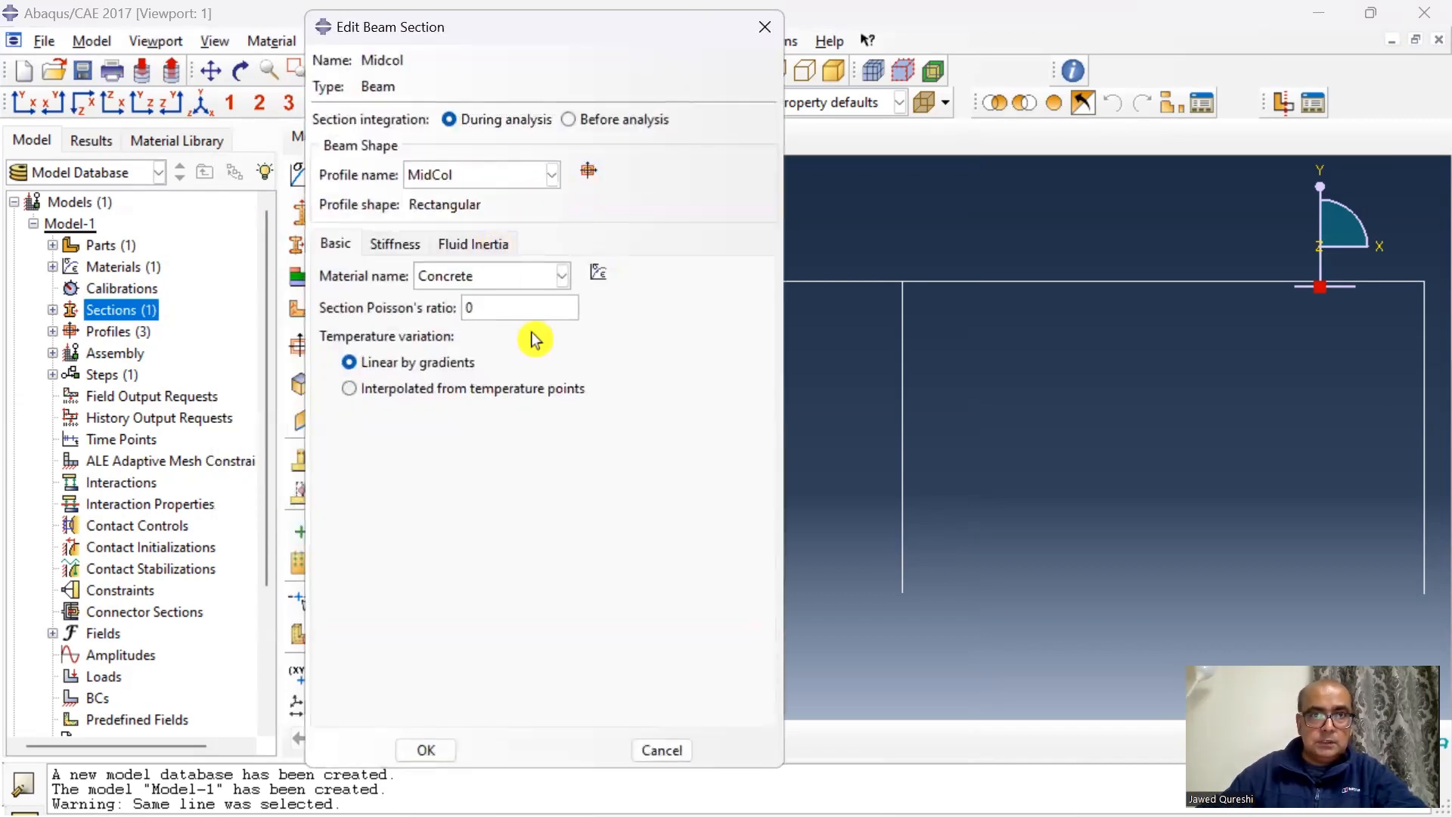
{"action": "type", "text": "0.2"}
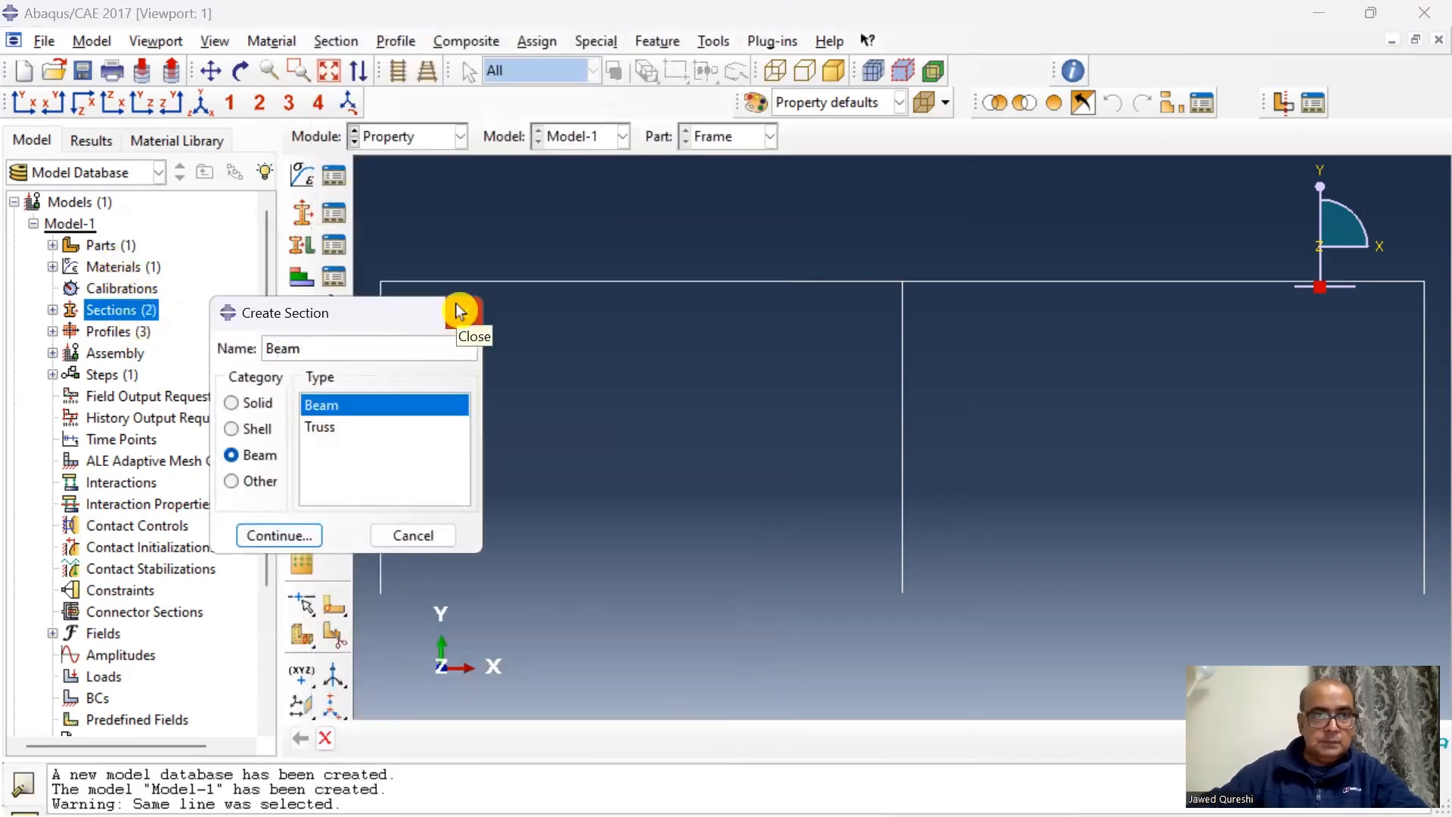
{"action": "left_click", "coordinate": [279, 535]}
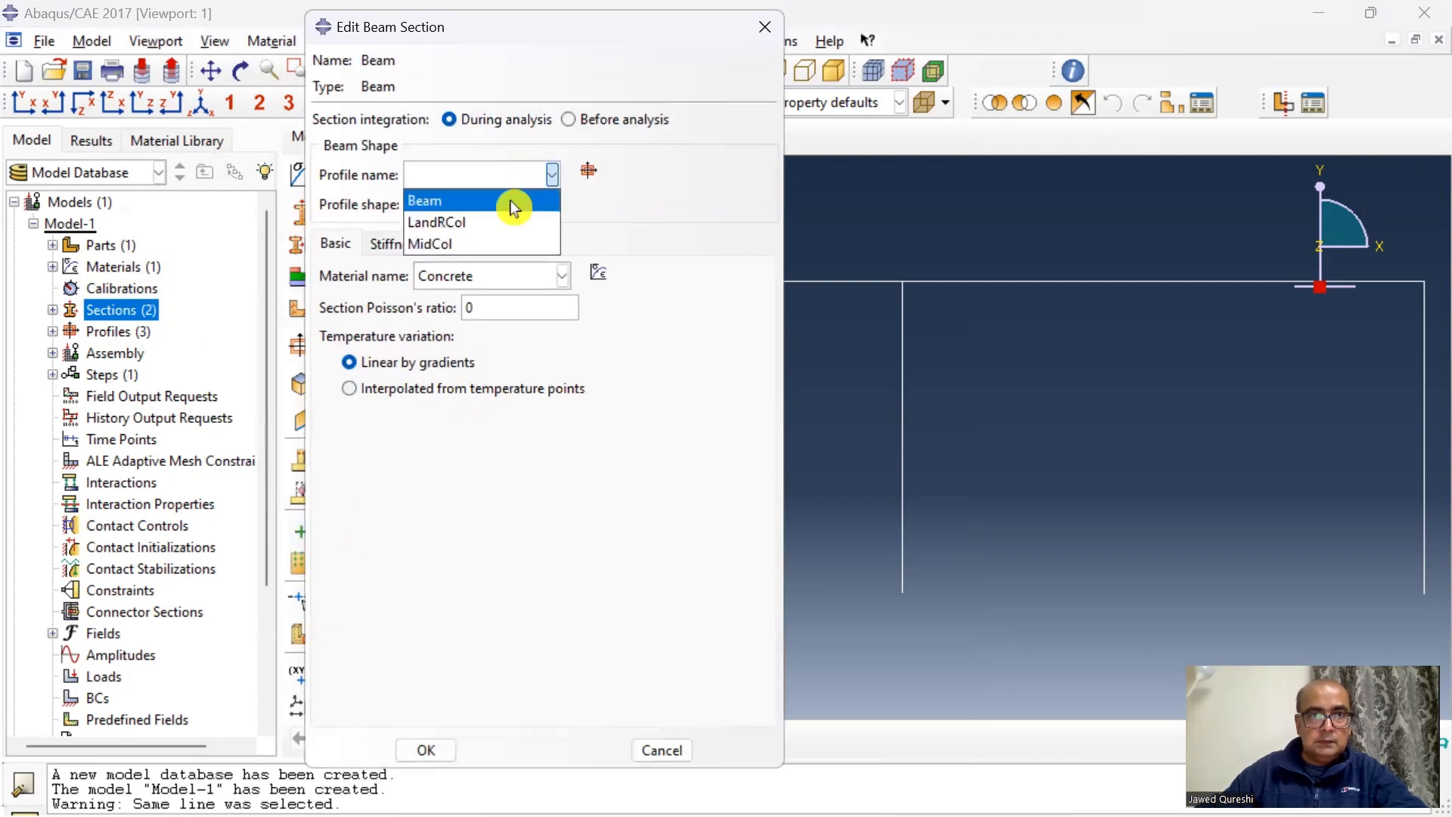
{"action": "left_click", "coordinate": [424, 201]}
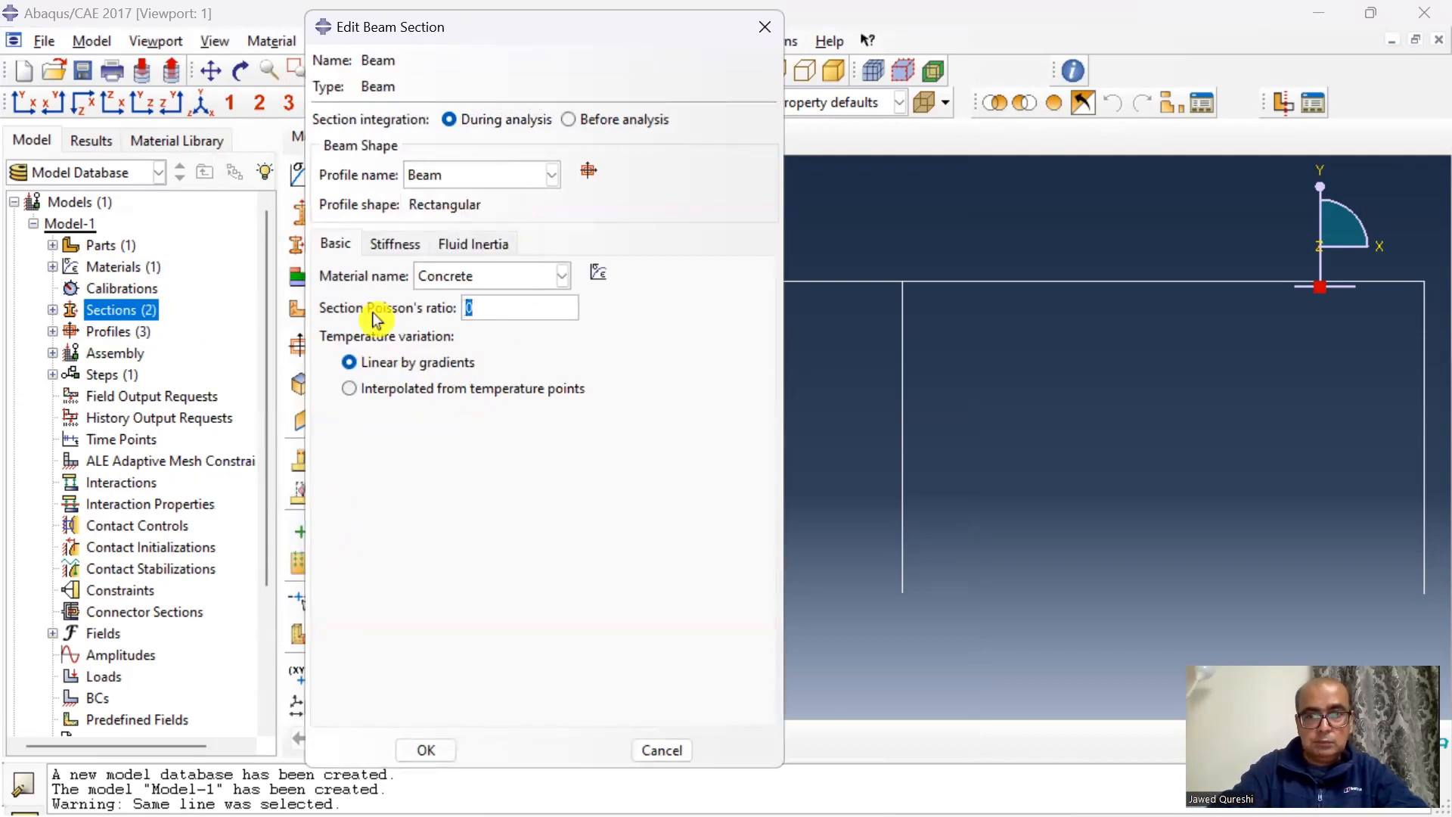
{"action": "left_click", "coordinate": [425, 750]}
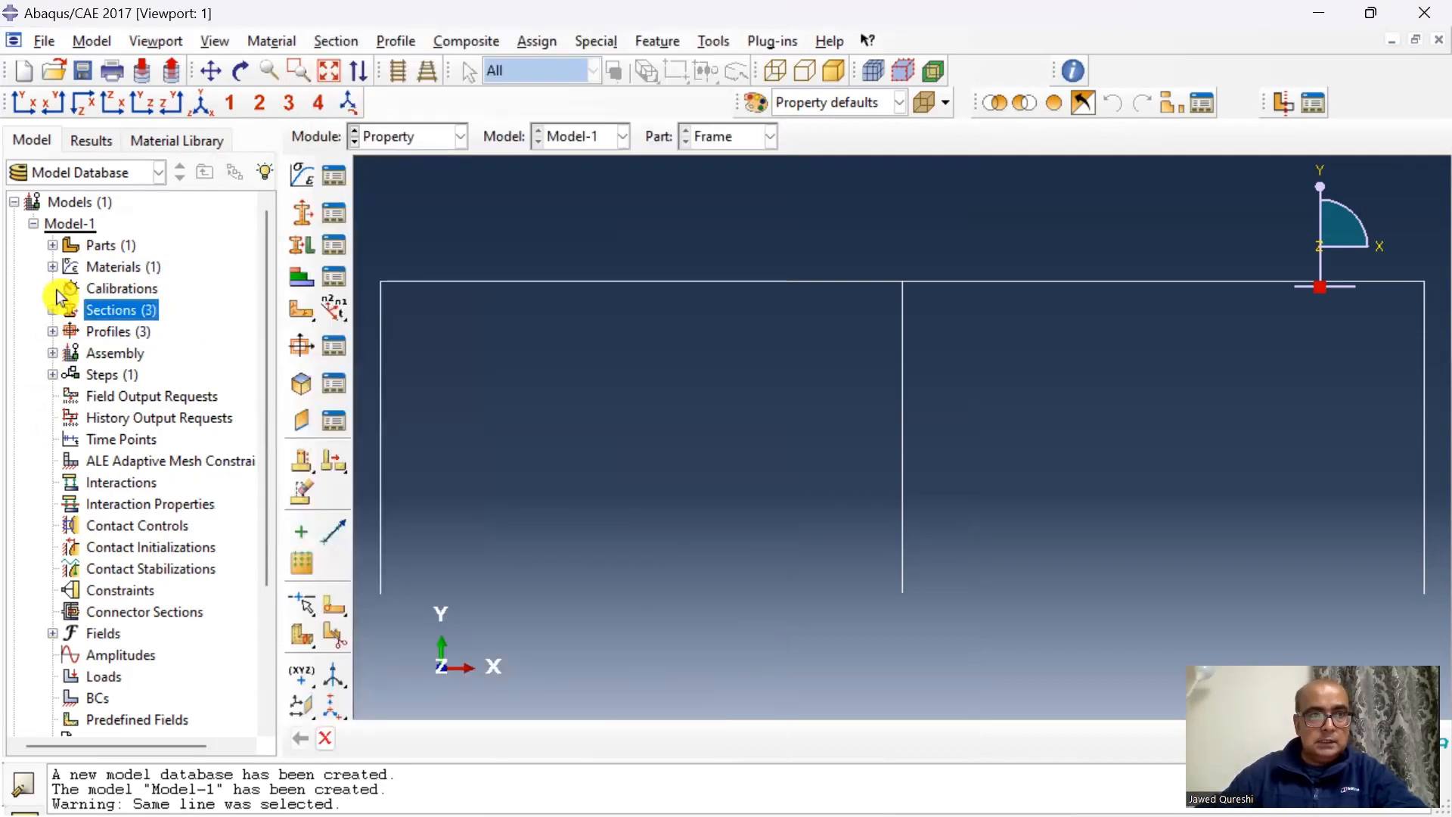
Assign LRcol to the outer columns, Midcol to the middle column, and Beam to the beams
{"action": "left_click", "coordinate": [53, 245]}
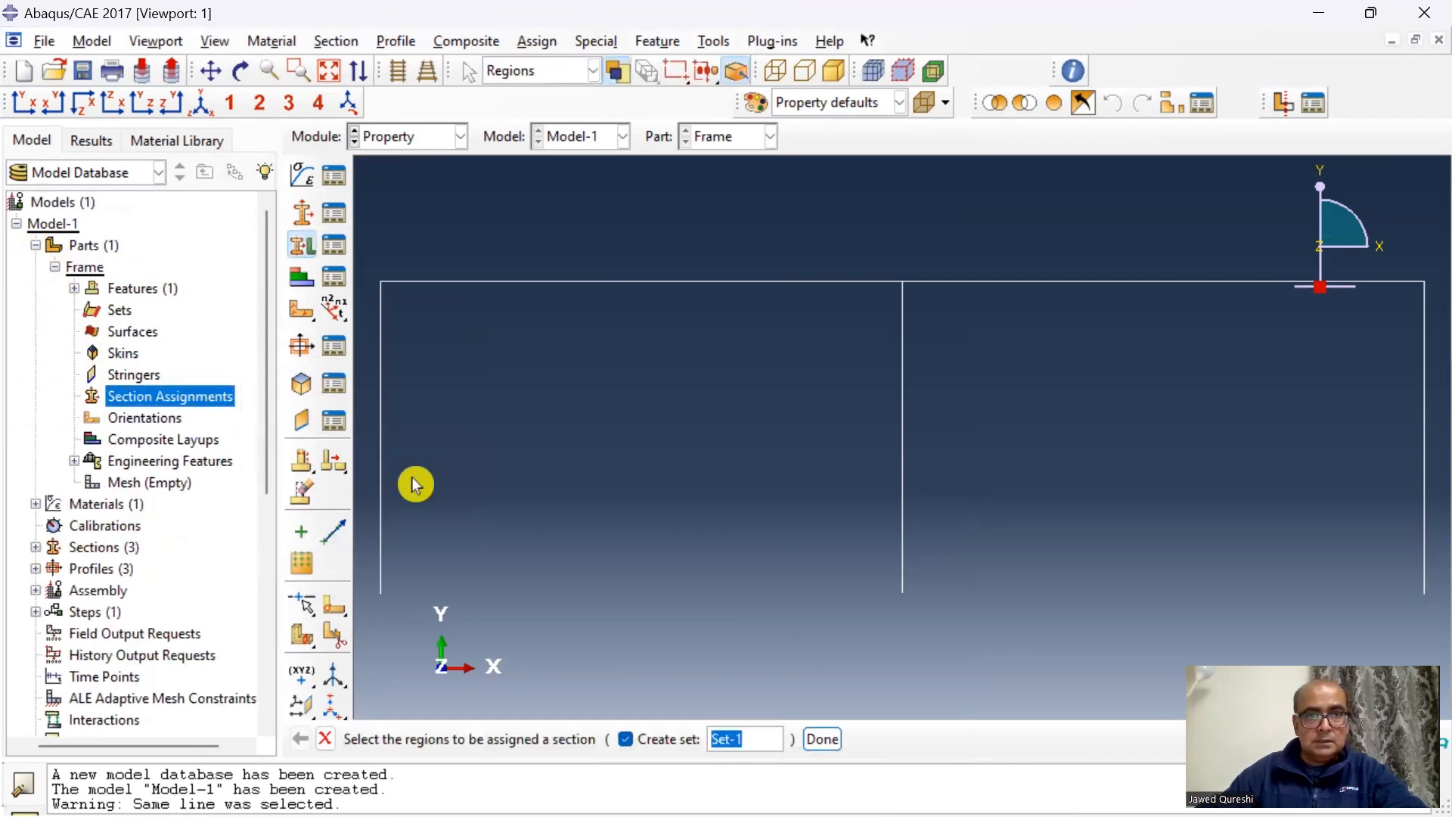
{"action": "left_click", "coordinate": [380, 436]}
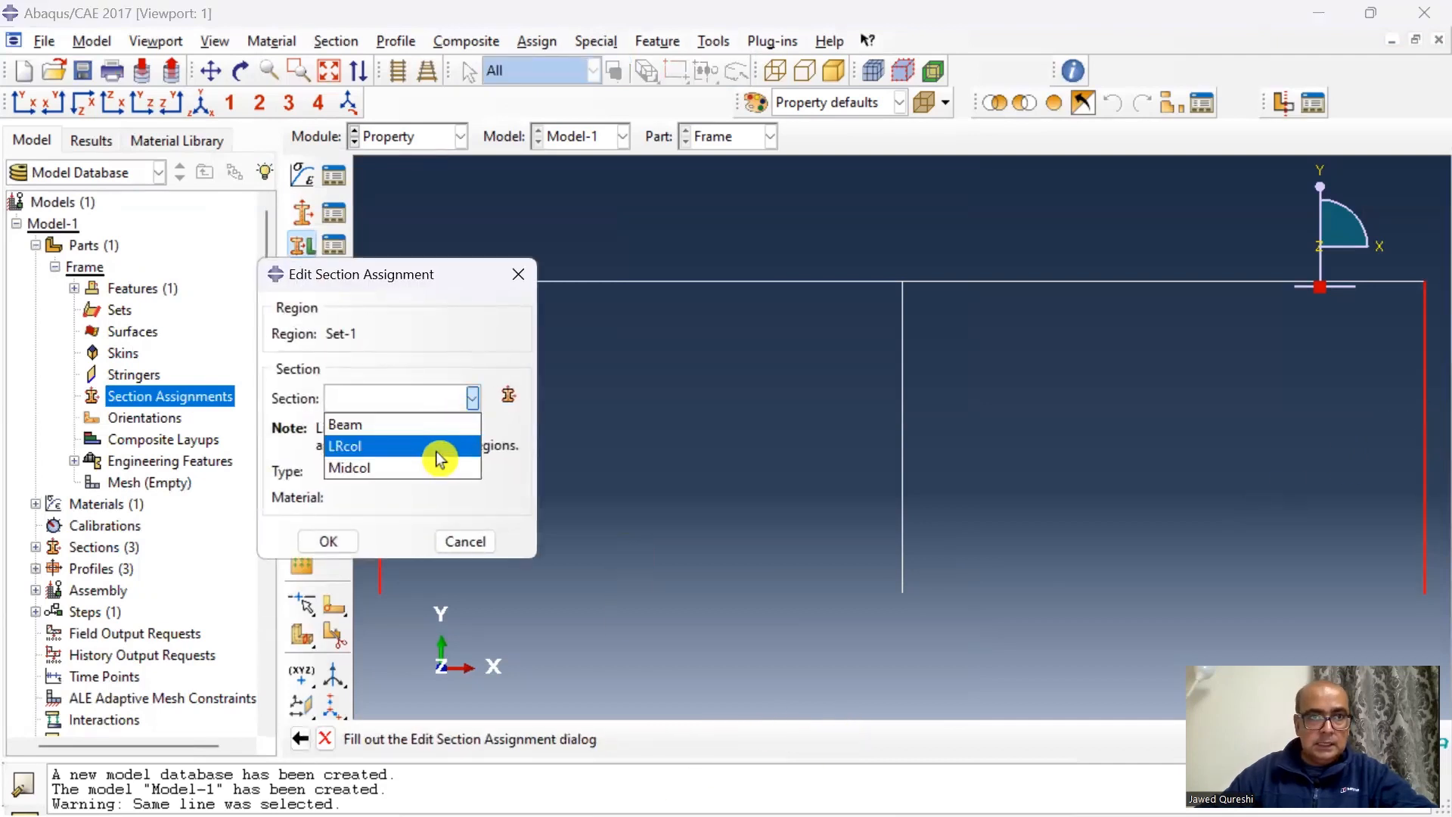
{"action": "left_click", "coordinate": [327, 540]}
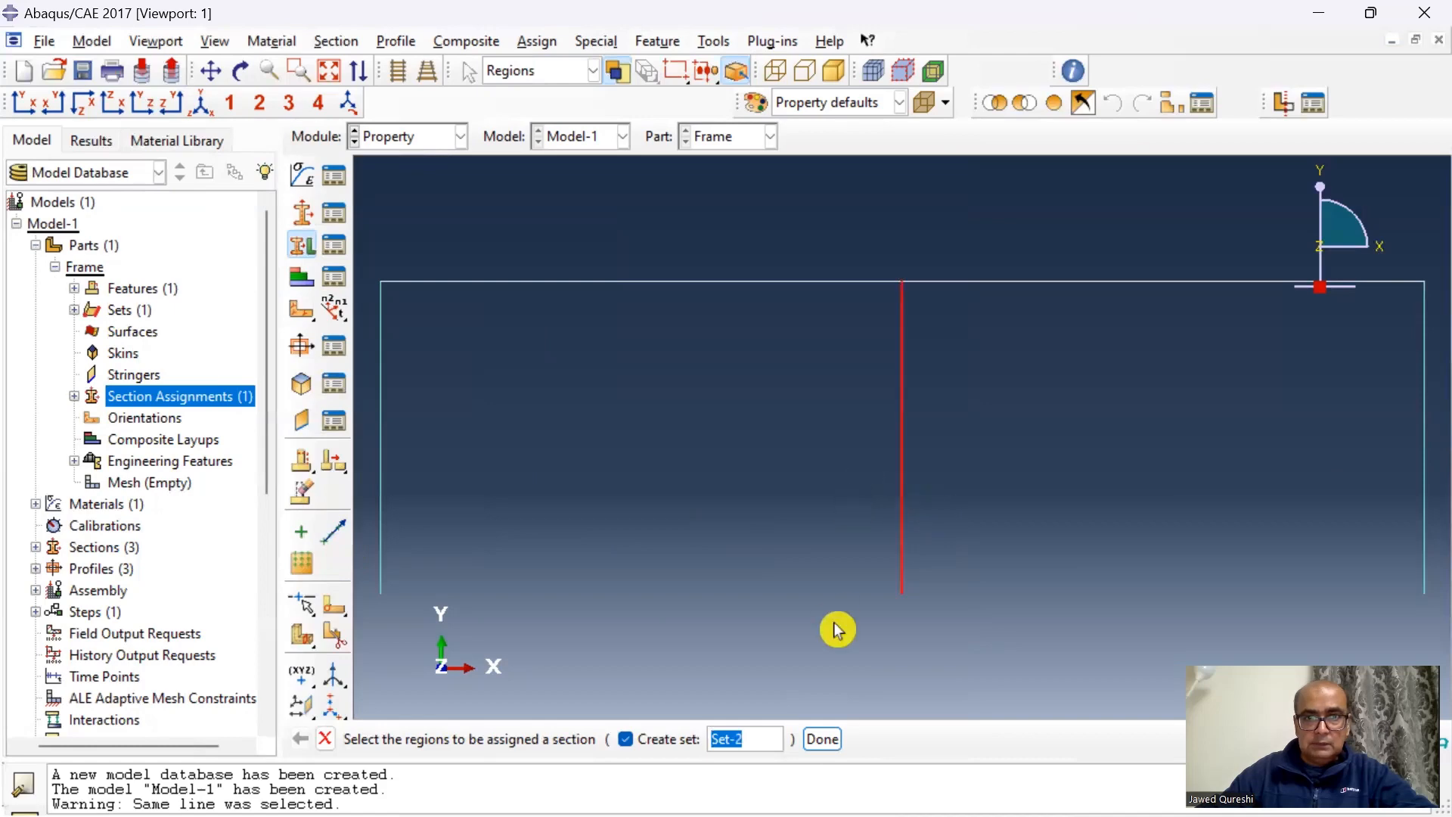
{"action": "left_click", "coordinate": [821, 738]}
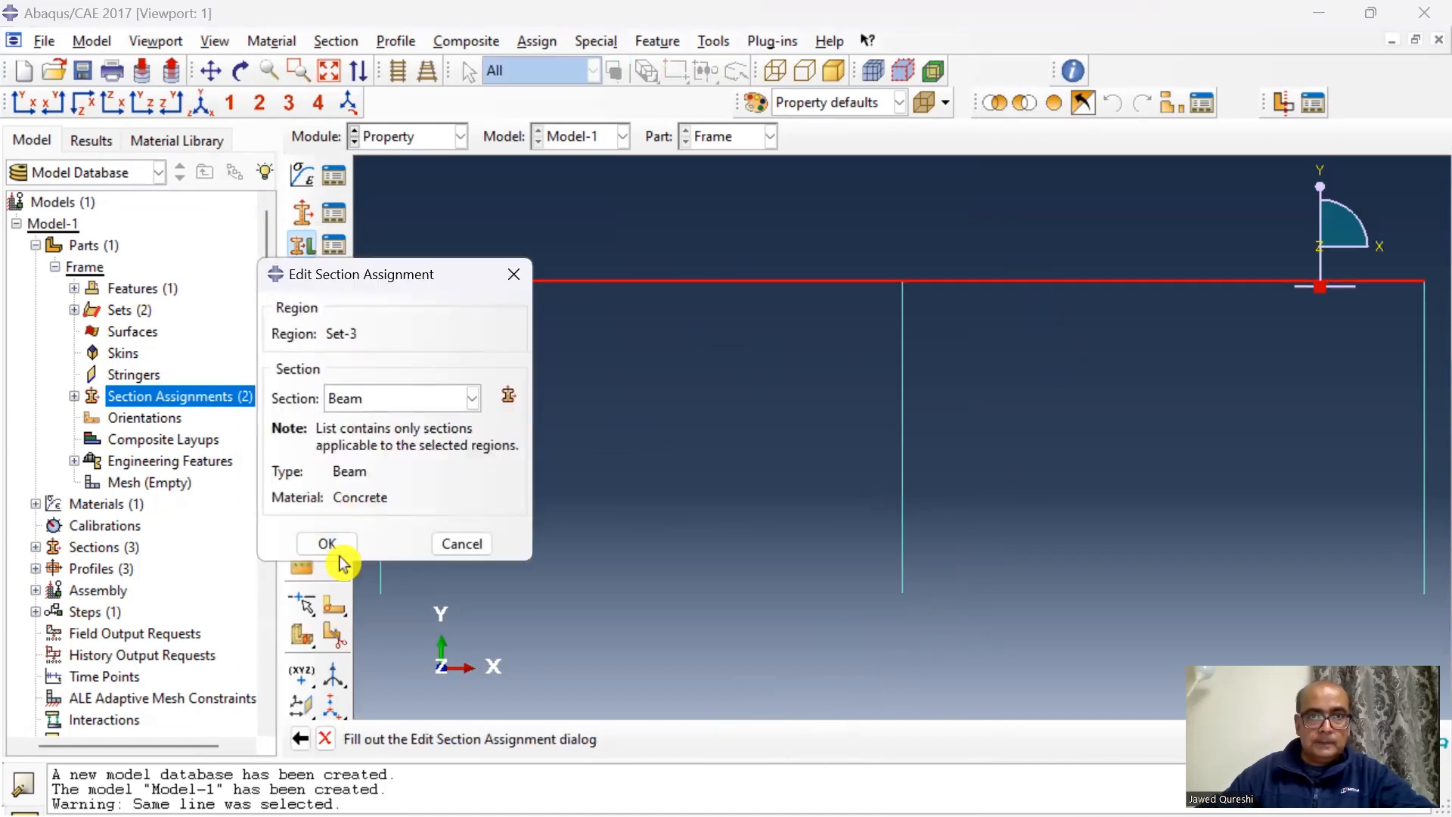
{"action": "left_click", "coordinate": [326, 543]}
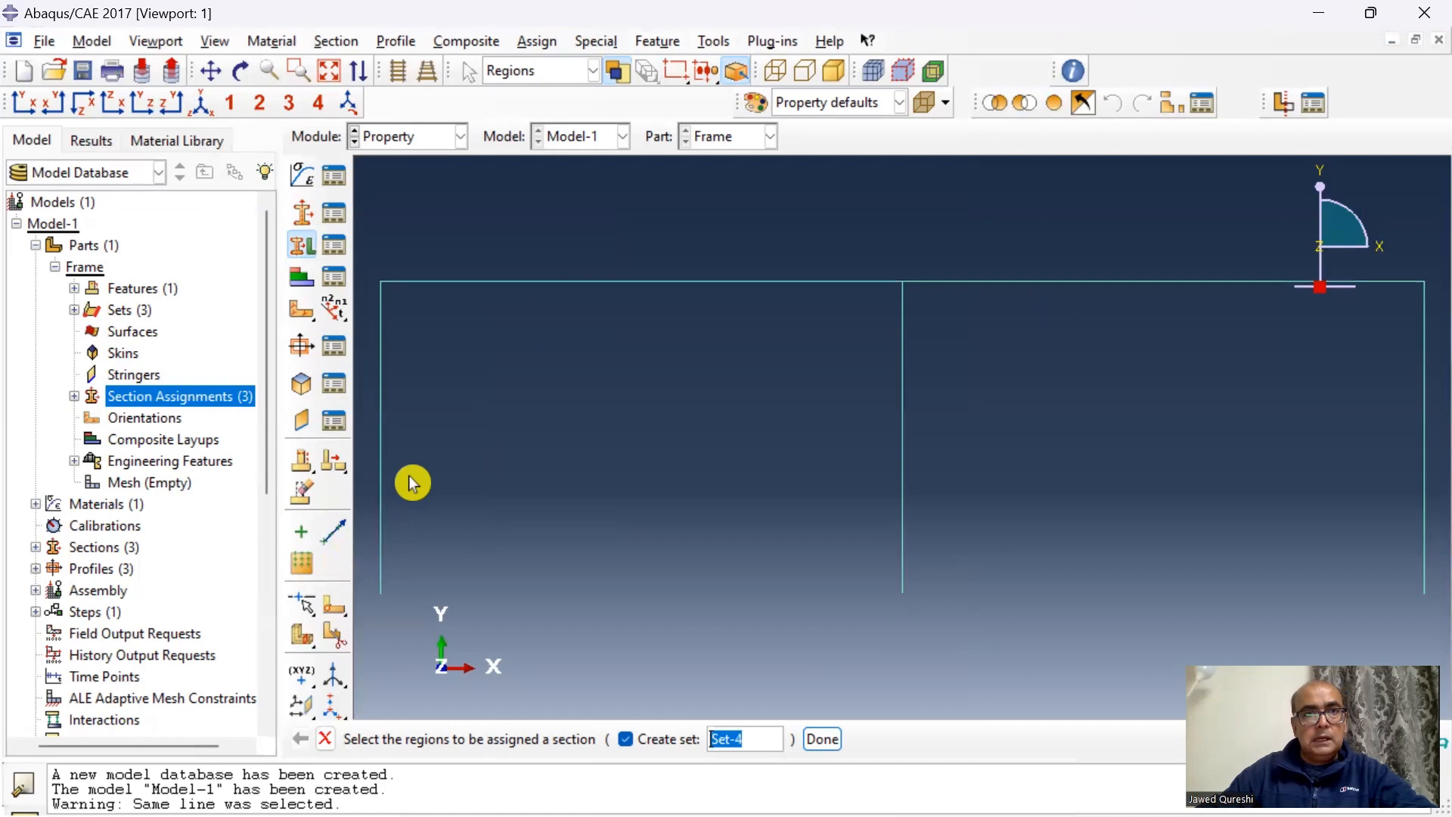
{"action": "mouse_move", "coordinate": [758, 49]}
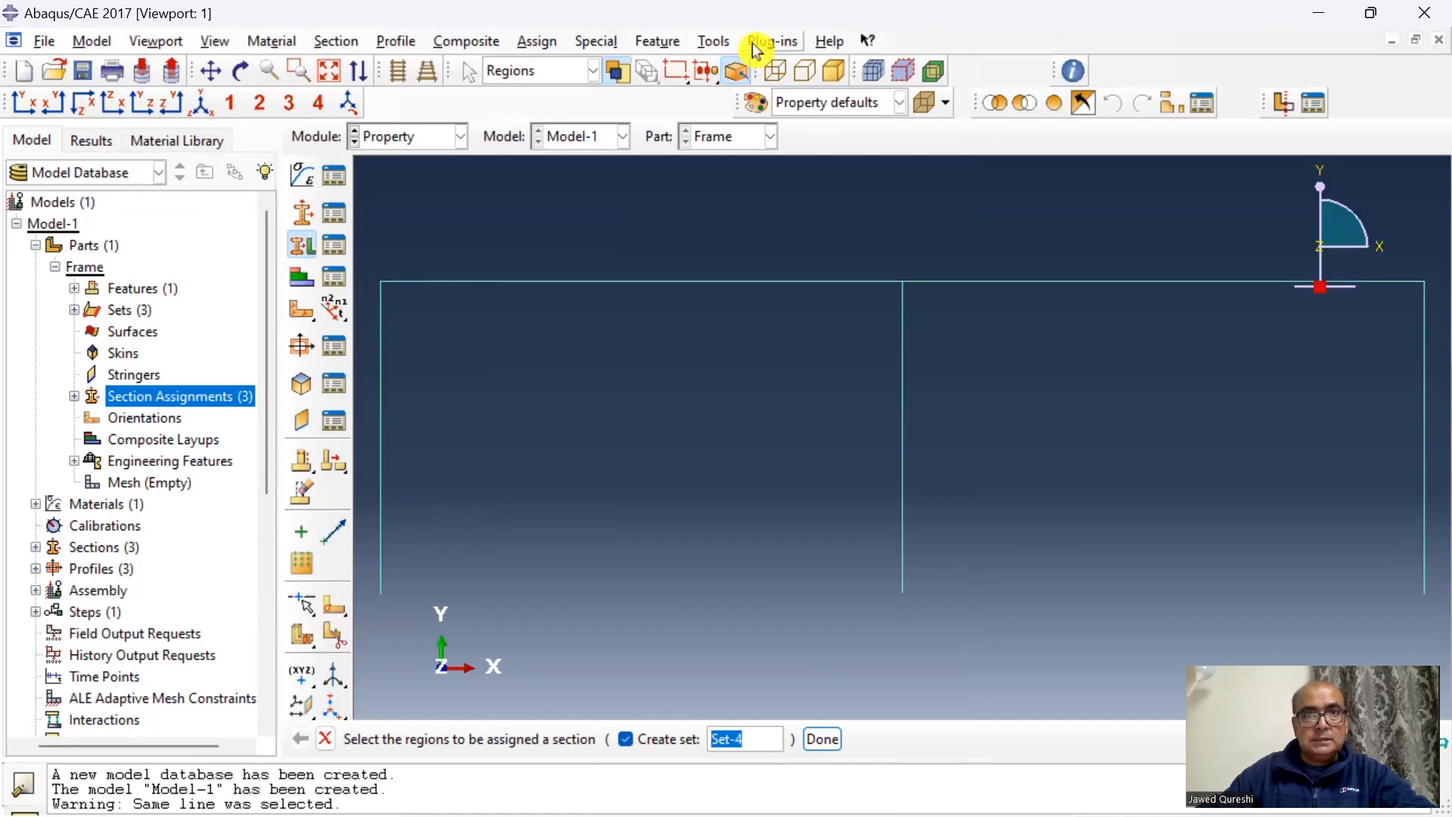
{"action": "mouse_move", "coordinate": [549, 622]}
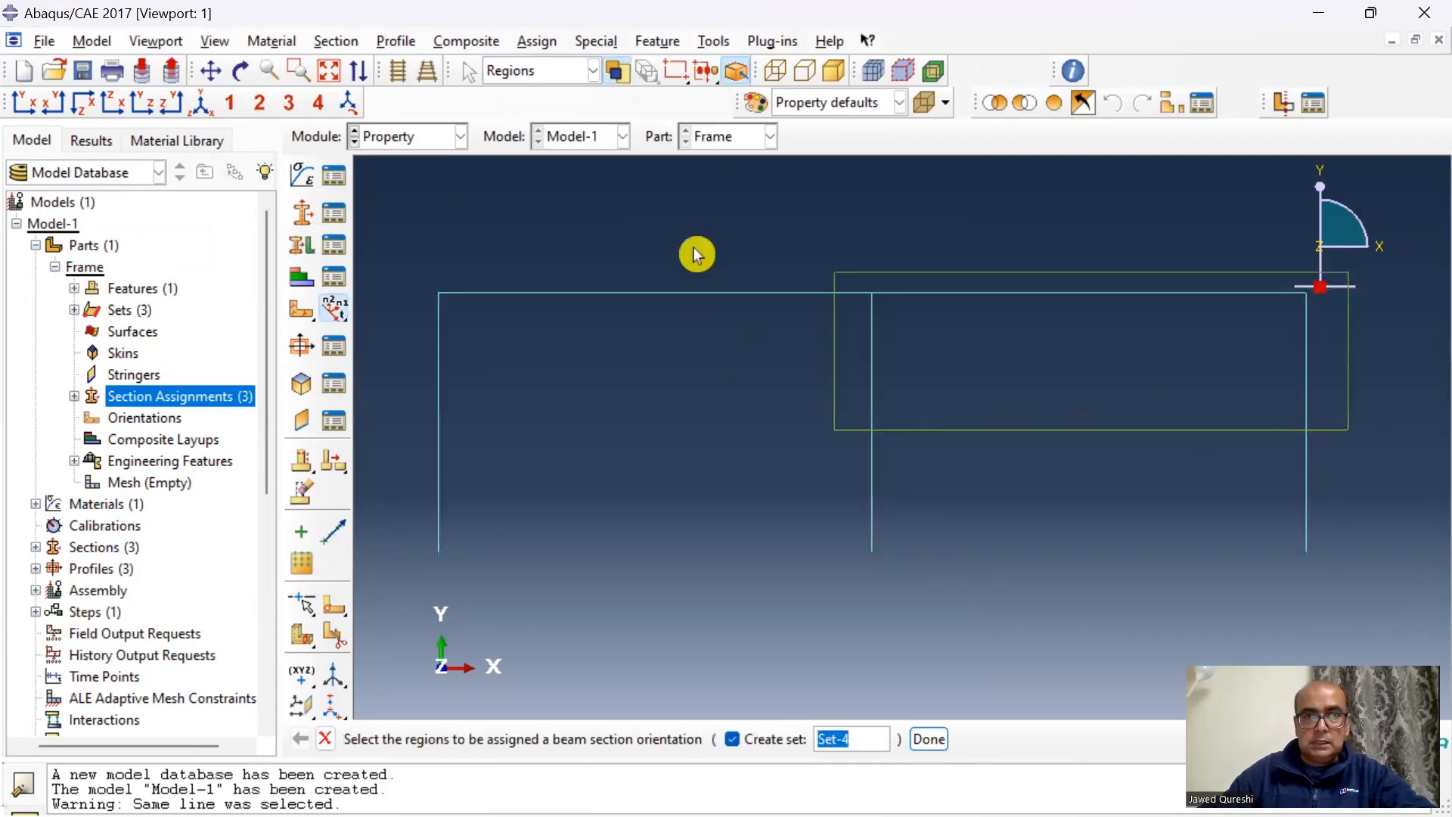
Give all frame members the default n1 beam orientation and switch to Assembly
{"action": "left_click", "coordinate": [927, 738]}
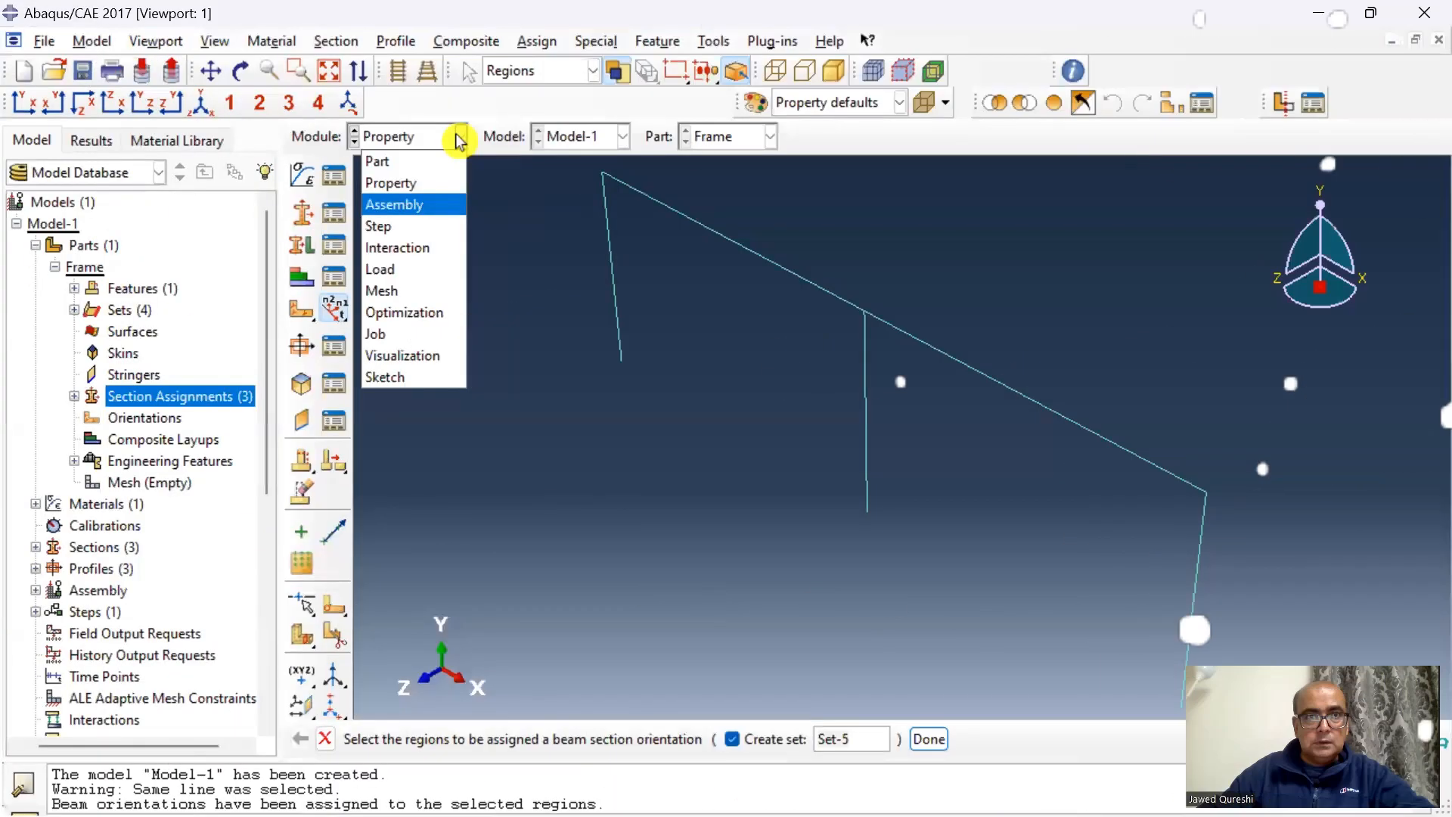
{"action": "left_click", "coordinate": [395, 205]}
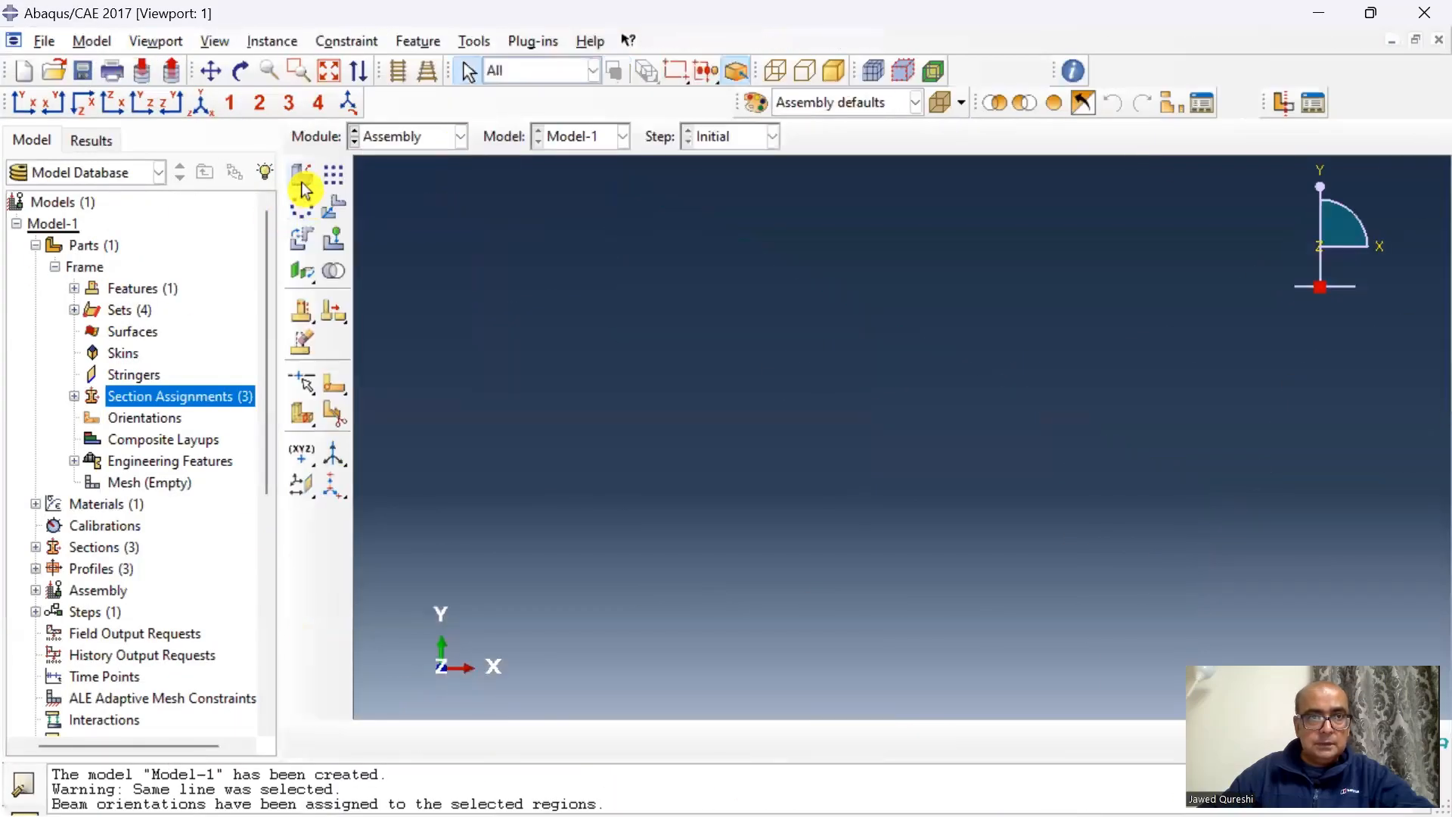
Place a Frame instance in the assembly and move to the Step module
{"action": "left_click", "coordinate": [301, 177]}
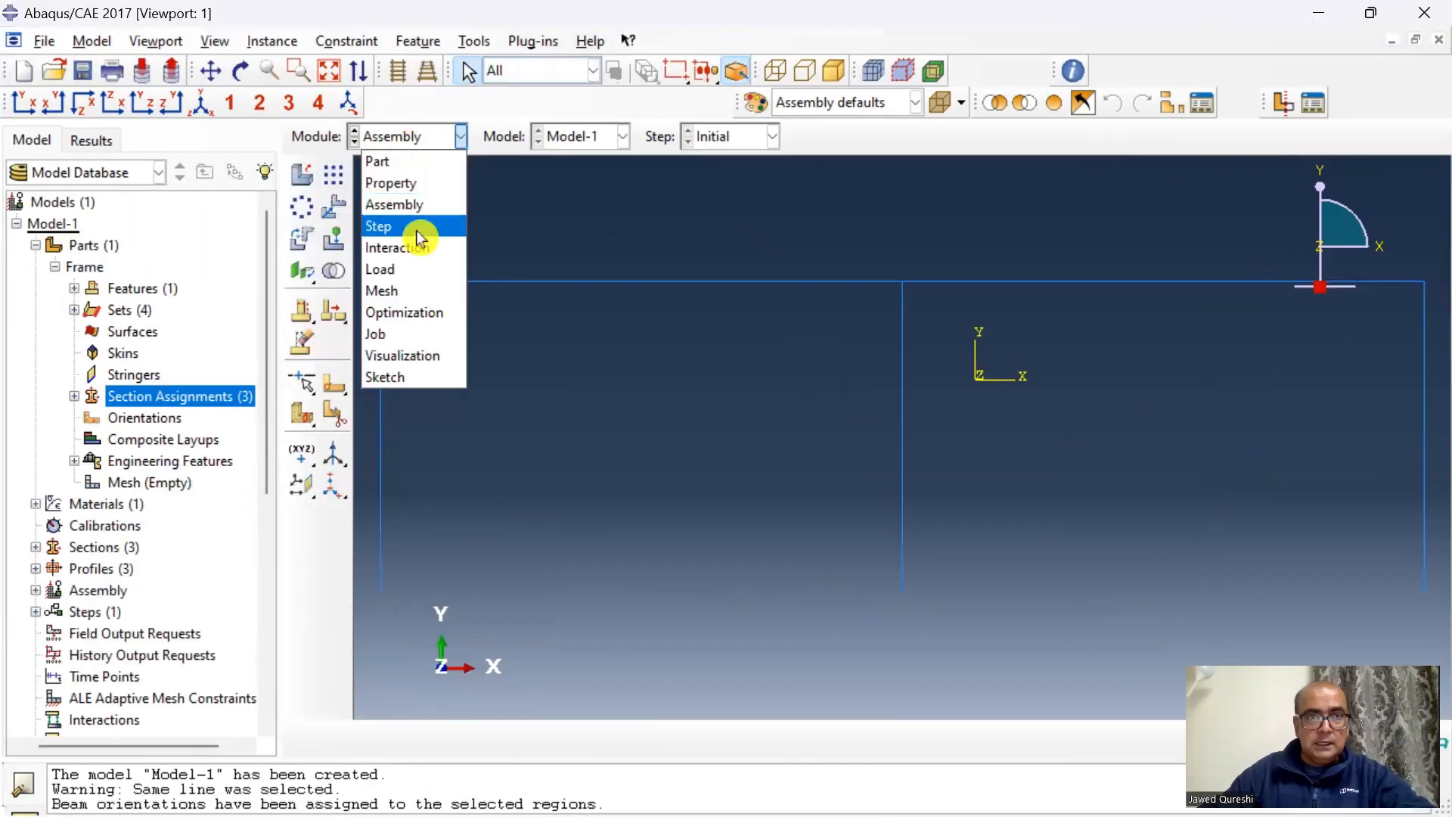
{"action": "left_click", "coordinate": [378, 226]}
{"action": "type", "text": "Freq"}
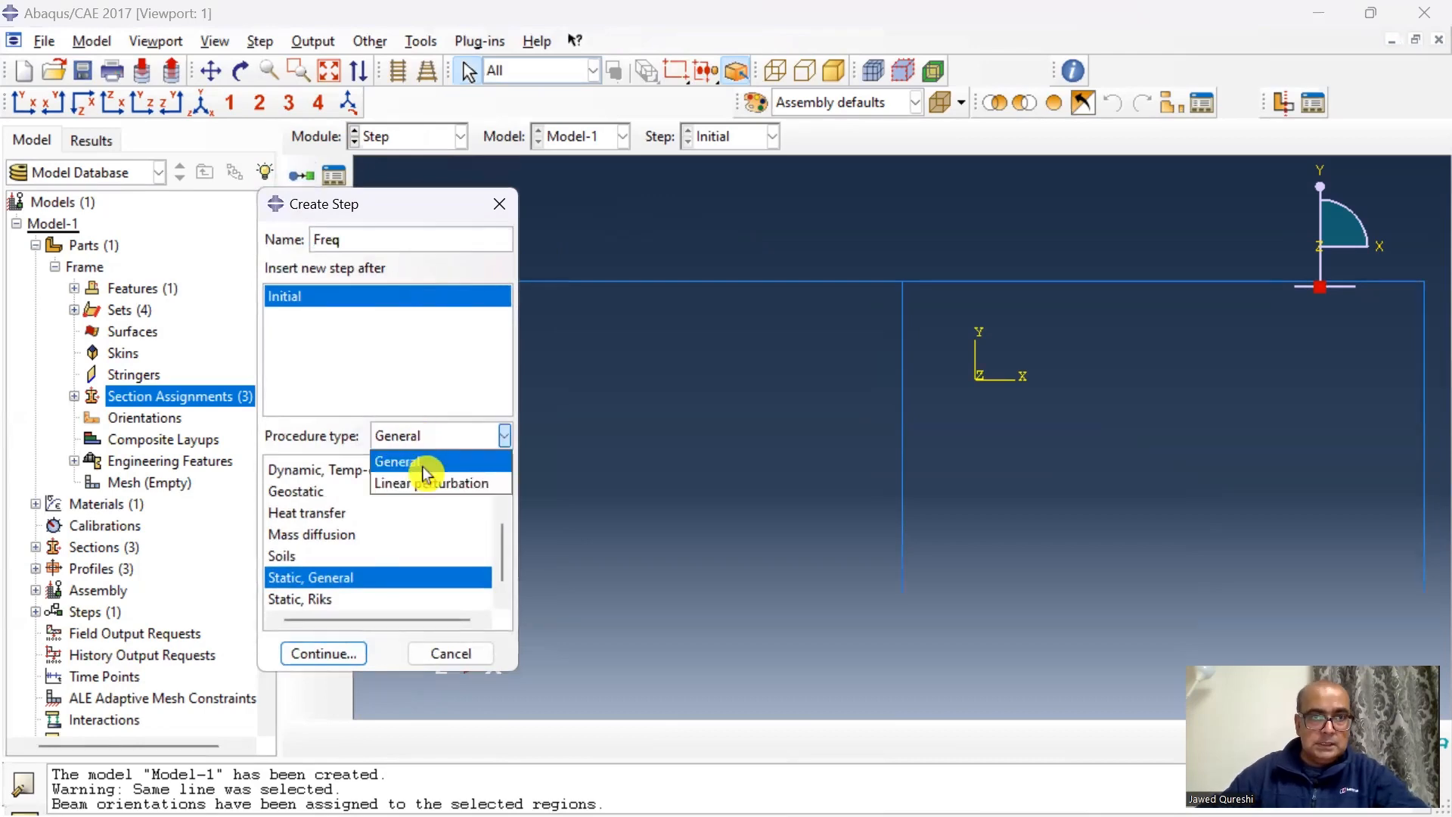
Create the linear perturbation Frequency step 'Freq' requesting 6 eigenvalues
{"action": "left_click", "coordinate": [439, 482]}
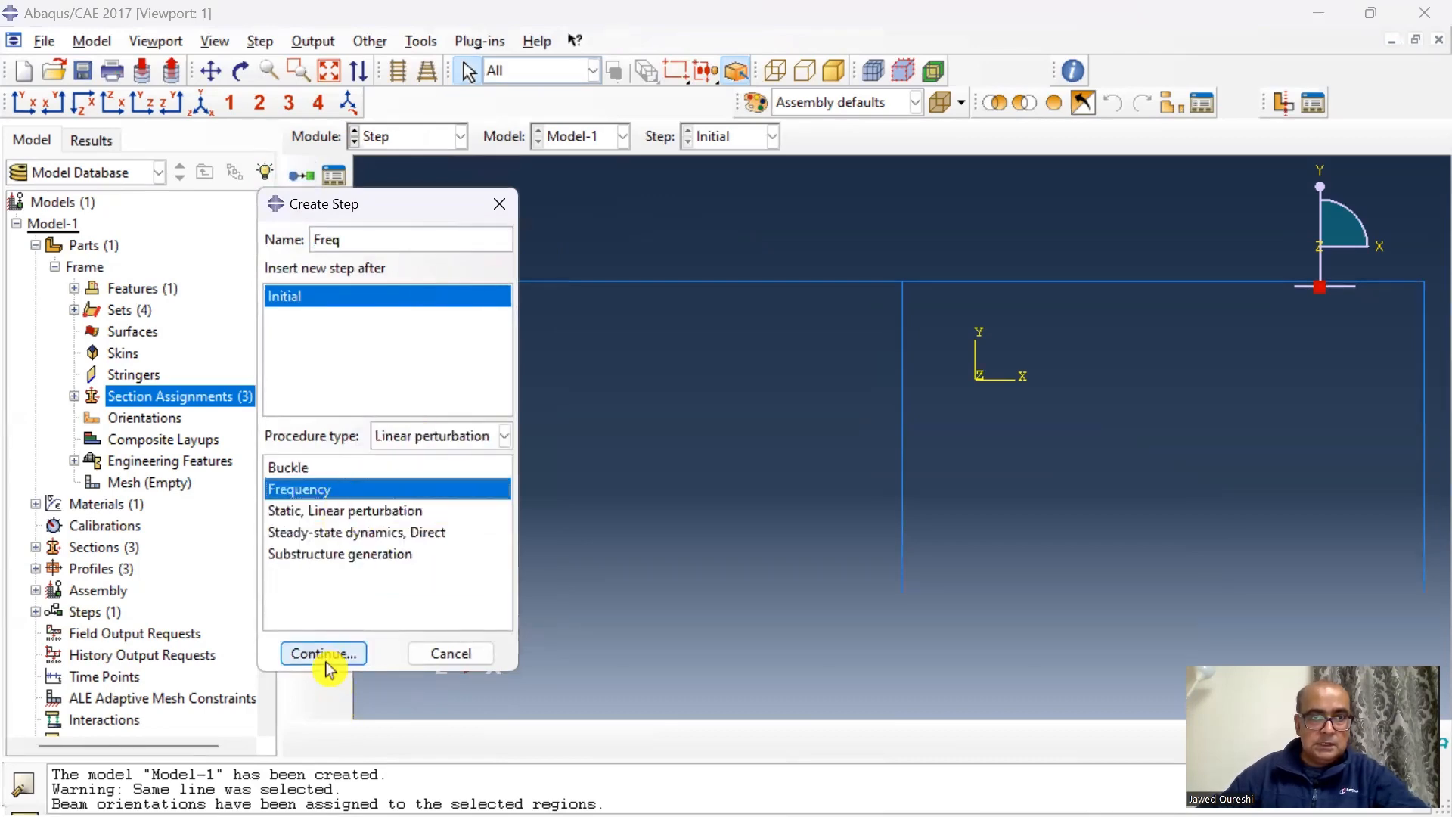
{"action": "left_click", "coordinate": [322, 653]}
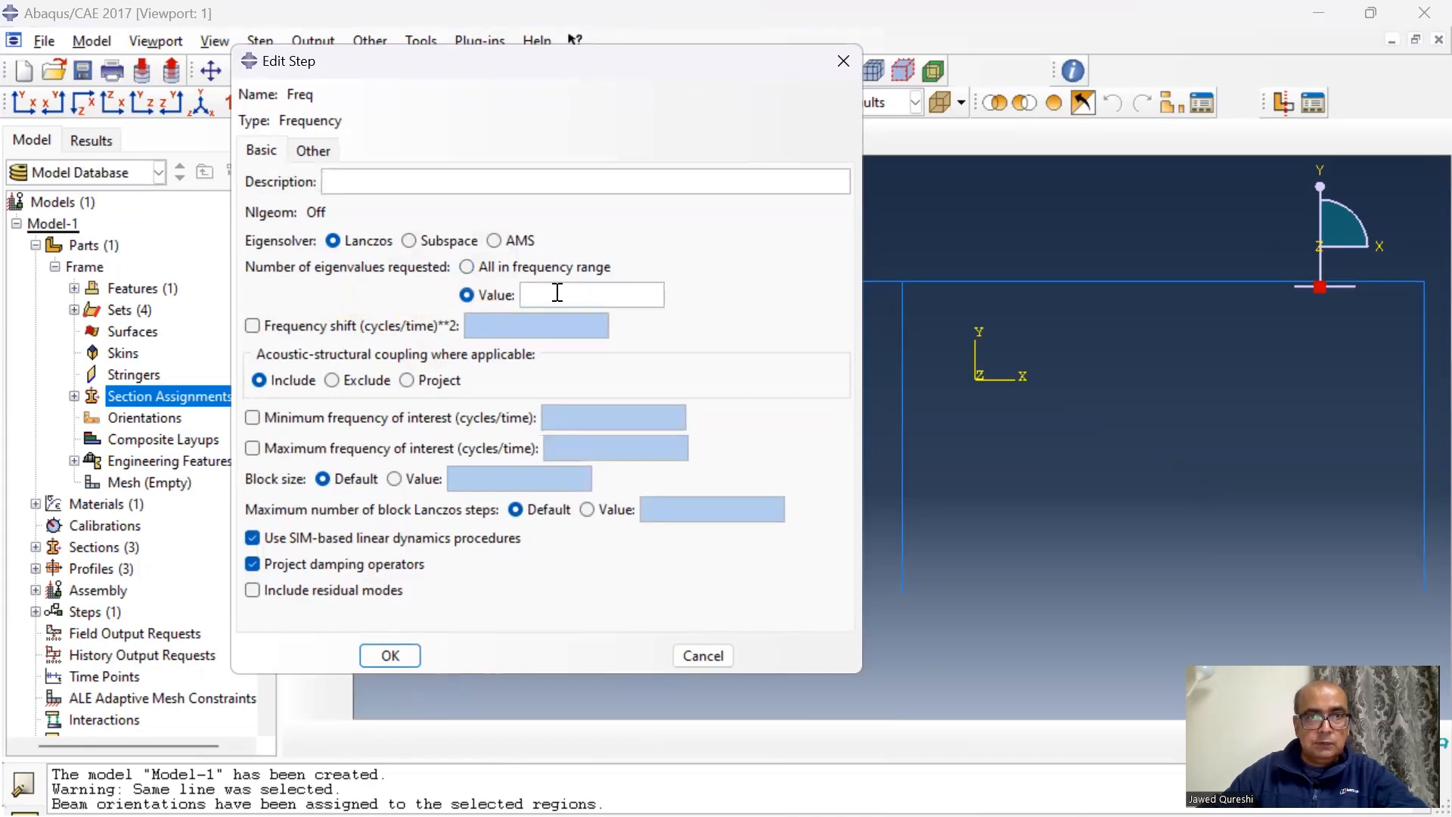
{"action": "type", "text": "6"}
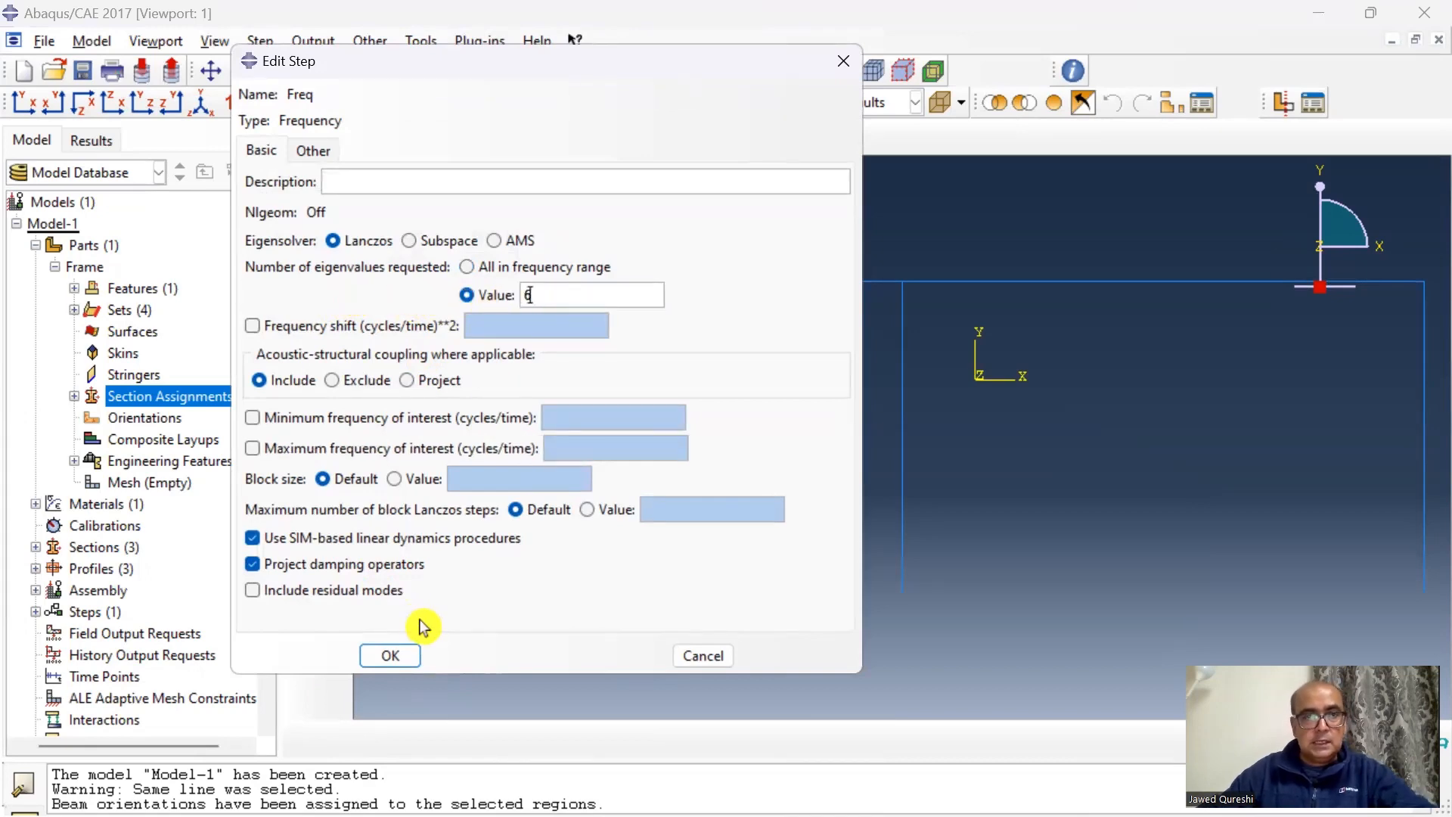
{"action": "left_click", "coordinate": [389, 655]}
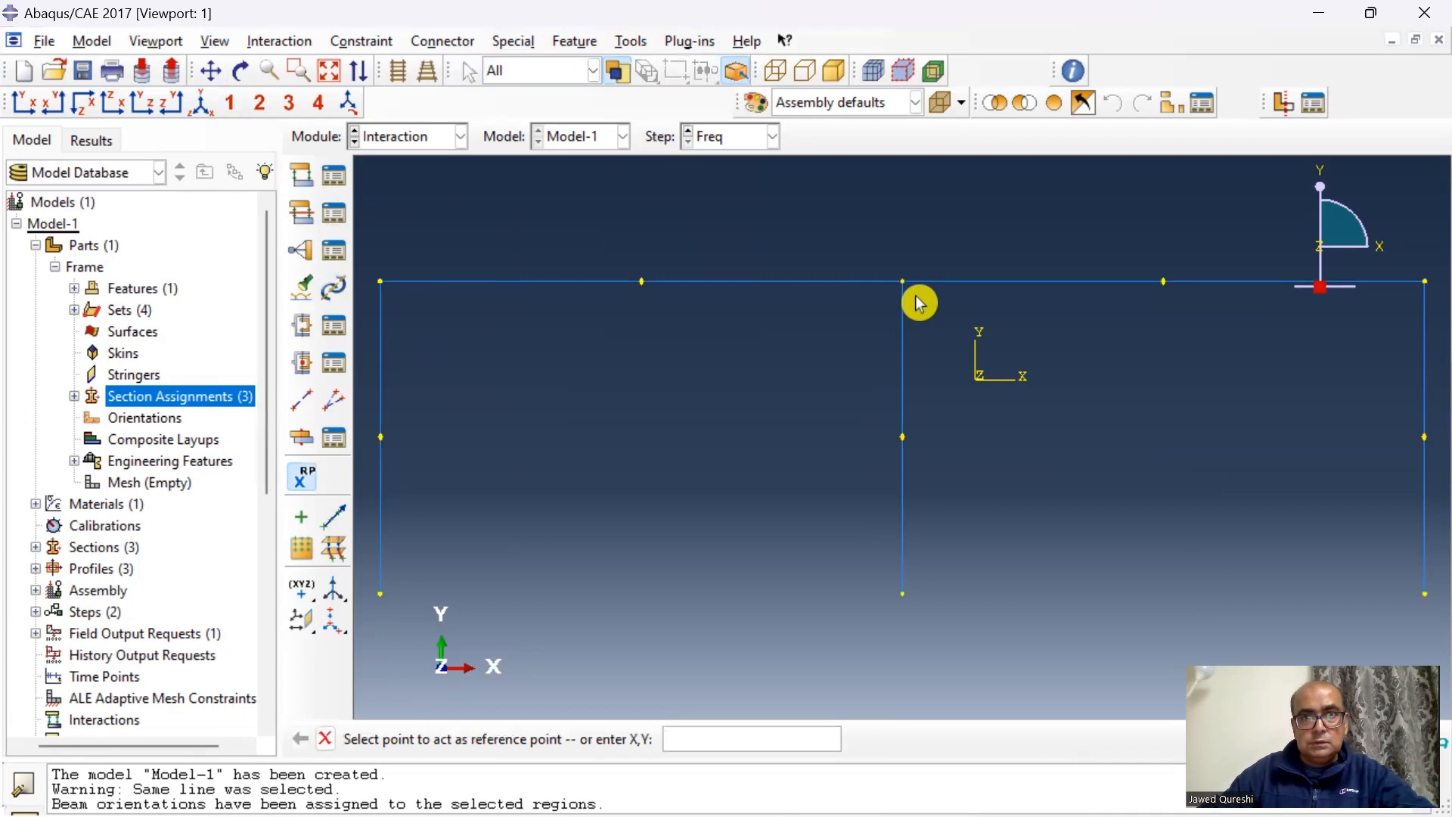
Place reference point RP-1 atop the middle column and begin a new constraint
{"action": "left_click", "coordinate": [902, 280]}
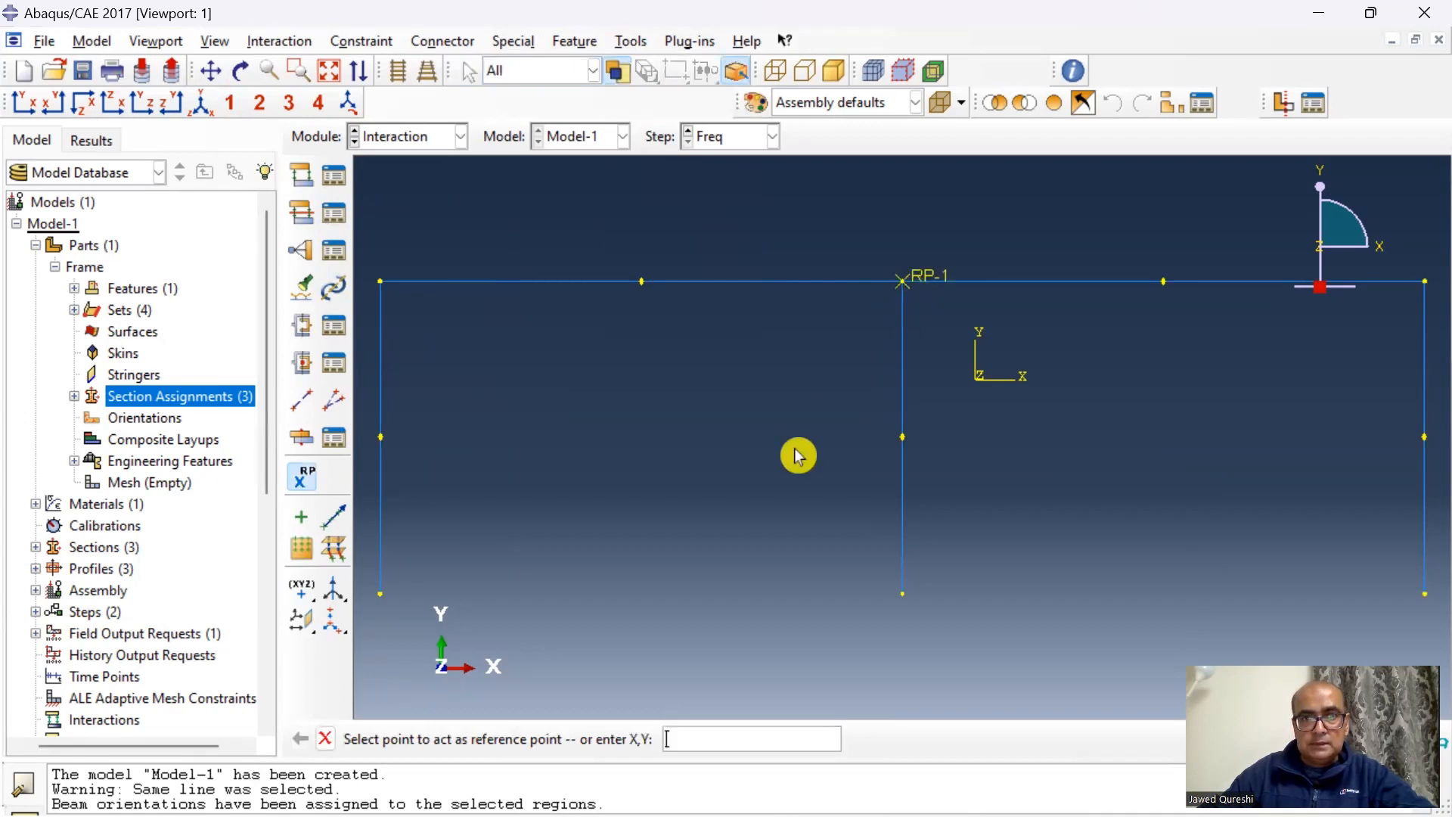
{"action": "mouse_move", "coordinate": [674, 319]}
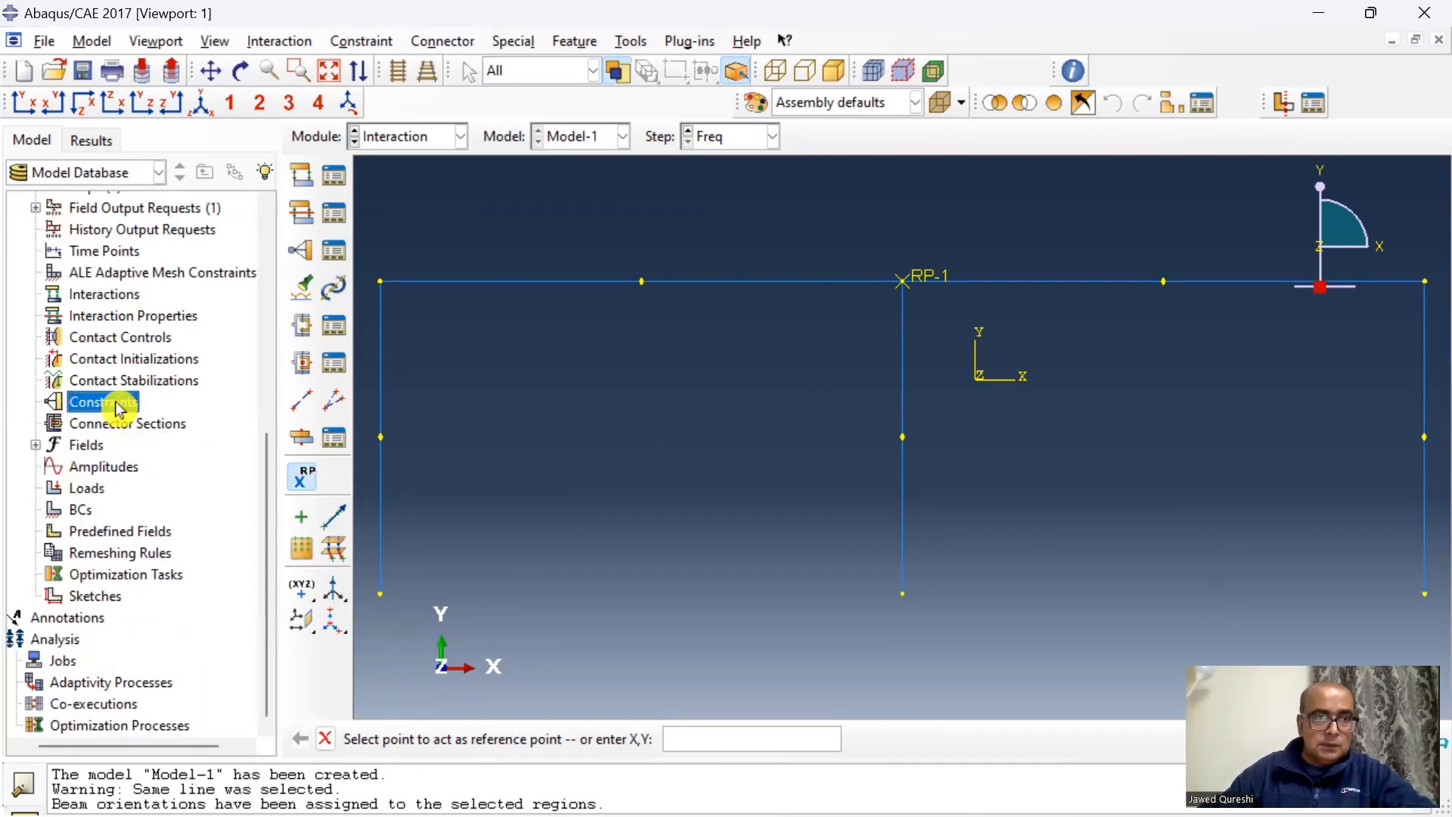
{"action": "double_click", "coordinate": [92, 401]}
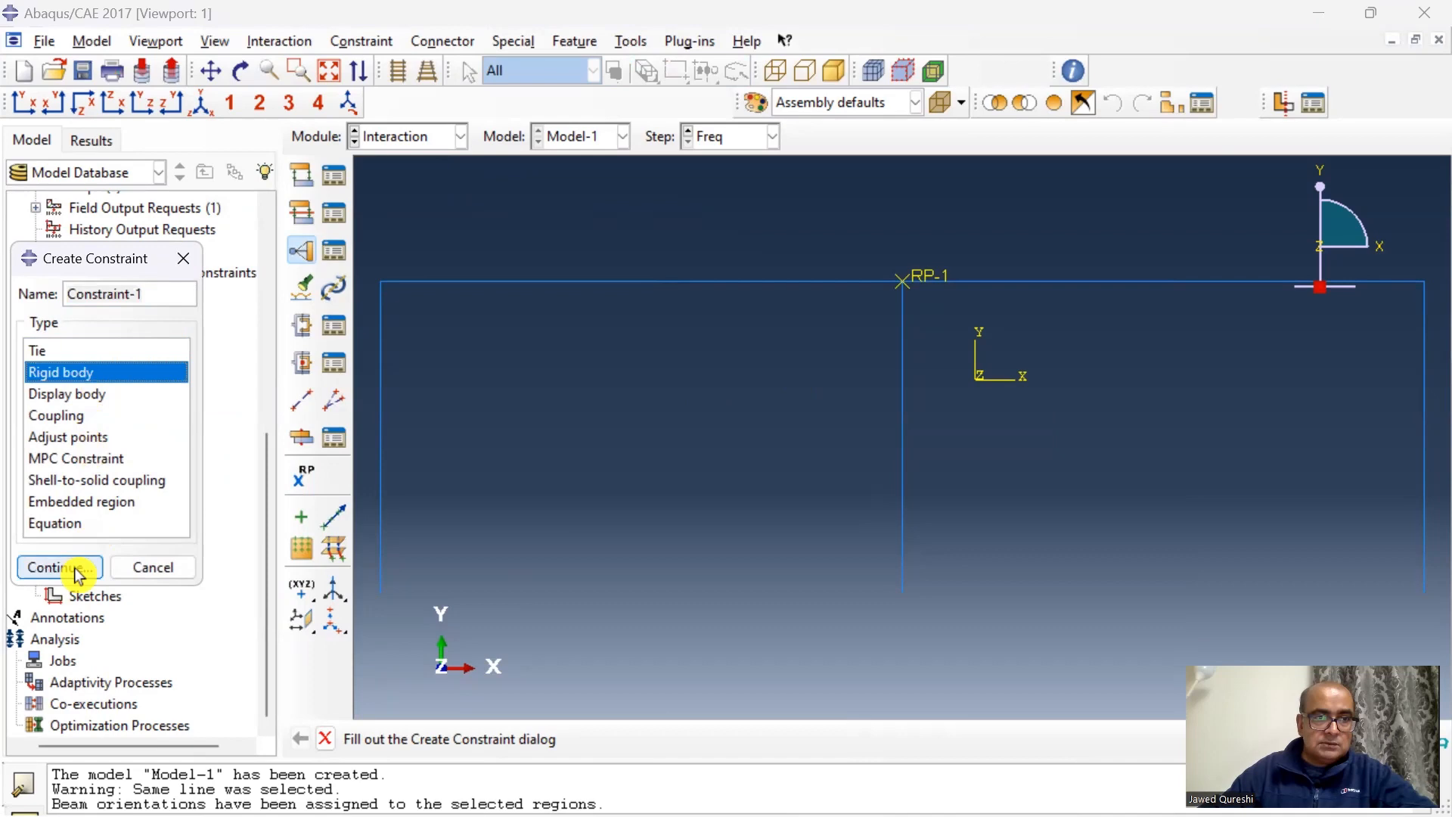
Tie the top beam's nodes to RP-1 as a rigid body, adjusted to centre of mass
{"action": "left_click", "coordinate": [53, 566]}
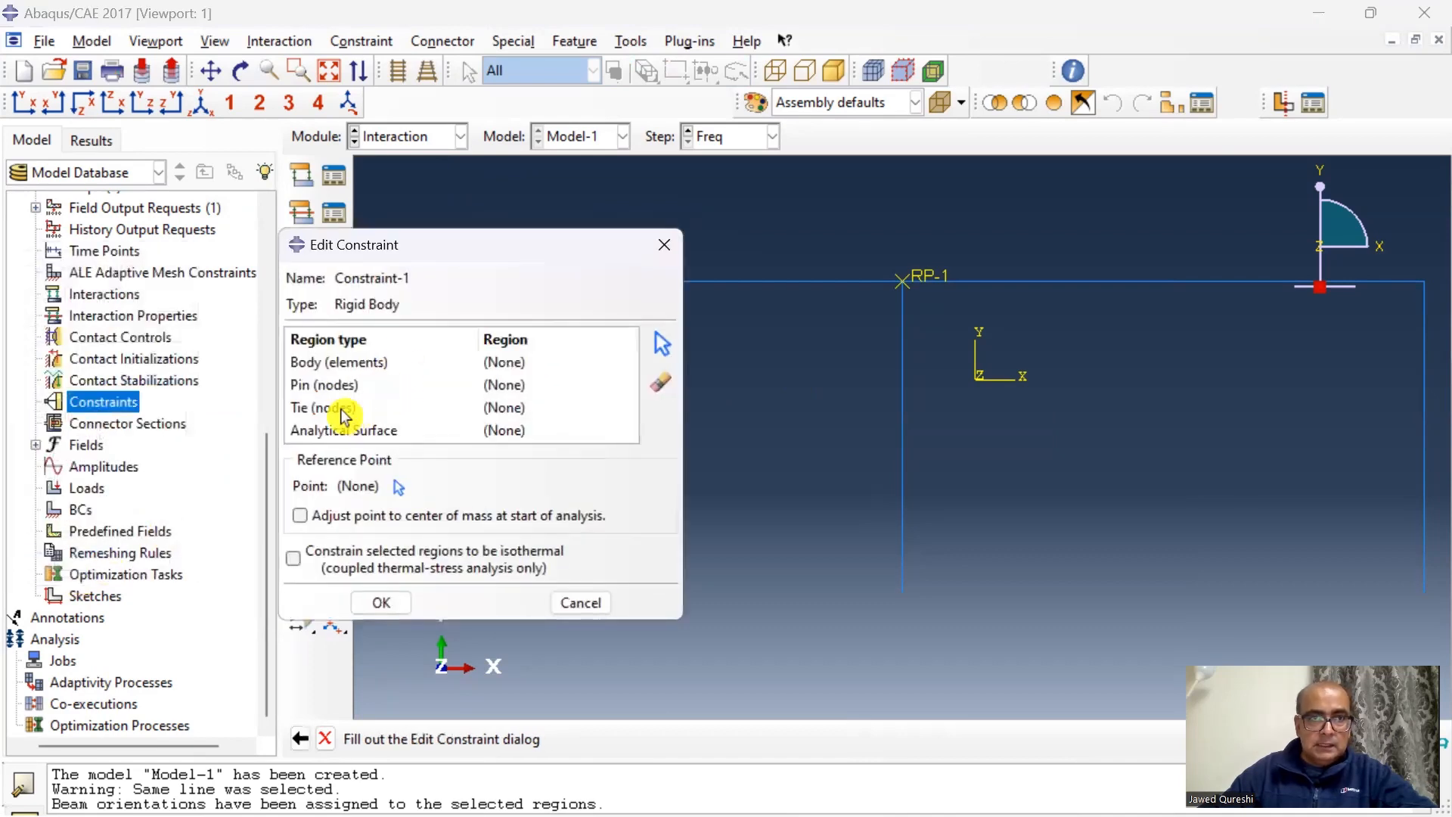
{"action": "left_click", "coordinate": [323, 407]}
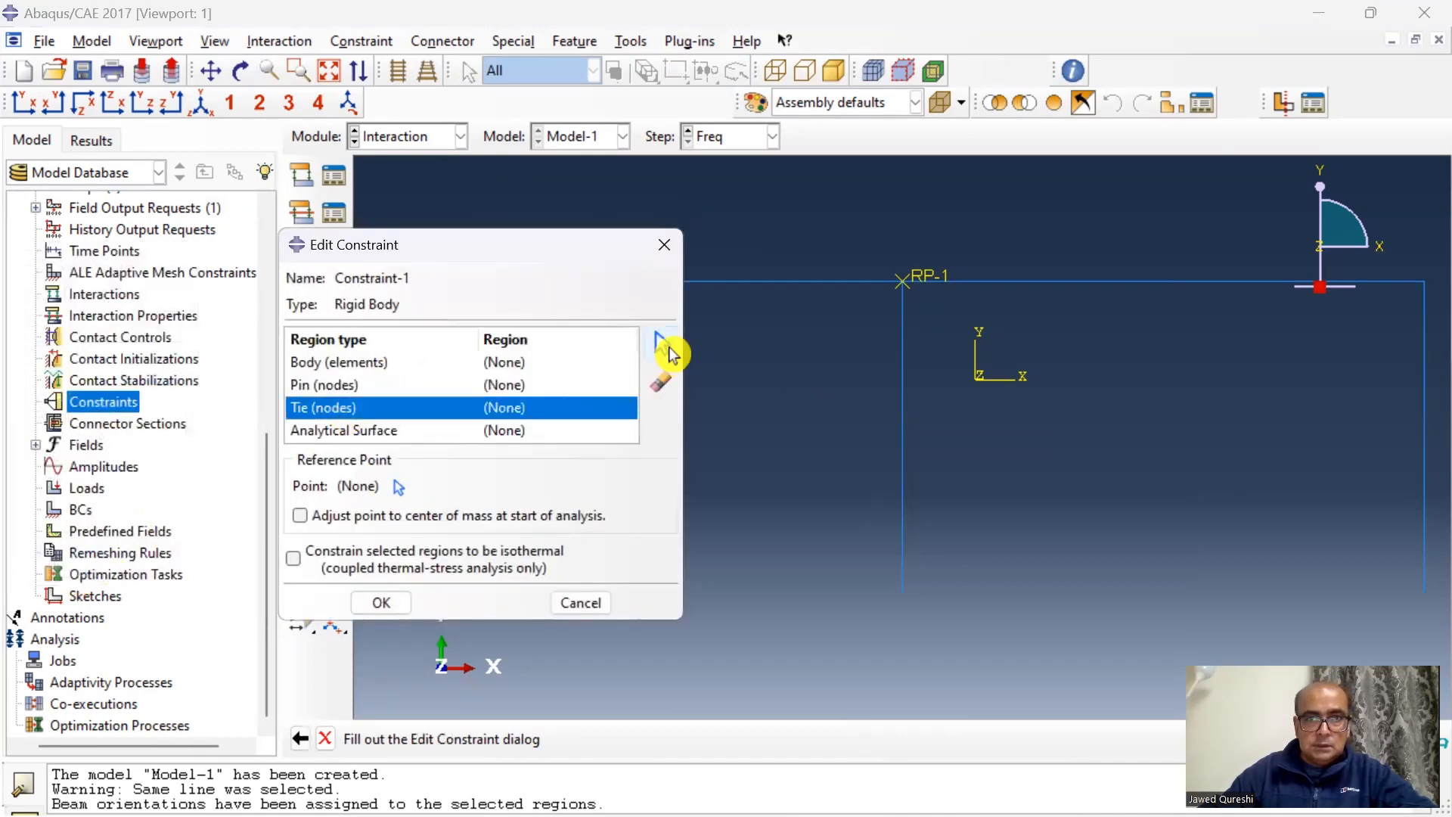
{"action": "left_click", "coordinate": [660, 347]}
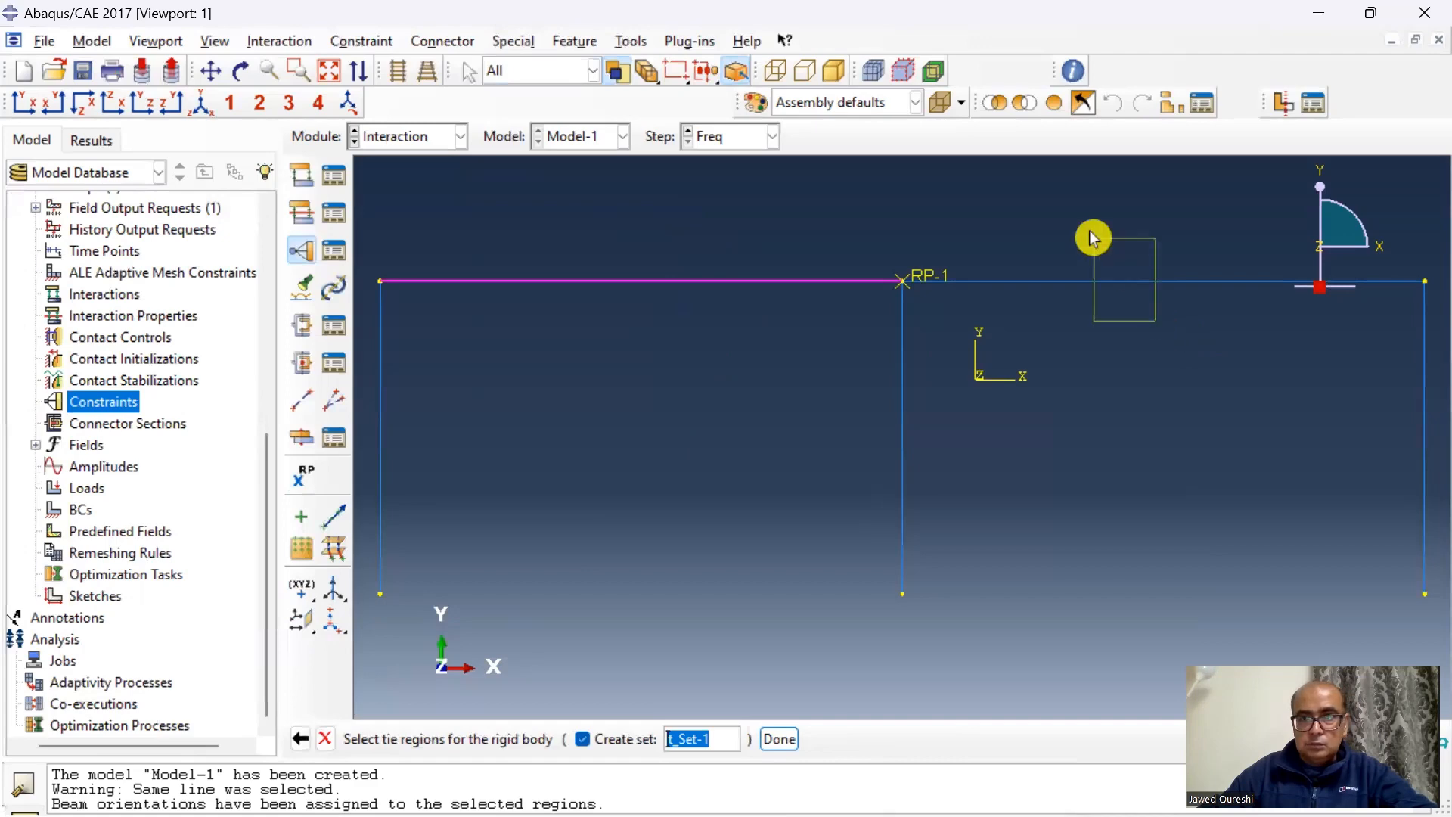
{"action": "left_click", "coordinate": [778, 738]}
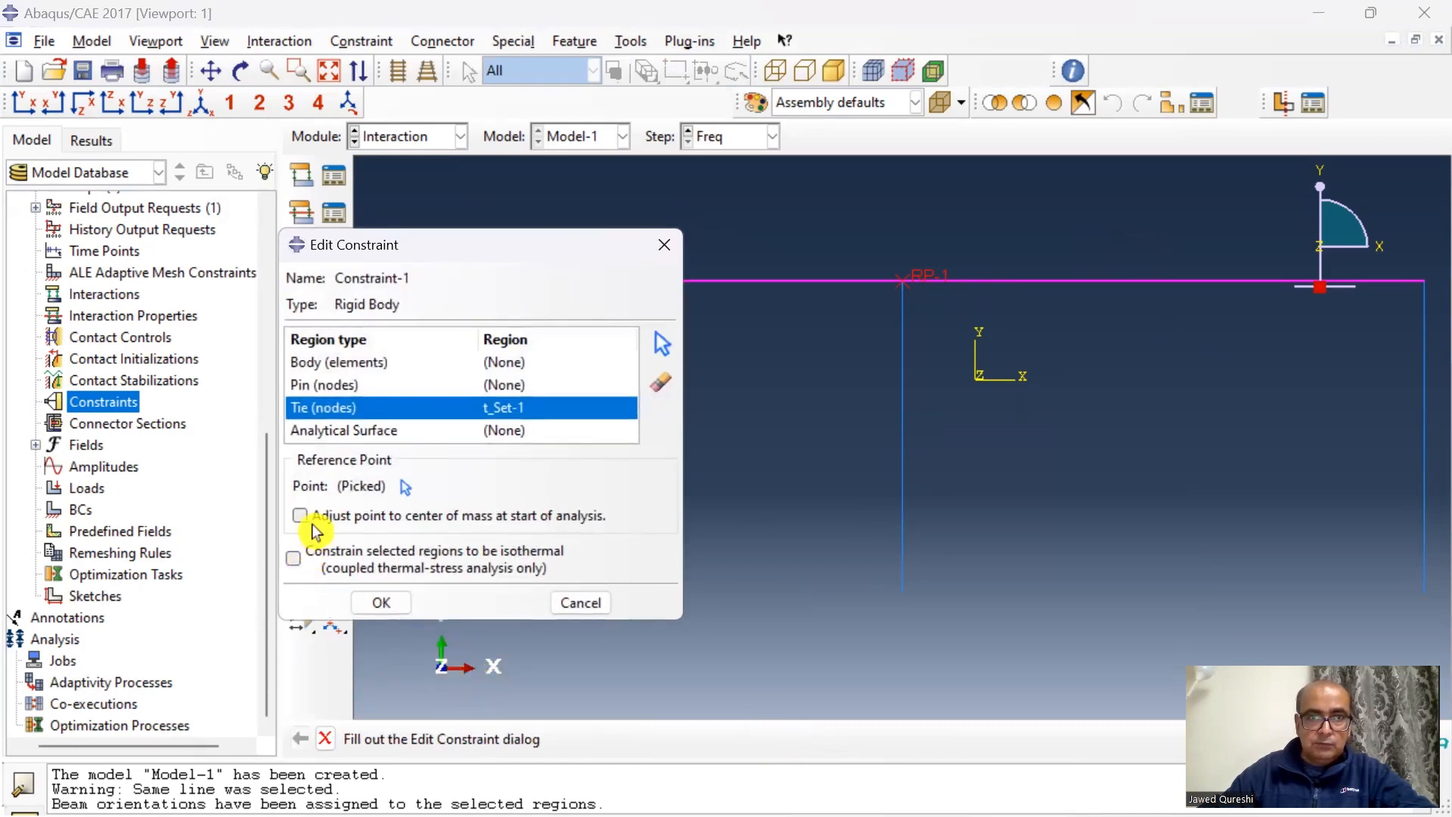
{"action": "left_click", "coordinate": [299, 514]}
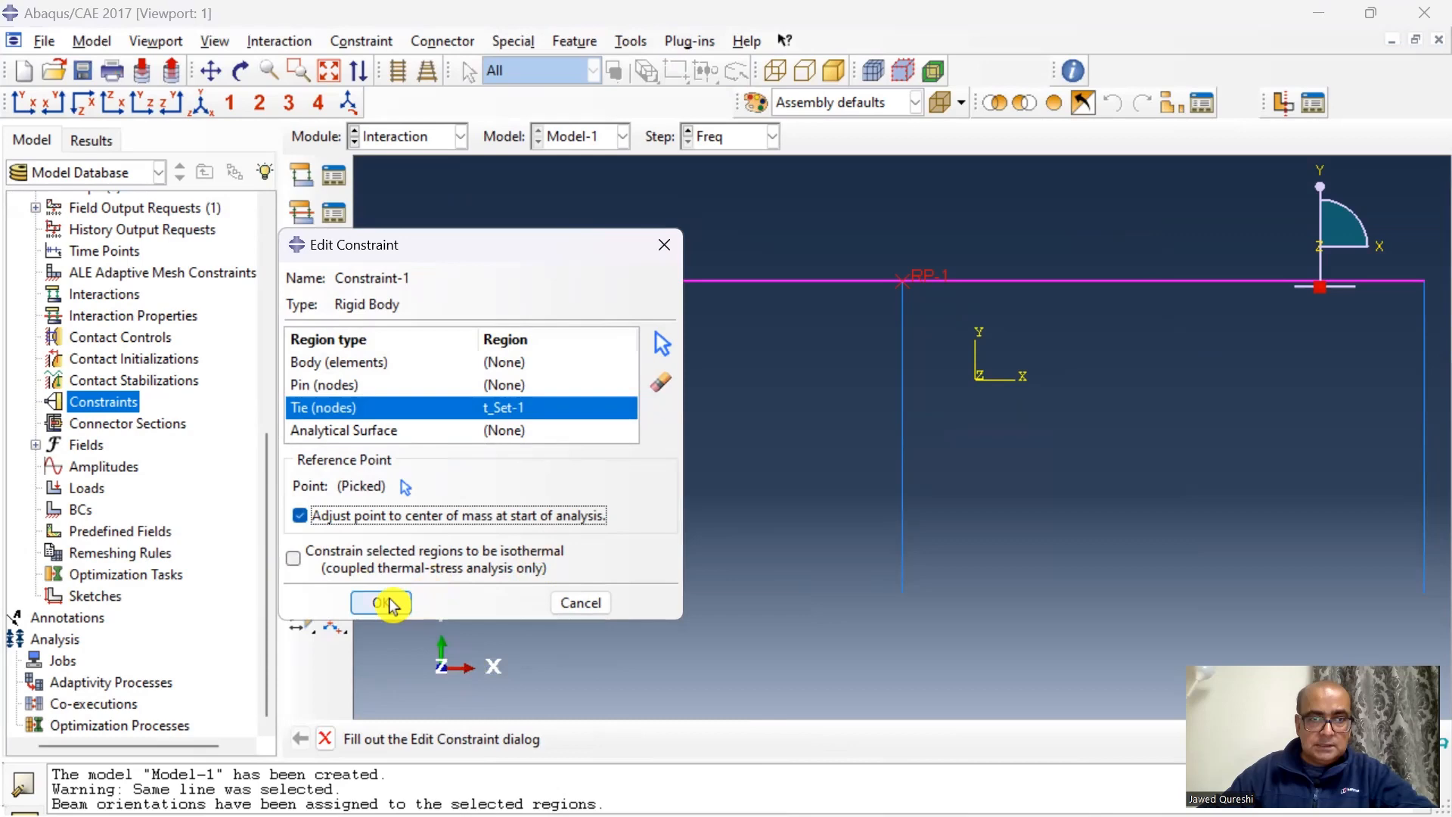
{"action": "left_click", "coordinate": [380, 602]}
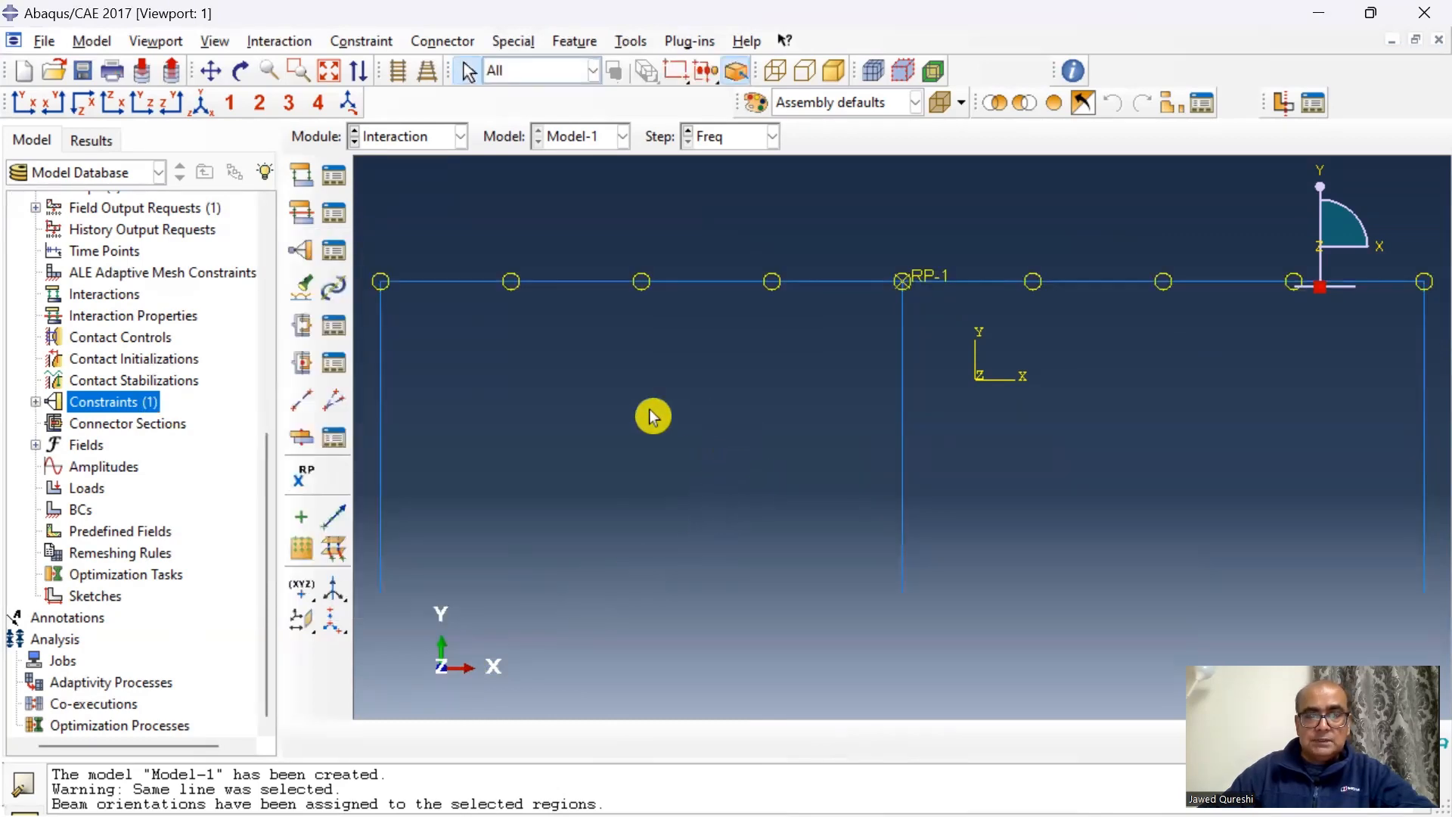
{"action": "mouse_move", "coordinate": [602, 433]}
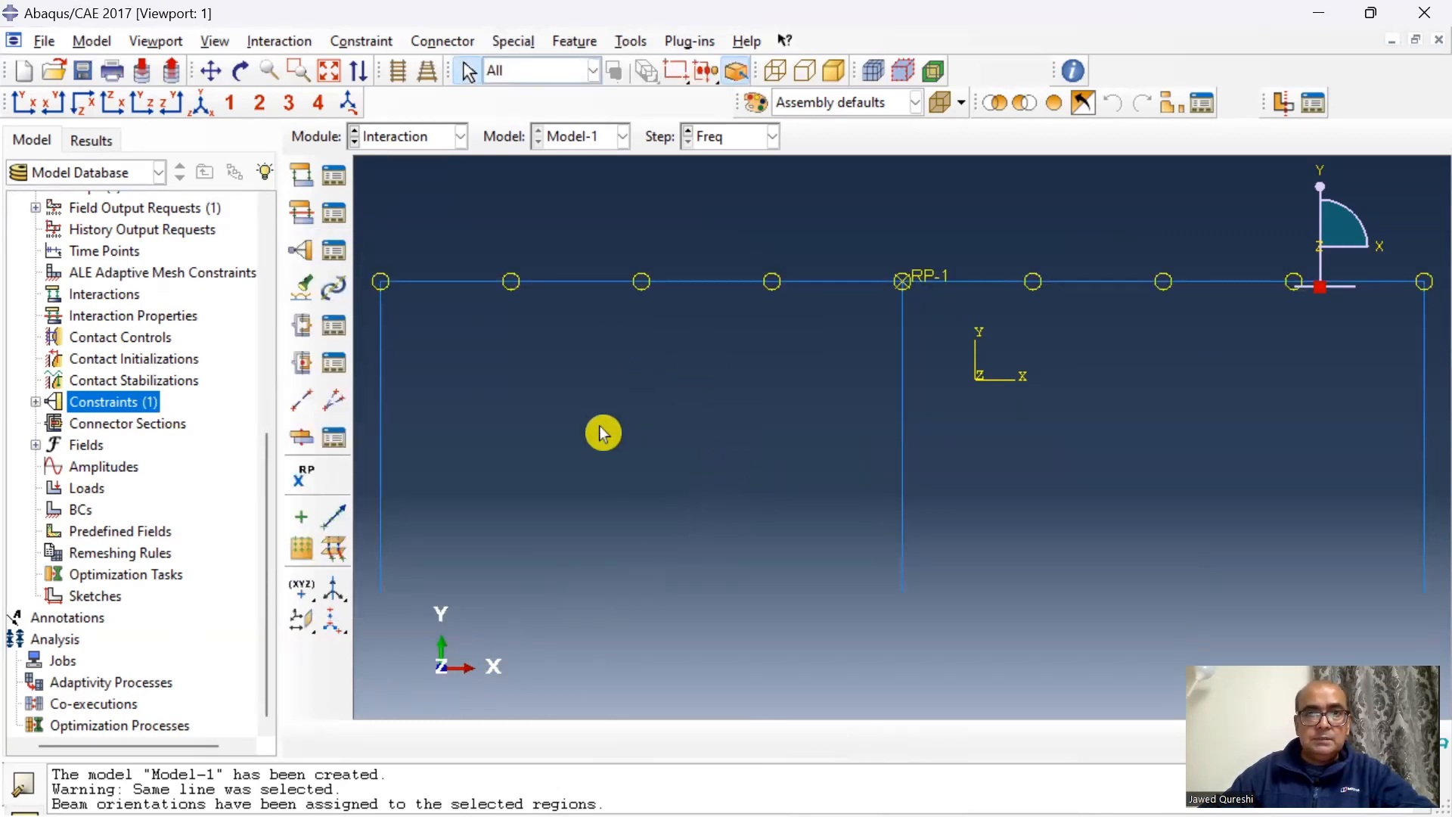
{"action": "mouse_move", "coordinate": [630, 436]}
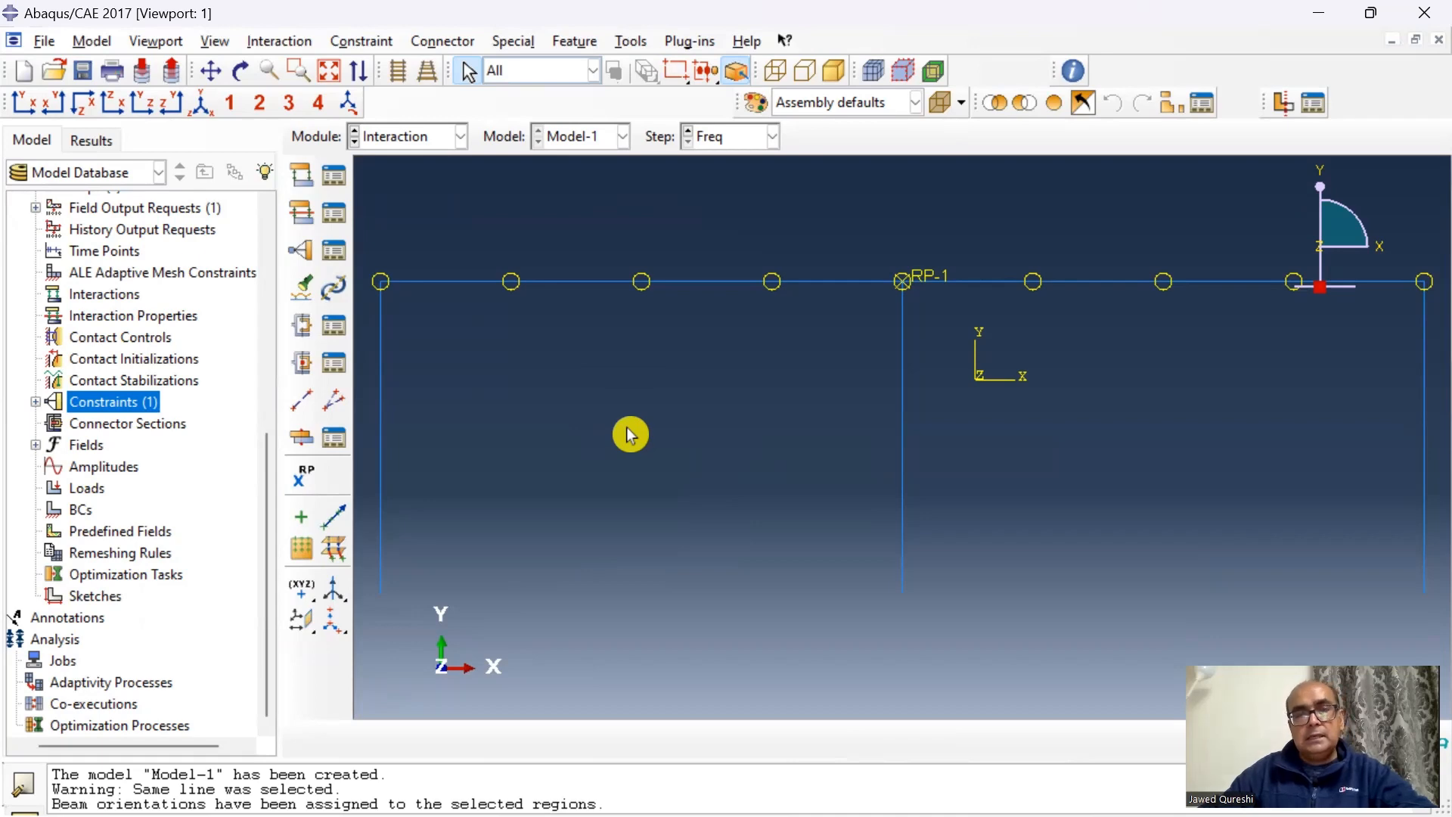
{"action": "mouse_move", "coordinate": [639, 368]}
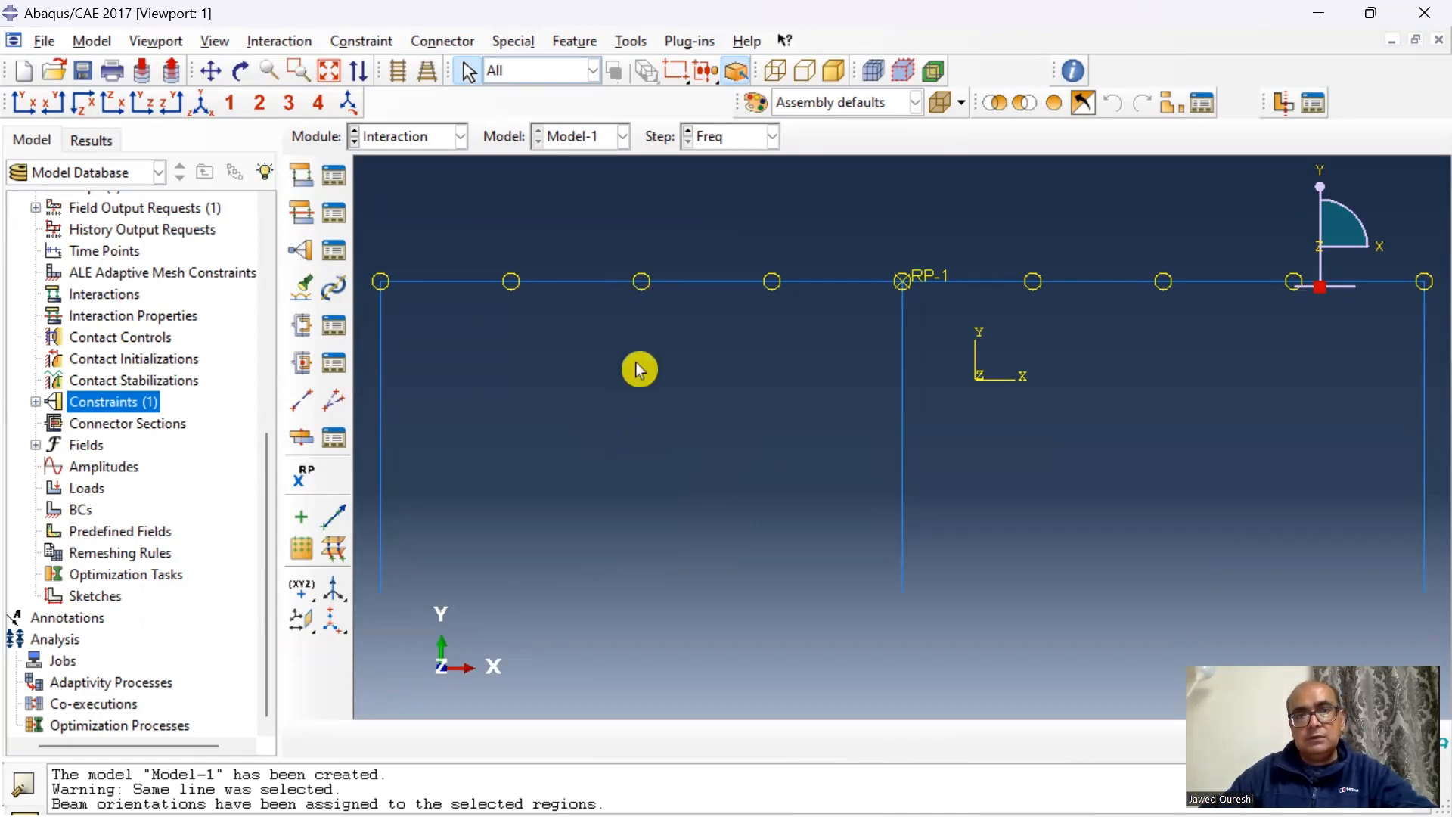
{"action": "mouse_move", "coordinate": [553, 523]}
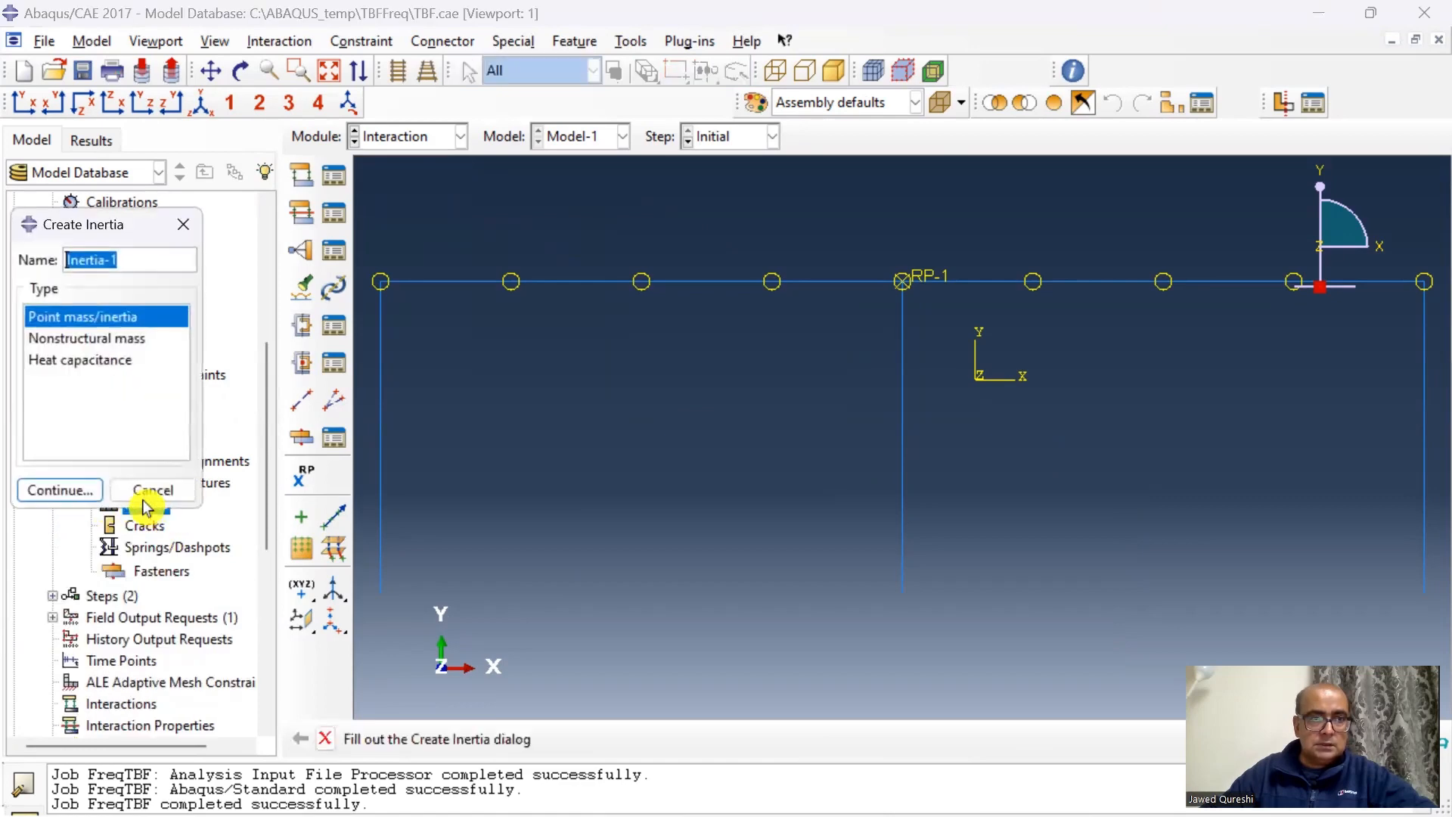
Define point mass 'mass' with isotropic mass 500 on Set-5
{"action": "type", "text": "m"}
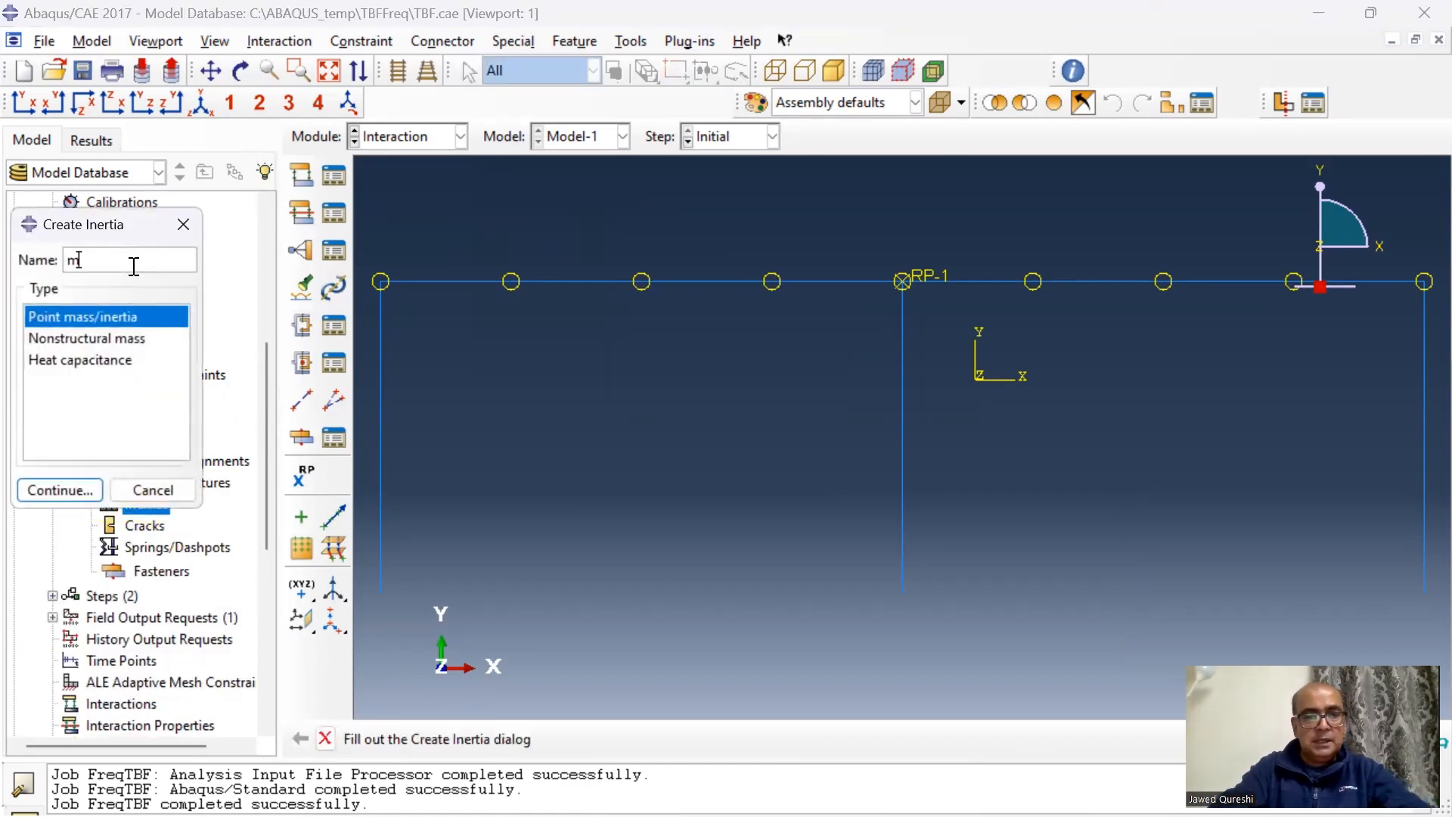
{"action": "left_click", "coordinate": [58, 490]}
{"action": "type", "text": "500"}
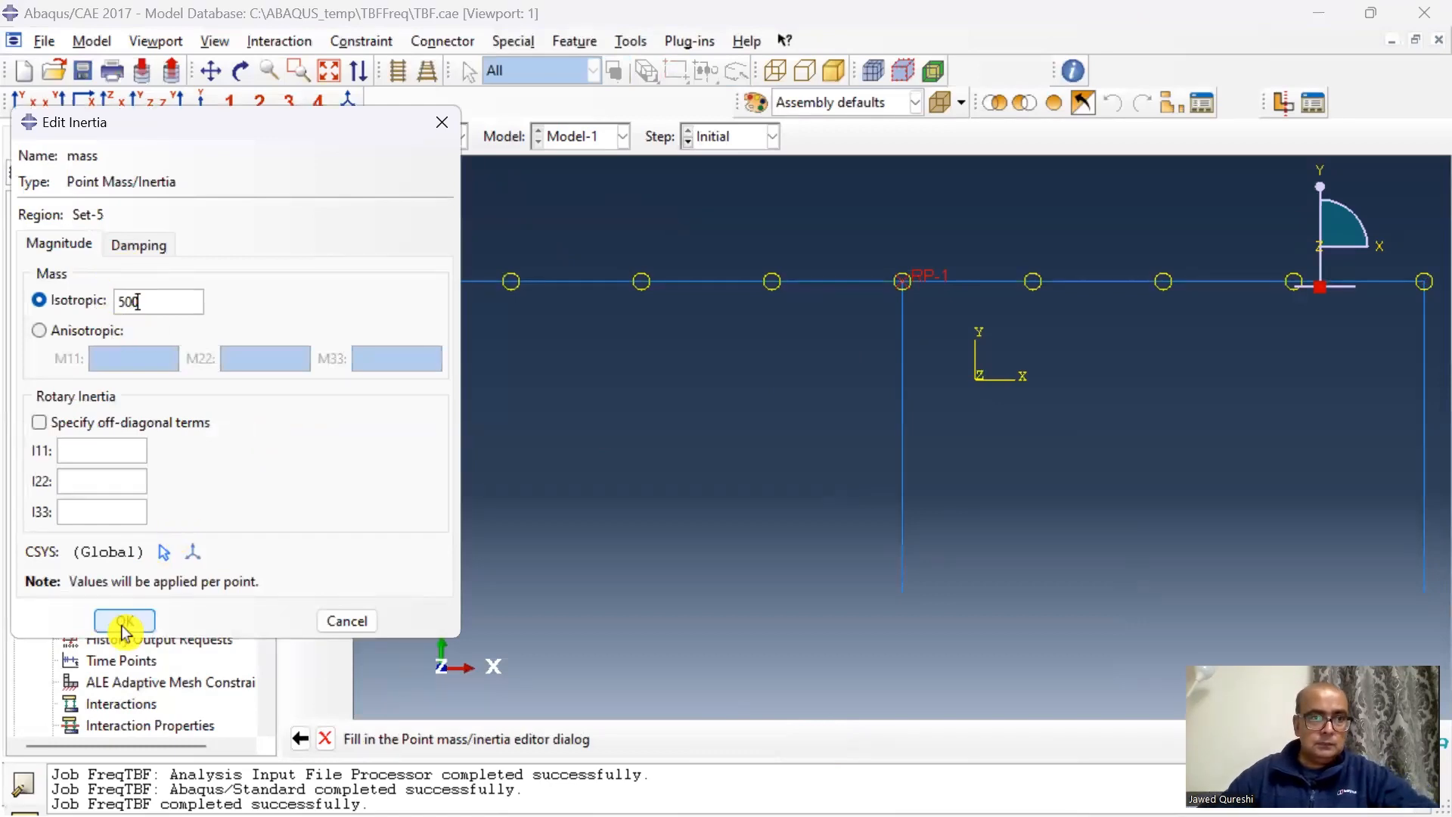
{"action": "left_click", "coordinate": [124, 620]}
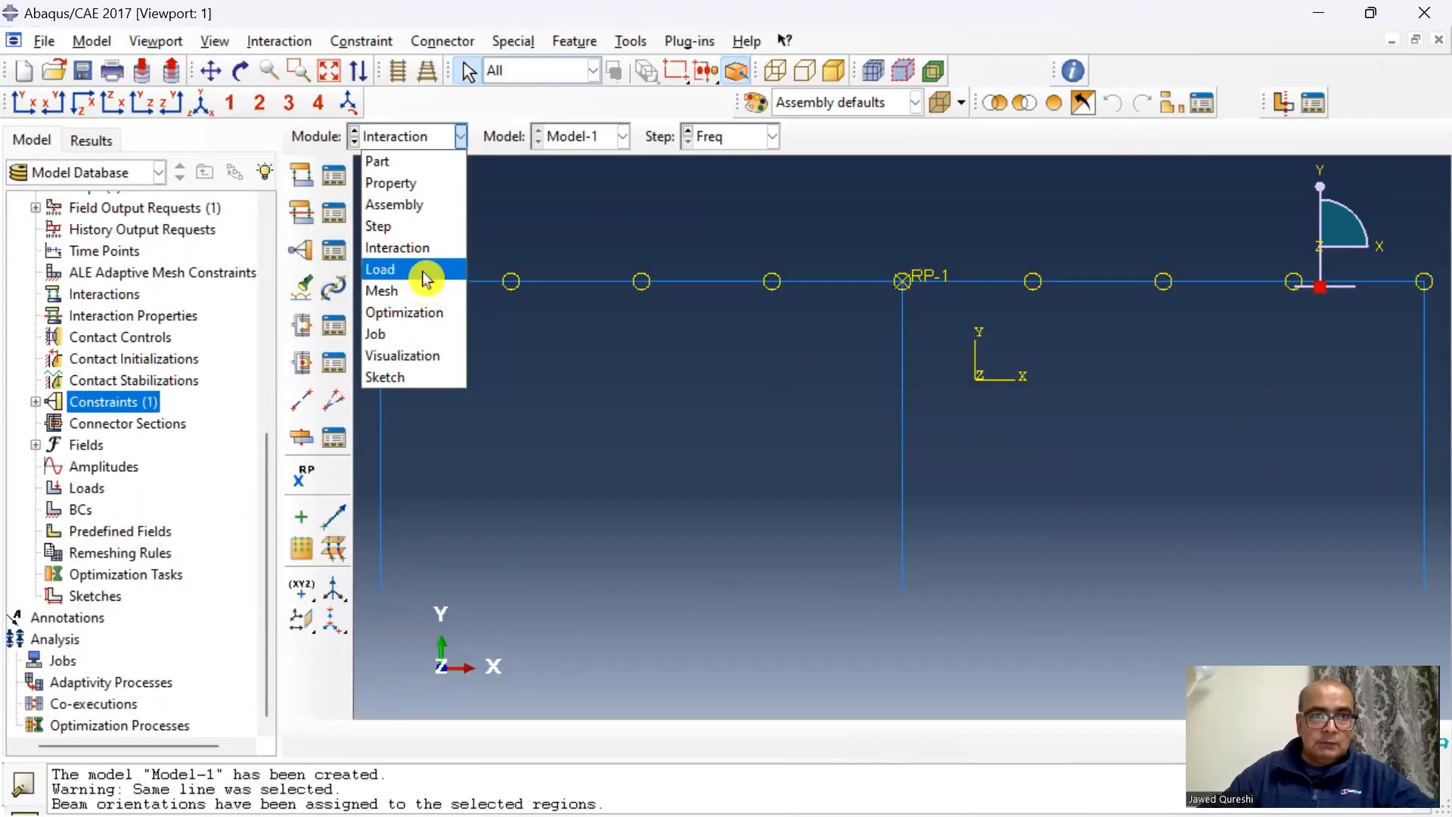
In the Load module, create displacement/rotation BC 'Fix' at the middle column base
{"action": "left_click", "coordinate": [380, 268]}
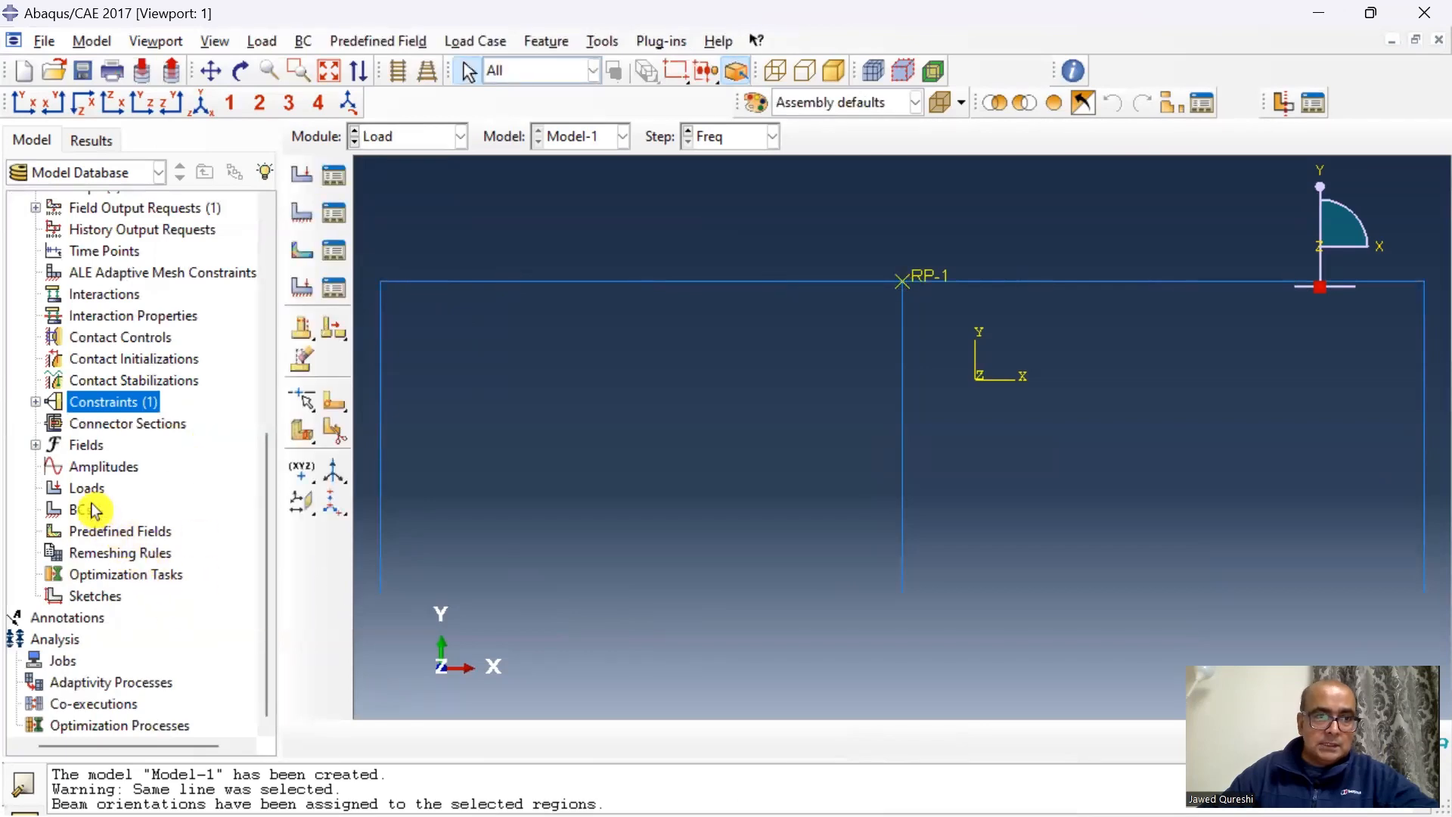
{"action": "double_click", "coordinate": [86, 487]}
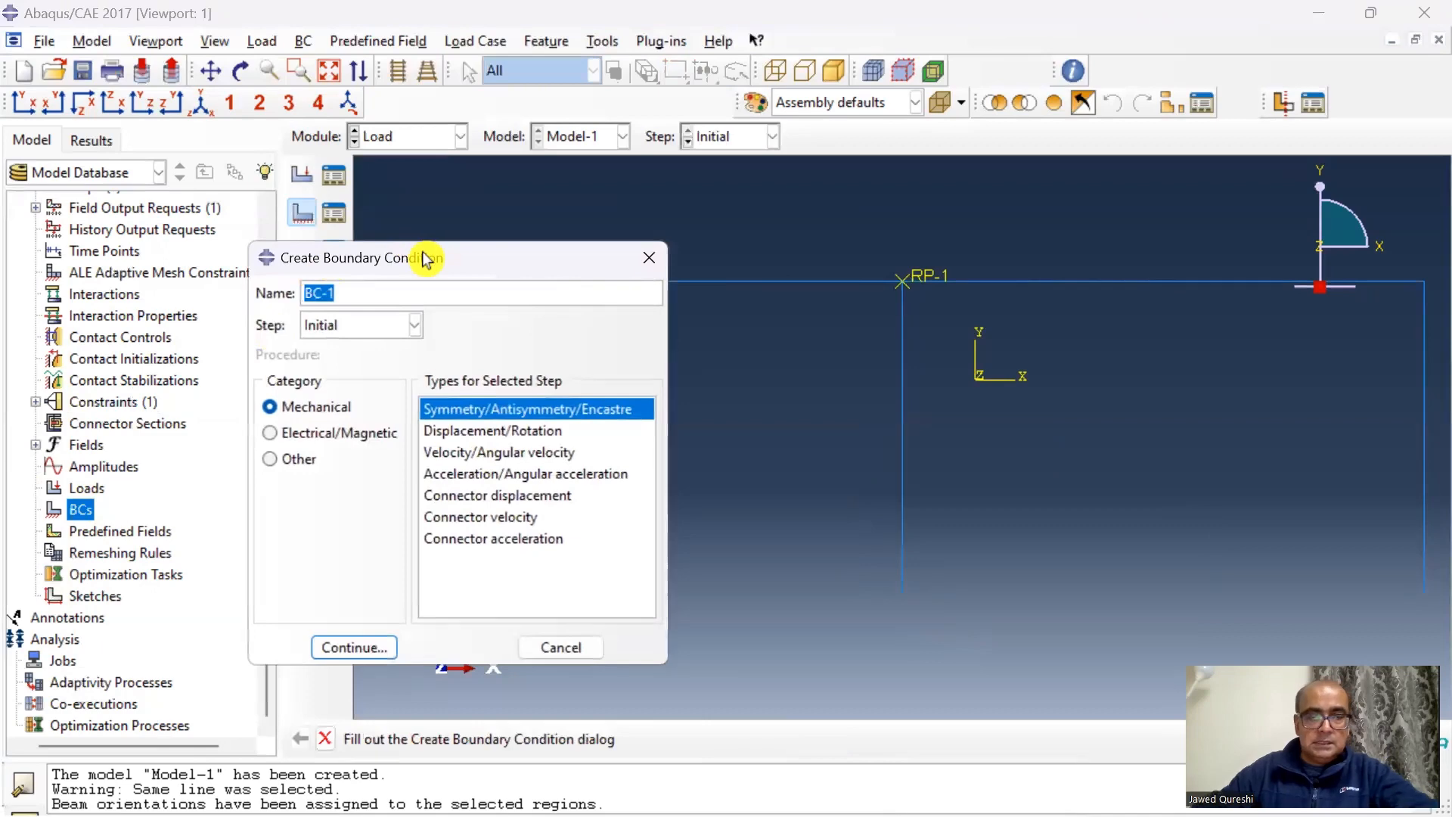
{"action": "type", "text": "Fix"}
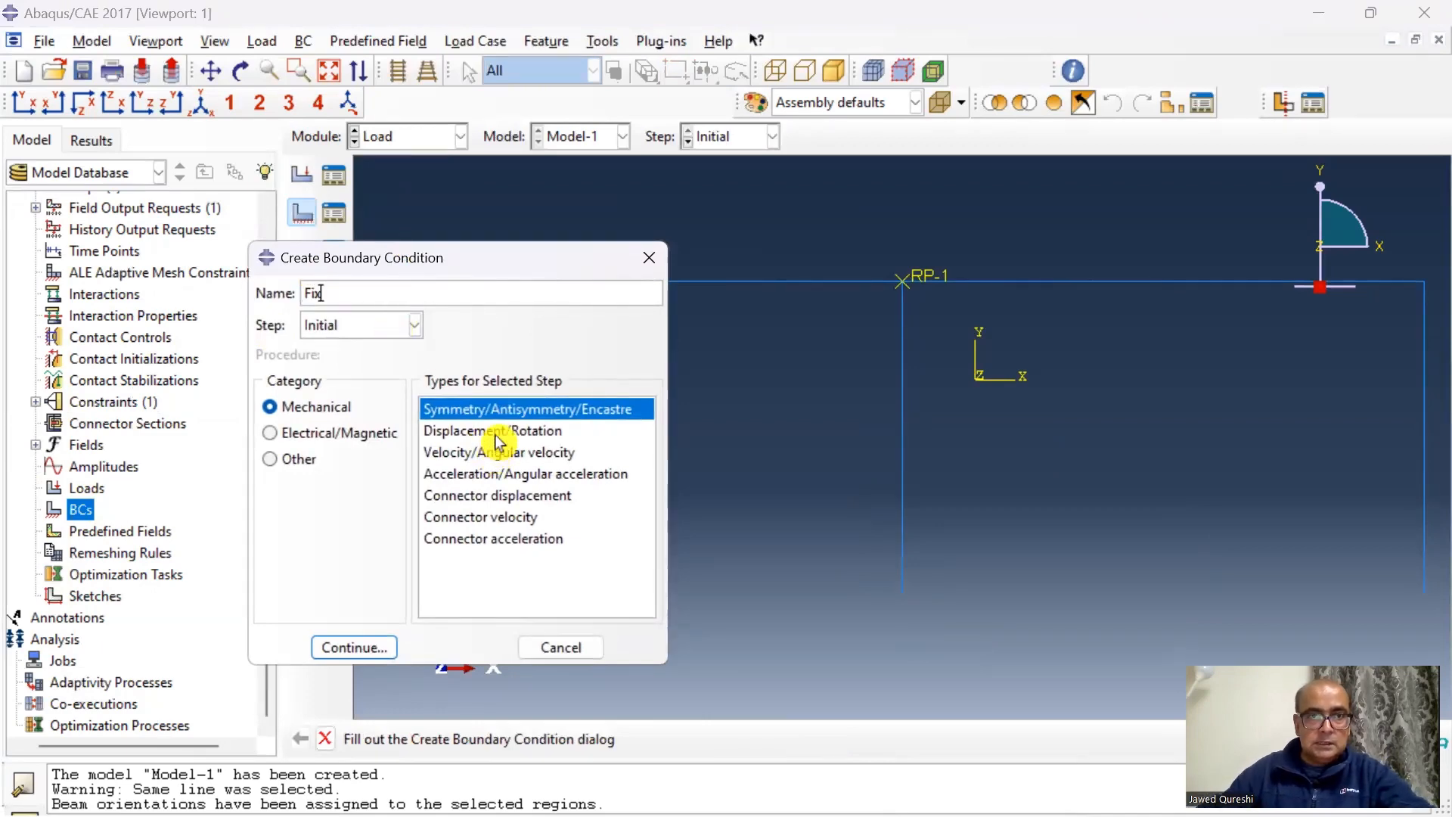
{"action": "left_click", "coordinate": [353, 647]}
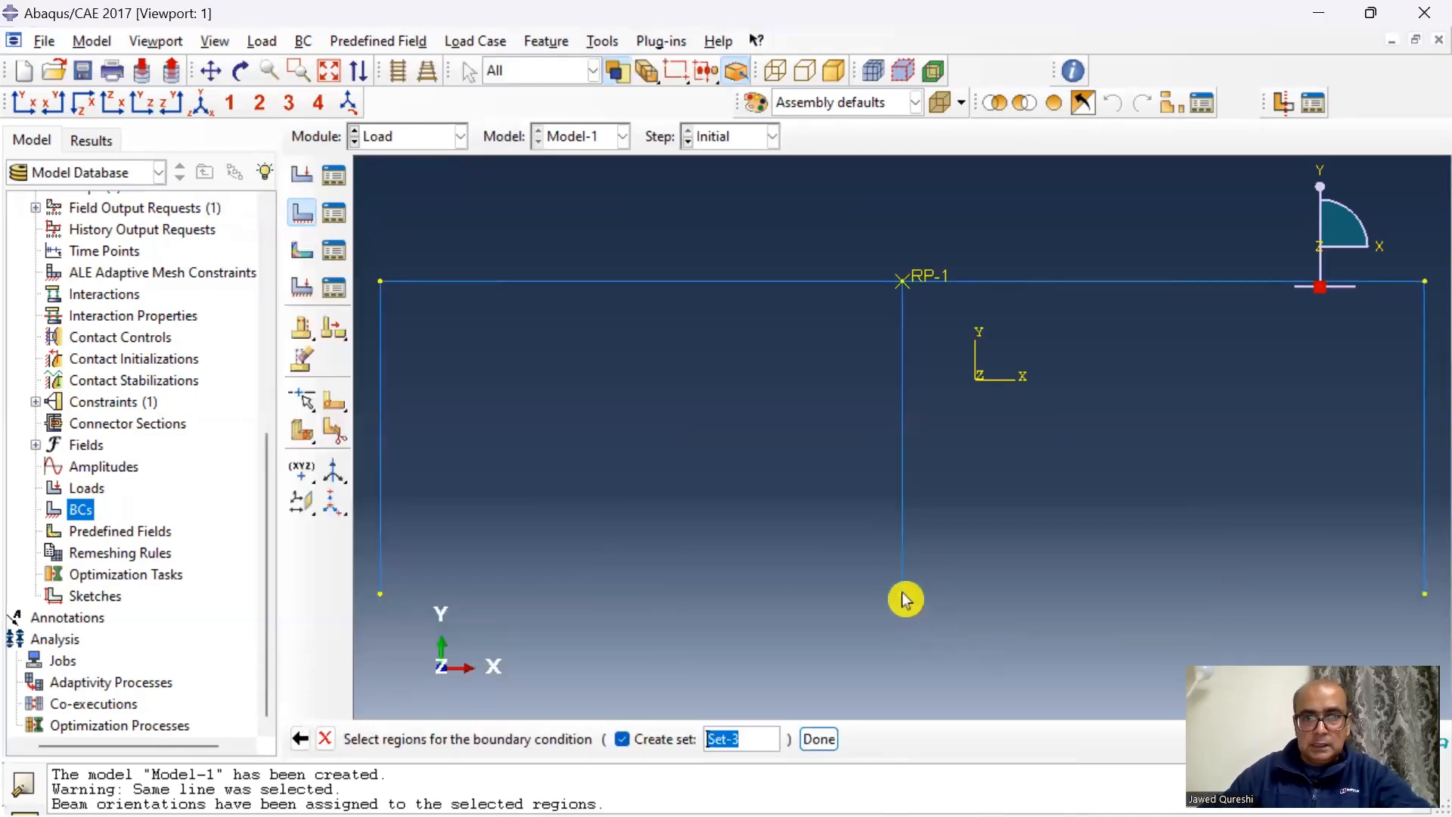
{"action": "left_click", "coordinate": [816, 738]}
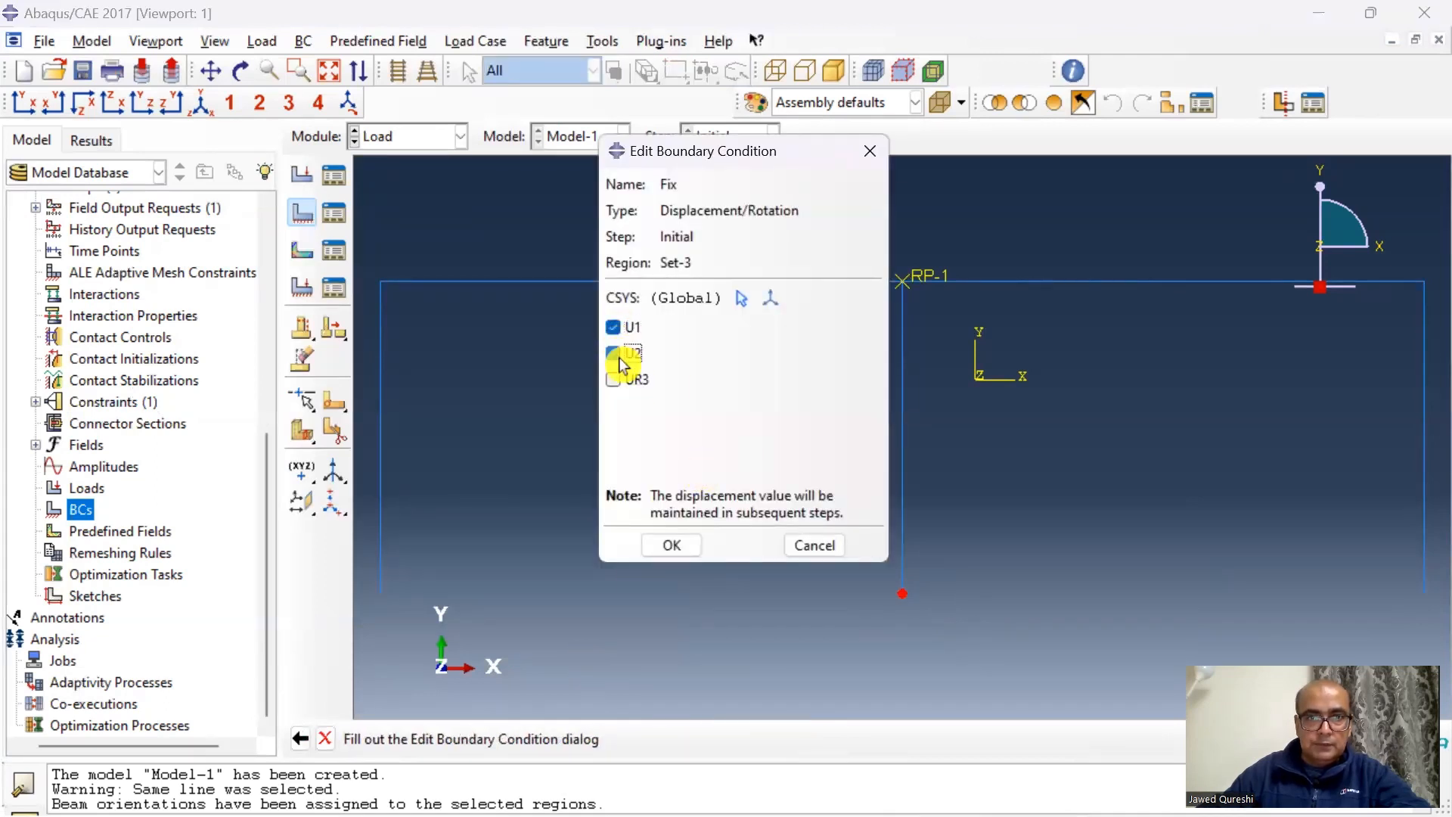
{"action": "left_click", "coordinate": [670, 544]}
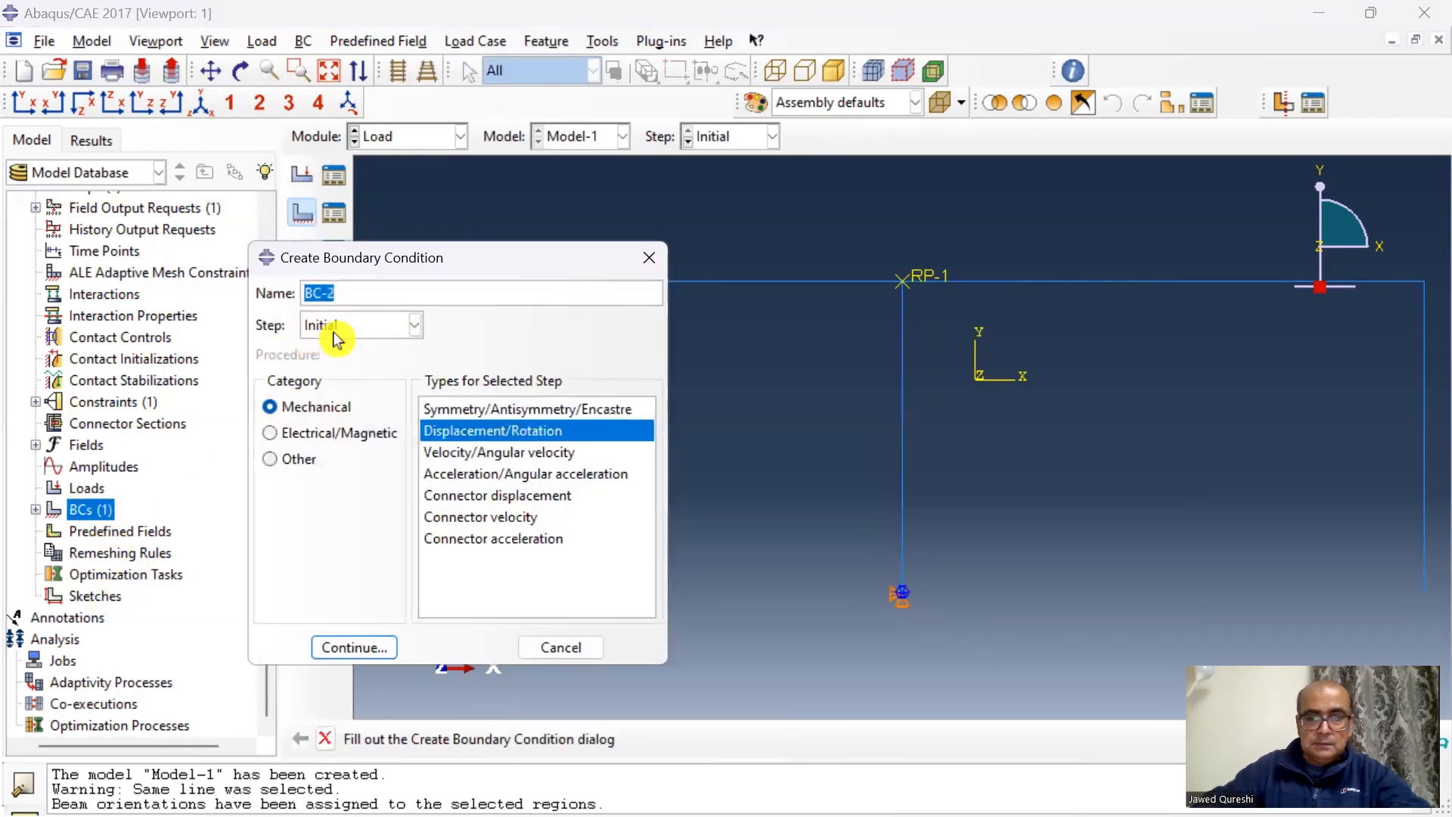
Create BC 'Pin' restraining U1 and U2 at both outer column bases
{"action": "type", "text": "Pin"}
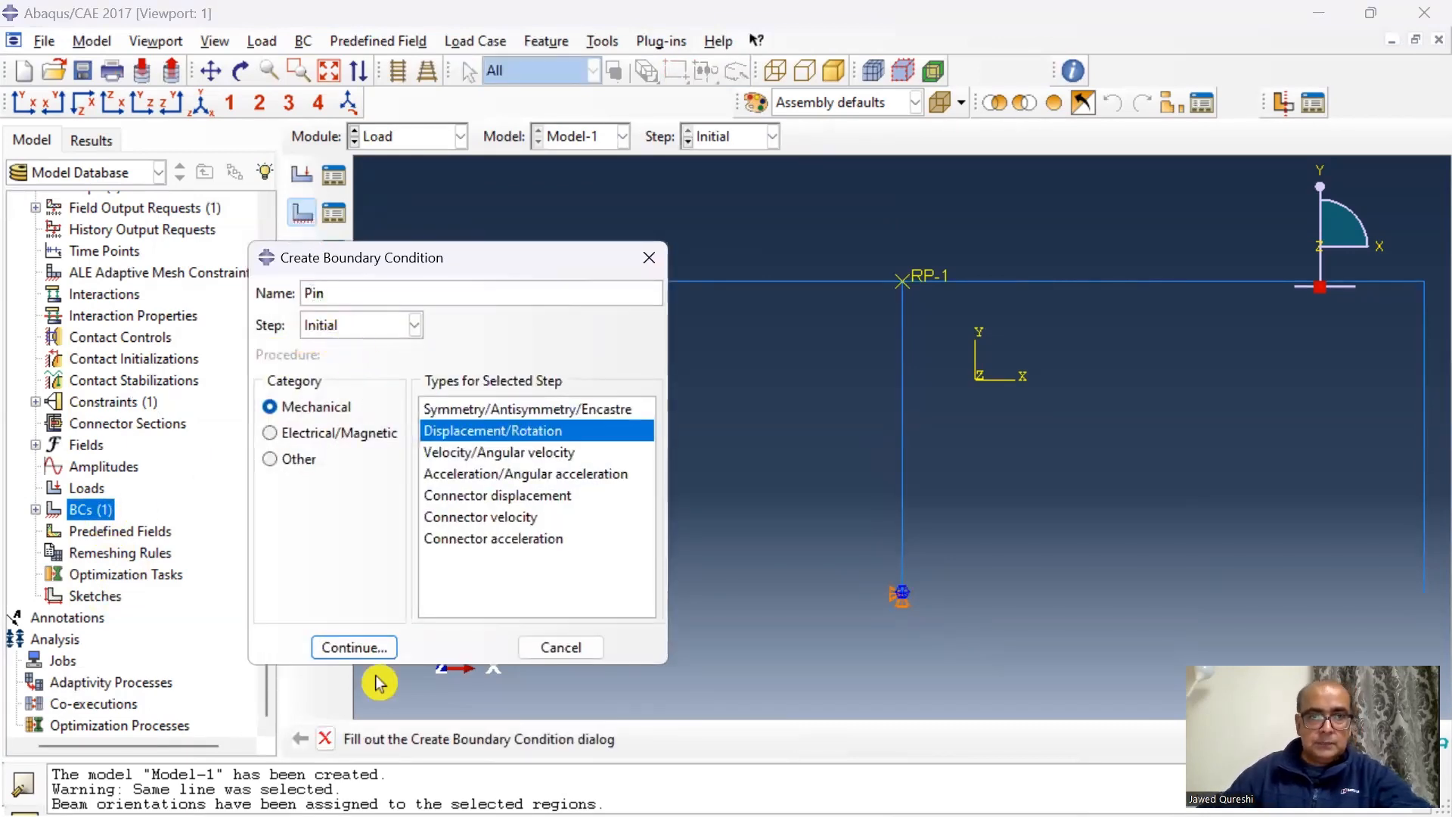
{"action": "left_click", "coordinate": [353, 647]}
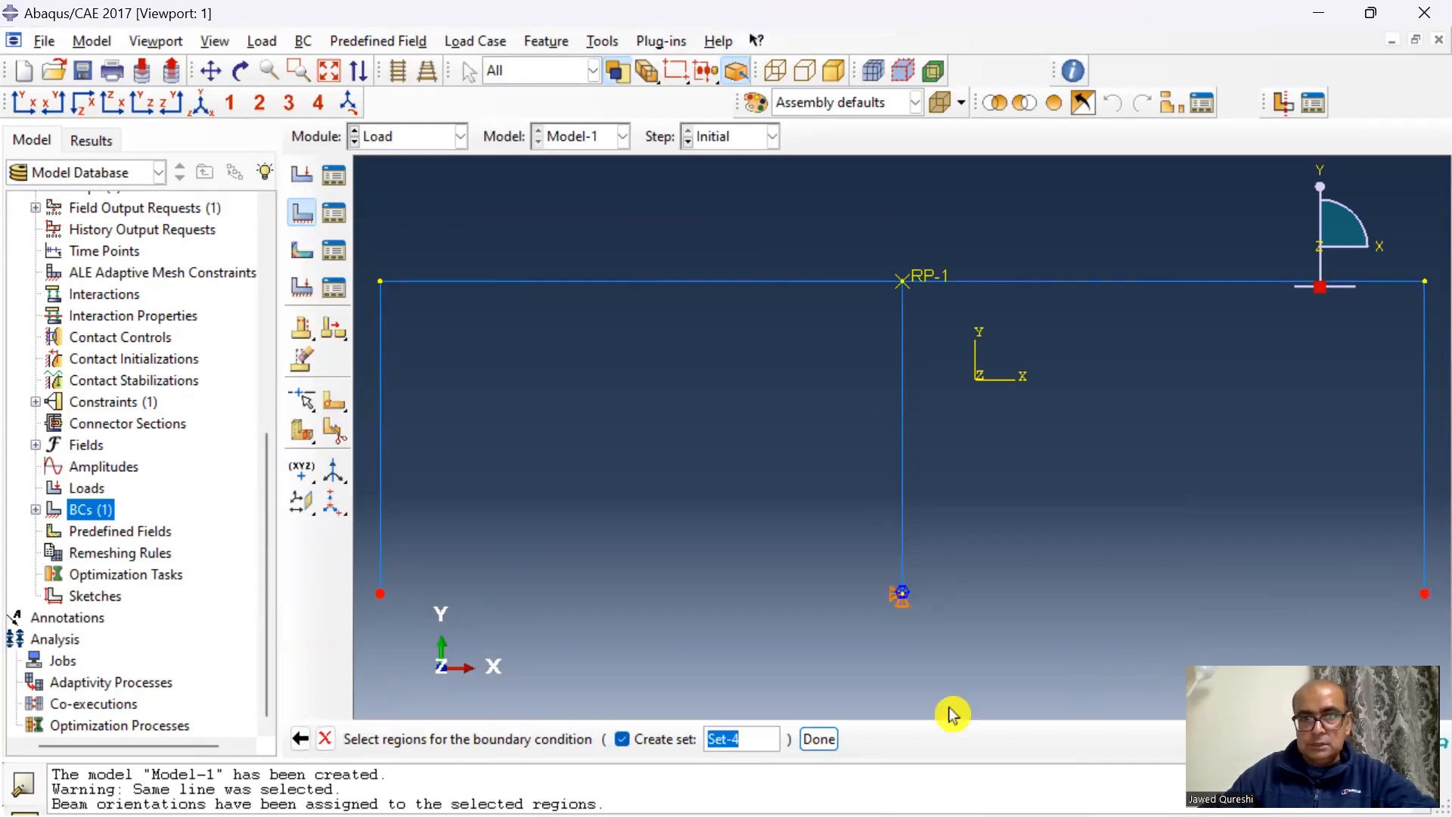
{"action": "left_click", "coordinate": [817, 738]}
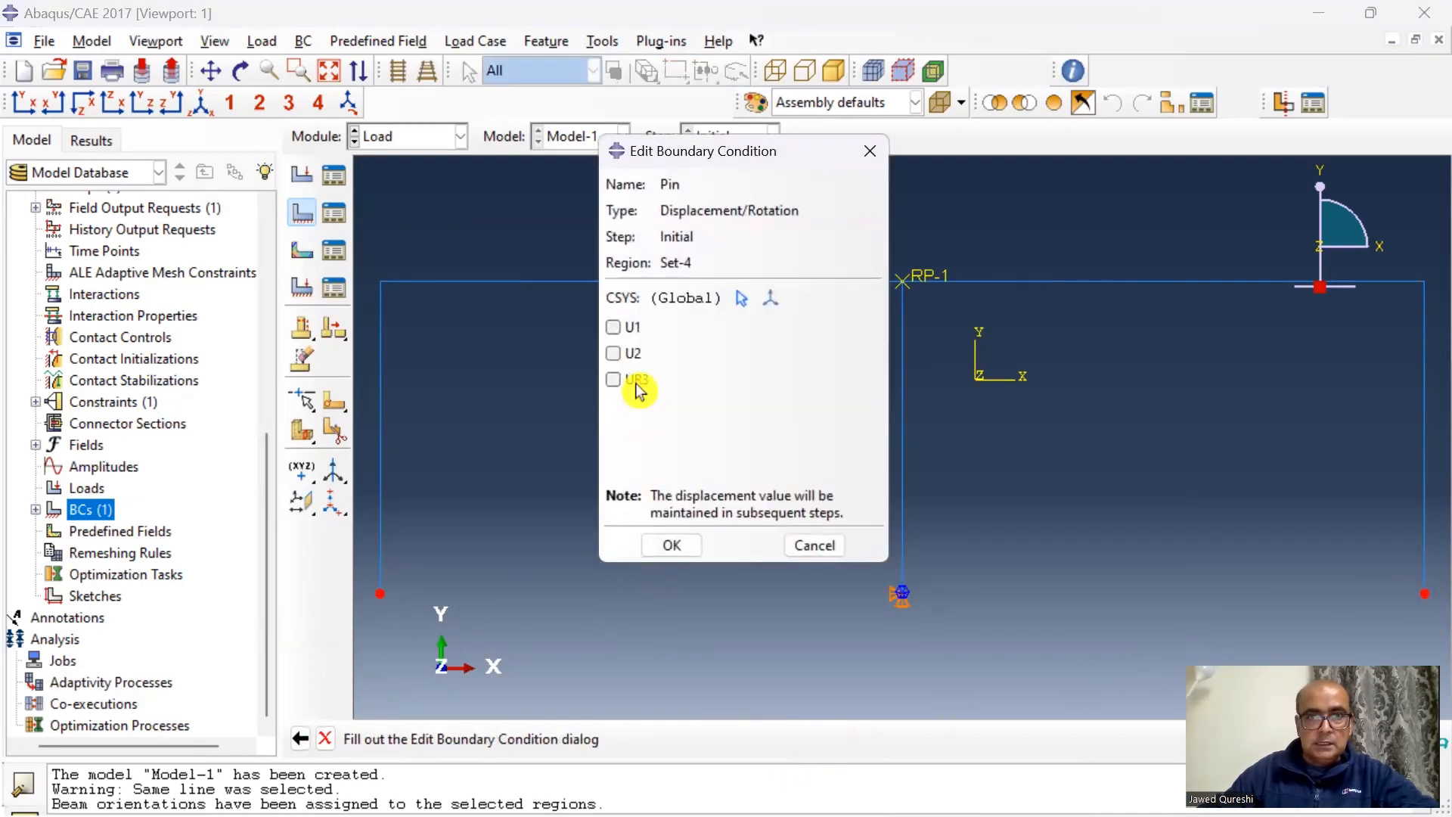
{"action": "left_click", "coordinate": [613, 353]}
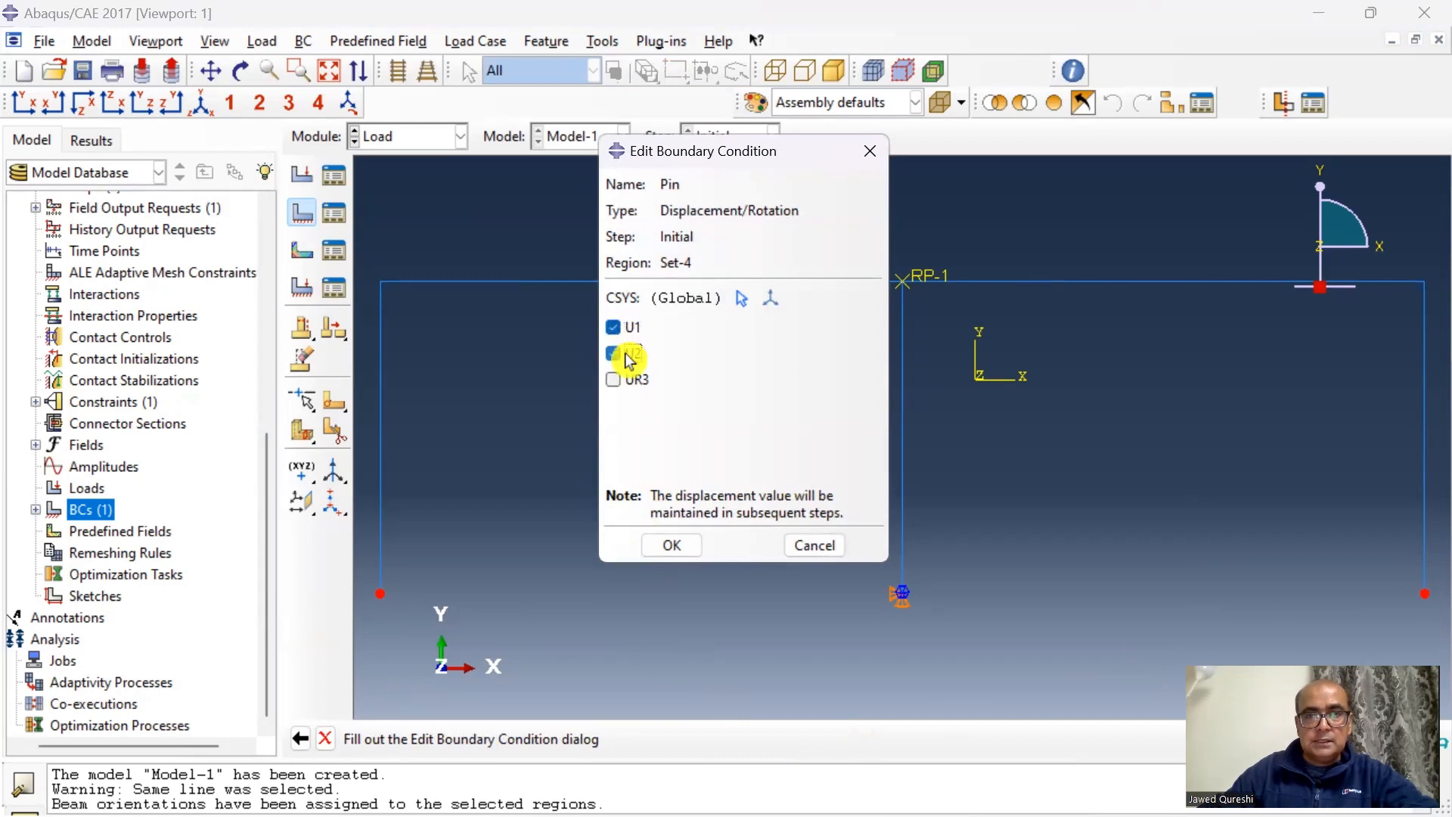
{"action": "left_click", "coordinate": [613, 354]}
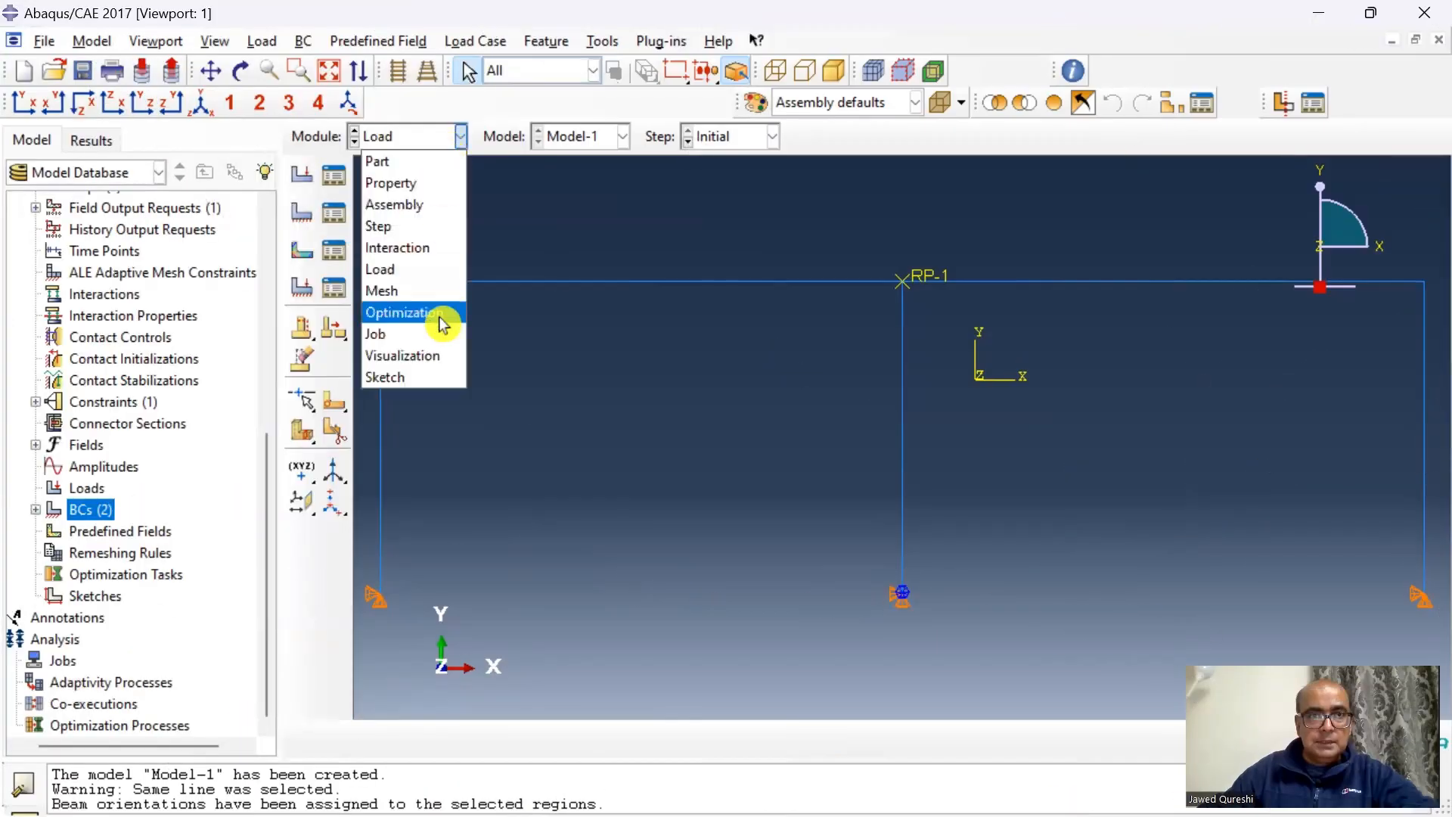
Assign quadratic B22 beam elements to all edges of the Frame part
{"action": "left_click", "coordinate": [381, 290]}
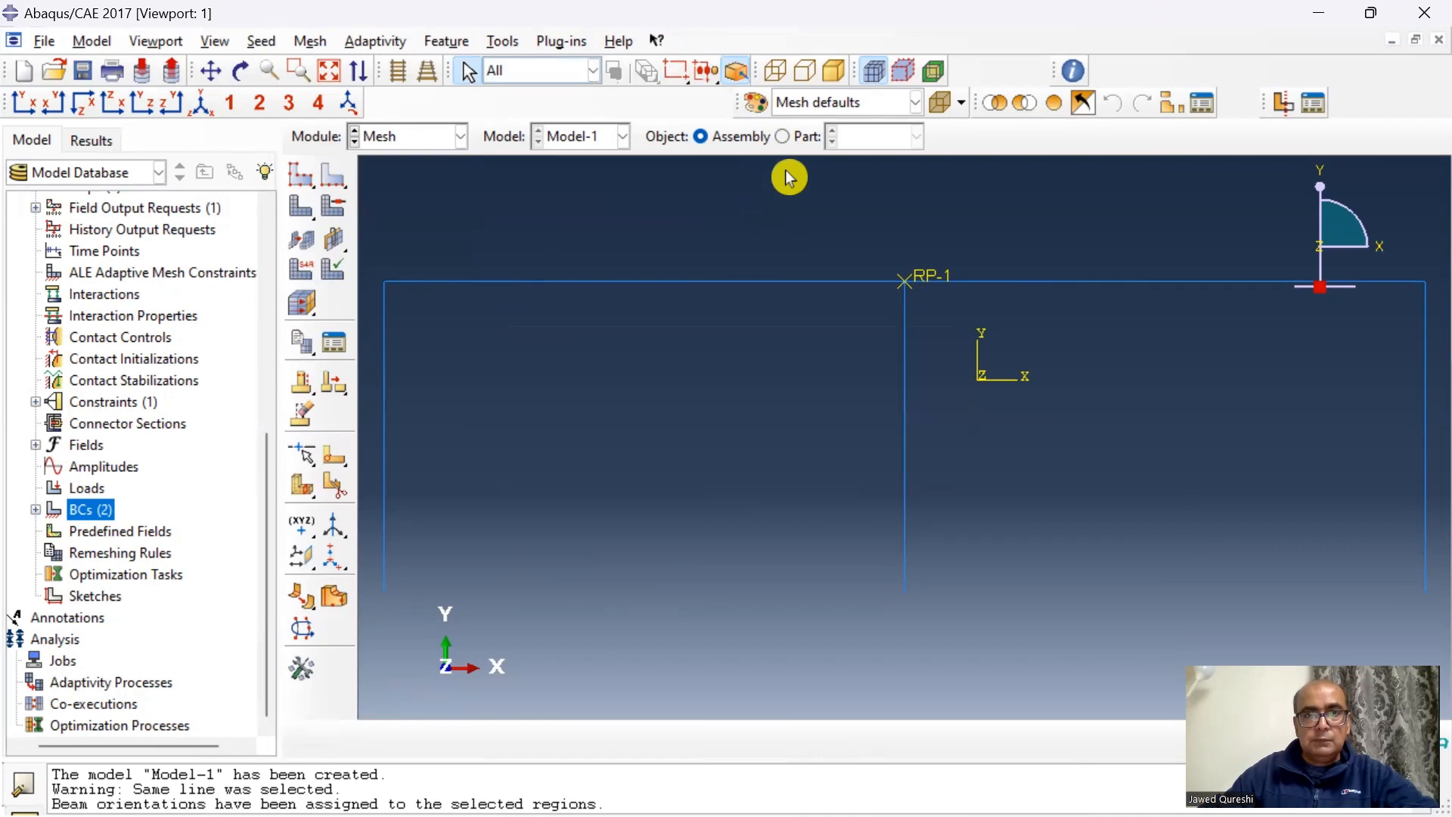
{"action": "left_click", "coordinate": [783, 136]}
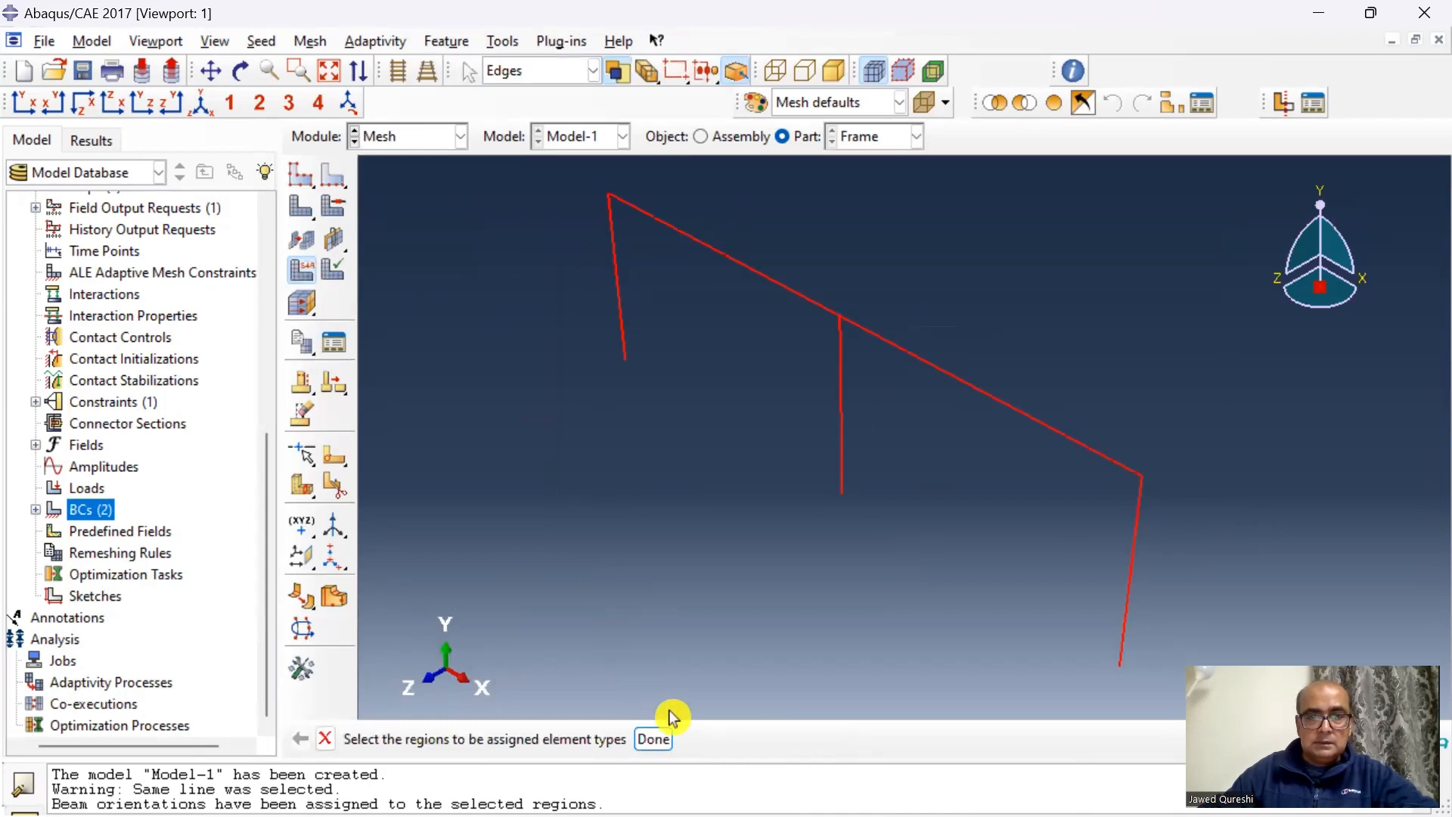
{"action": "left_click", "coordinate": [652, 739]}
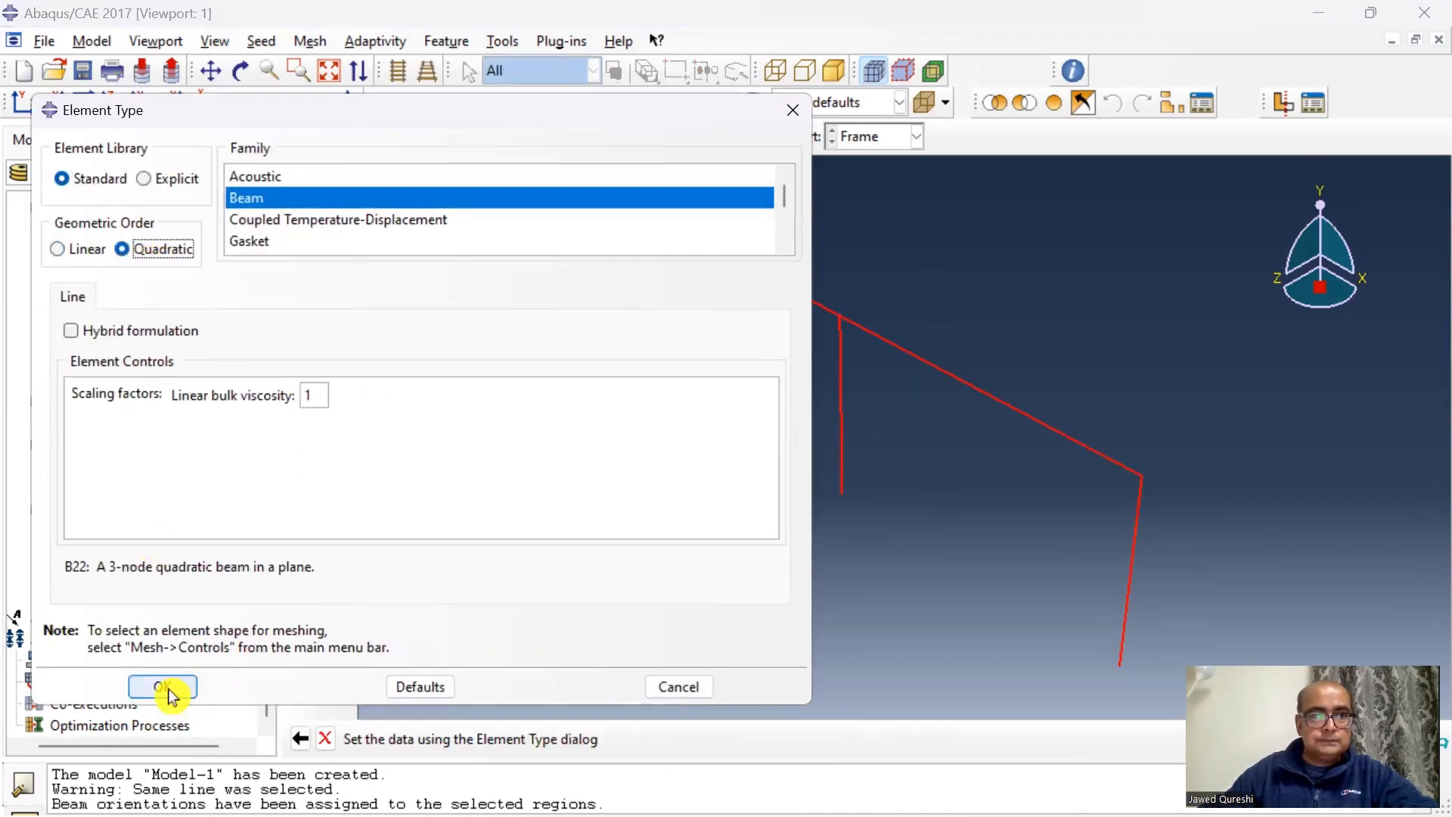
{"action": "left_click", "coordinate": [163, 685]}
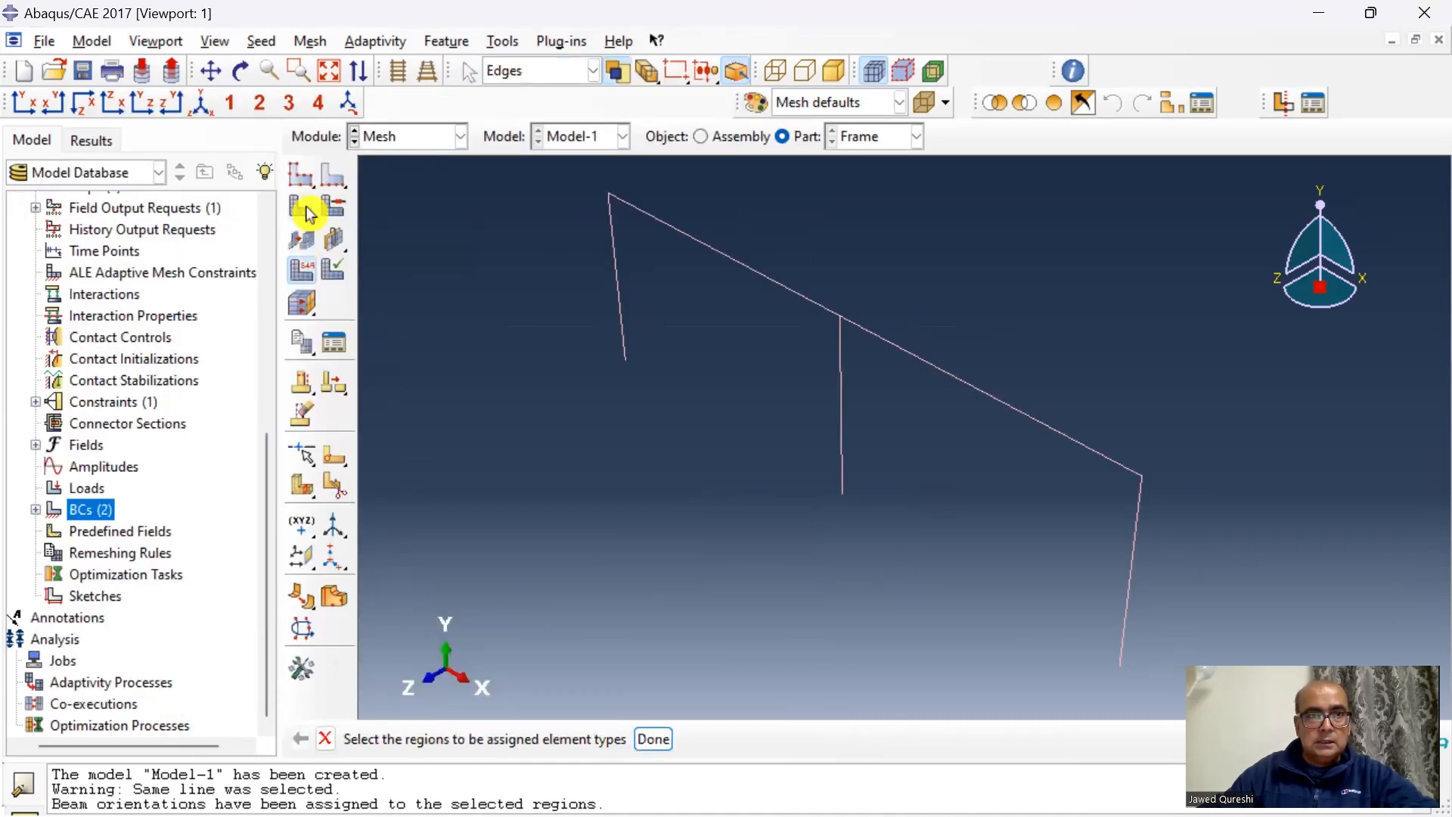
Seed the Frame part with global size 0.2 and request meshing
{"action": "left_click", "coordinate": [300, 174]}
{"action": "type", "text": "0.2"}
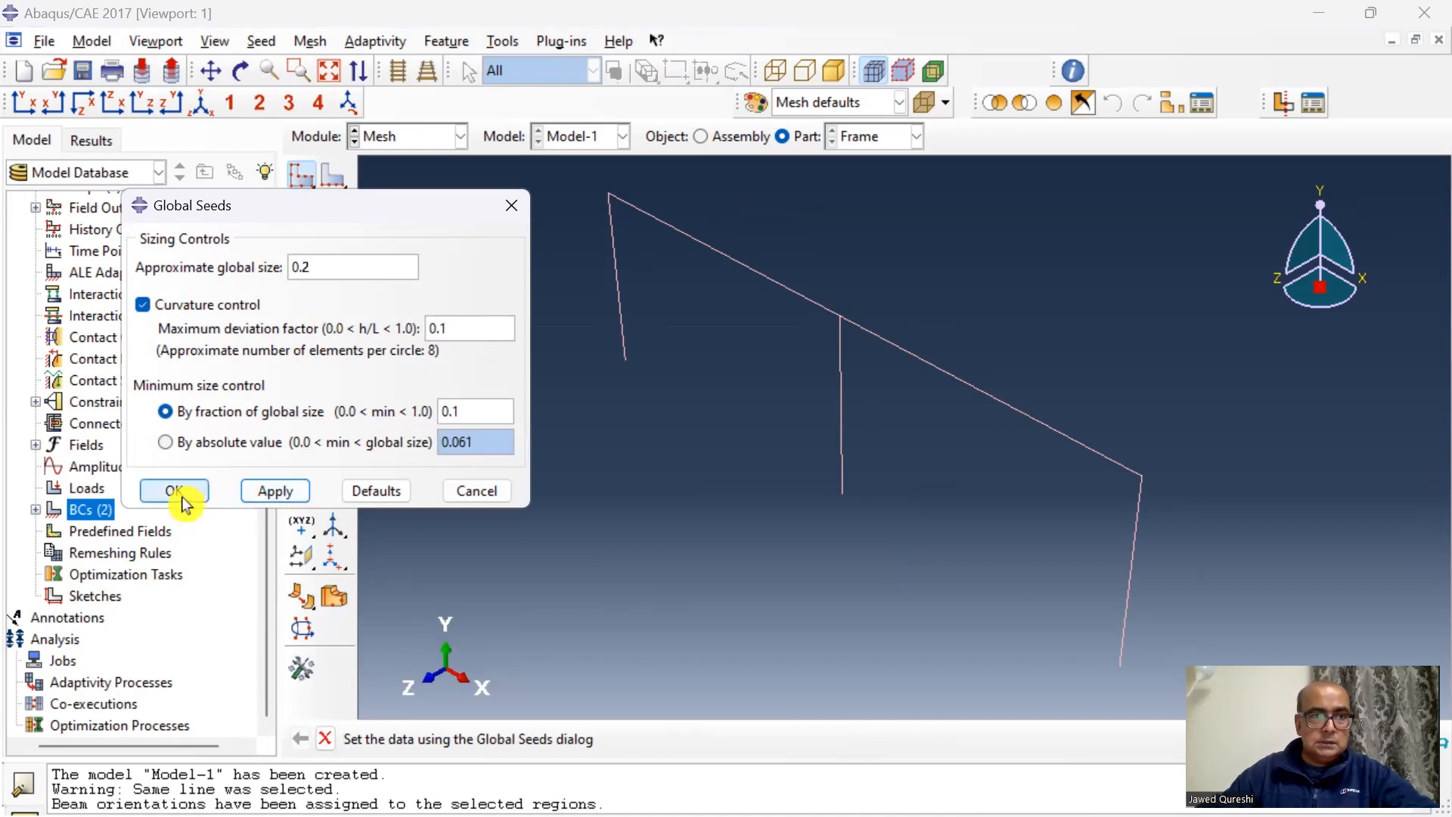
{"action": "left_click", "coordinate": [173, 491]}
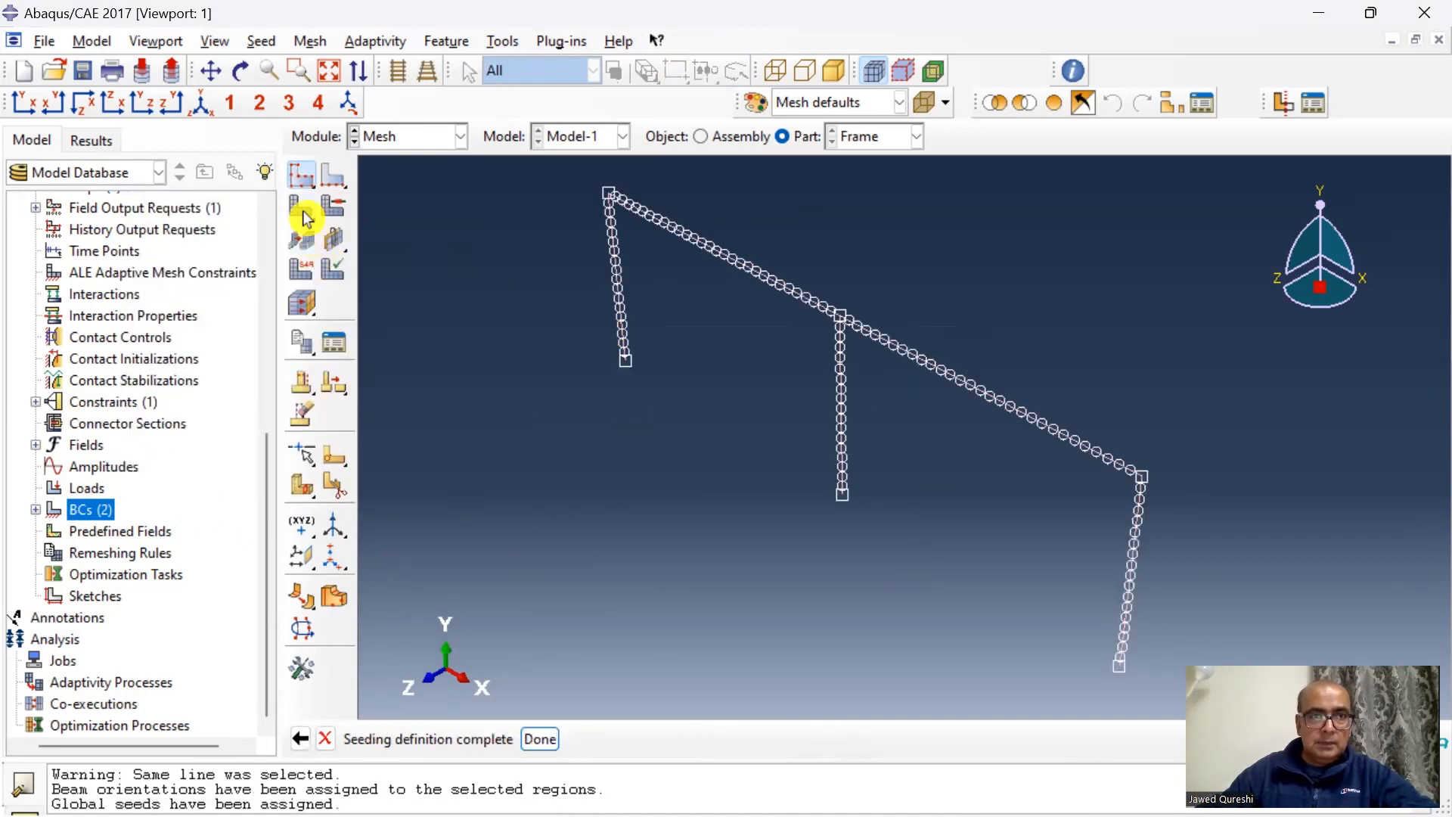
{"action": "left_click", "coordinate": [539, 738]}
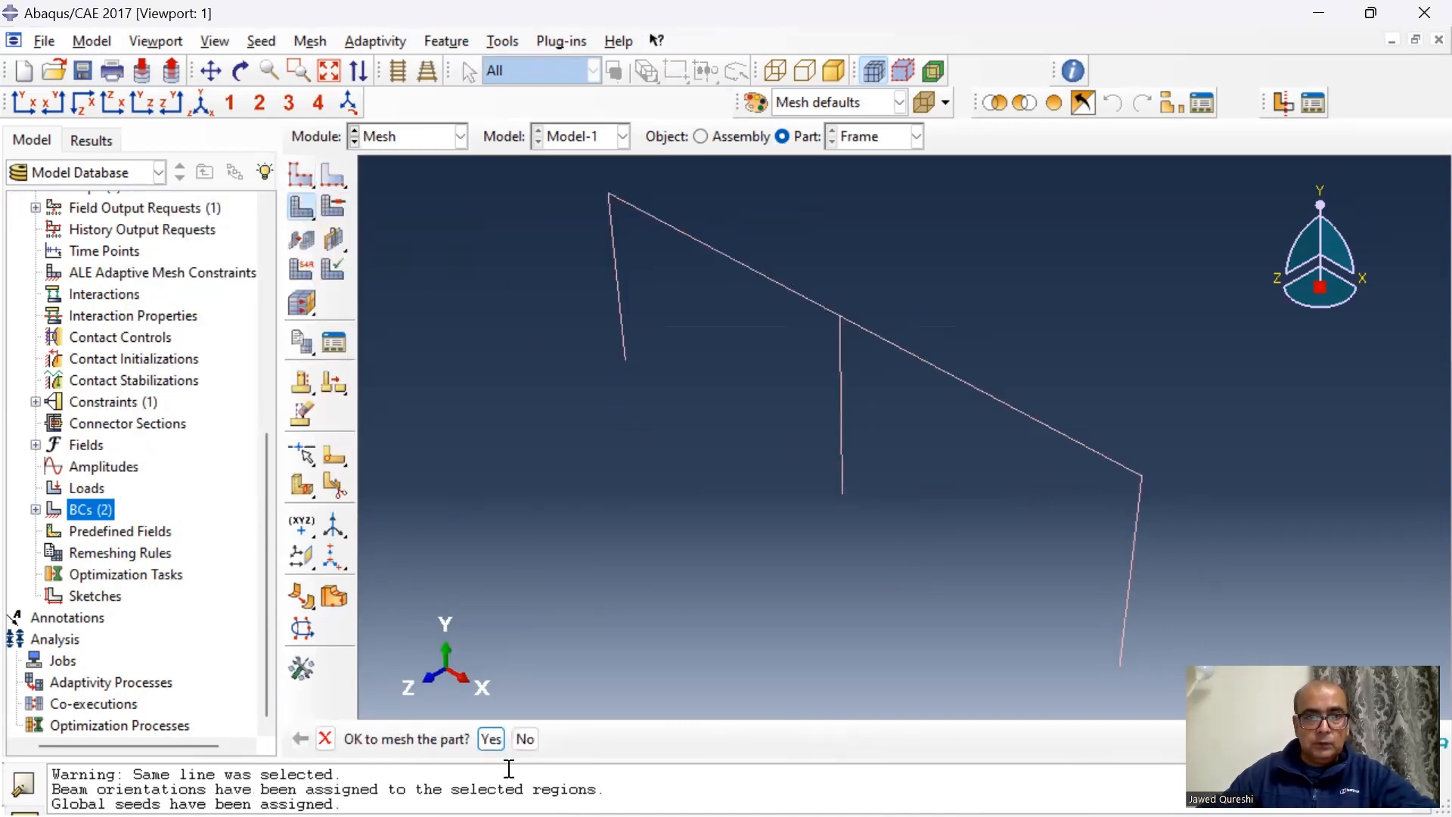
Mesh Frame into 114 elements and create job 'FreqTBF' from Model-1
{"action": "left_click", "coordinate": [491, 738]}
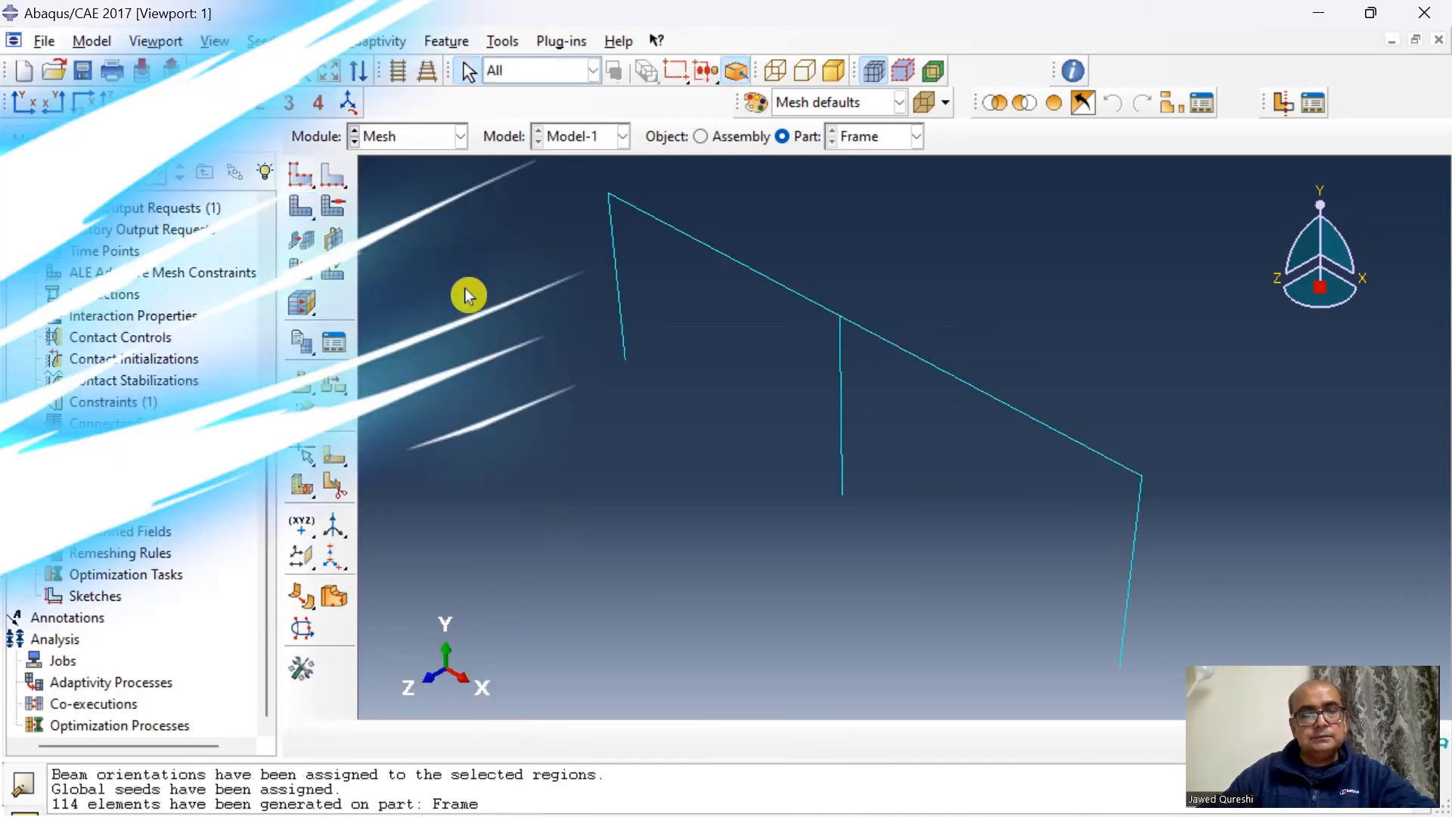
{"action": "left_click", "coordinate": [457, 136]}
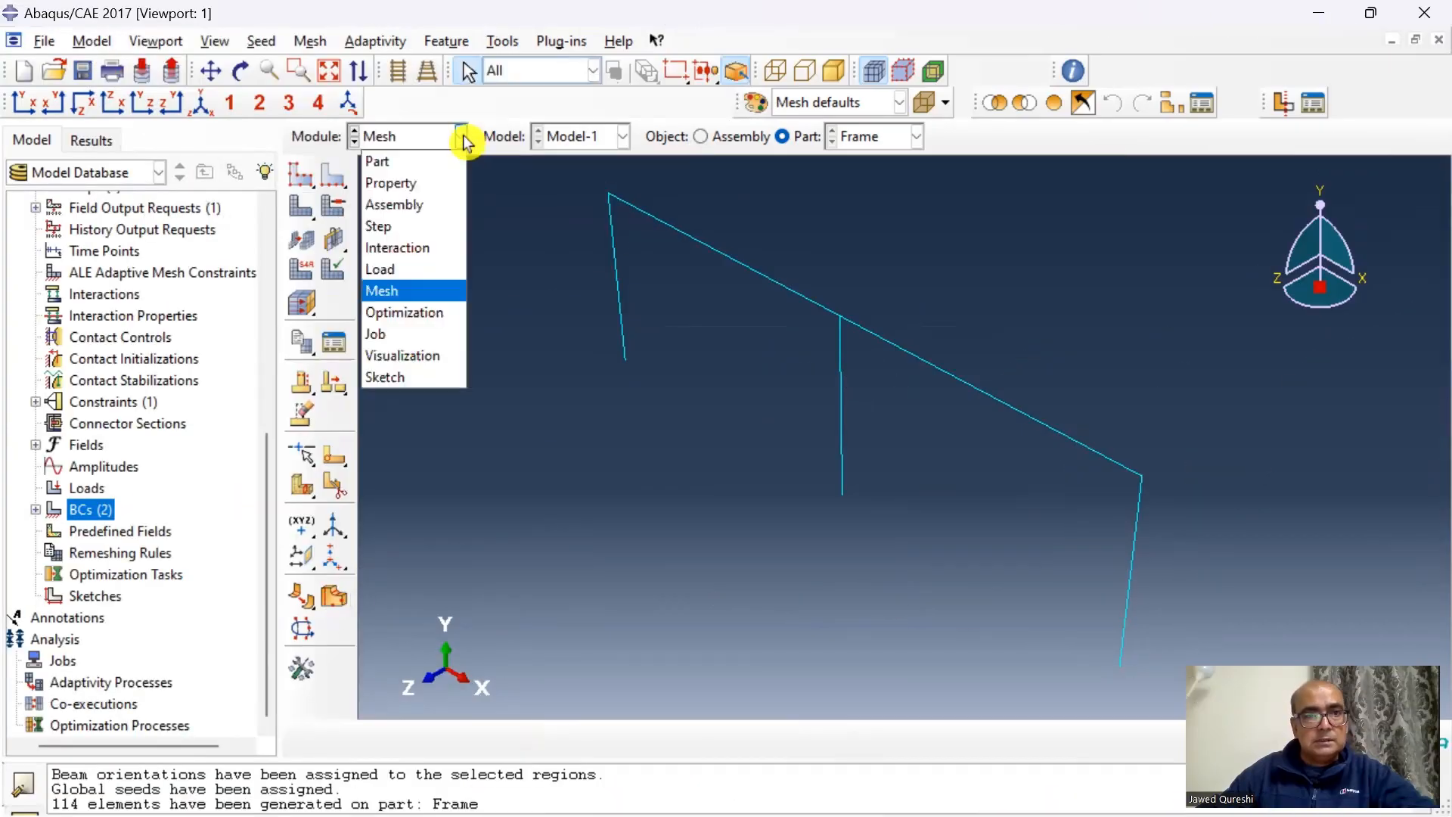
{"action": "left_click", "coordinate": [375, 334]}
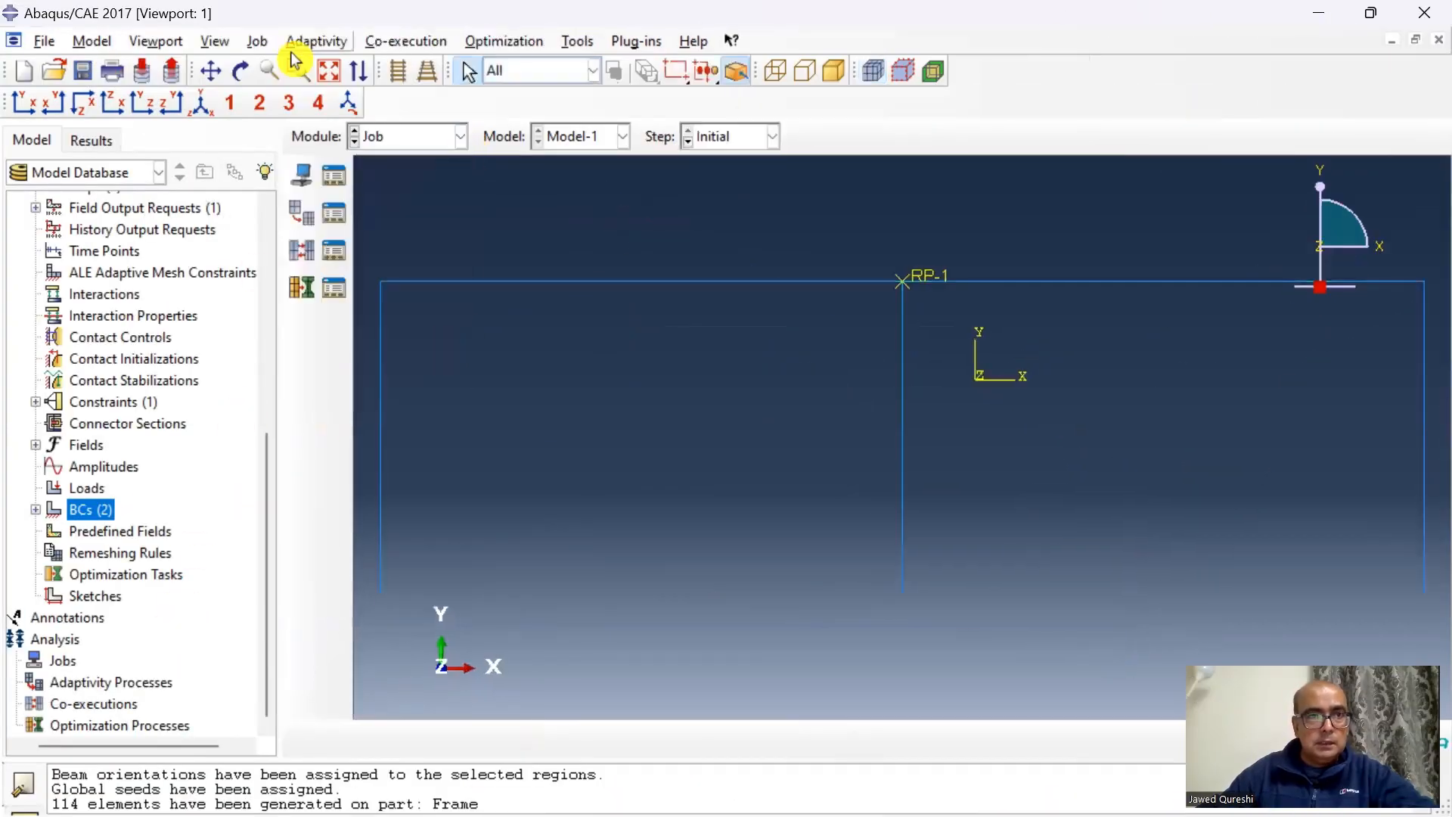
{"action": "type", "text": "F"}
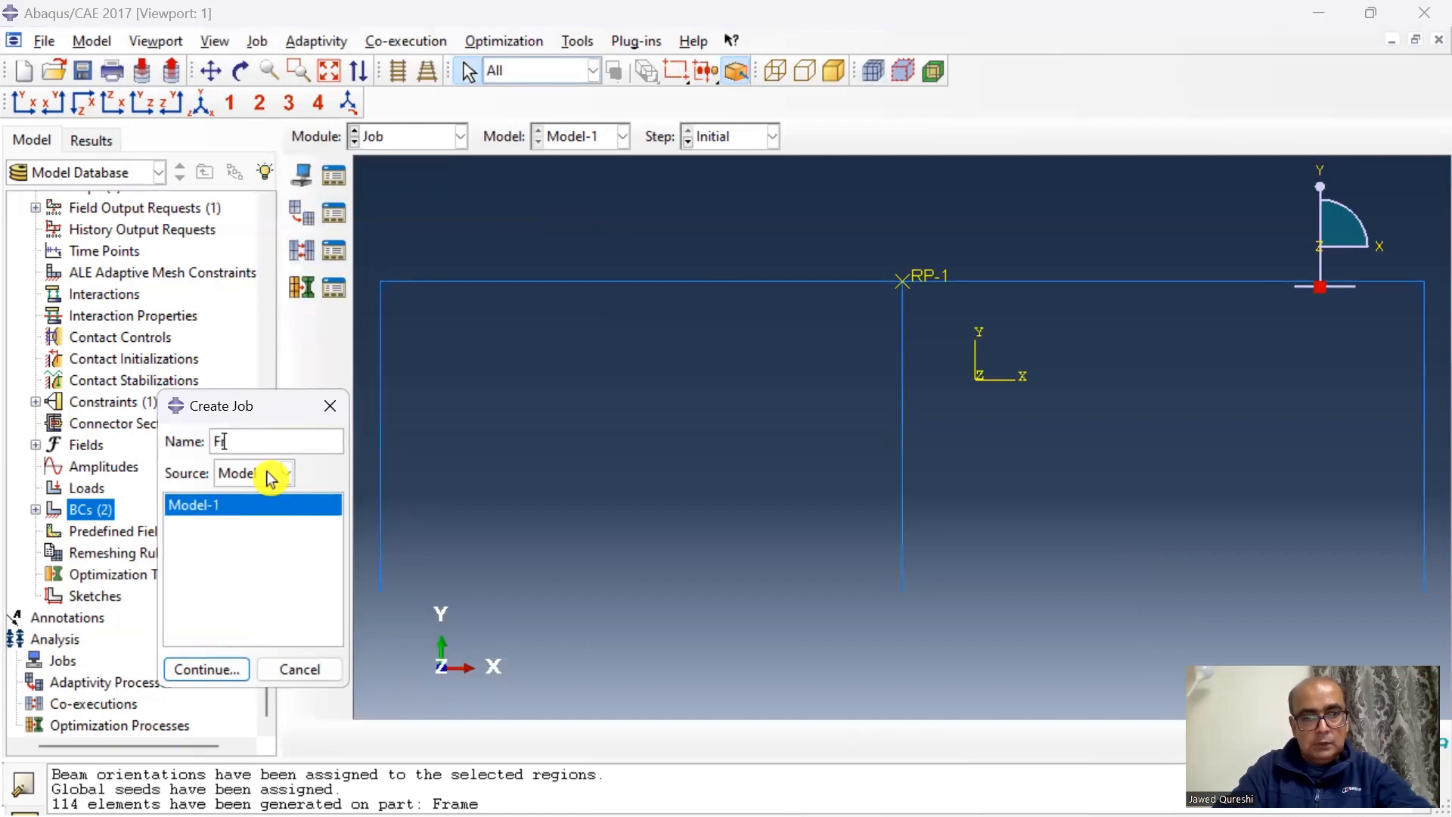
{"action": "type", "text": "reqTBF"}
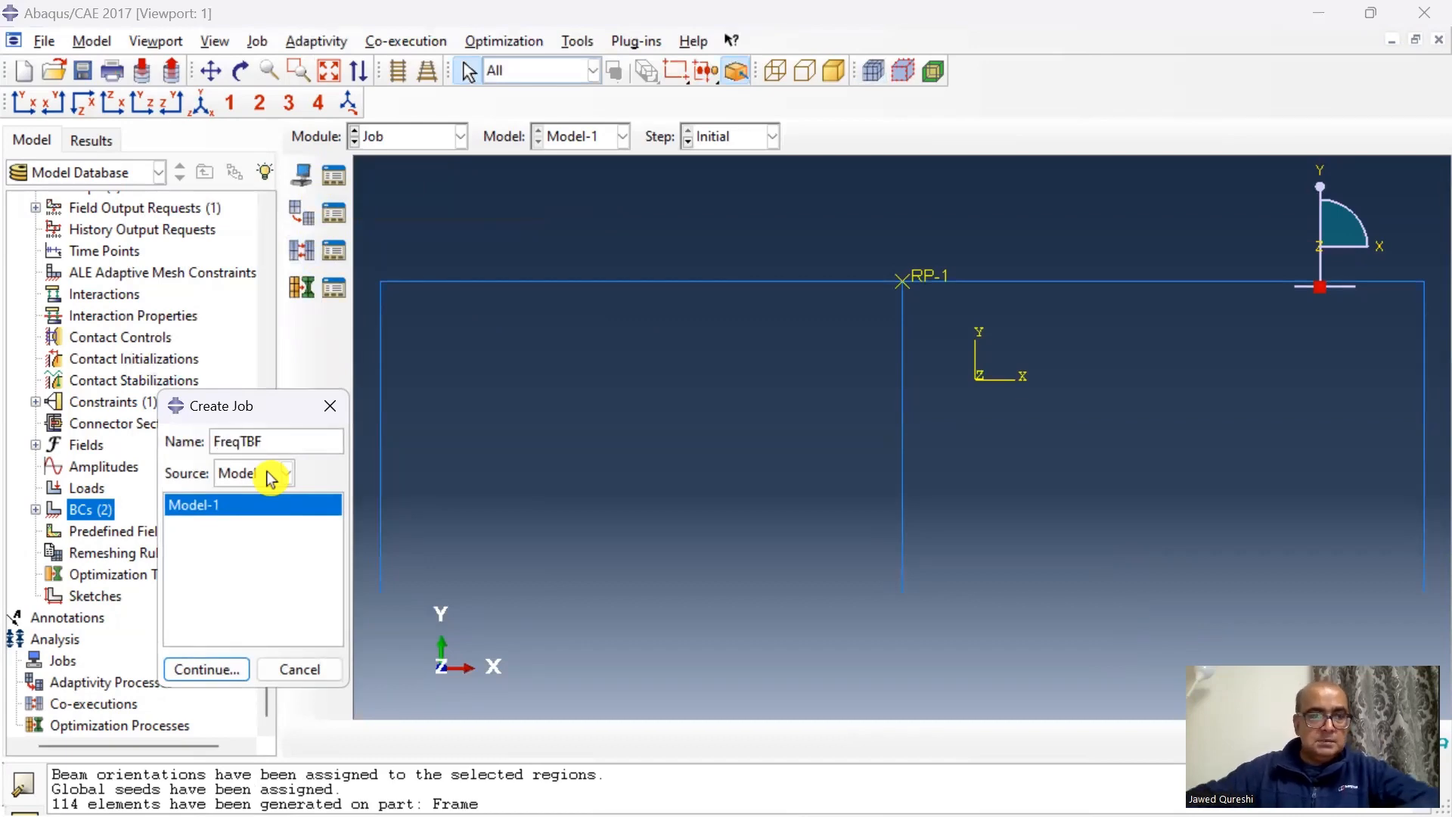
{"action": "left_click", "coordinate": [206, 668]}
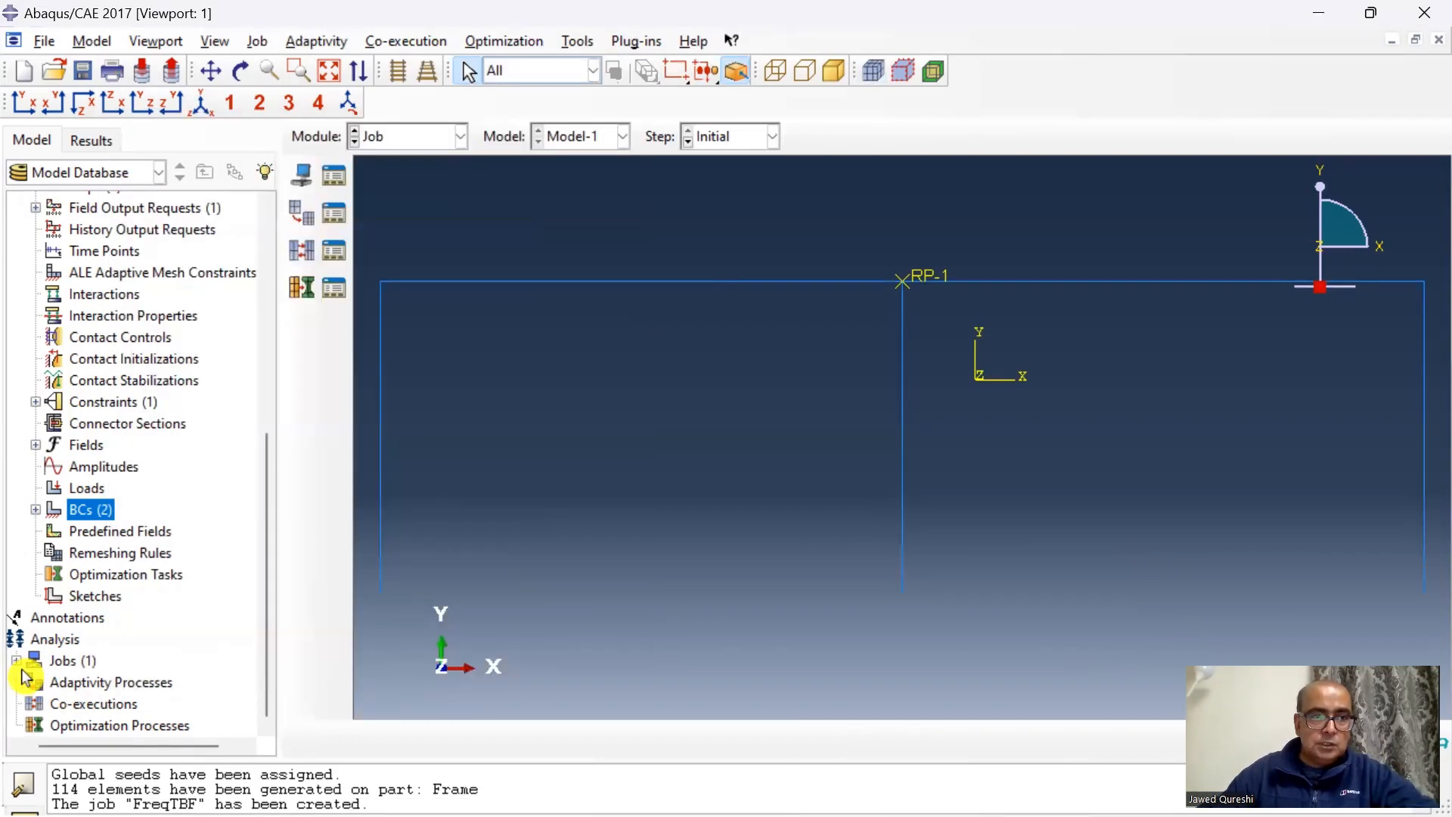
{"action": "left_click", "coordinate": [34, 660]}
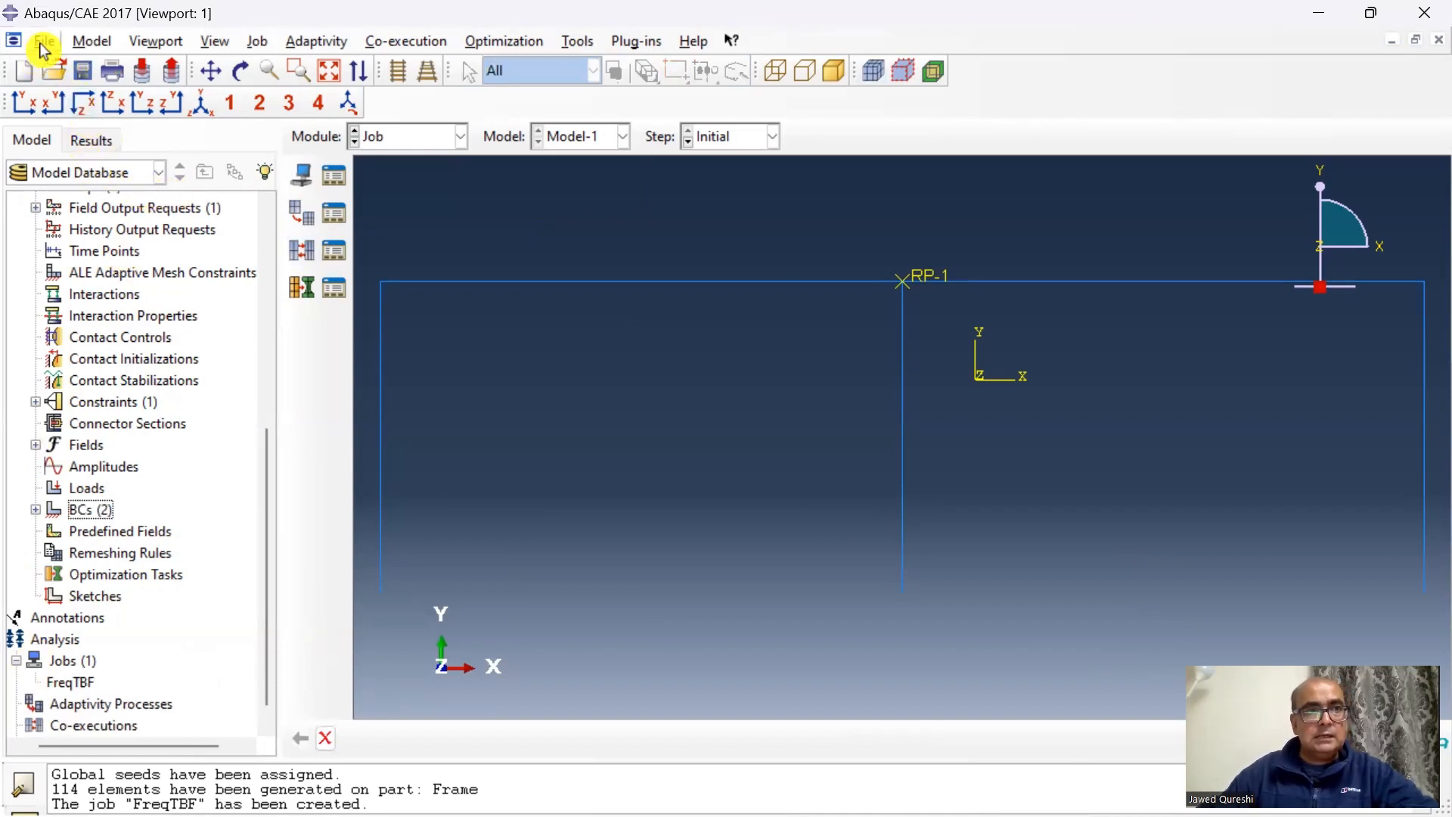
Submit job FreqTBF and monitor it until the analysis completes
{"action": "right_click", "coordinate": [70, 660]}
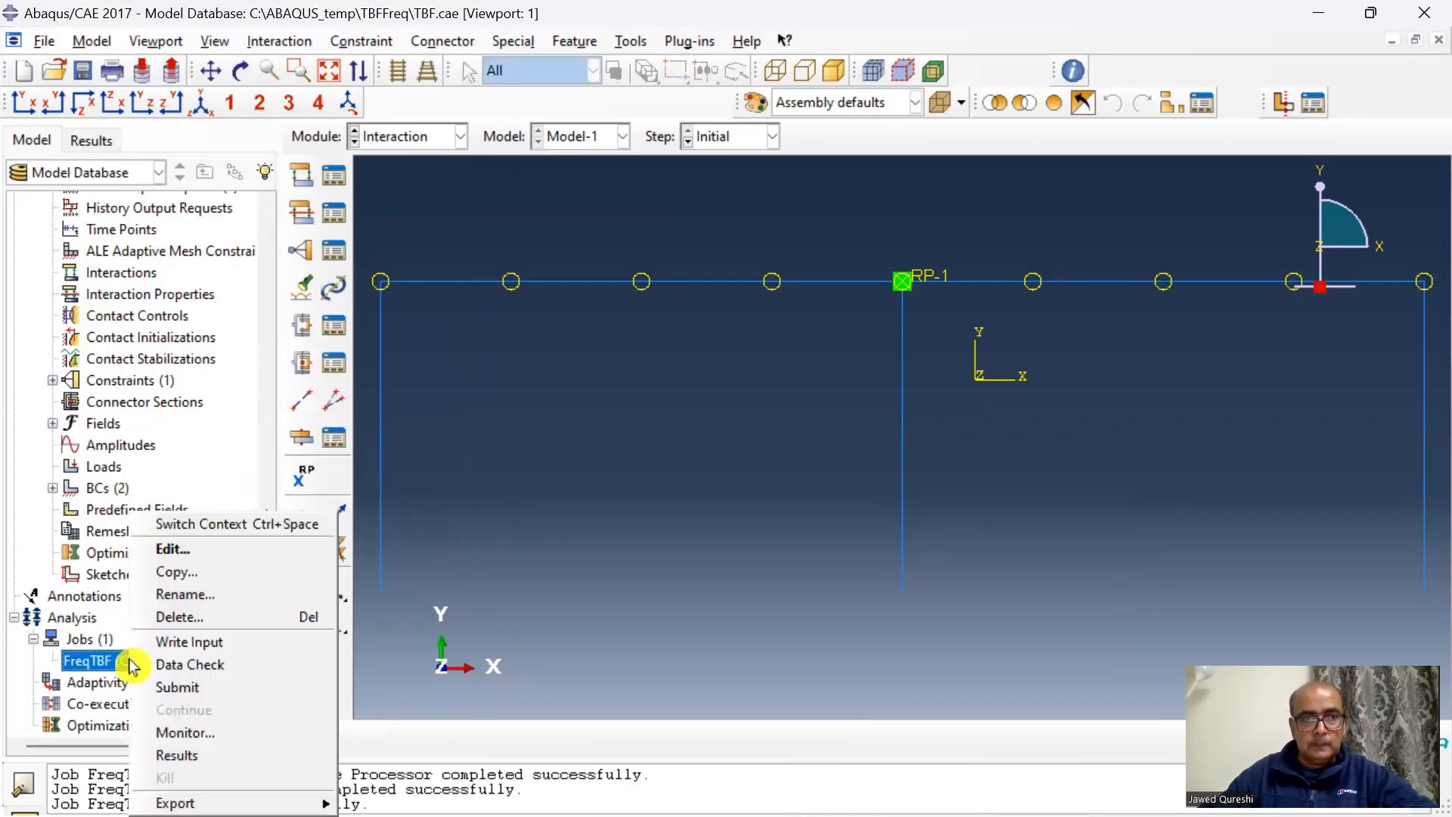
{"action": "left_click", "coordinate": [178, 686]}
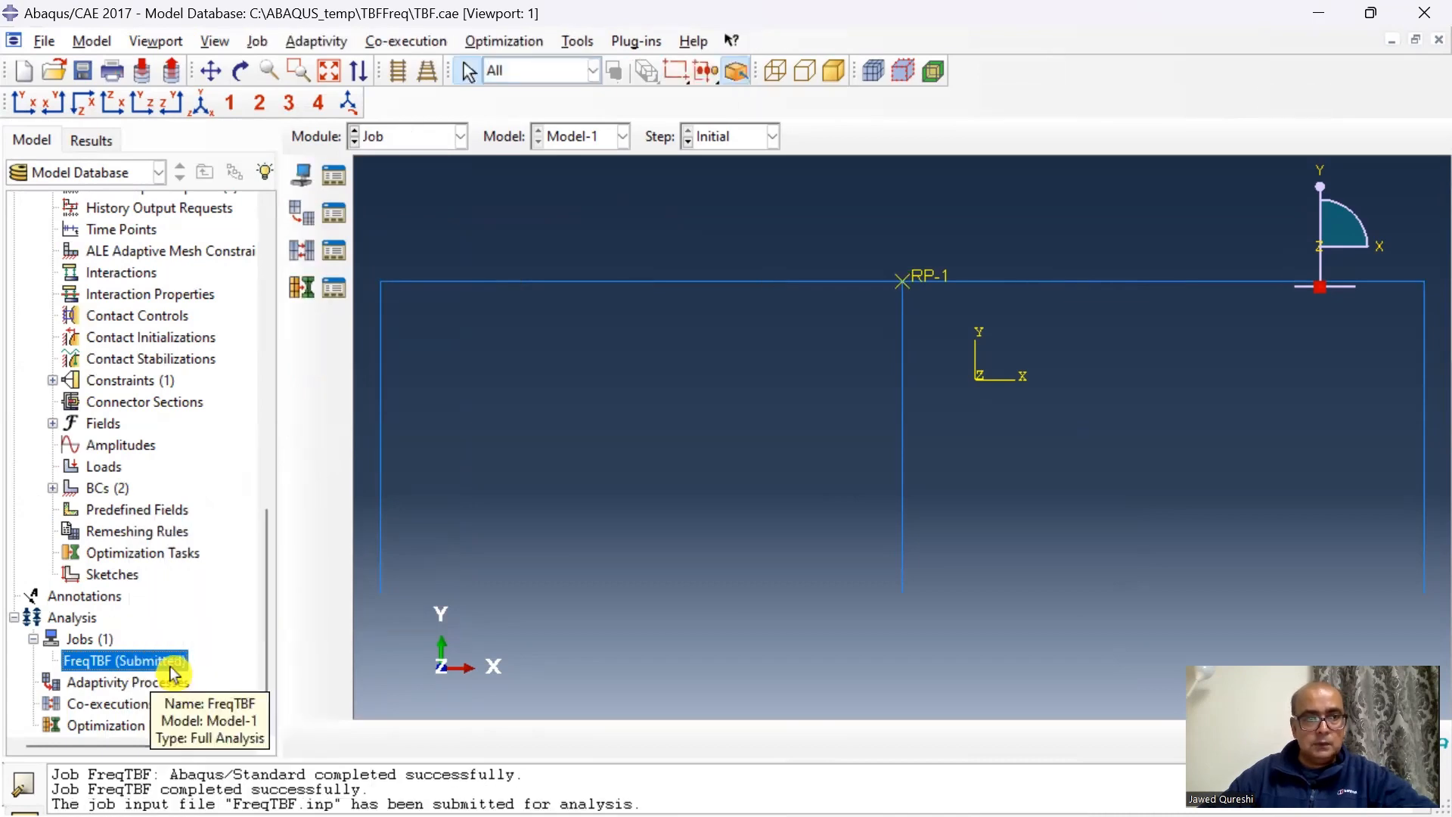
{"action": "right_click", "coordinate": [116, 660]}
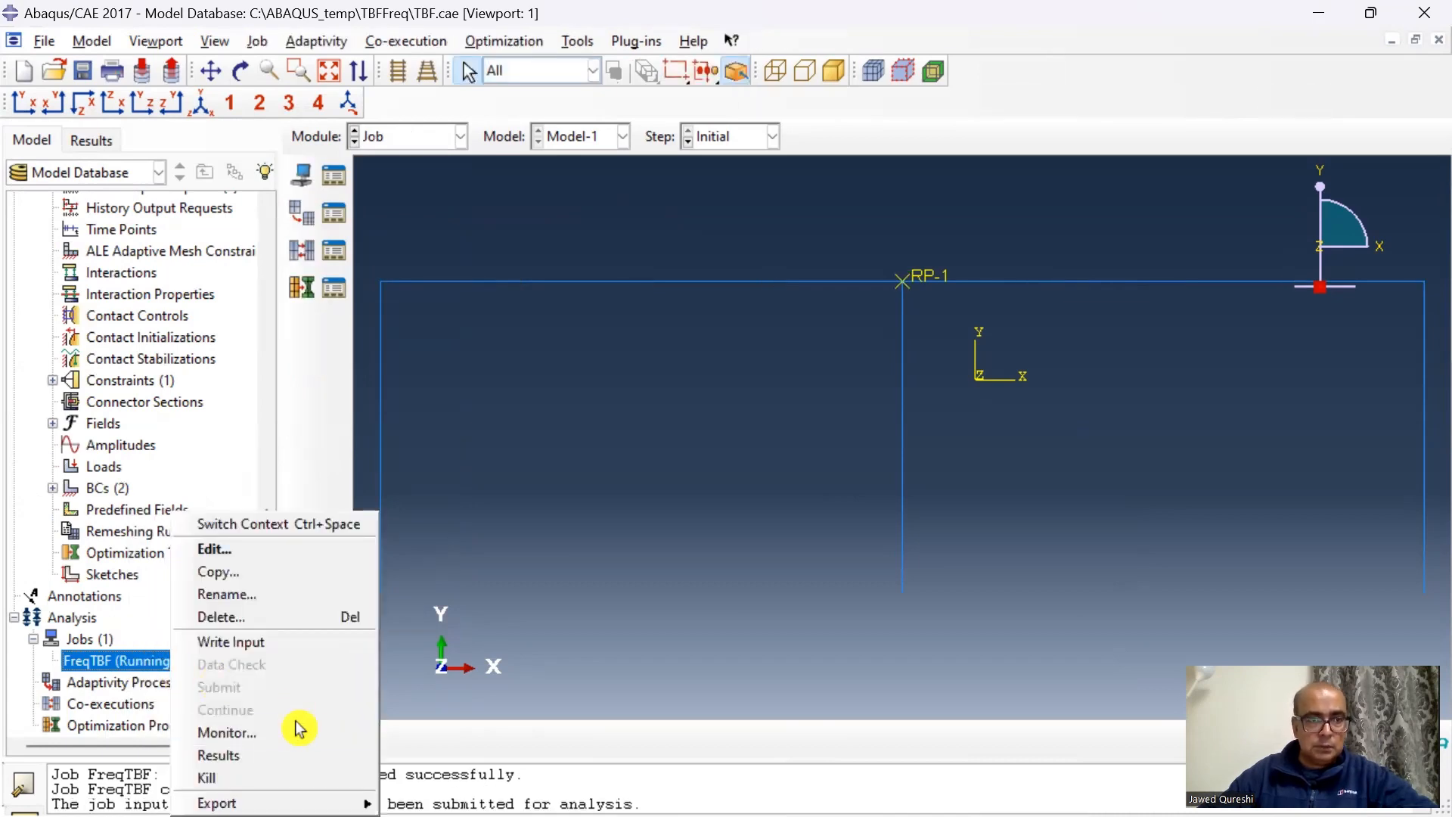
{"action": "left_click", "coordinate": [226, 733]}
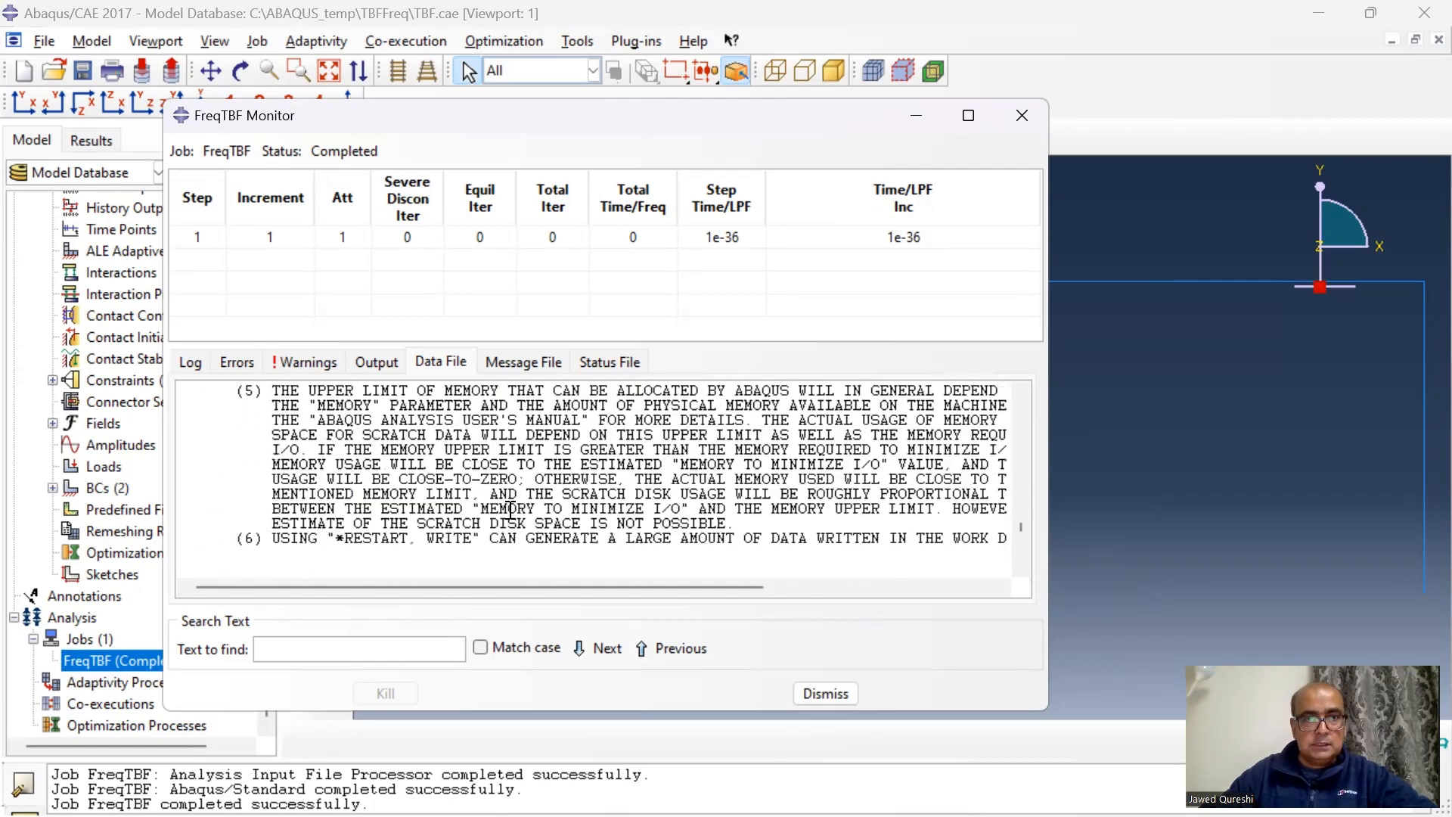
Scroll the FreqTBF data file to the participation factors, where mode 2 X-component is 1.0000
{"action": "scroll", "scroll_direction": "down", "scroll_amount": 3}
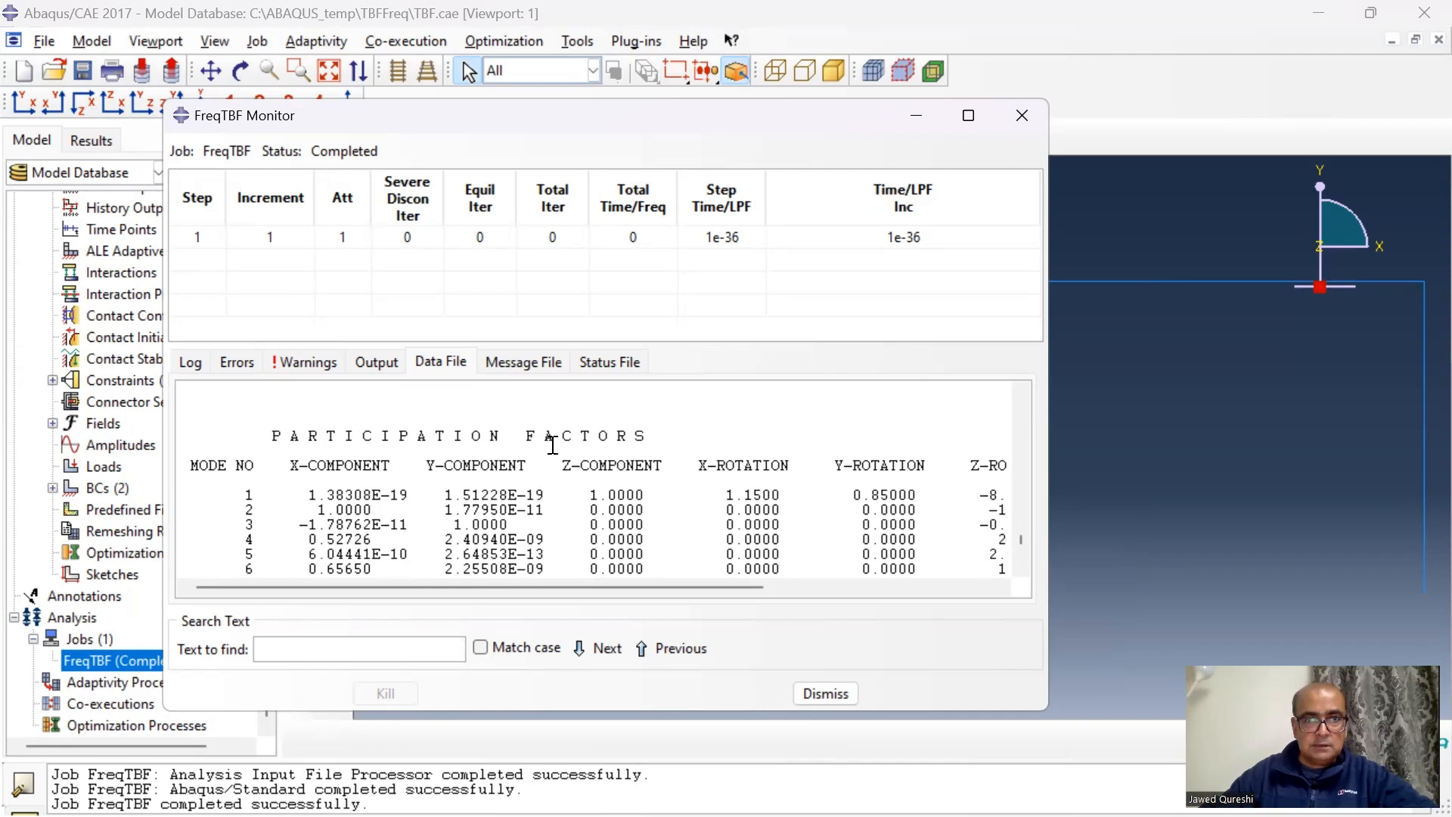
{"action": "scroll", "scroll_direction": "down", "scroll_amount": 3}
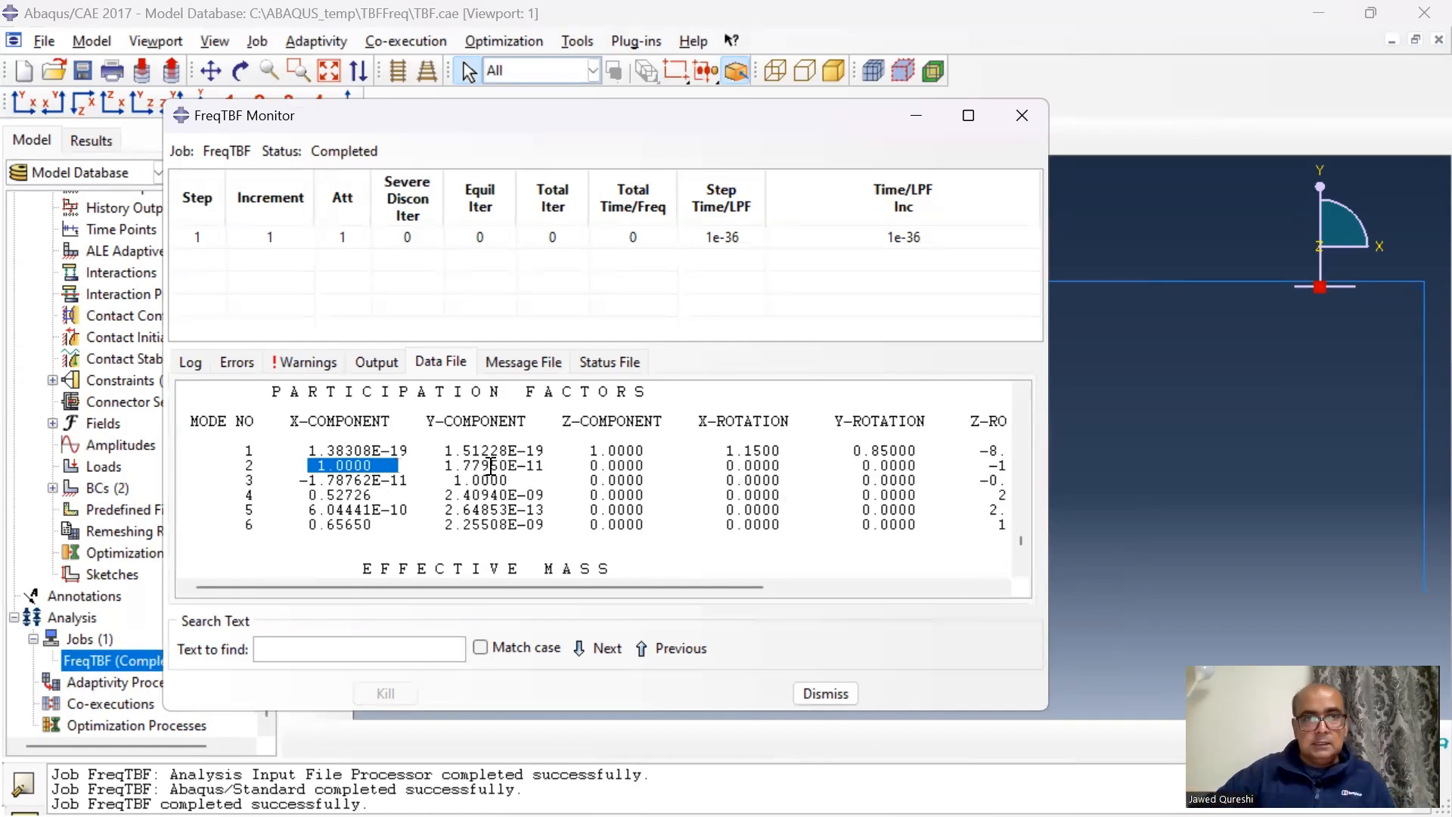
{"action": "scroll", "scroll_direction": "down", "scroll_amount": 3}
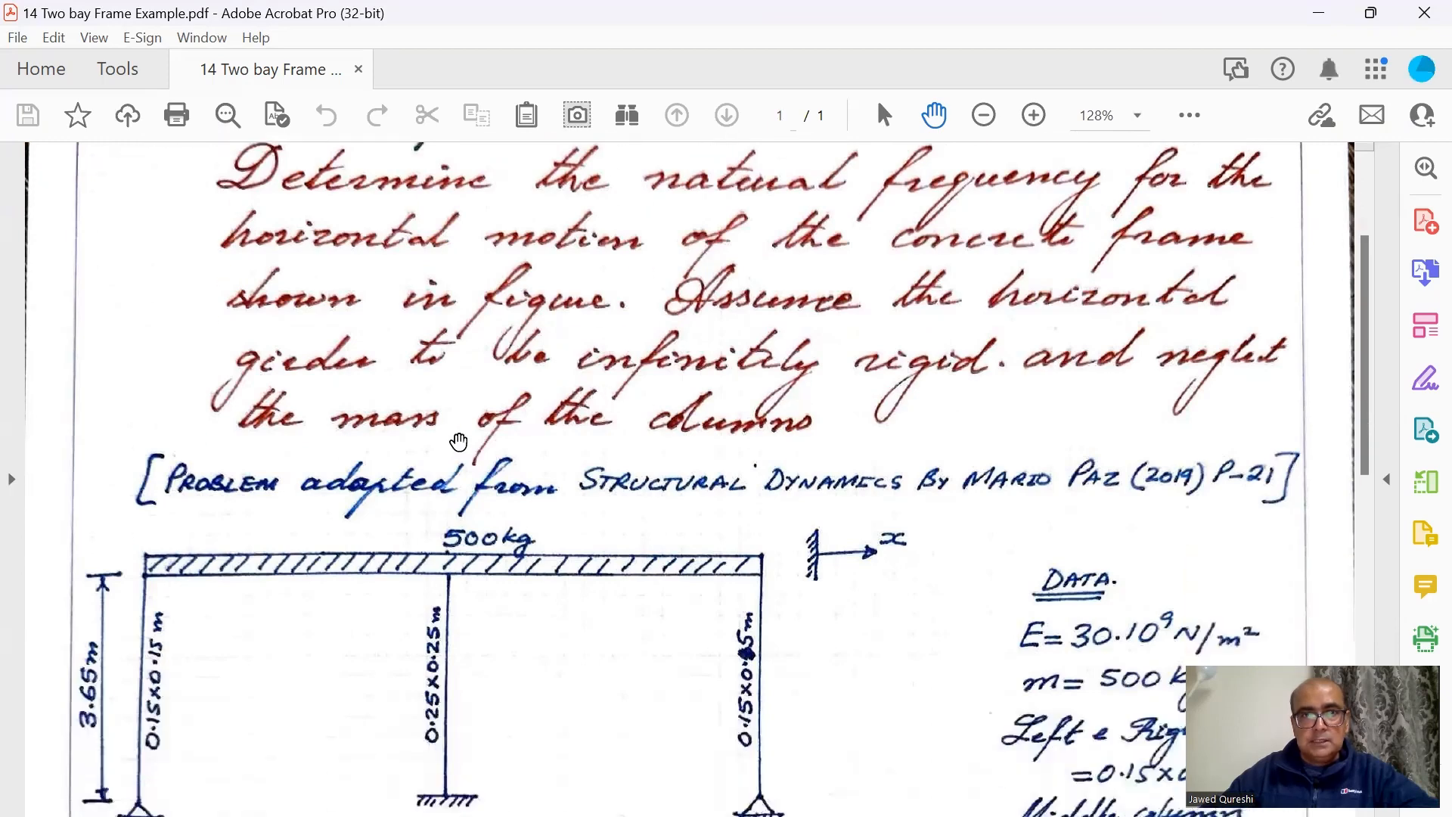
{"action": "mouse_move", "coordinate": [717, 403]}
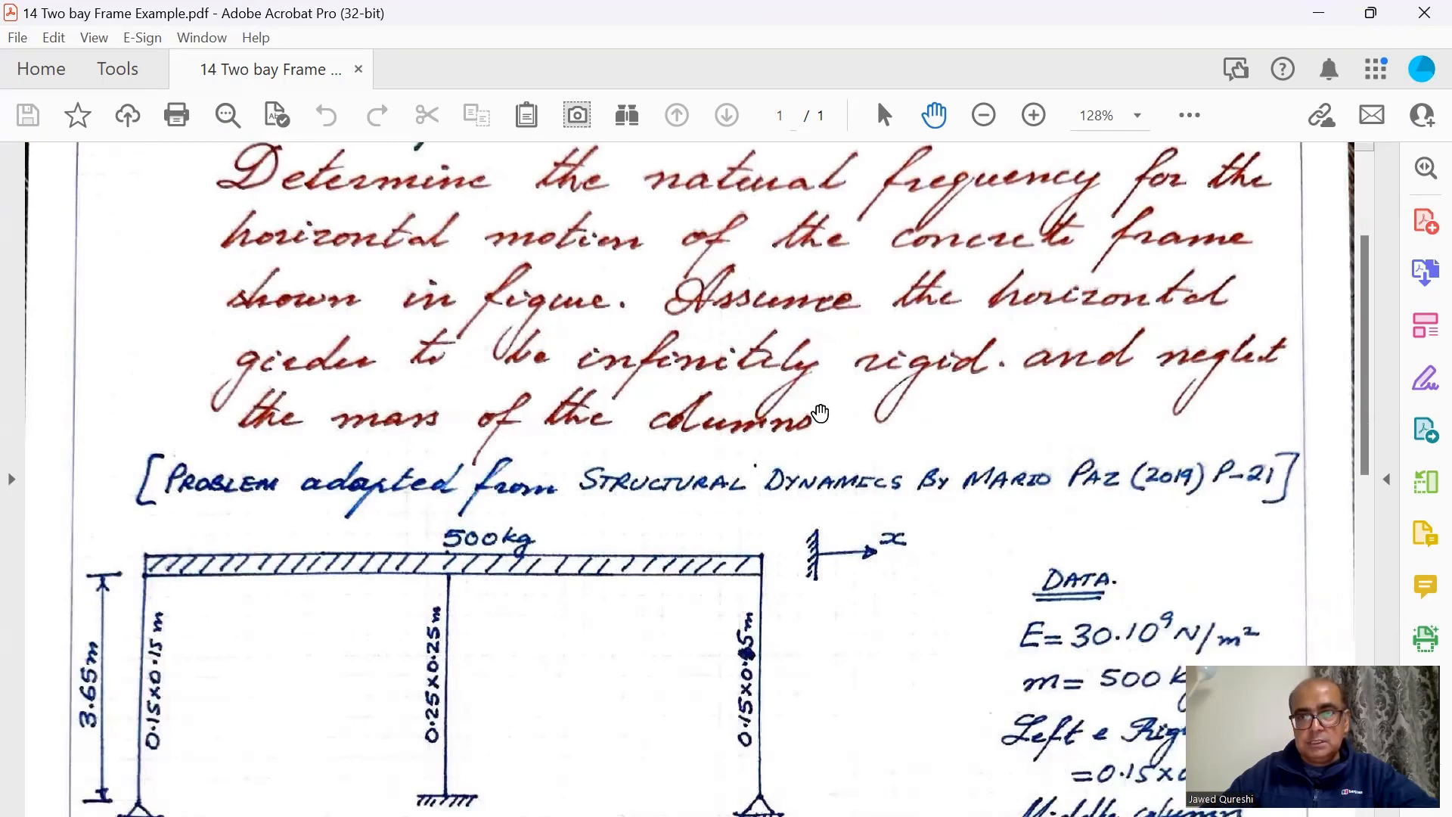
Scroll the two-bay frame PDF from the frame data down to the stiffness equations
{"action": "scroll", "scroll_direction": "down", "scroll_amount": 3}
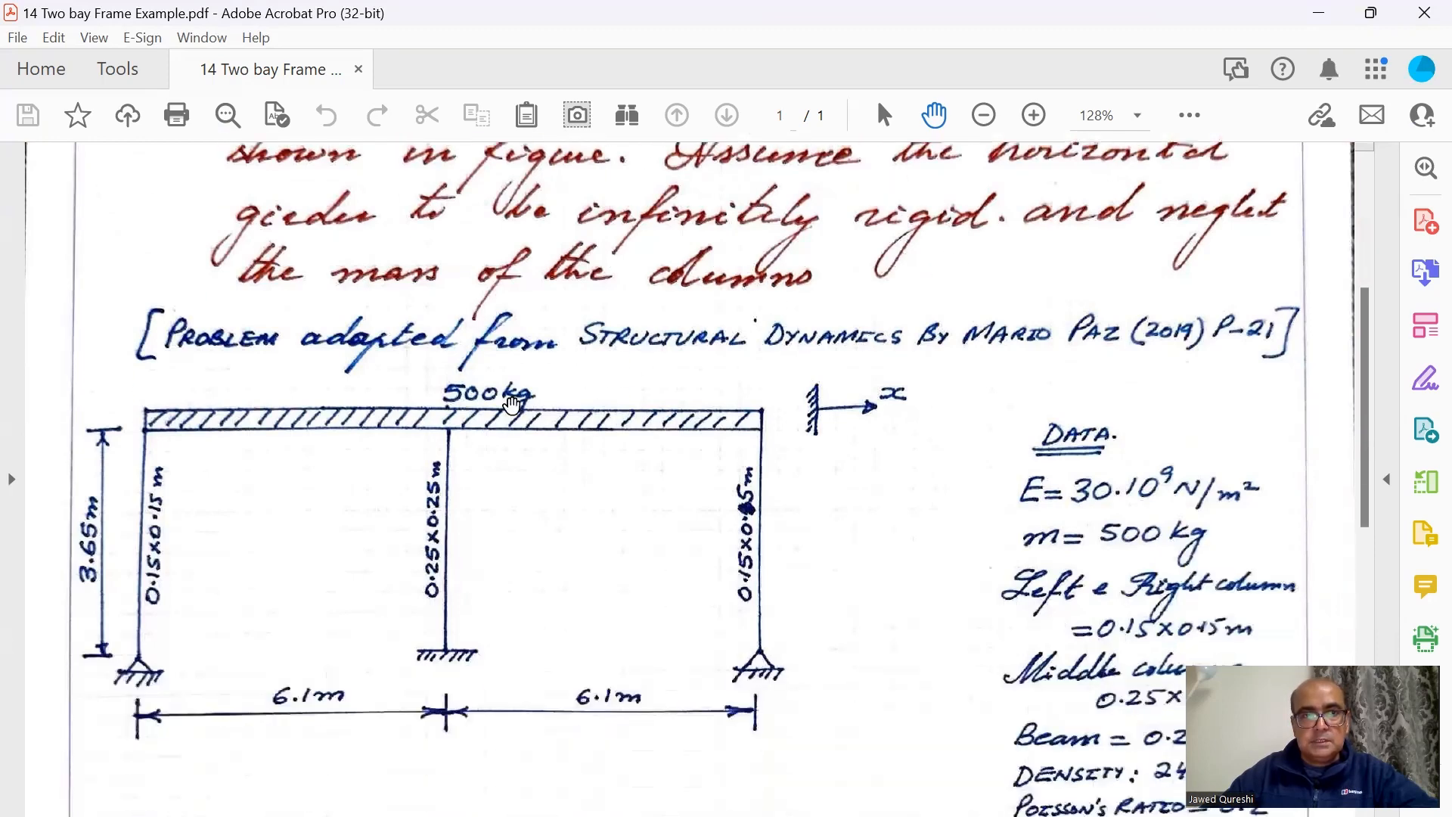
{"action": "mouse_move", "coordinate": [1043, 368]}
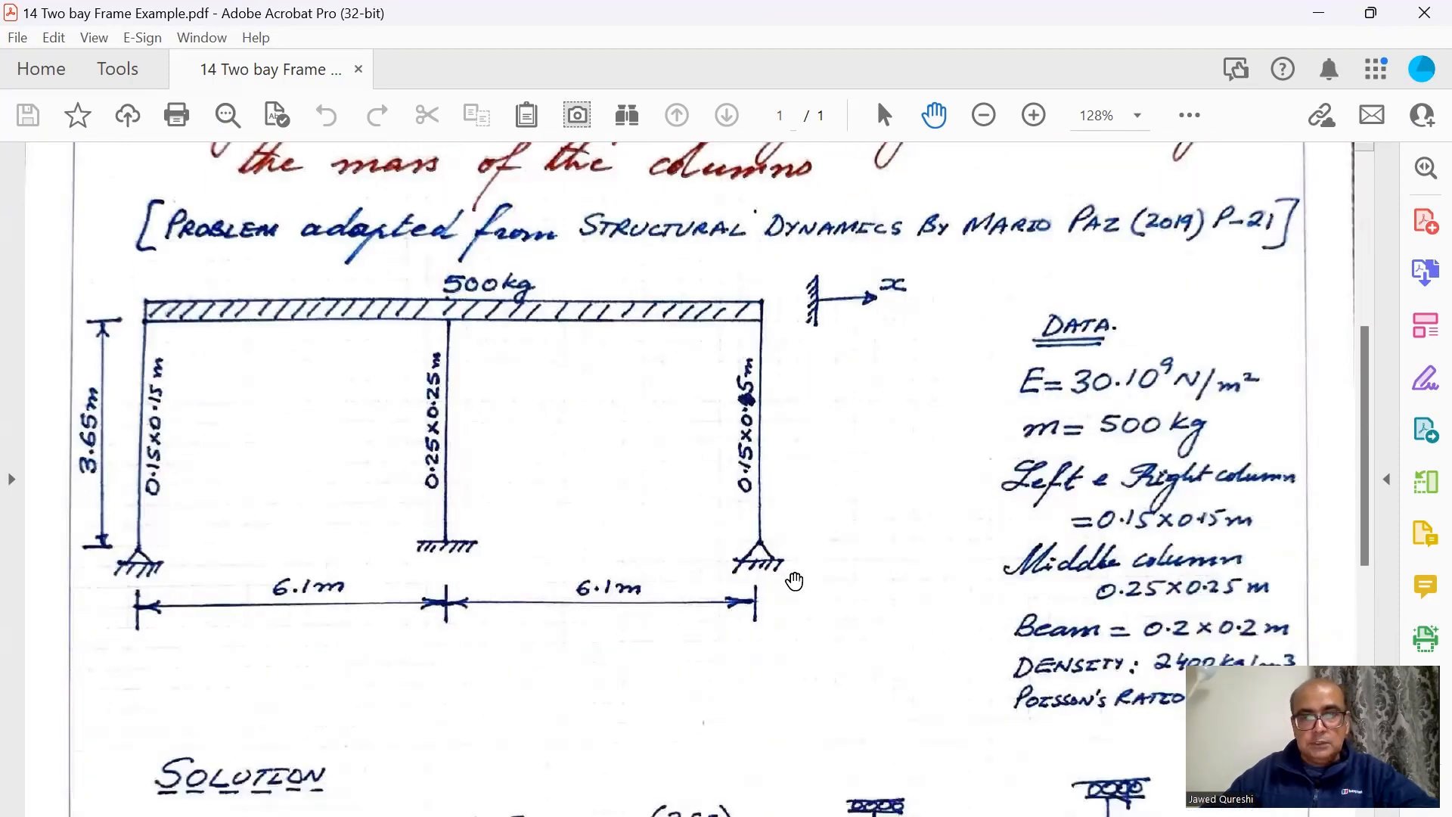
{"action": "scroll", "scroll_direction": "down", "scroll_amount": 3}
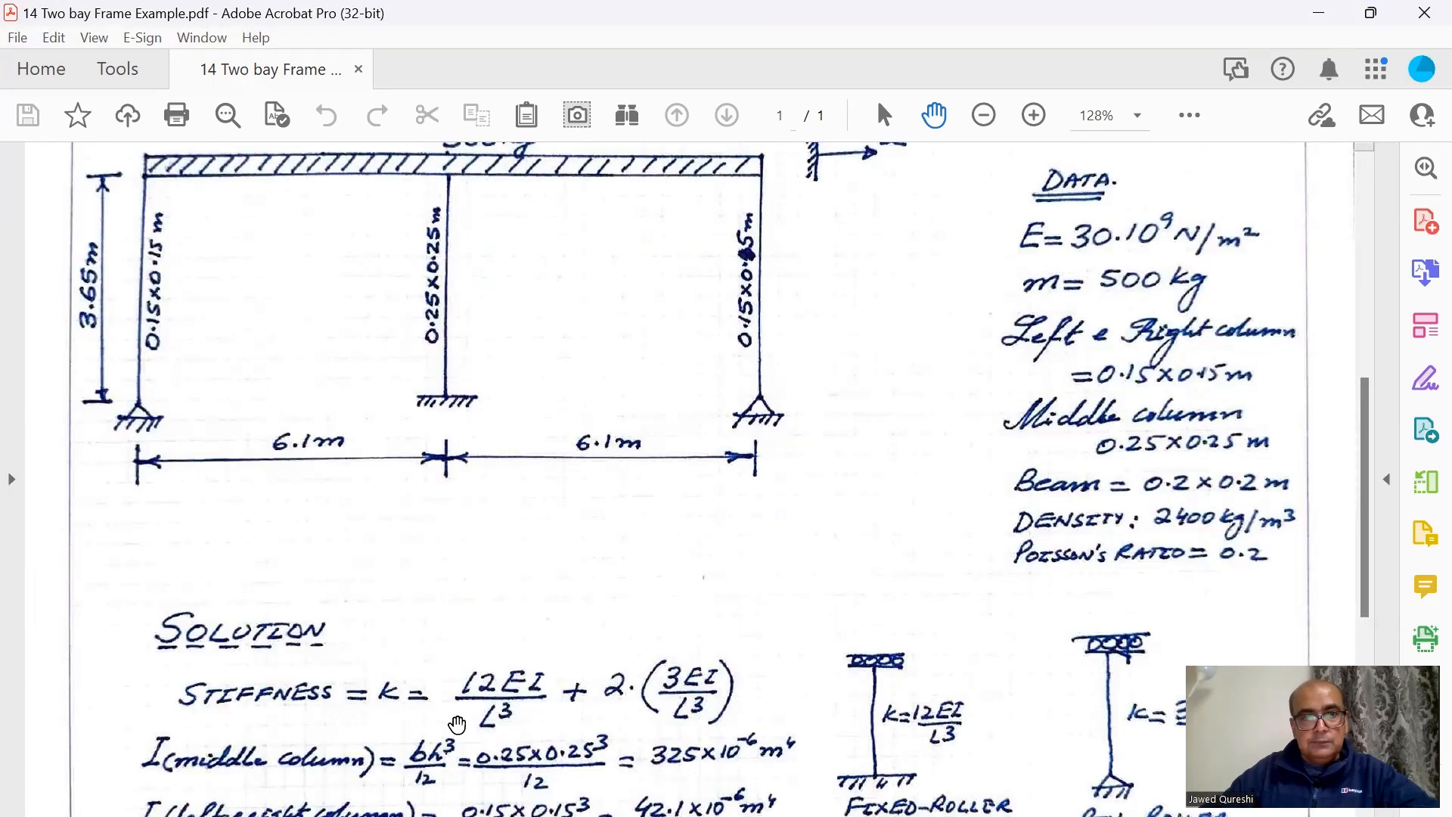
{"action": "mouse_move", "coordinate": [482, 427]}
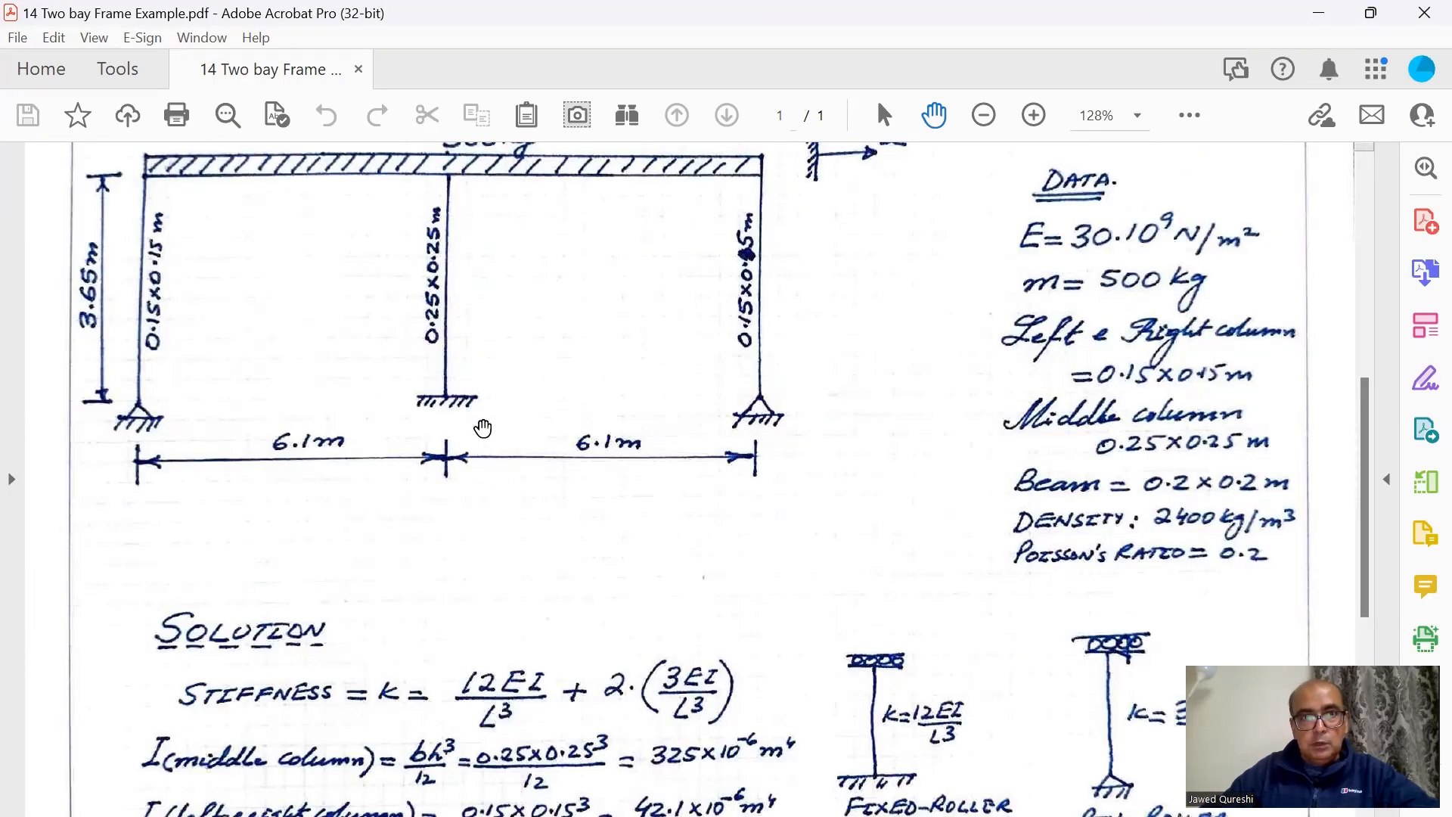
{"action": "mouse_move", "coordinate": [441, 226]}
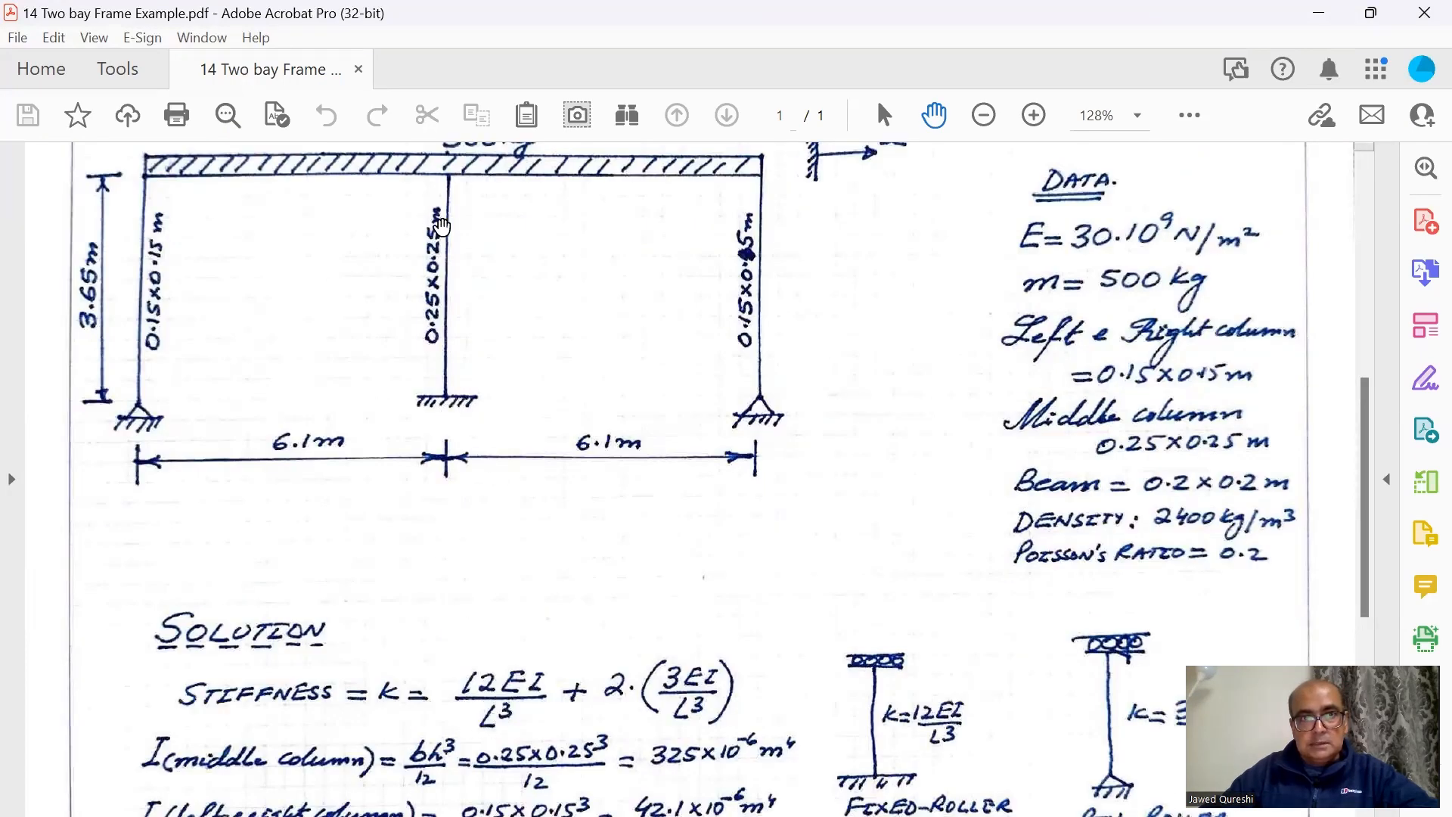
{"action": "mouse_move", "coordinate": [846, 546]}
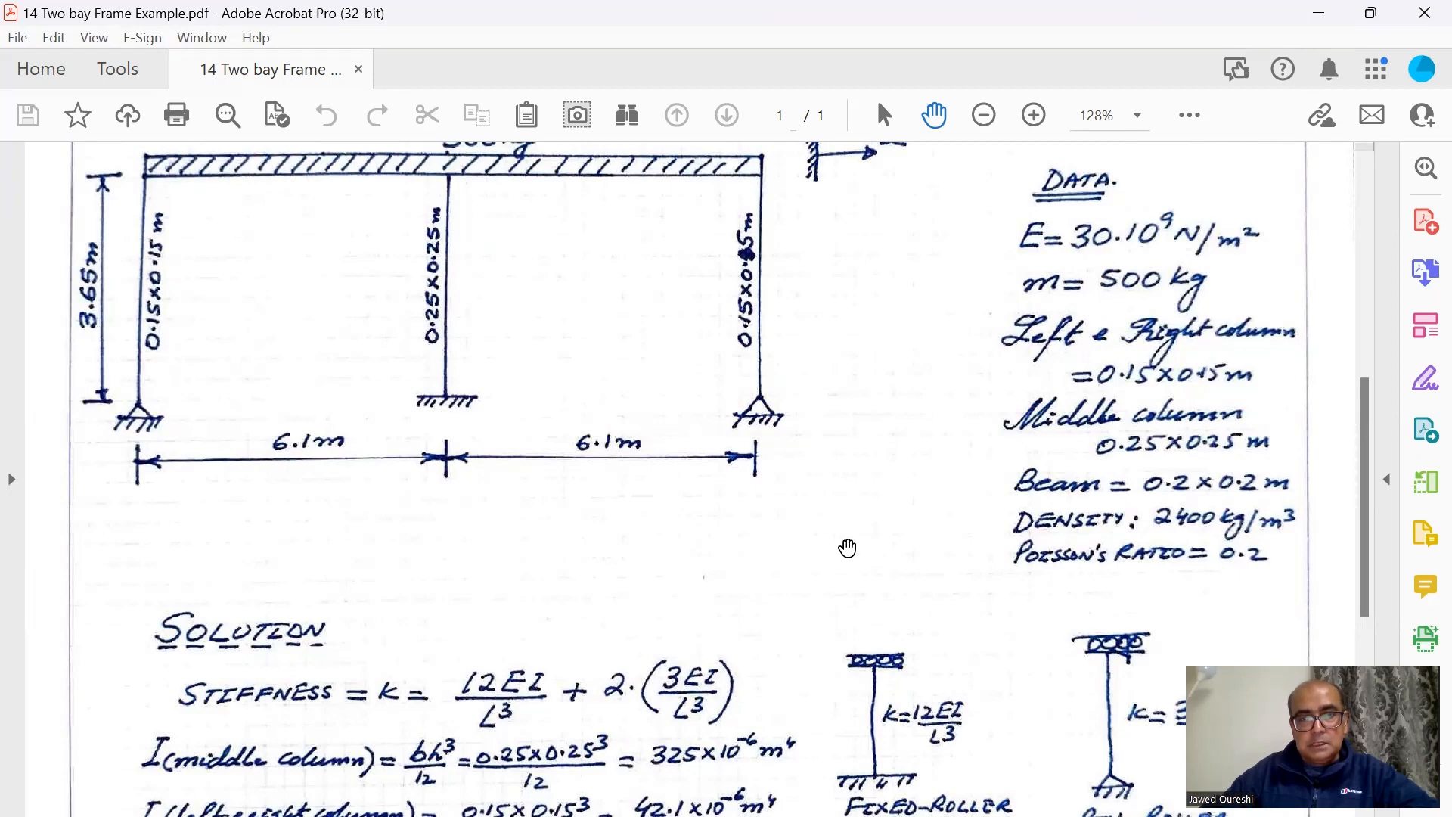
{"action": "mouse_move", "coordinate": [824, 213]}
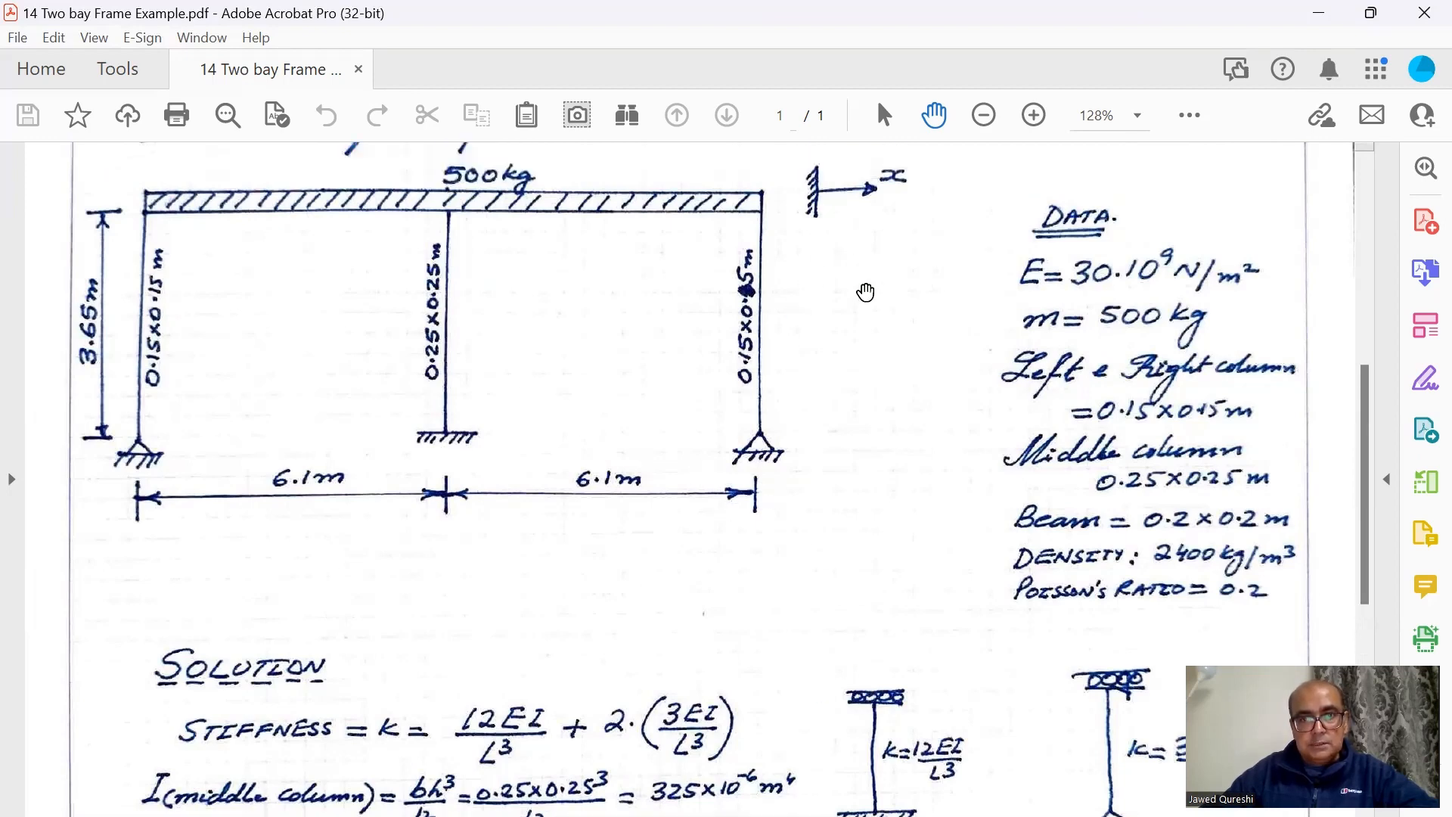
{"action": "scroll", "scroll_direction": "down", "scroll_amount": 3}
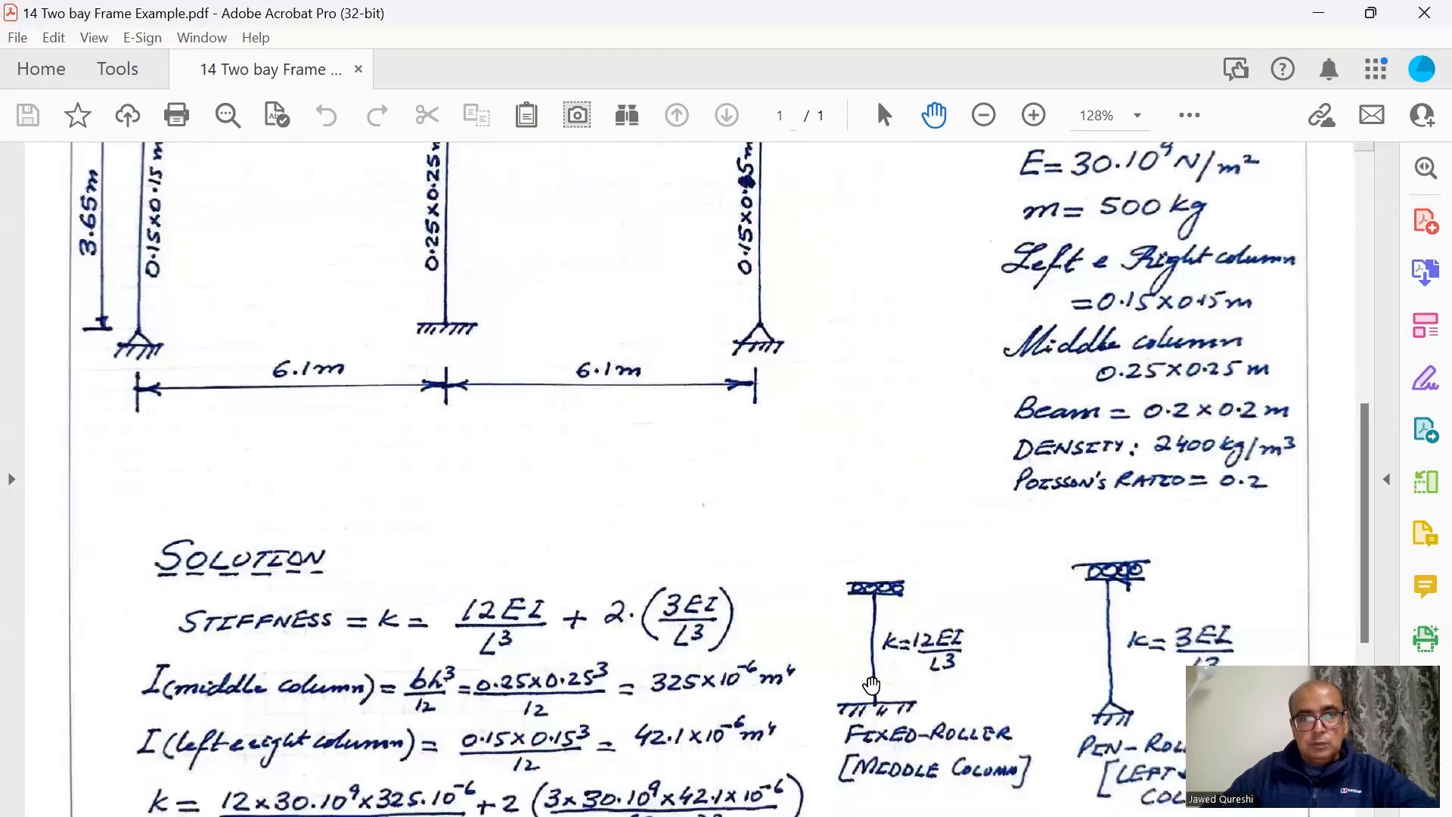
{"action": "mouse_move", "coordinate": [482, 648]}
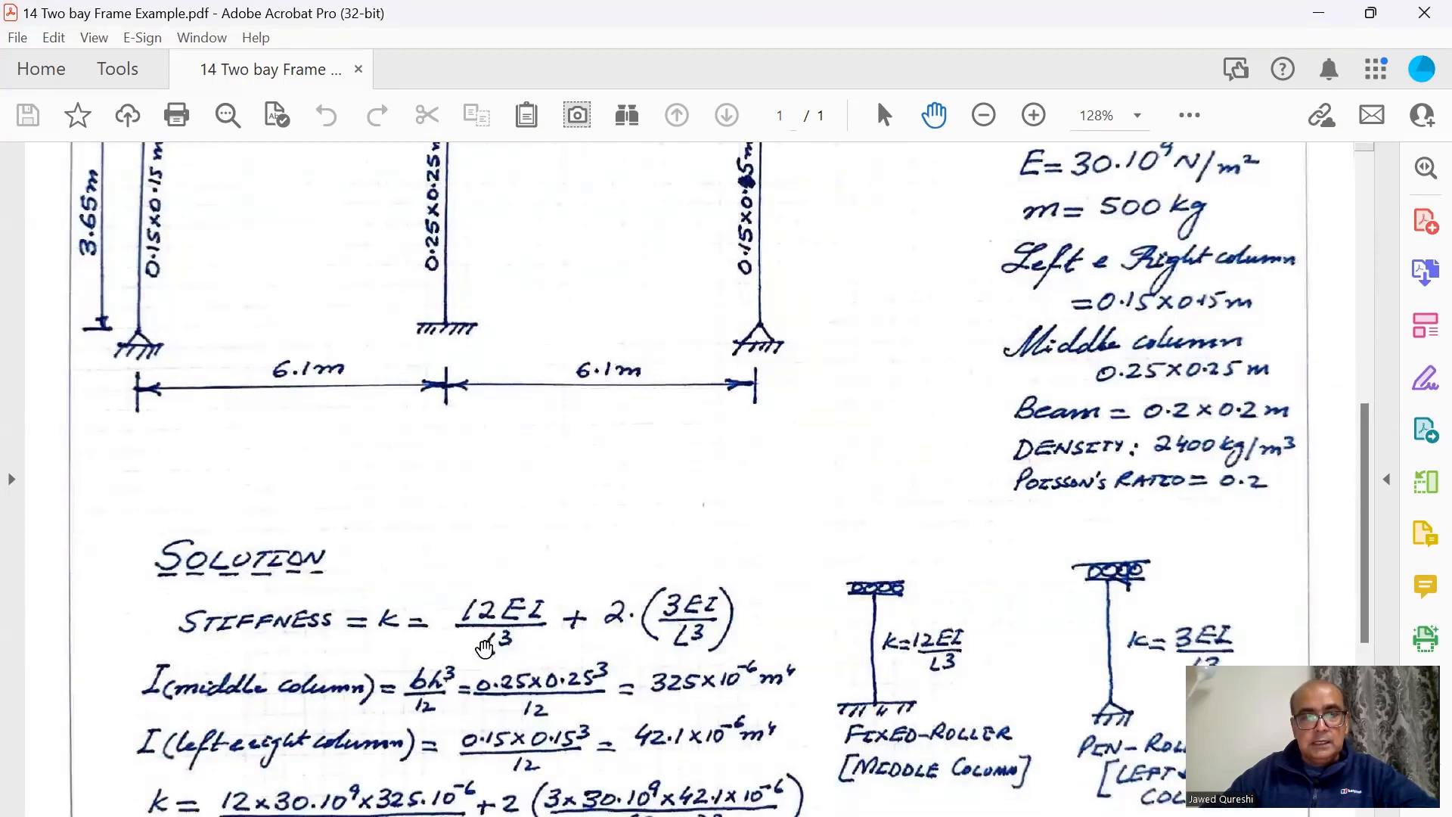
{"action": "scroll", "scroll_direction": "down", "scroll_amount": 3}
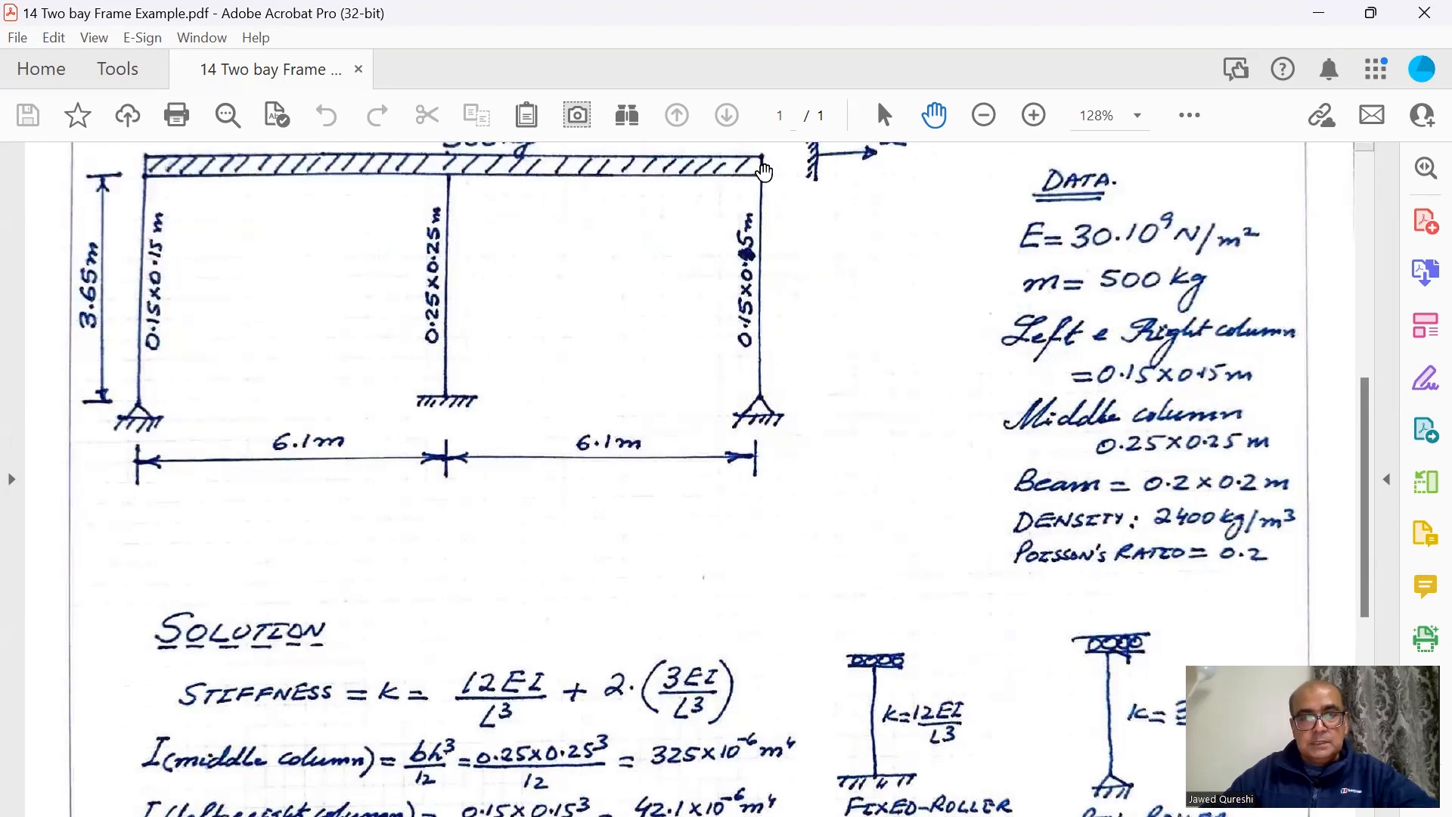
{"action": "mouse_move", "coordinate": [863, 373]}
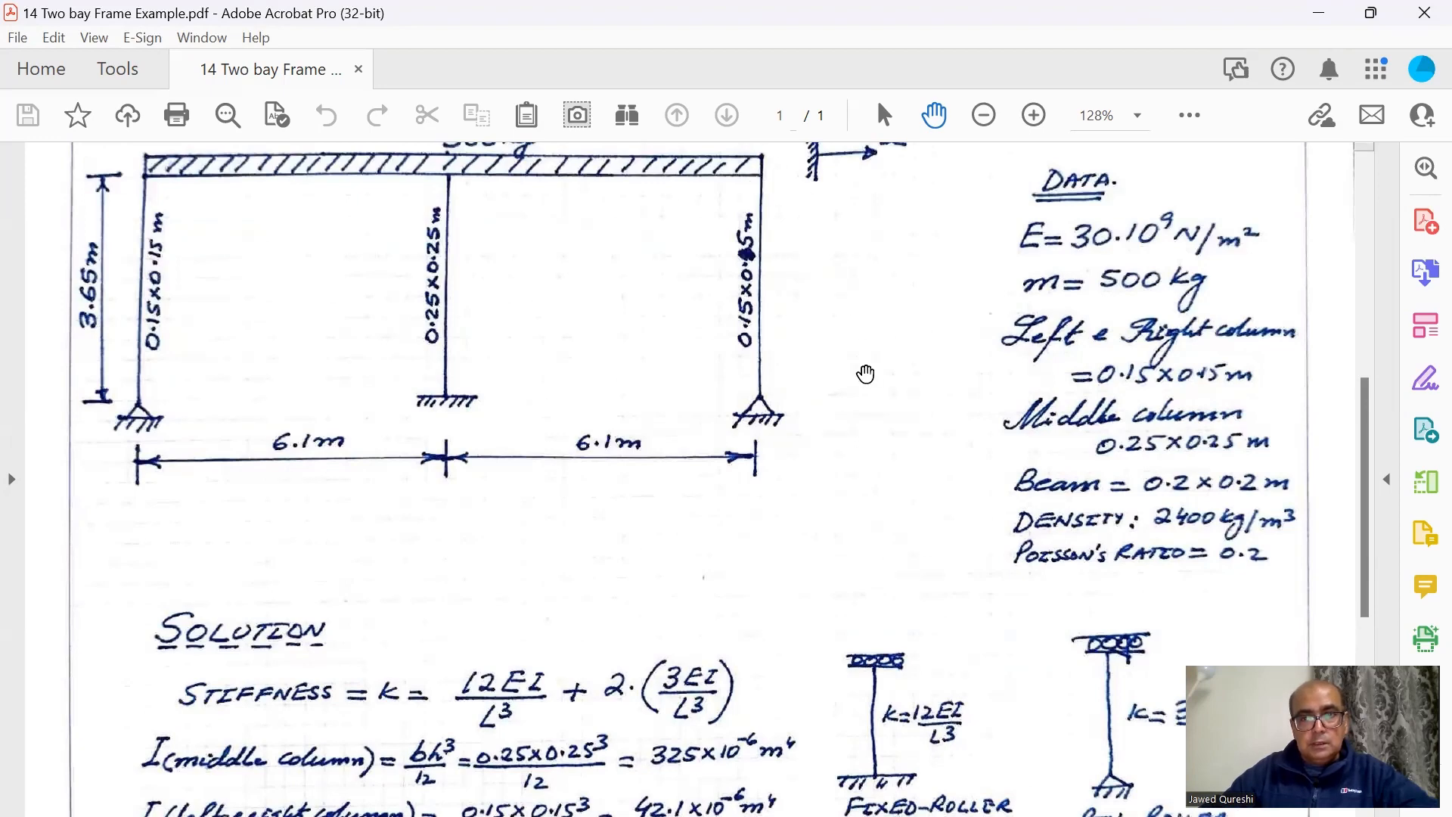
{"action": "scroll", "scroll_direction": "down", "scroll_amount": 3}
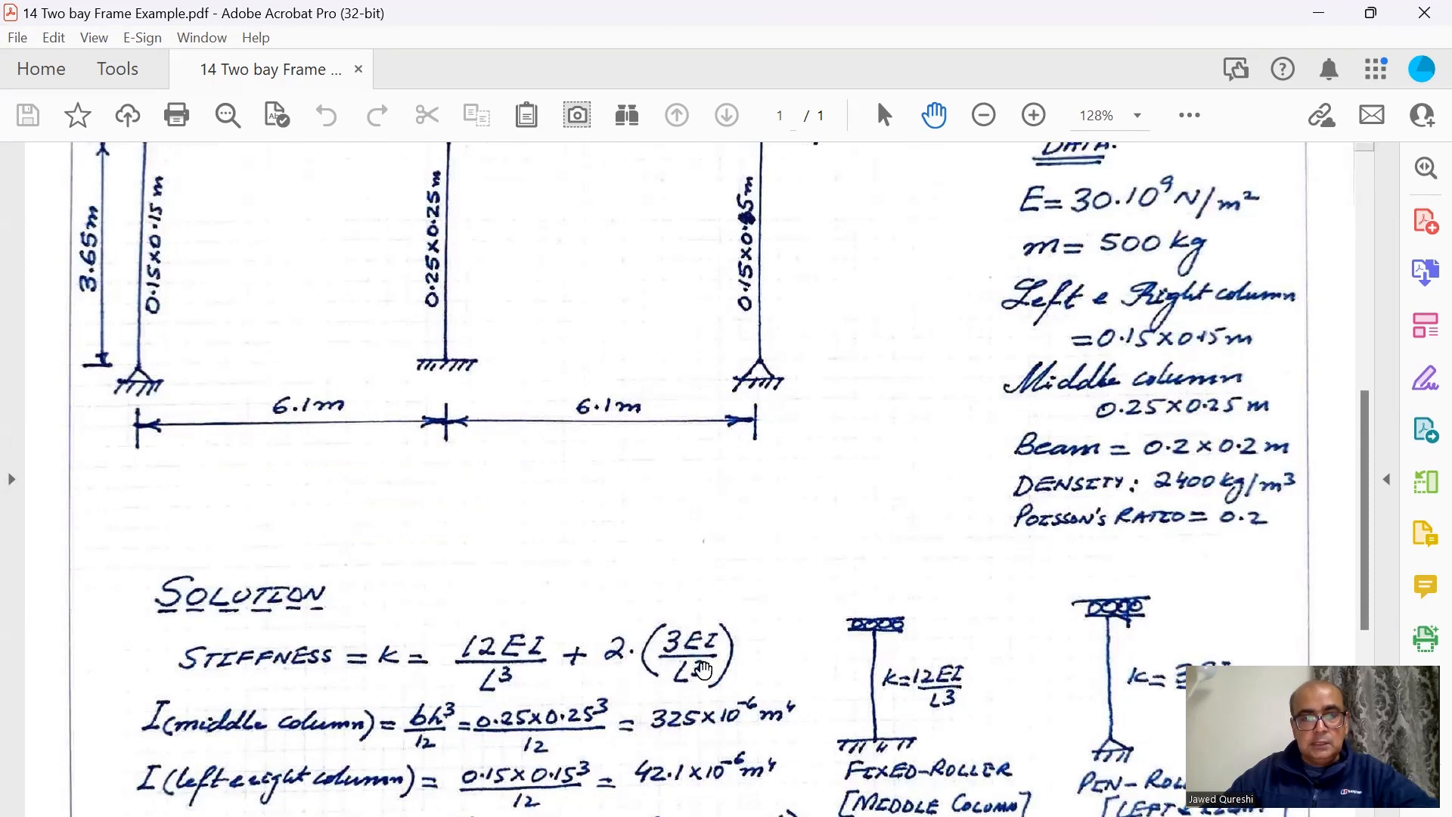
{"action": "mouse_move", "coordinate": [673, 505]}
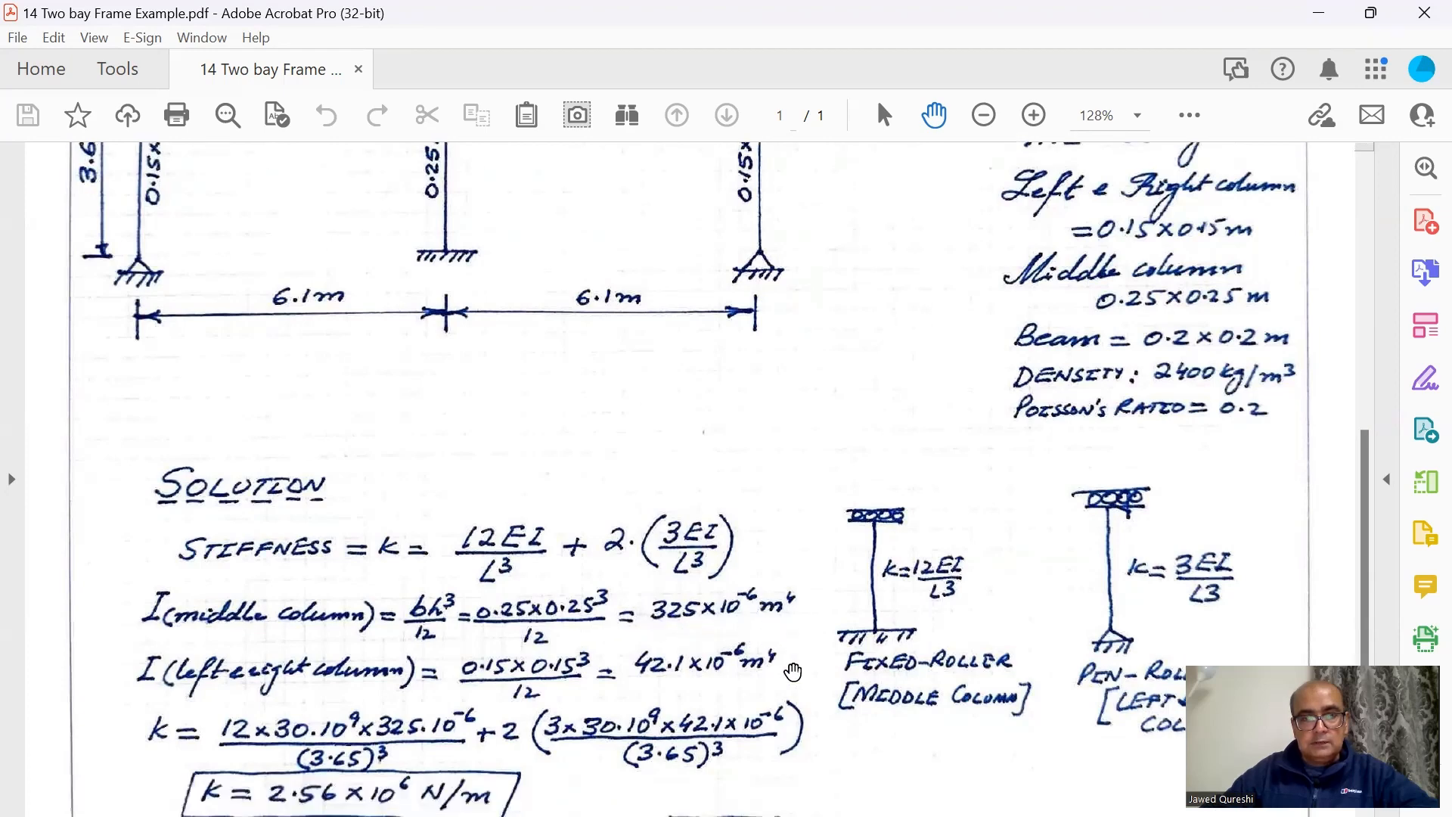
{"action": "mouse_move", "coordinate": [708, 701]}
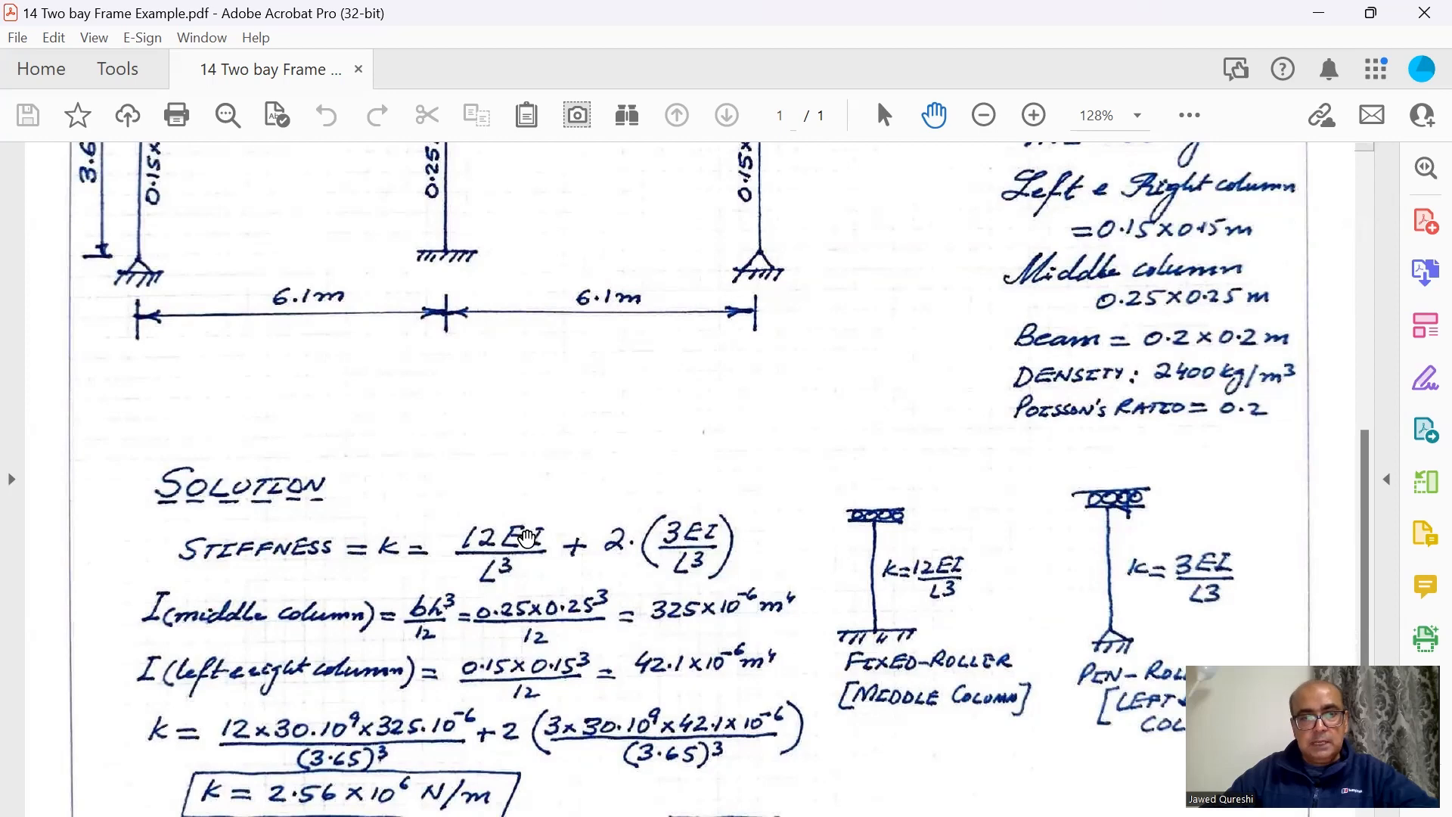
Scroll to the hand solution's results: stiffness 2.56e6 N/m, 71.6 rad/s, 11.4 Hz
{"action": "scroll", "scroll_direction": "down", "scroll_amount": 3}
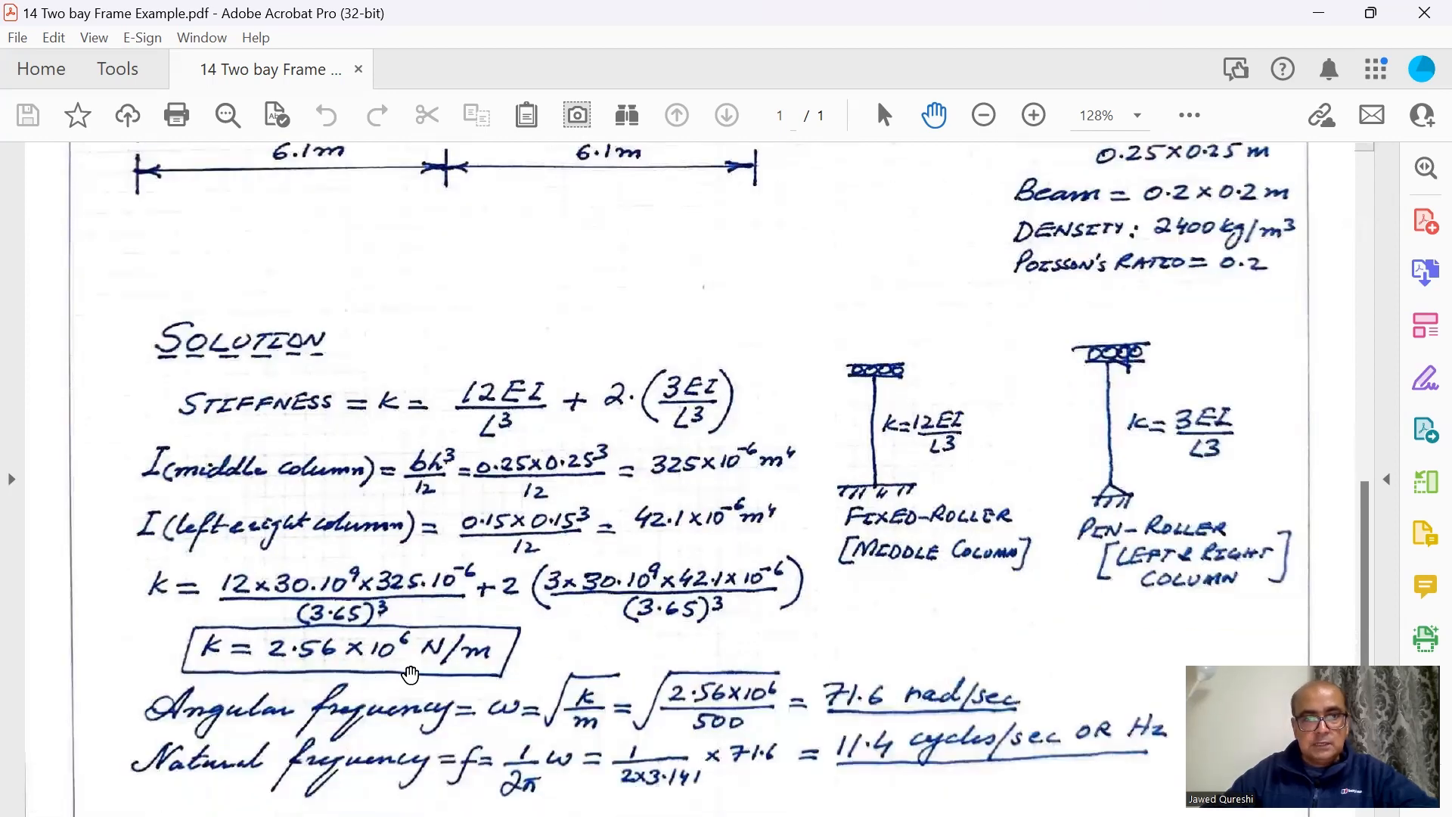
{"action": "mouse_move", "coordinate": [461, 660]}
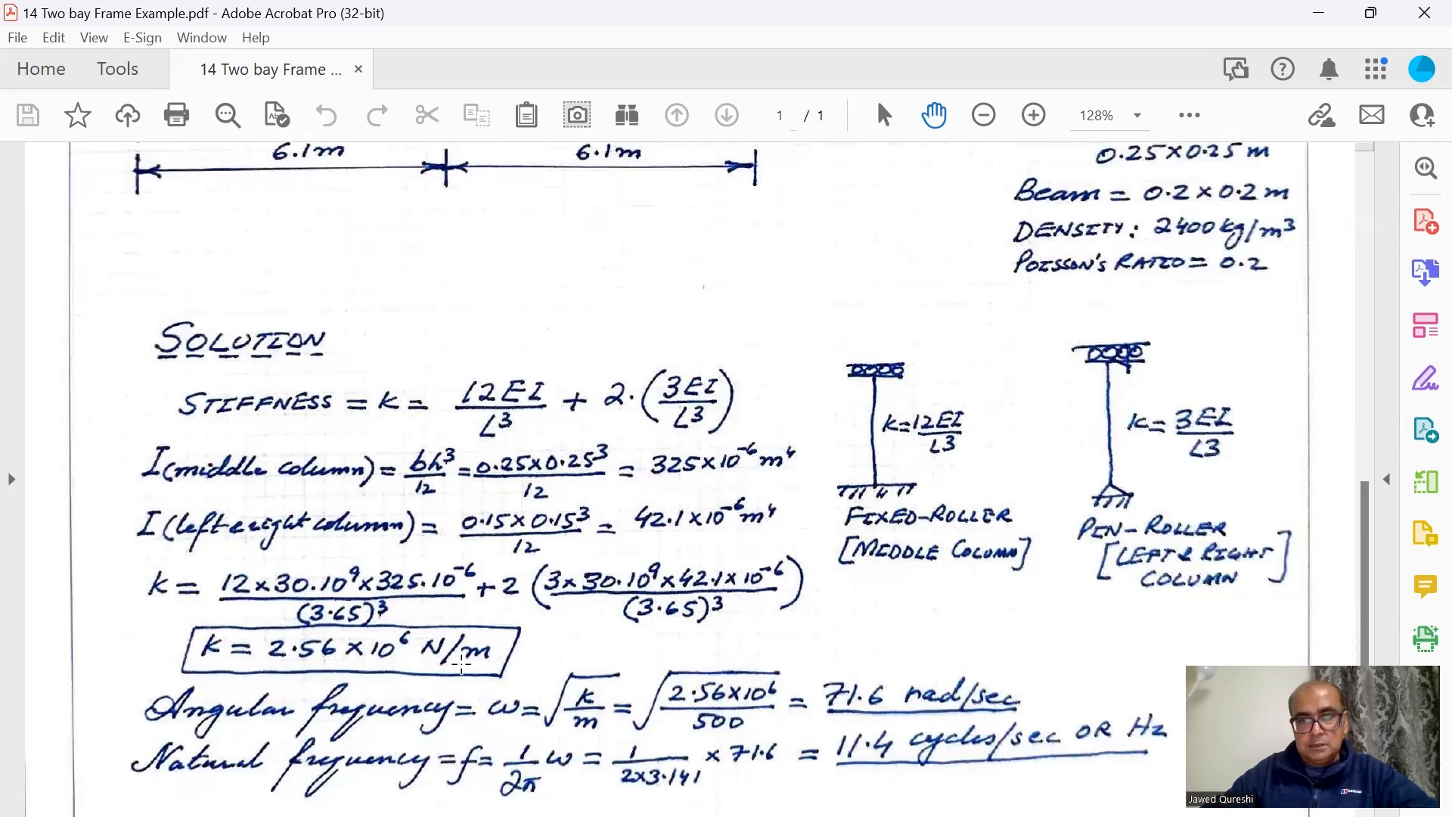
{"action": "scroll", "scroll_direction": "down", "scroll_amount": 3}
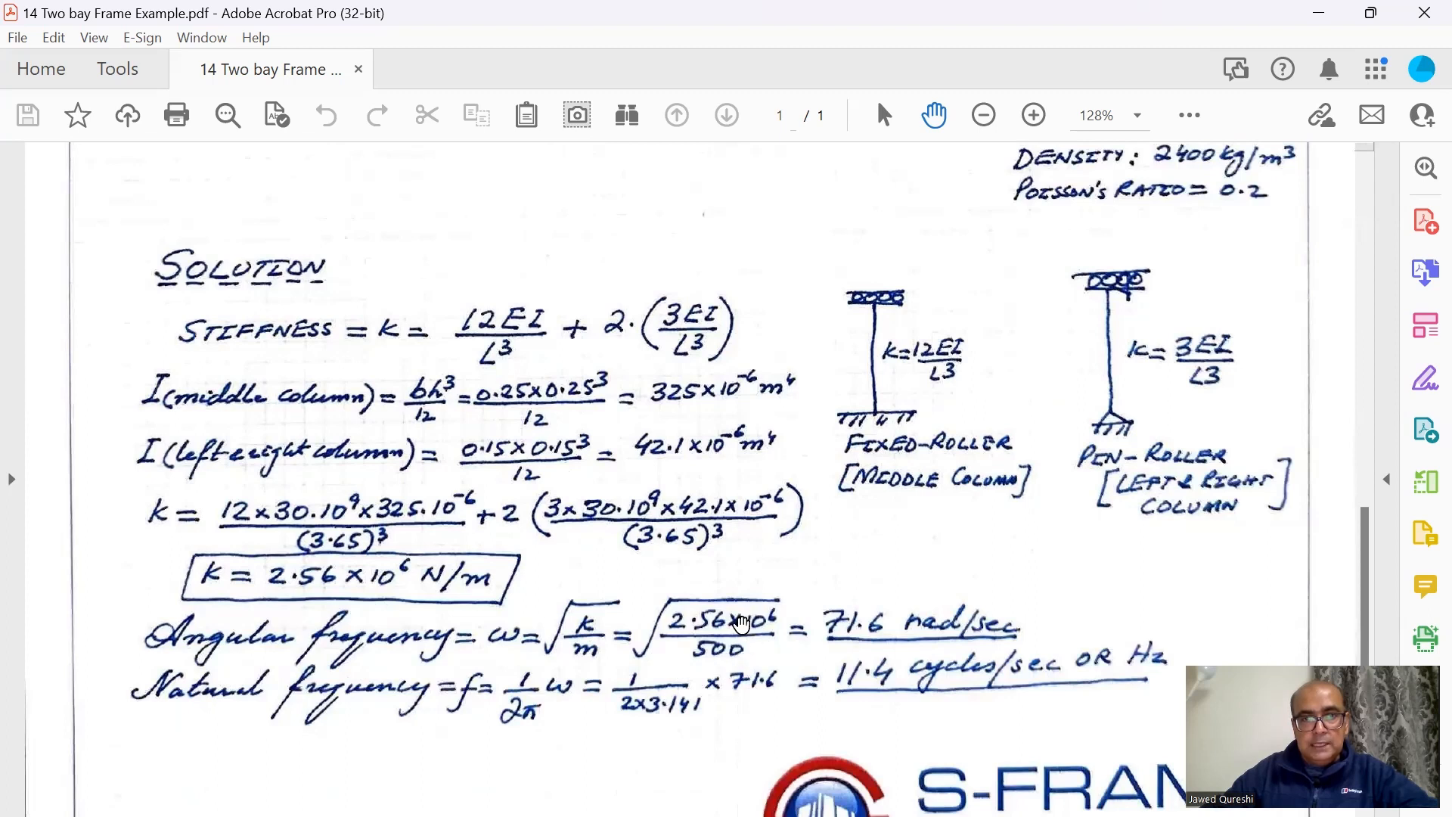
{"action": "mouse_move", "coordinate": [689, 652]}
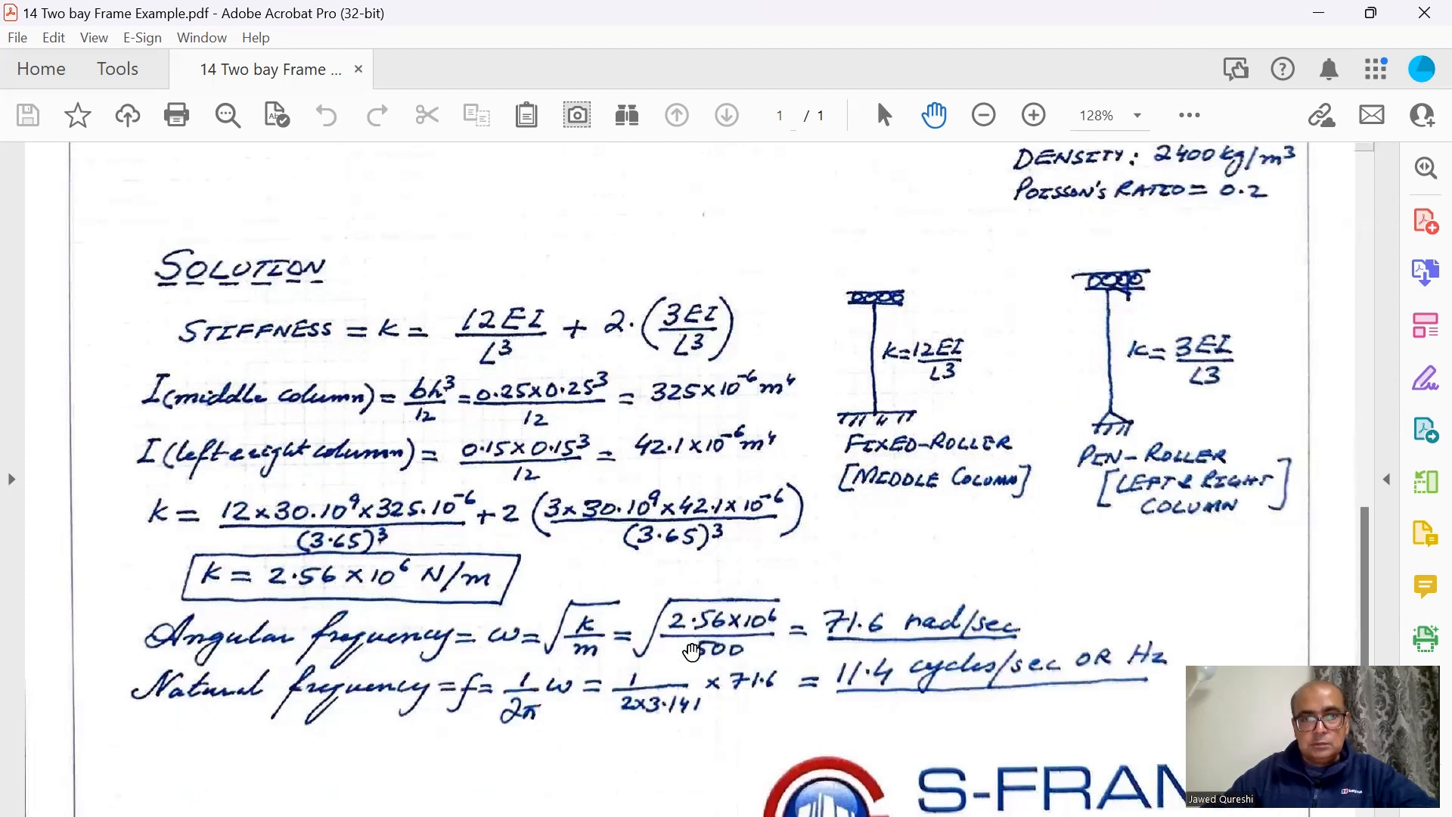
{"action": "mouse_move", "coordinate": [943, 642]}
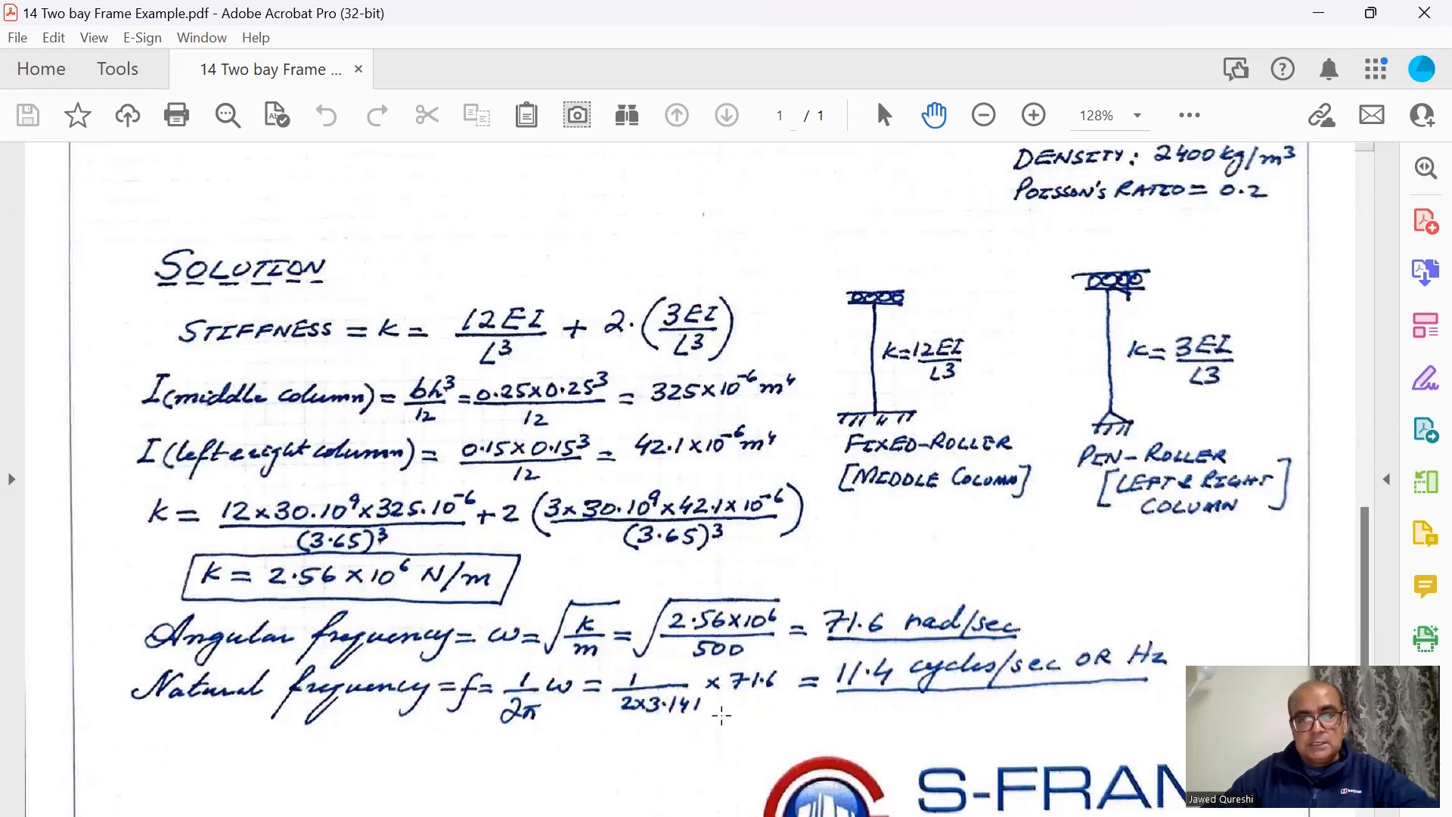
{"action": "mouse_move", "coordinate": [891, 716]}
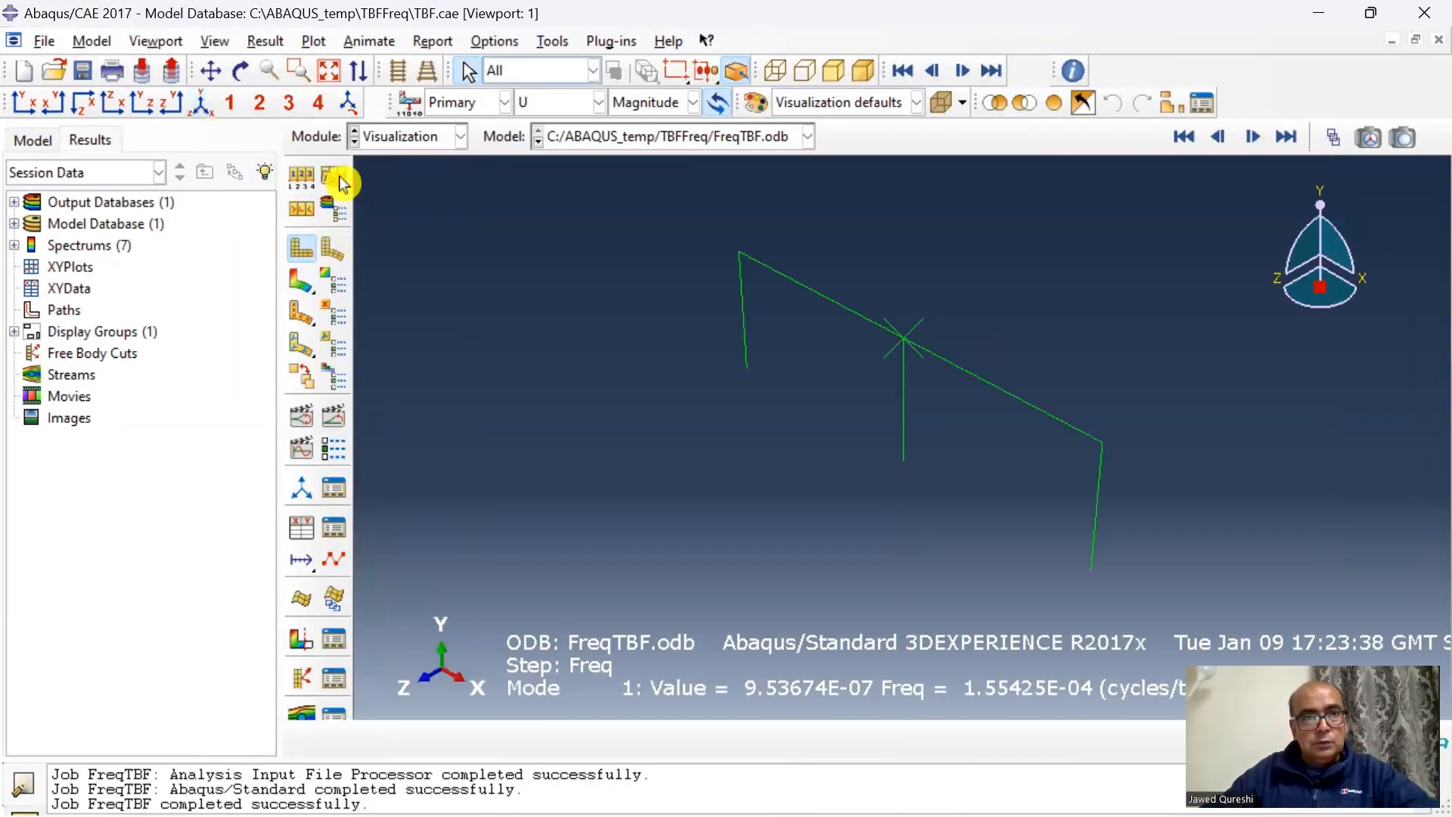
Render beam cross-section profiles and switch the displayed frame to mode 2 at 11.325 Hz
{"action": "left_click", "coordinate": [214, 41]}
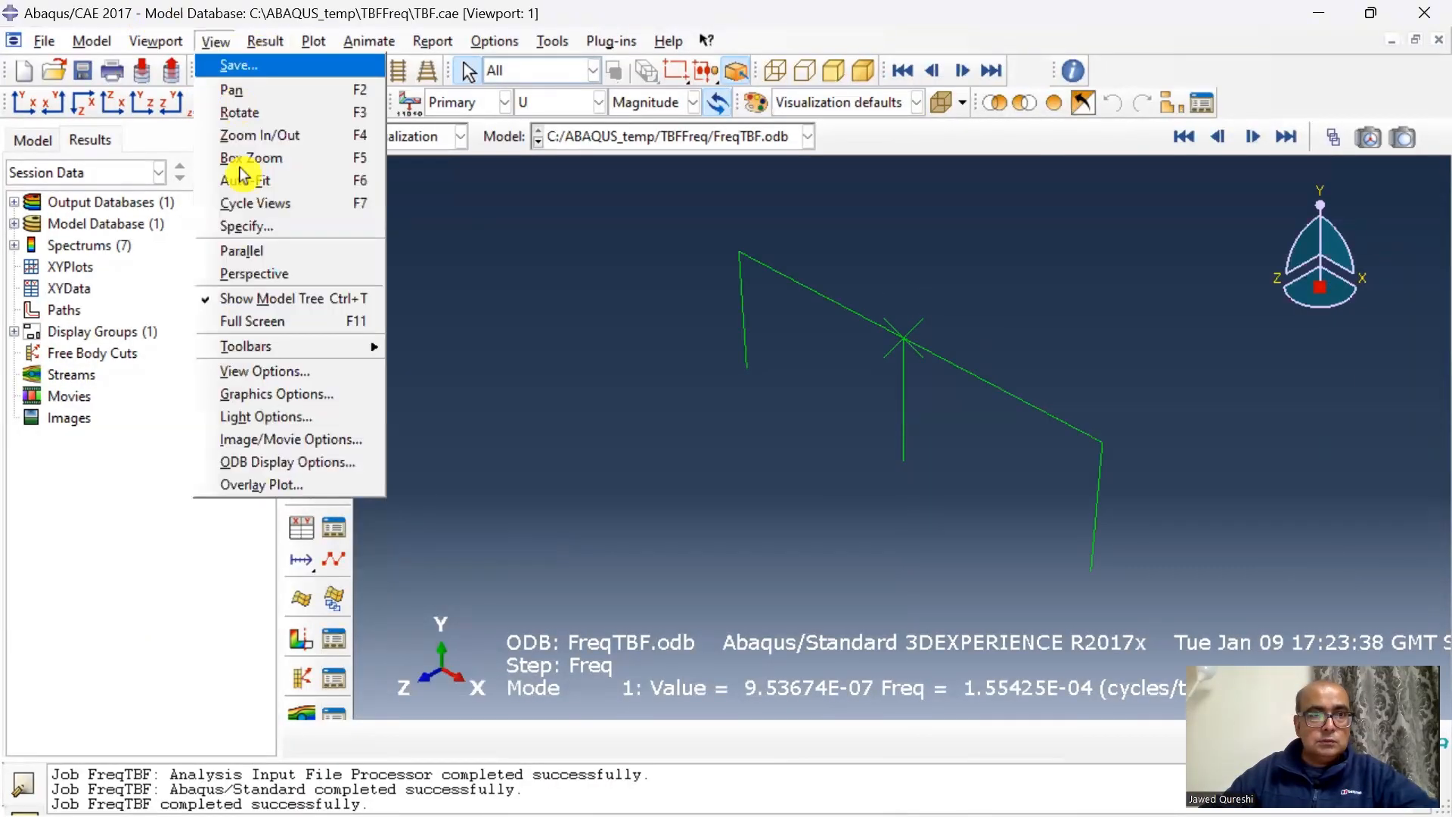
{"action": "left_click", "coordinate": [287, 461]}
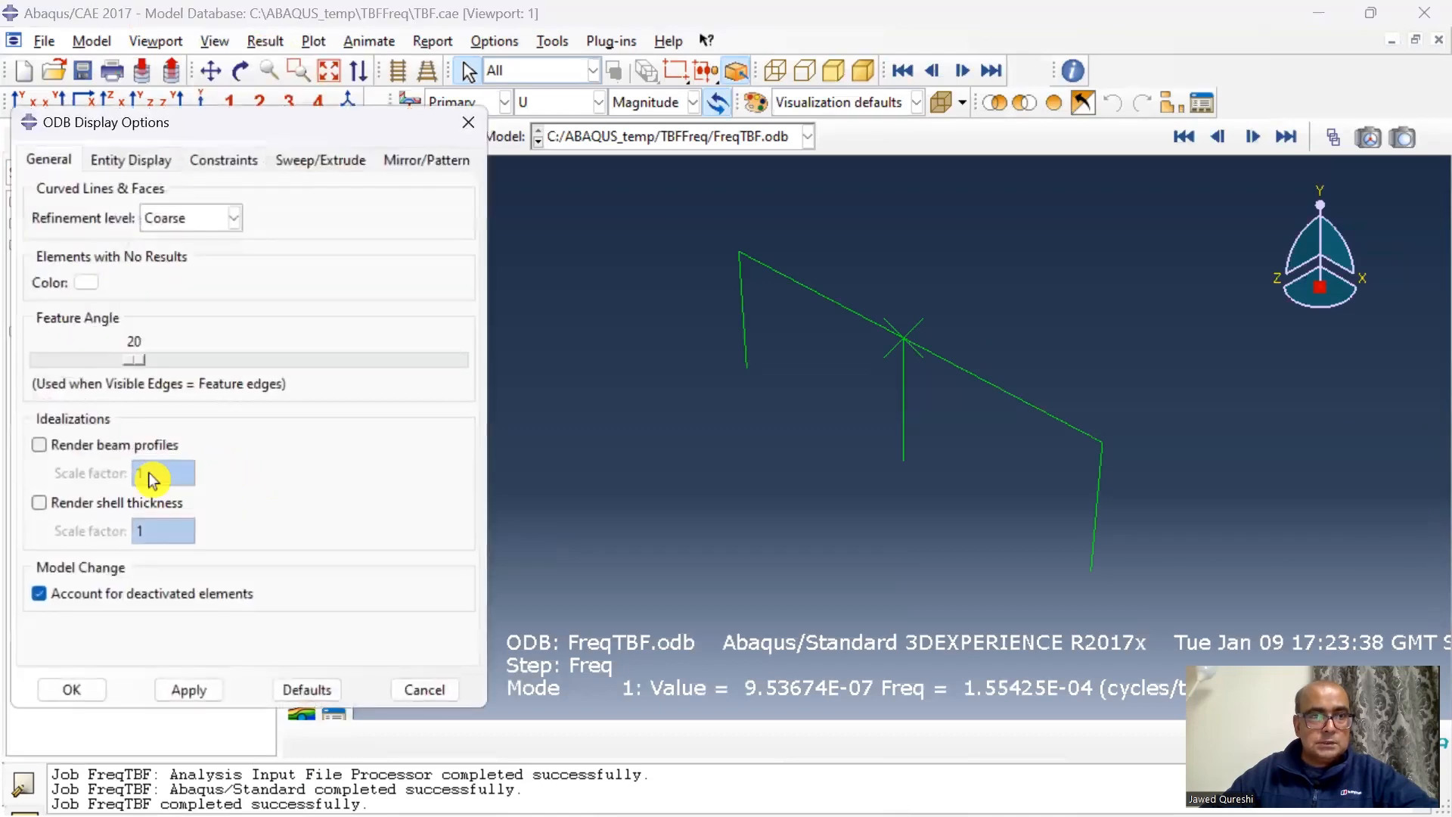
{"action": "left_click", "coordinate": [39, 445]}
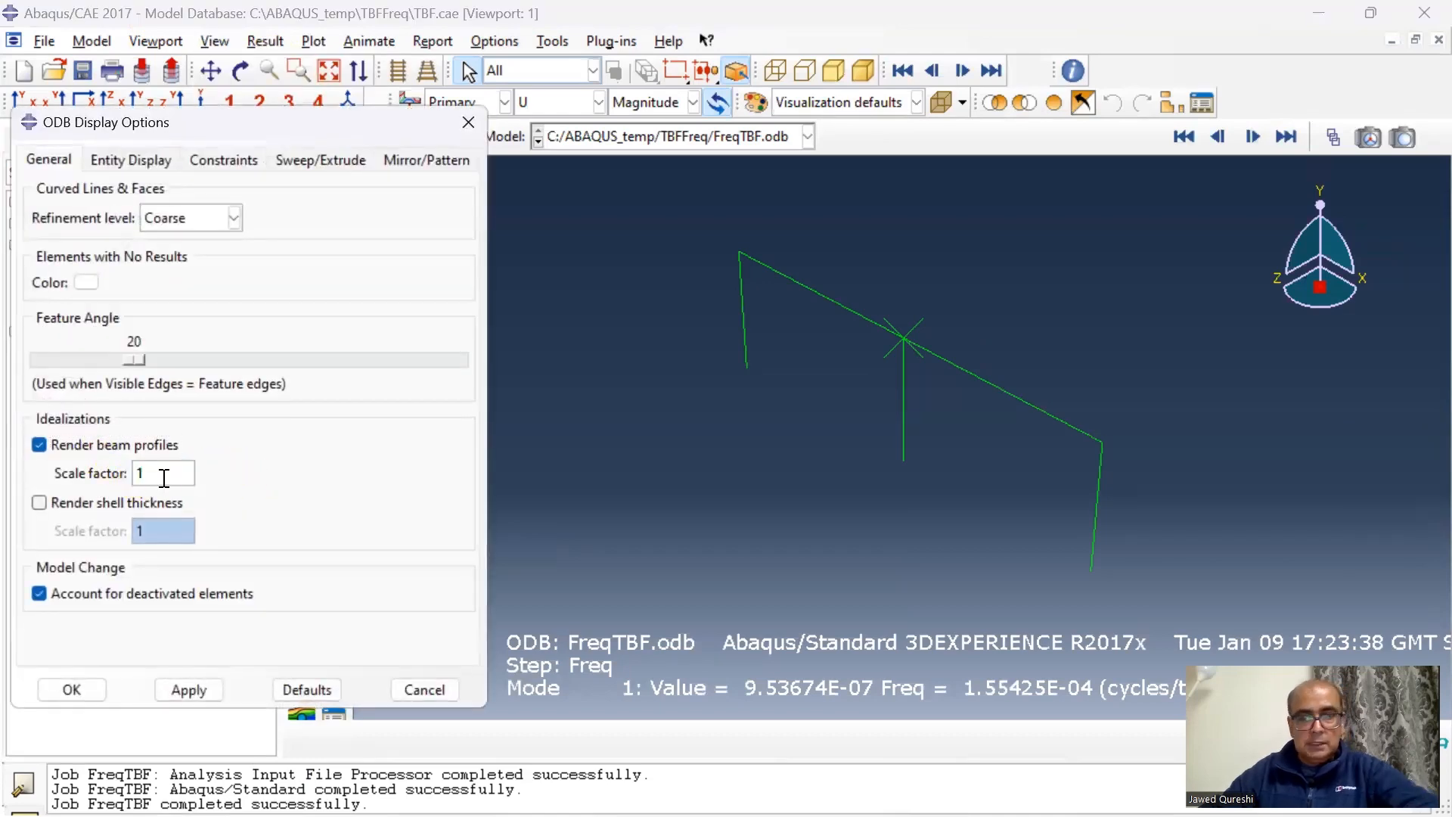
{"action": "left_click", "coordinate": [264, 41]}
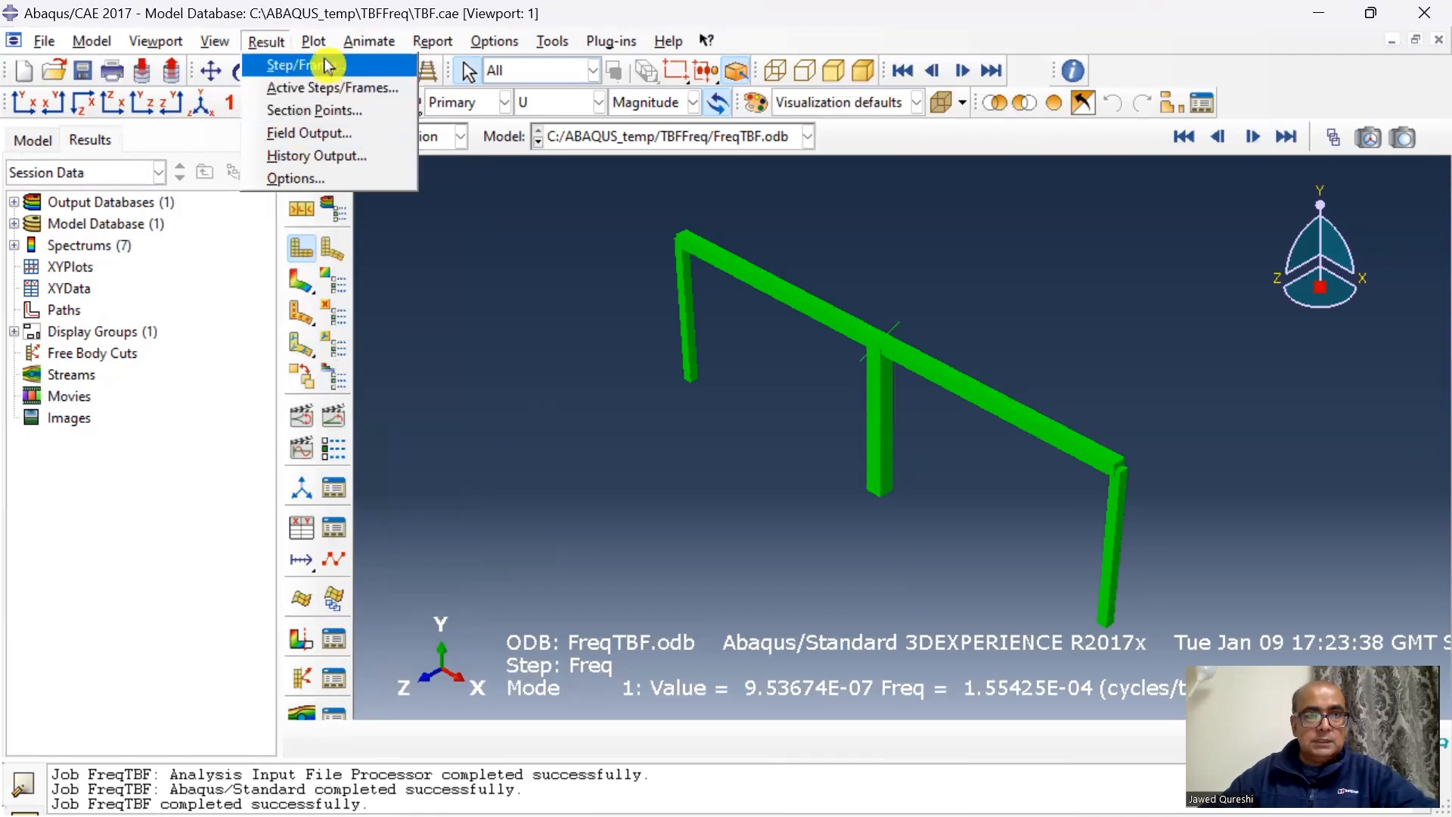
{"action": "left_click", "coordinate": [289, 64]}
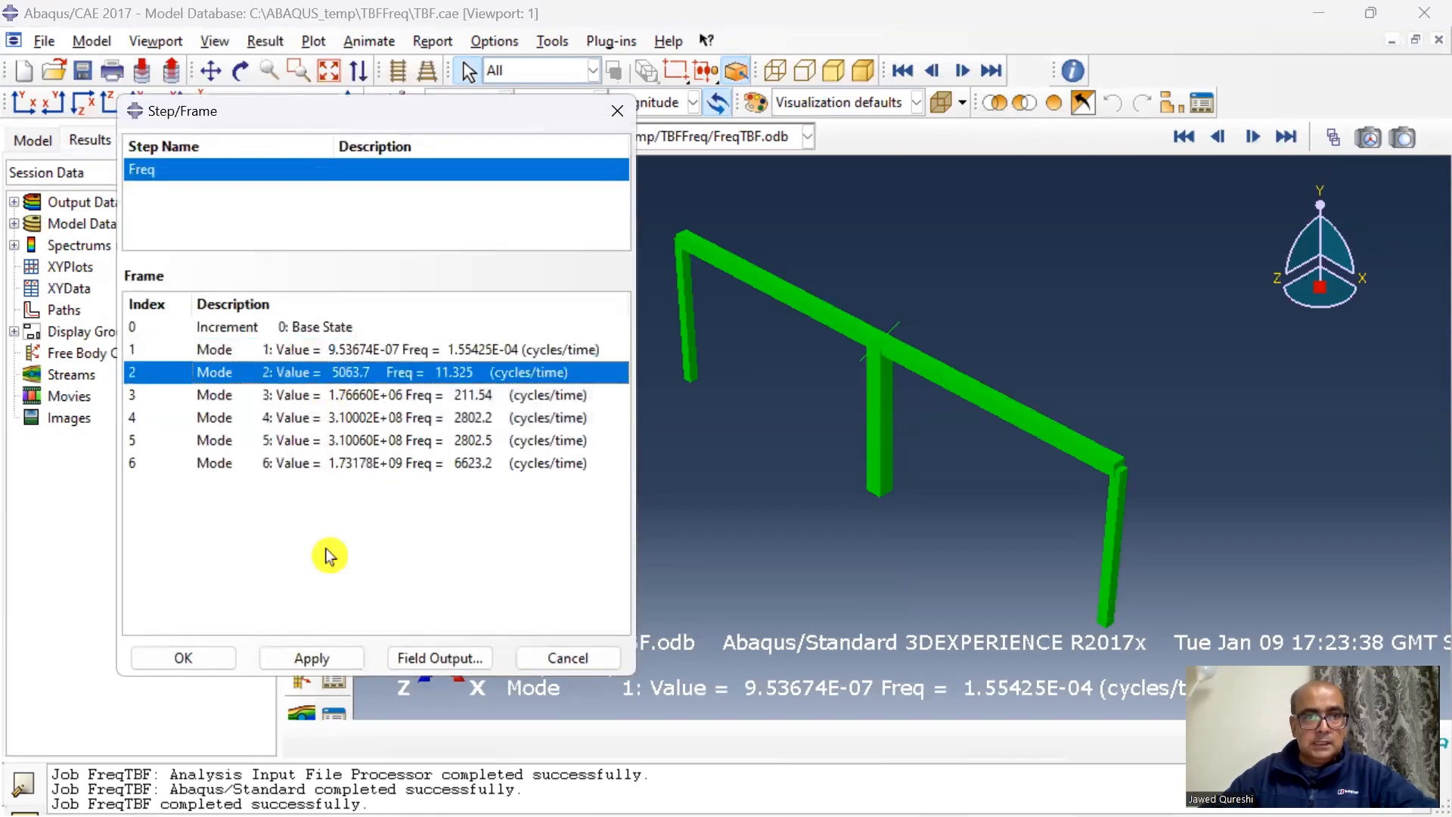
{"action": "left_click", "coordinate": [183, 657]}
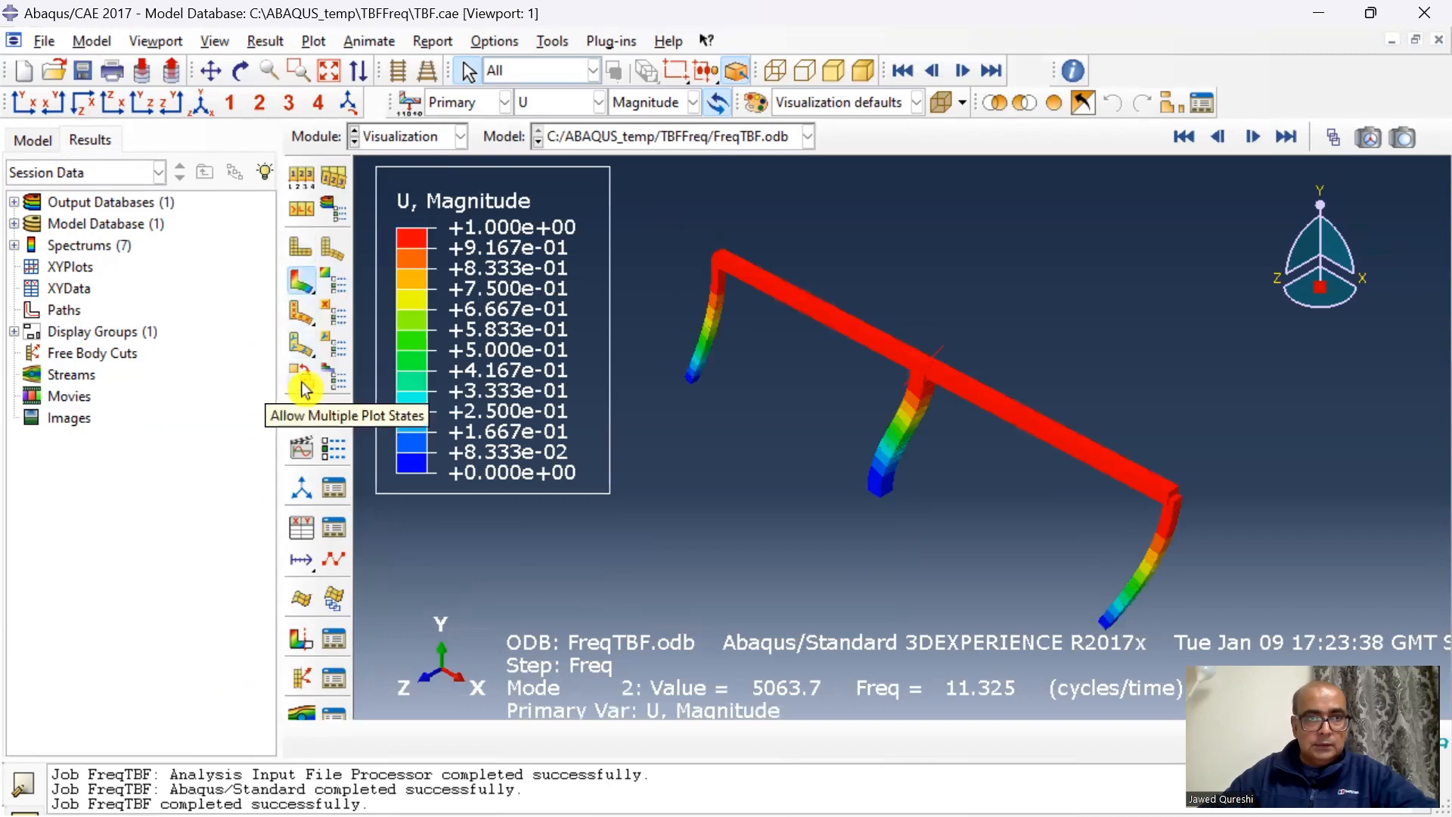
{"action": "mouse_move", "coordinate": [334, 260]}
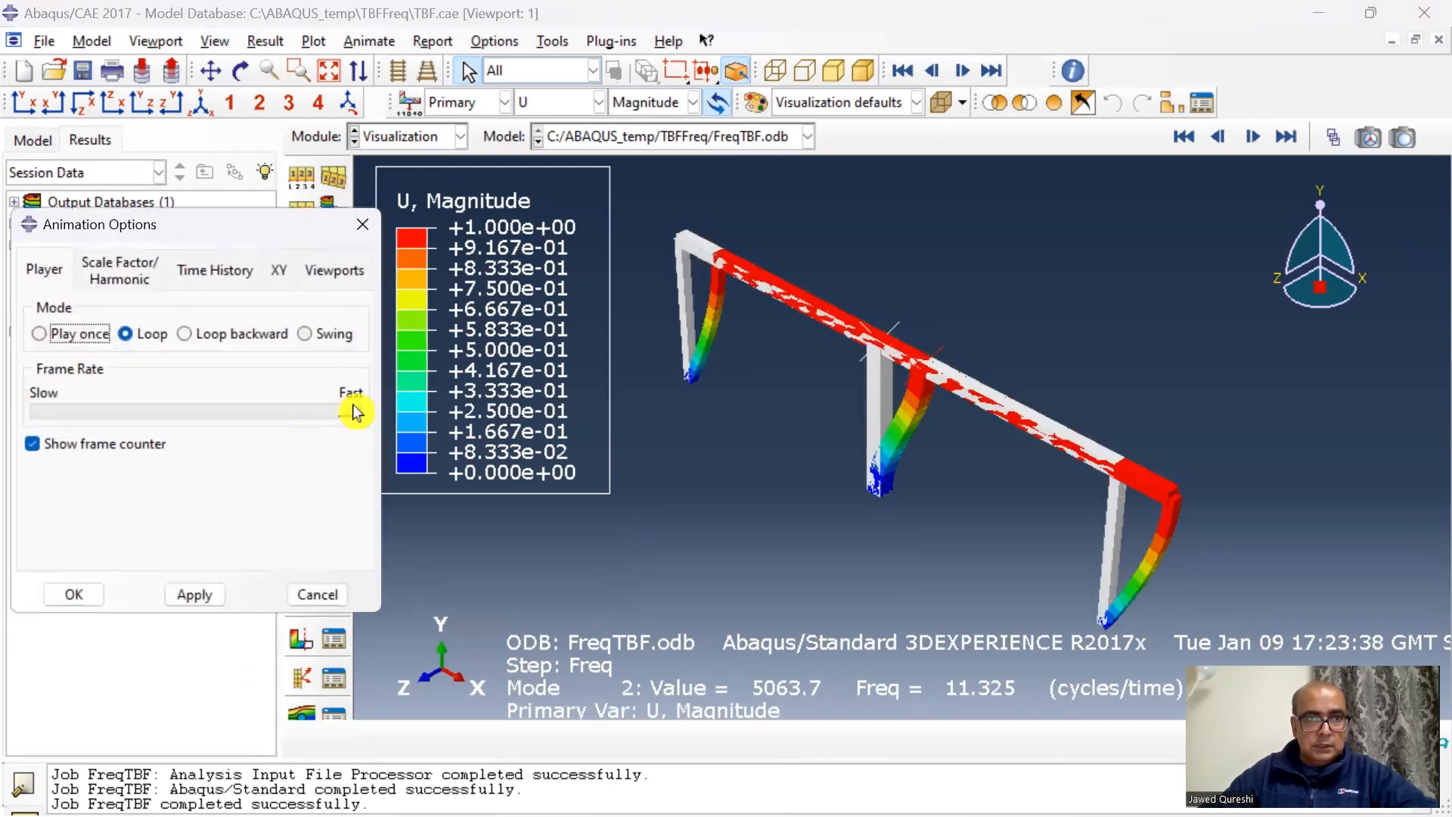
Set the mode 2 animation to the fastest frame rate and open Active Steps/Frames
{"action": "left_click", "coordinate": [73, 593]}
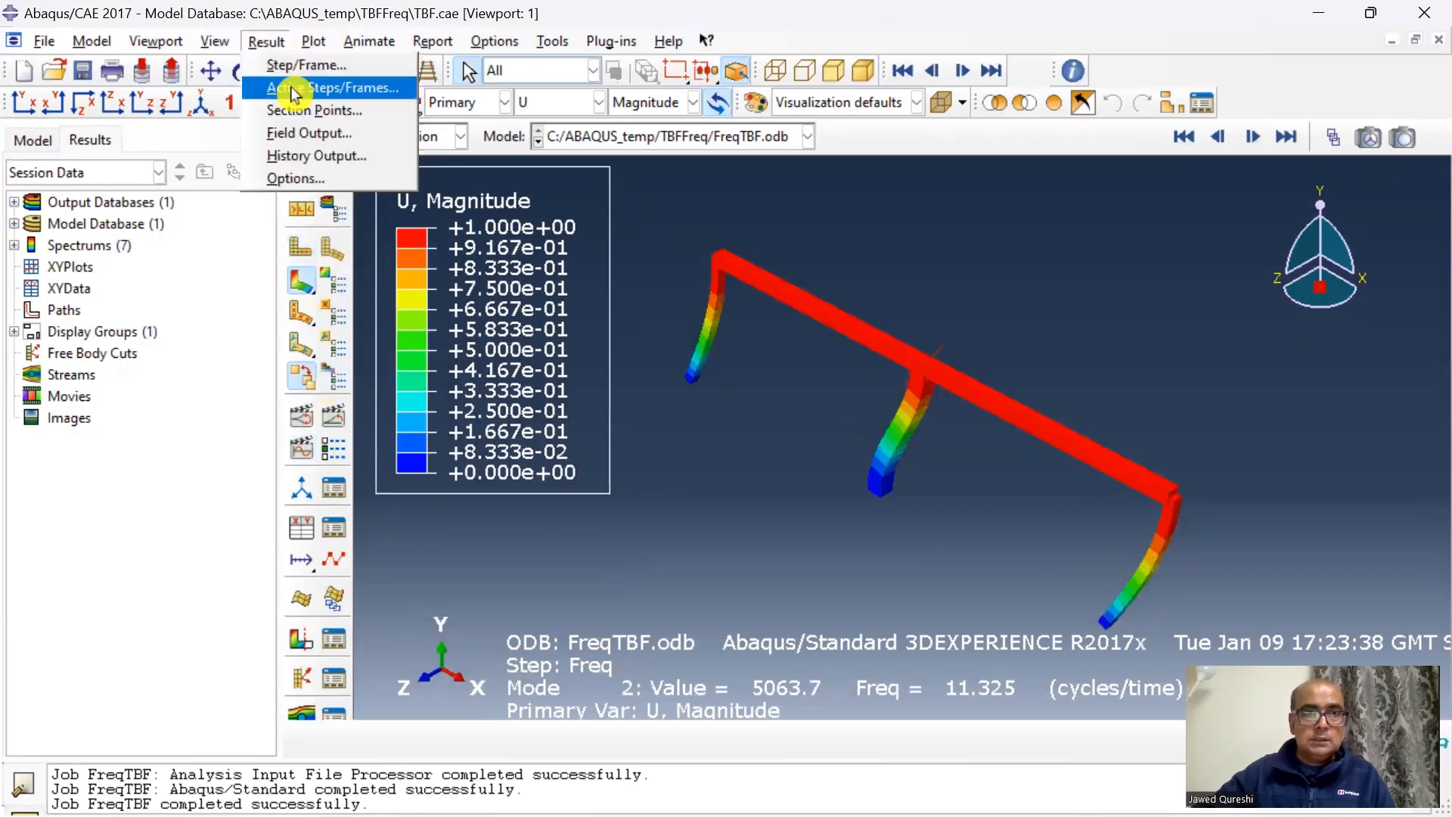
{"action": "left_click", "coordinate": [342, 87]}
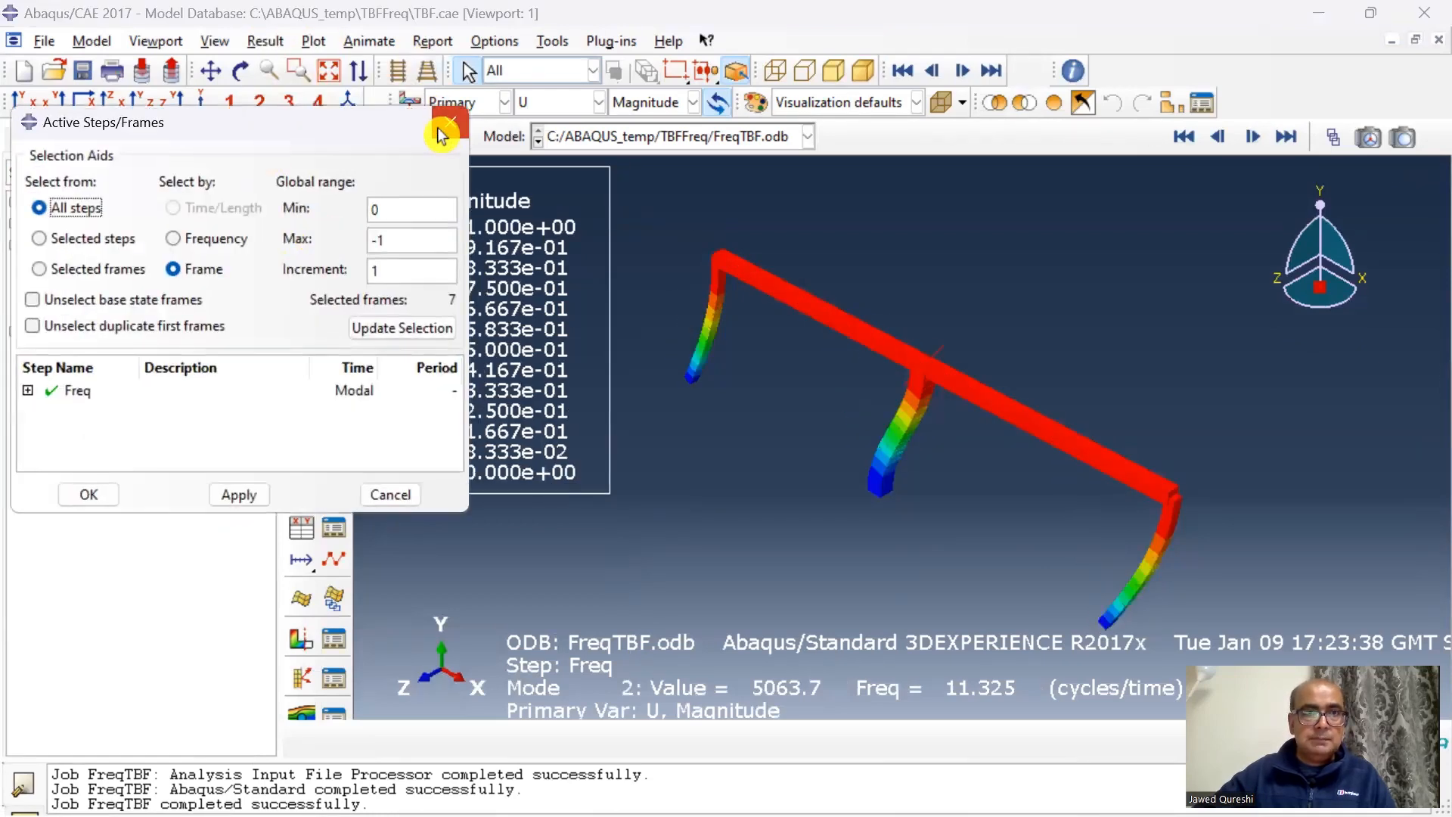